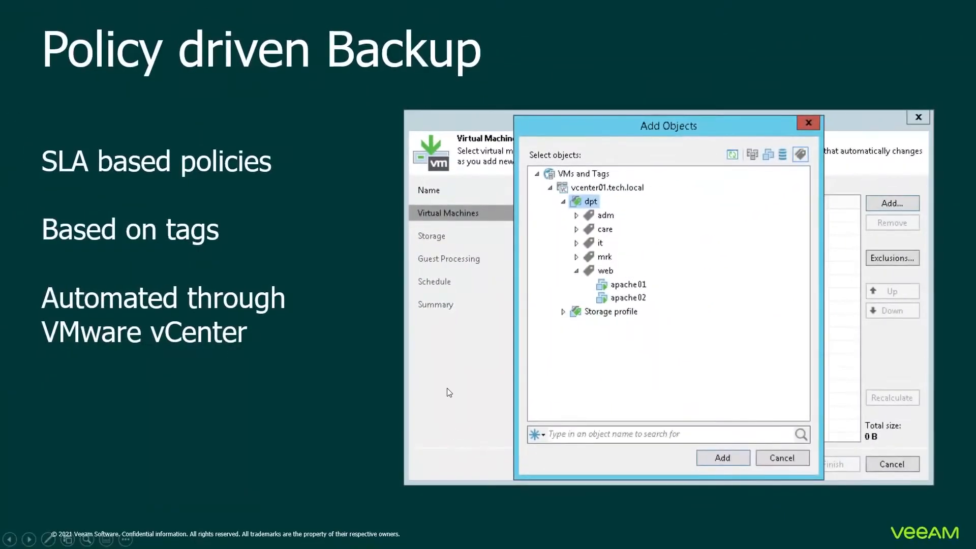
{"action": "mouse_move", "coordinate": [364, 358]}
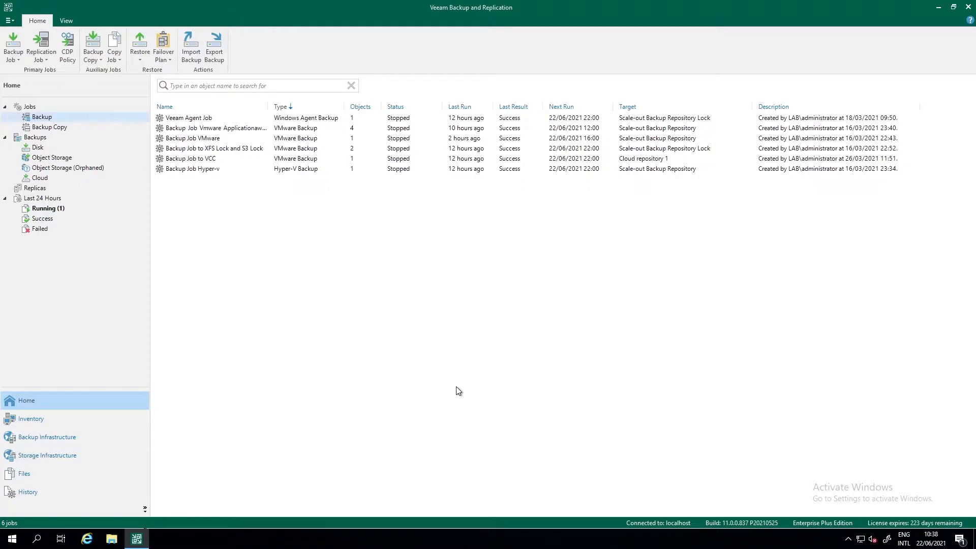
{"action": "mouse_move", "coordinate": [420, 375]}
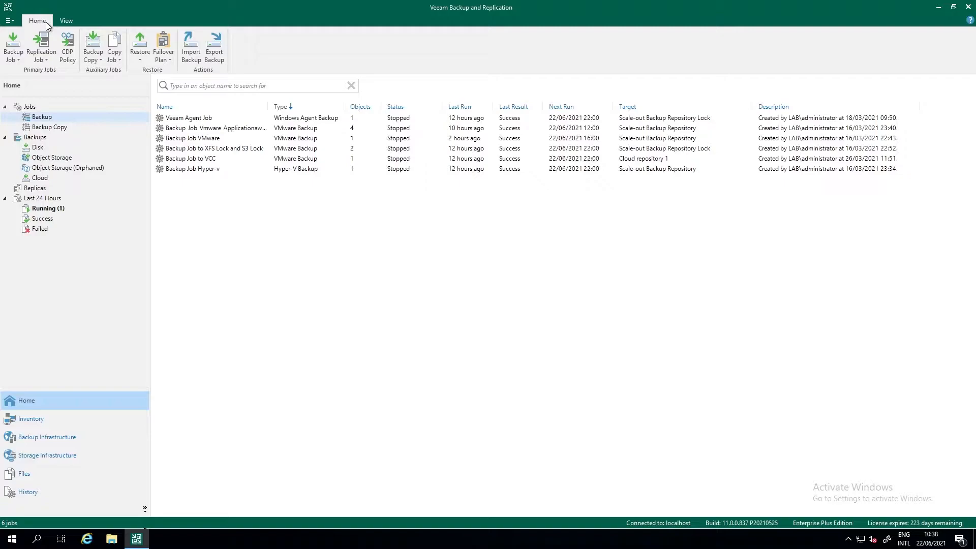
Start a new backup job from the Home ribbon of the jobs list.
{"action": "left_click", "coordinate": [65, 21]}
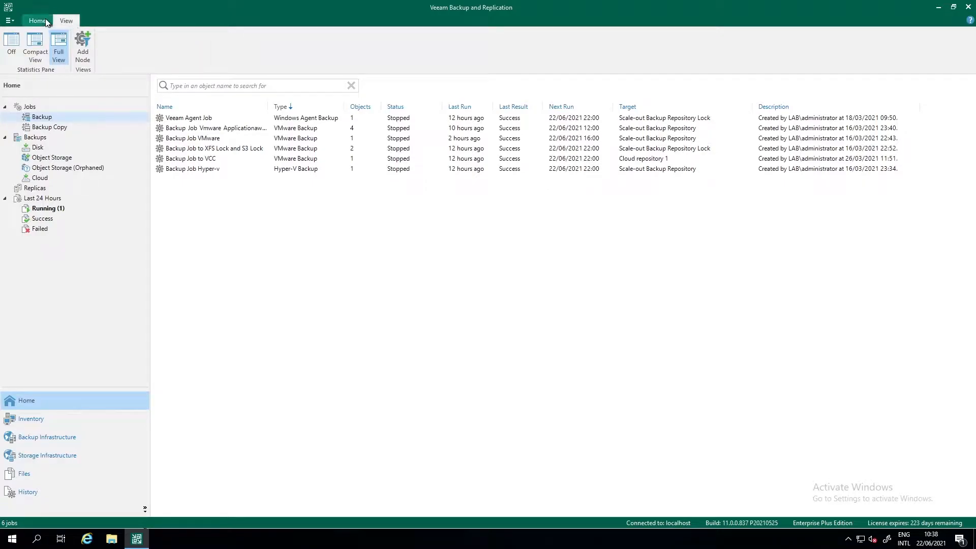
{"action": "left_click", "coordinate": [37, 20]}
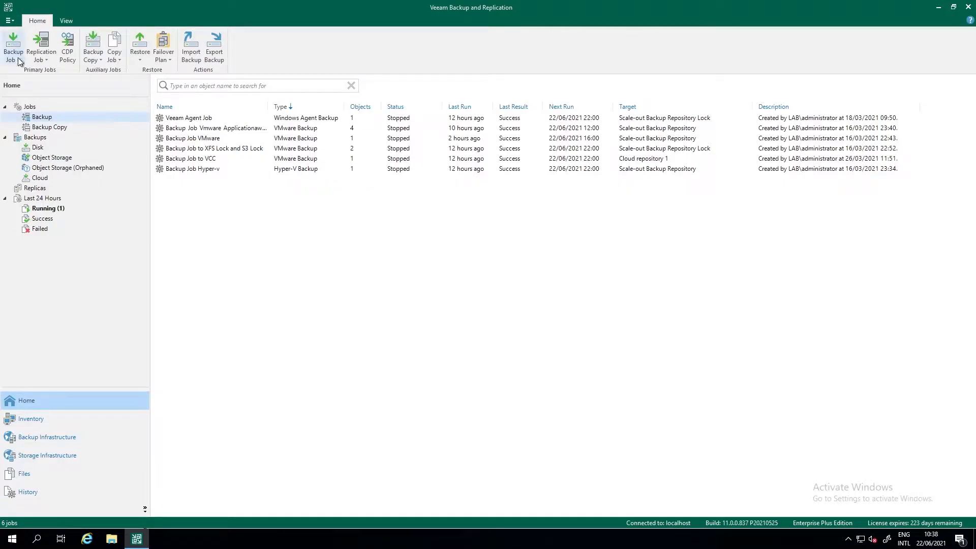
{"action": "left_click", "coordinate": [12, 47]}
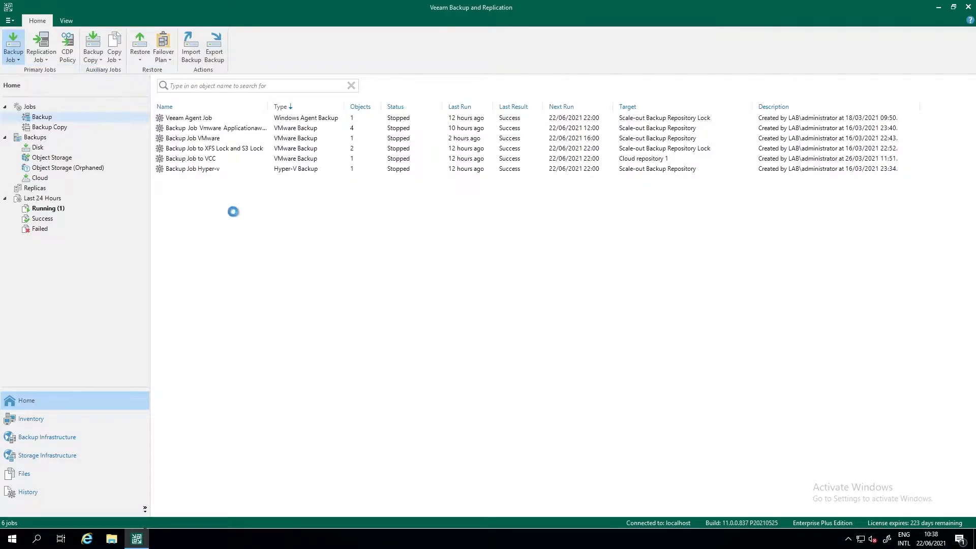
Name the new virtual machine backup job 'Backup Job VMware Application1'.
{"action": "left_click", "coordinate": [12, 47]}
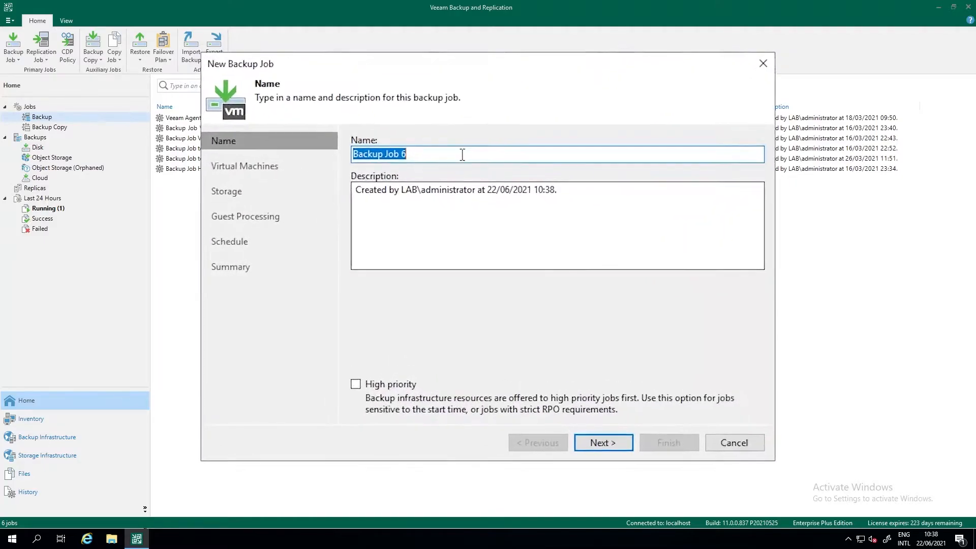
{"action": "left_click", "coordinate": [460, 153]}
{"action": "type", "text": "V"}
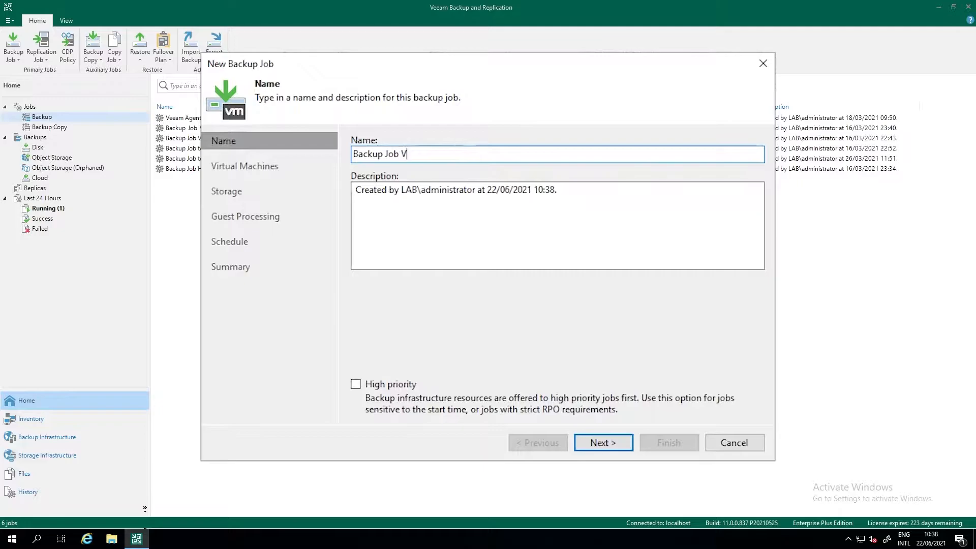
{"action": "type", "text": "Mware"}
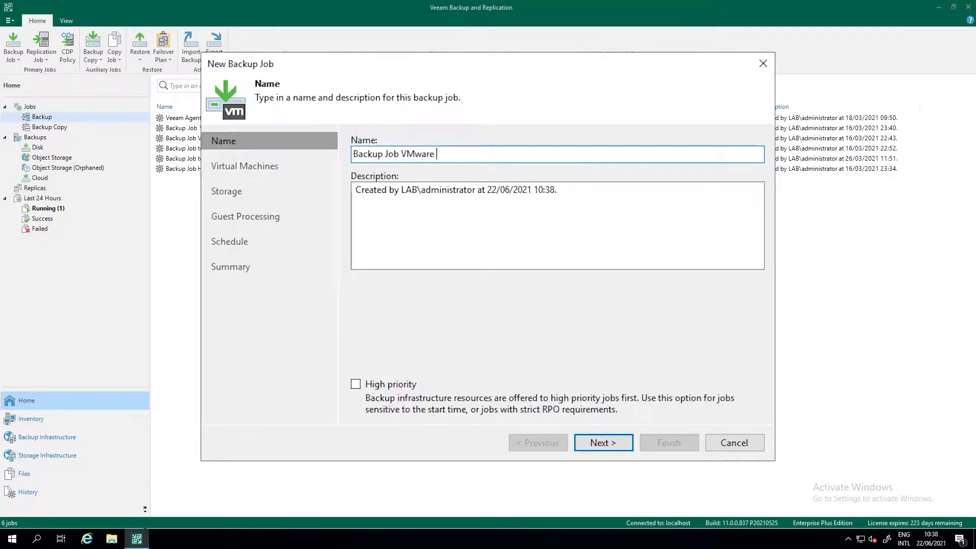
{"action": "type", "text": "Applicati"}
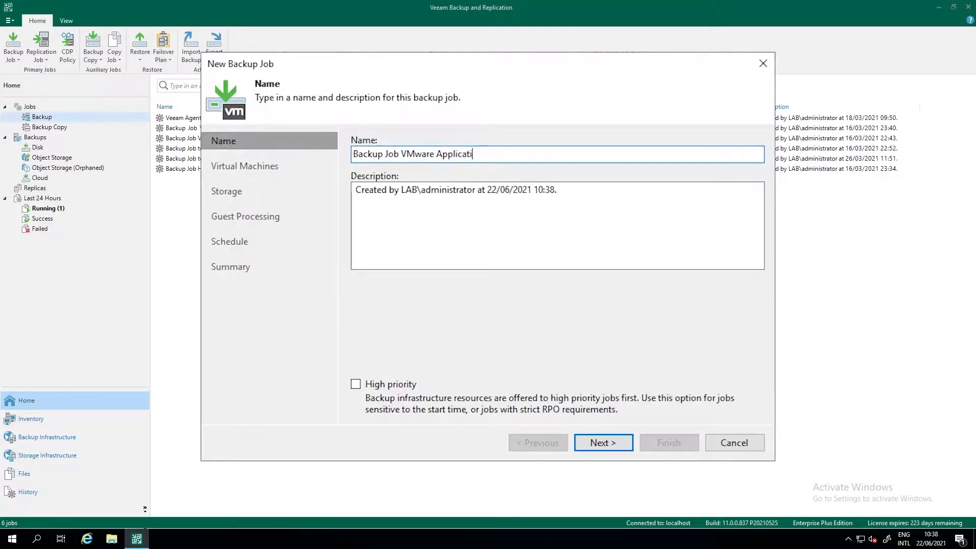
{"action": "type", "text": "on1"}
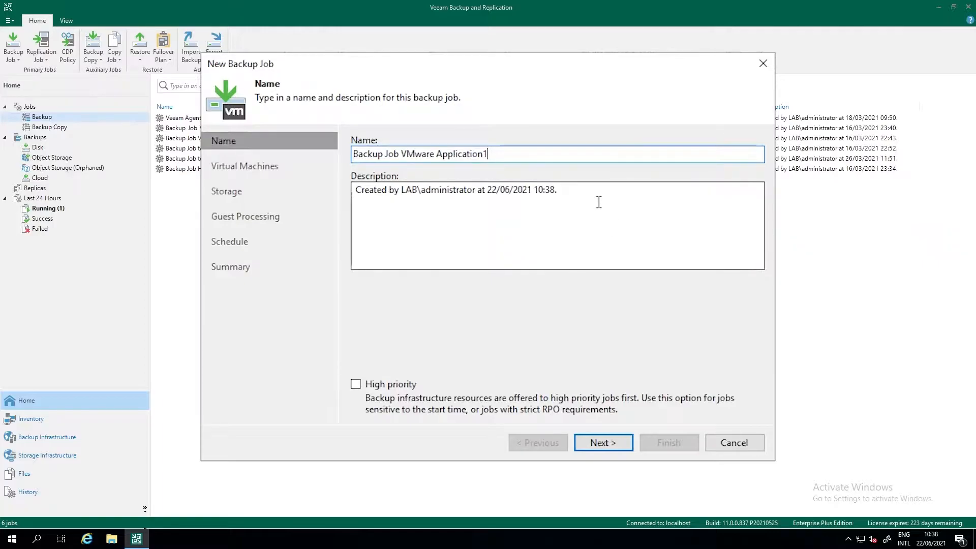
{"action": "triple_click", "coordinate": [455, 189]}
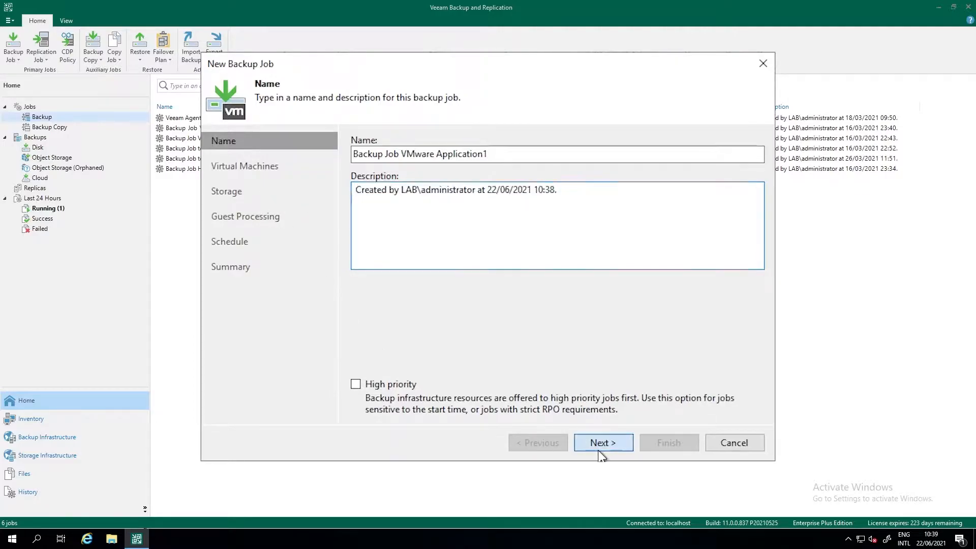
Add the vCenter server as an object to back up.
{"action": "left_click", "coordinate": [602, 442]}
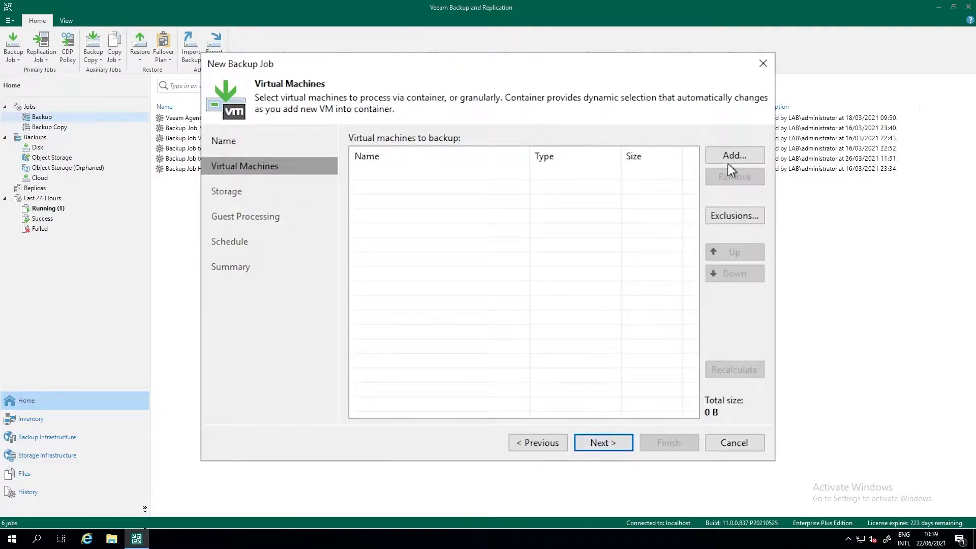
{"action": "mouse_move", "coordinate": [734, 154]}
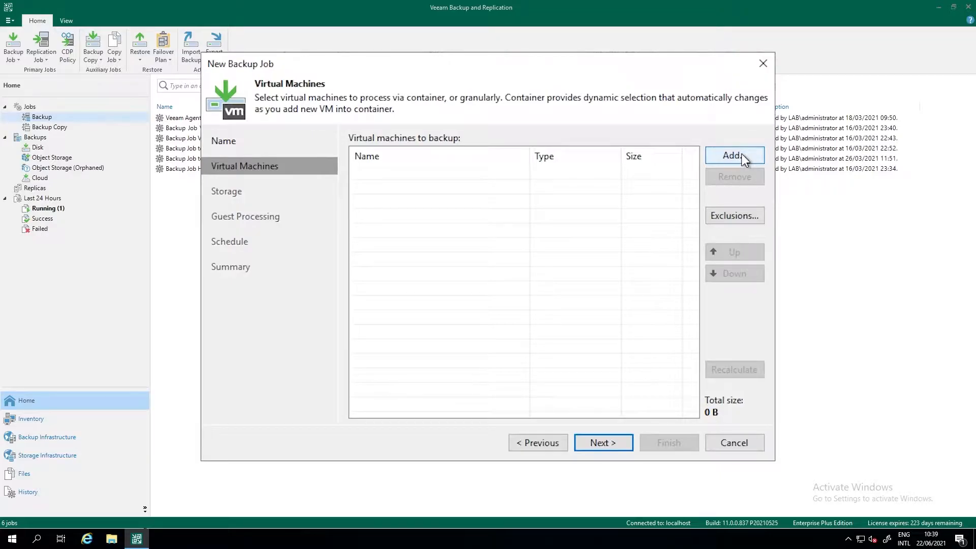
{"action": "left_click", "coordinate": [732, 154]}
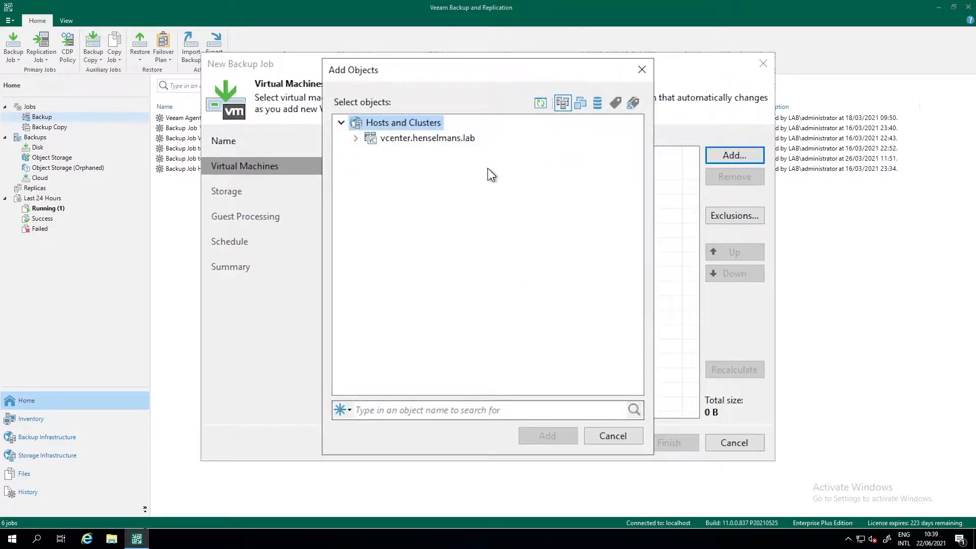
{"action": "left_click", "coordinate": [427, 138]}
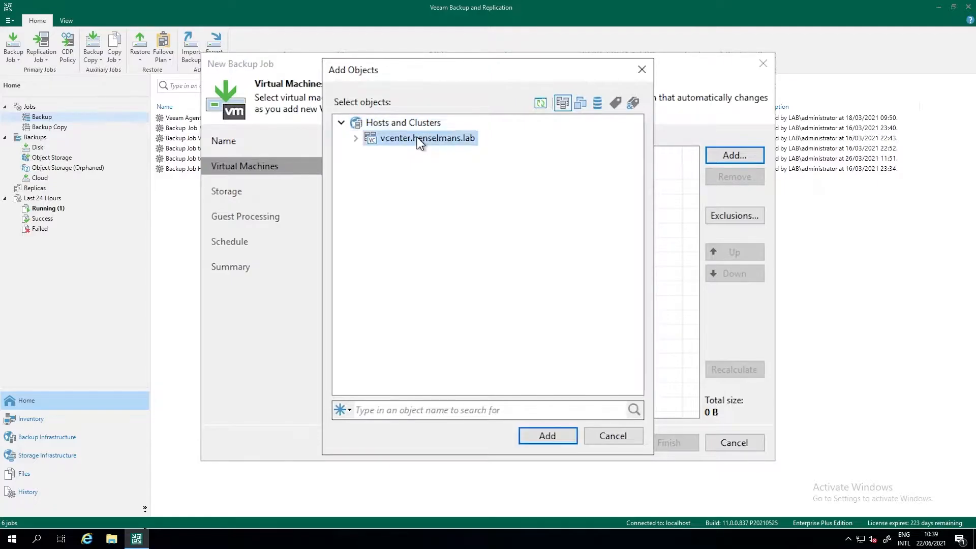
{"action": "left_click", "coordinate": [546, 435]}
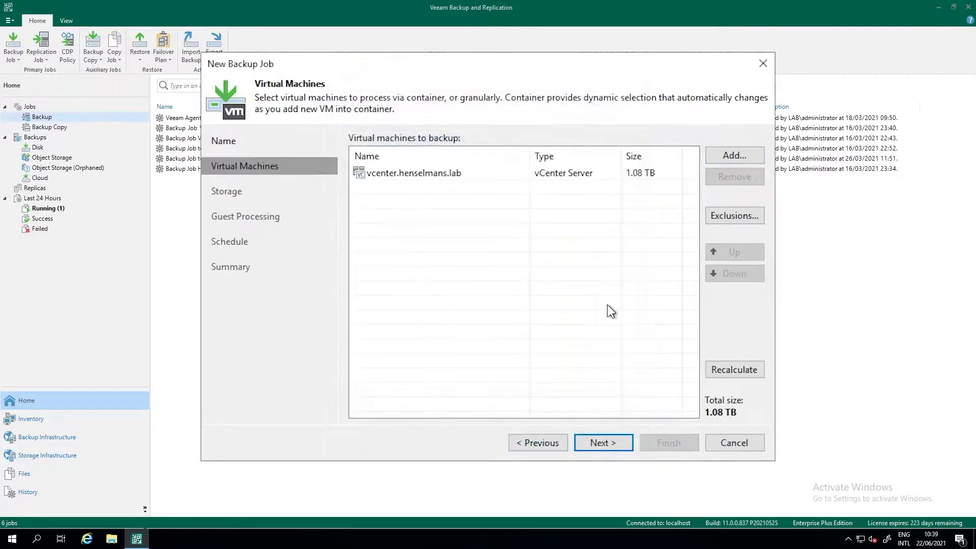
Add the DC01 and SQL01 virtual machines from the vCenter to the job.
{"action": "left_click", "coordinate": [733, 154]}
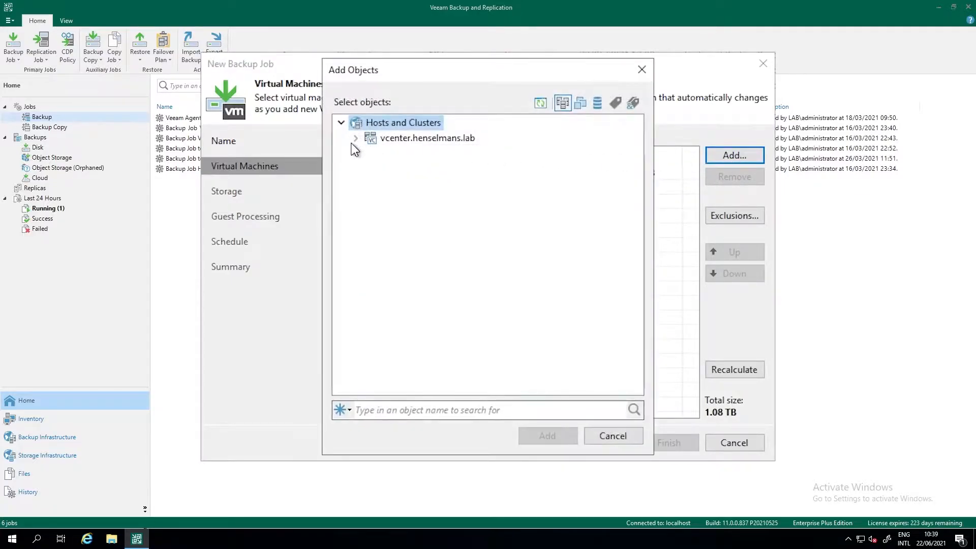
{"action": "left_click", "coordinate": [356, 137]}
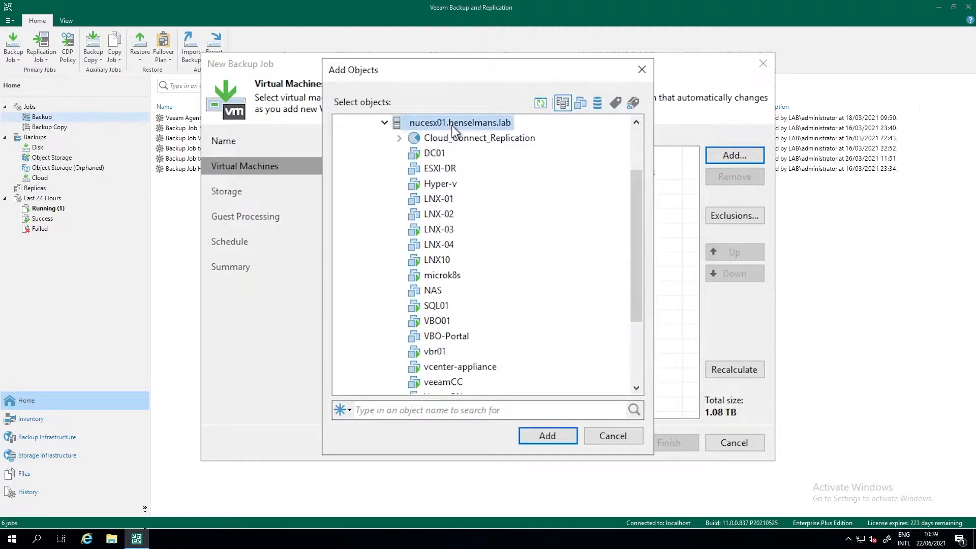
{"action": "left_click", "coordinate": [434, 154]}
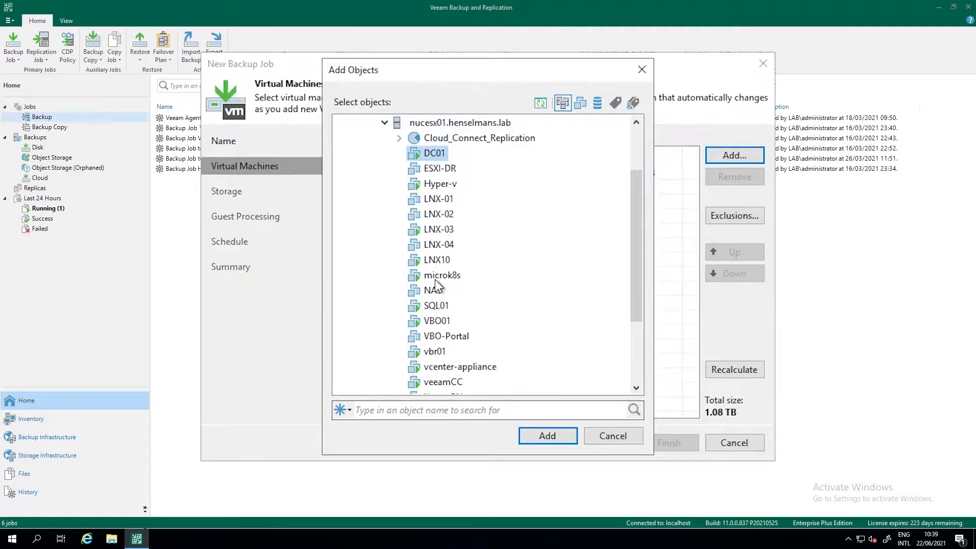
{"action": "left_click", "coordinate": [436, 305]}
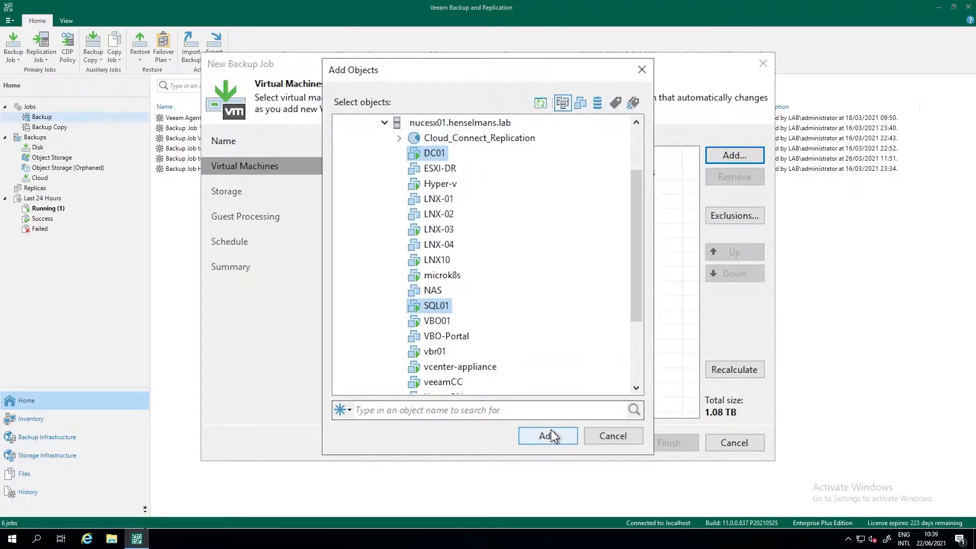
{"action": "left_click", "coordinate": [547, 435]}
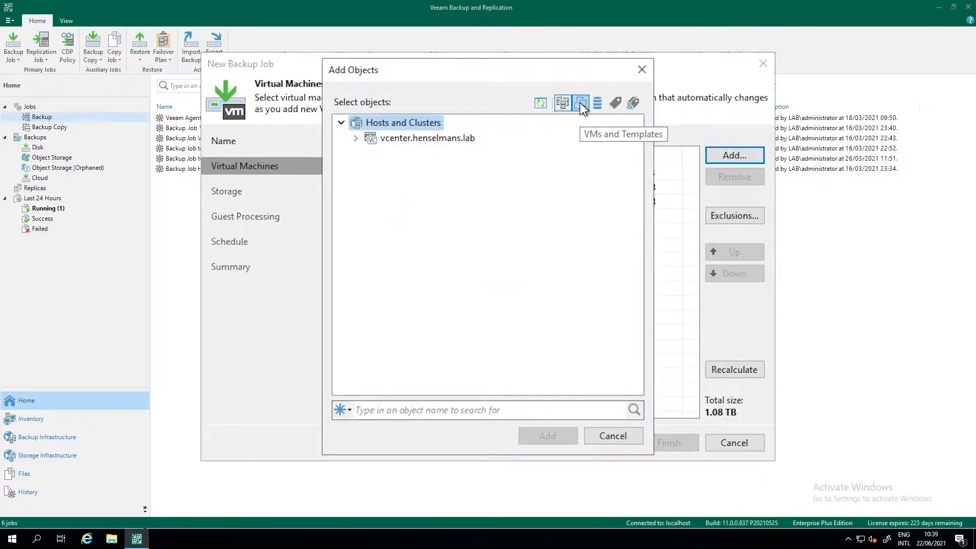
Add the Discovered virtual machine folder via the VMs and Templates view.
{"action": "left_click", "coordinate": [578, 102]}
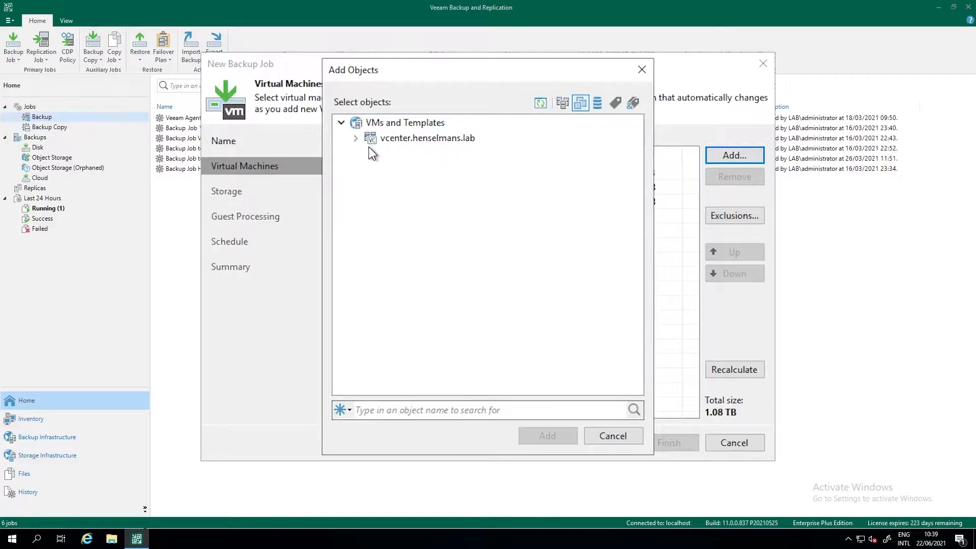
{"action": "left_click", "coordinate": [356, 137]}
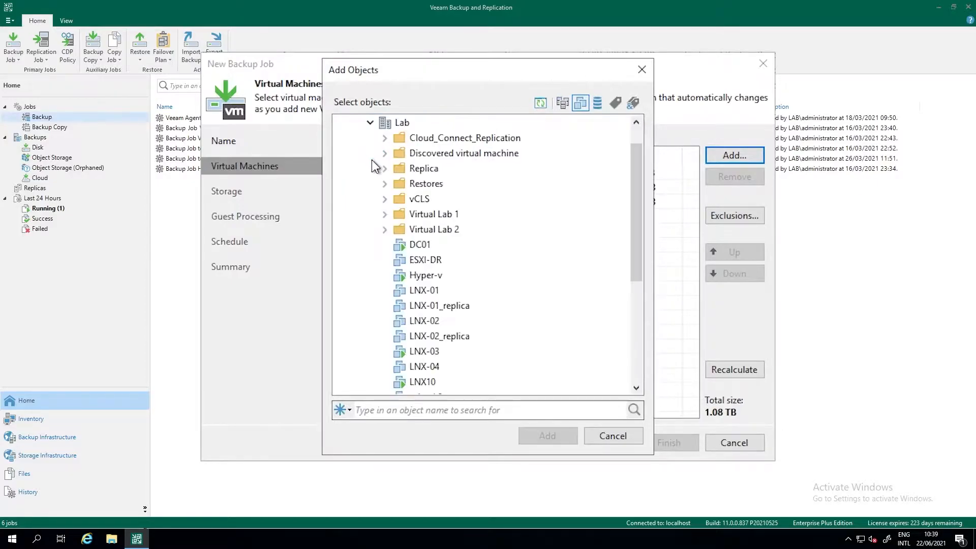
{"action": "mouse_move", "coordinate": [381, 182]}
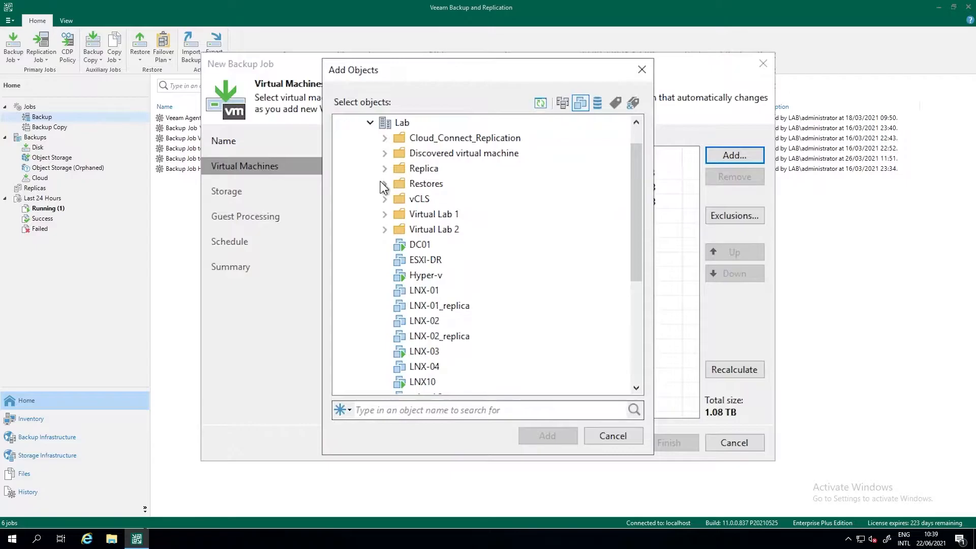
{"action": "left_click", "coordinate": [463, 153]}
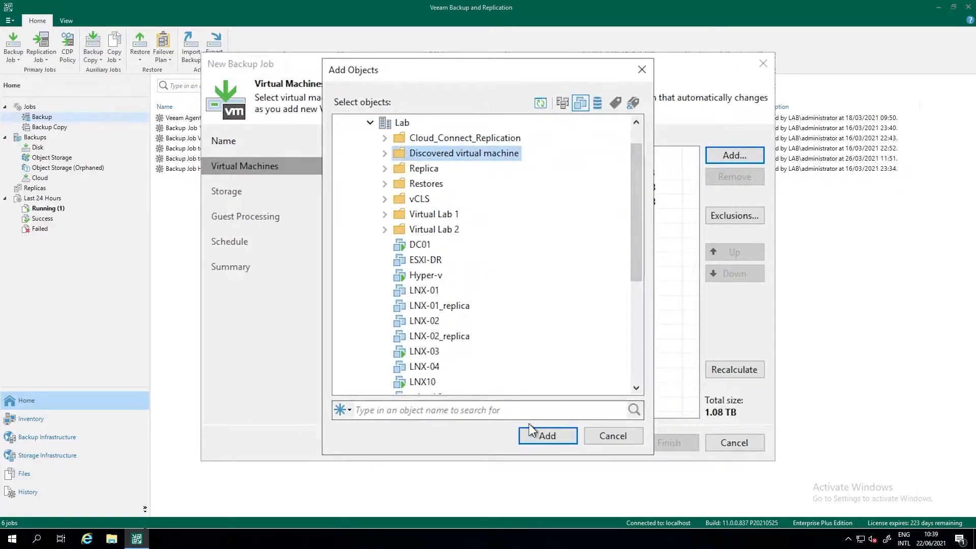
{"action": "left_click", "coordinate": [547, 435]}
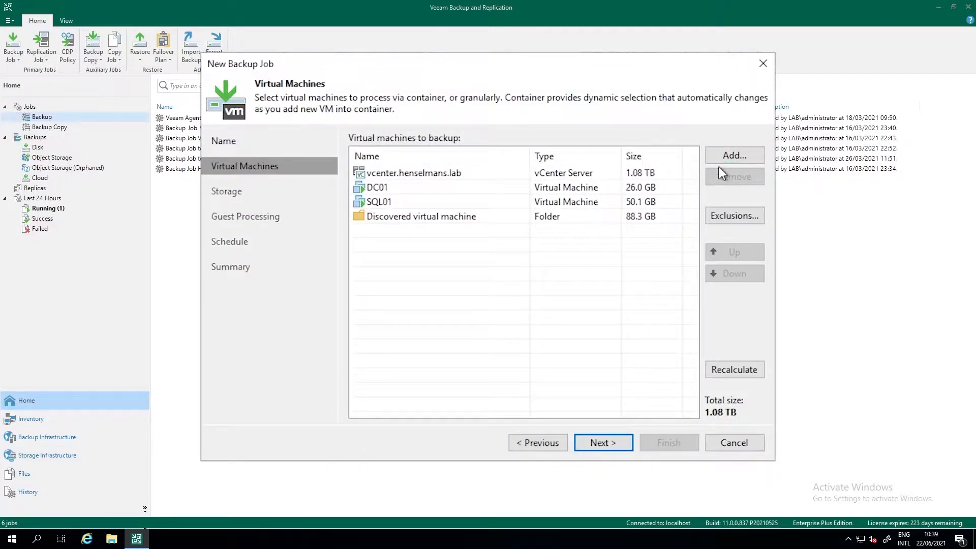
Browse the Lab datacenter's datastores and pick datastore1 in the object tree.
{"action": "left_click", "coordinate": [733, 156]}
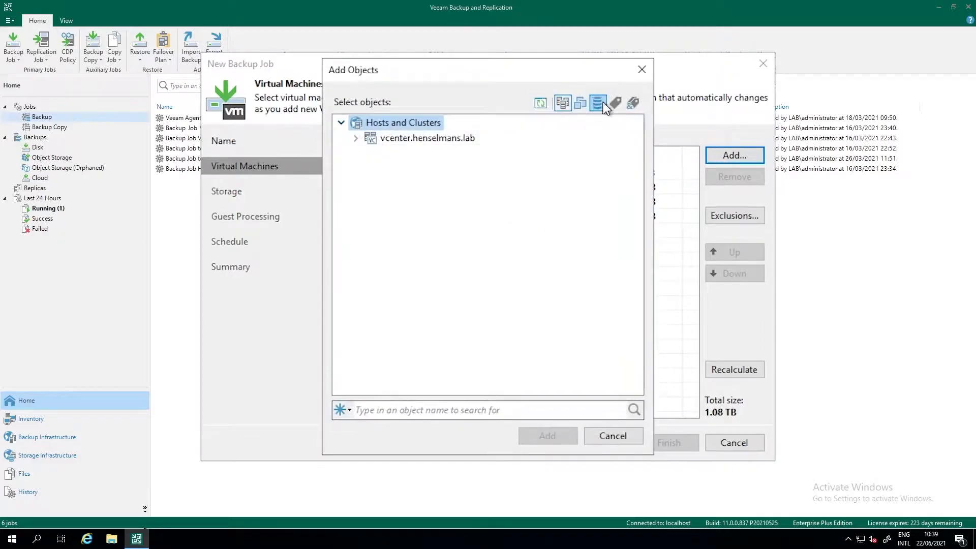
{"action": "left_click", "coordinate": [596, 103]}
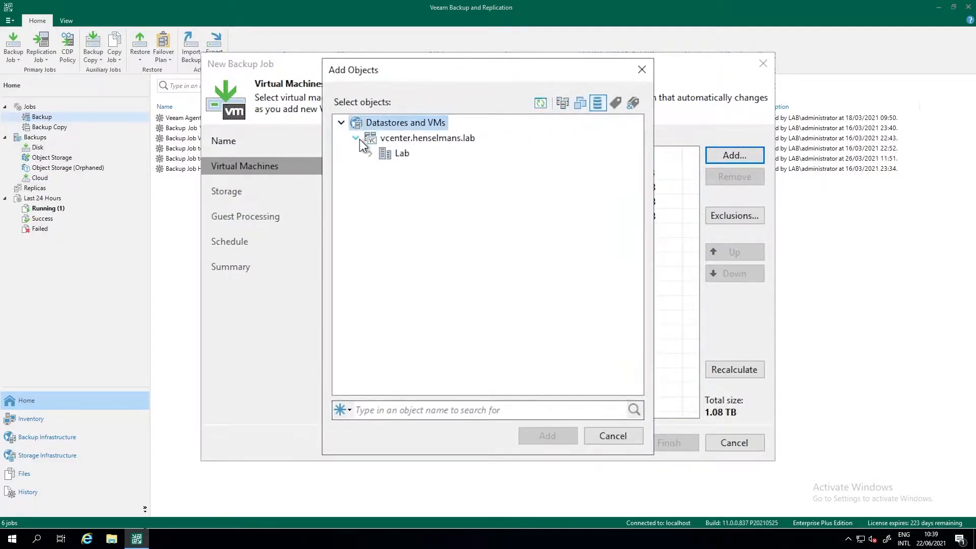
{"action": "left_click", "coordinate": [370, 154]}
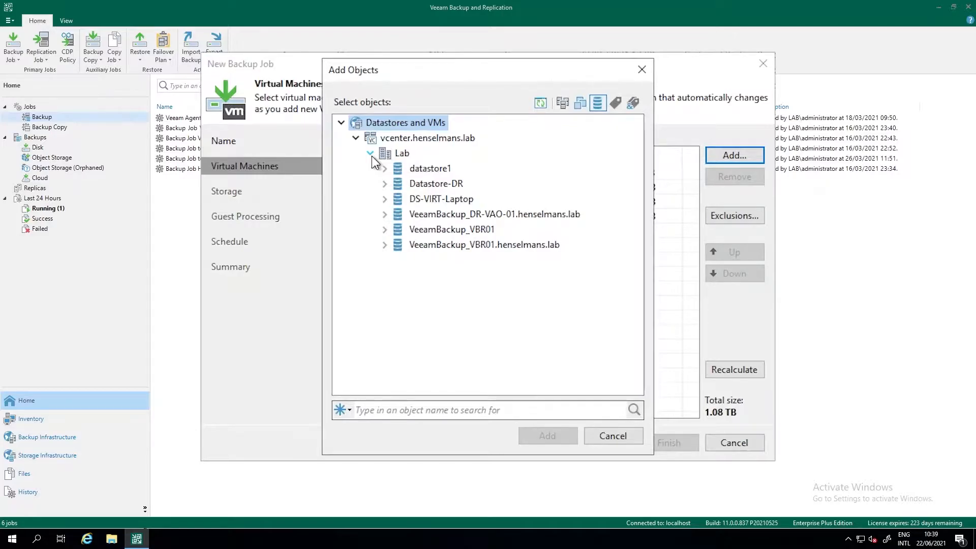
{"action": "left_click", "coordinate": [429, 167]}
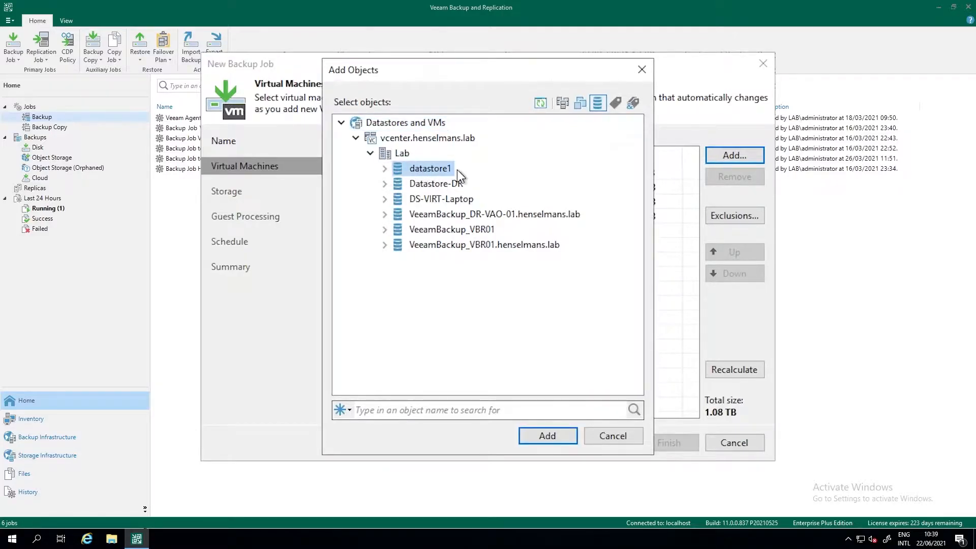
{"action": "mouse_move", "coordinate": [604, 124]}
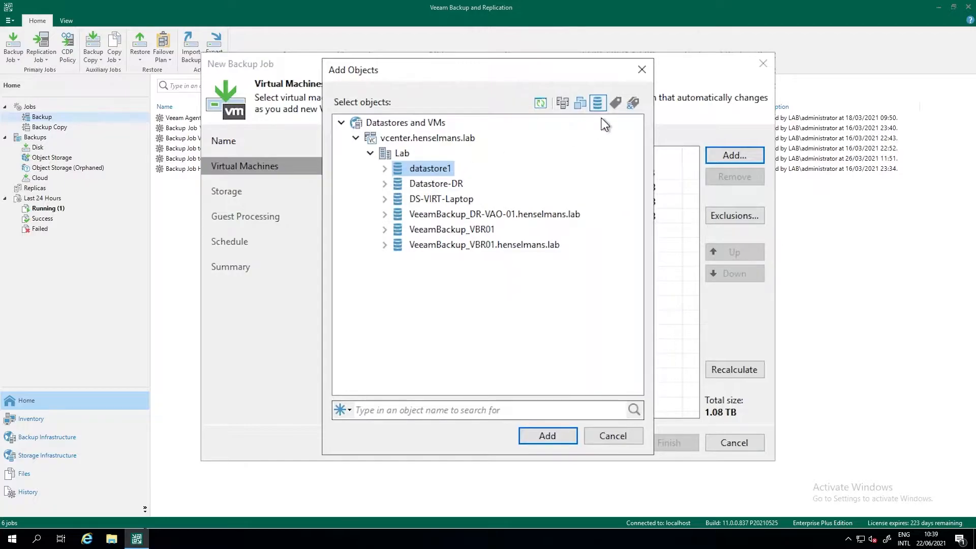
{"action": "mouse_move", "coordinate": [616, 103]}
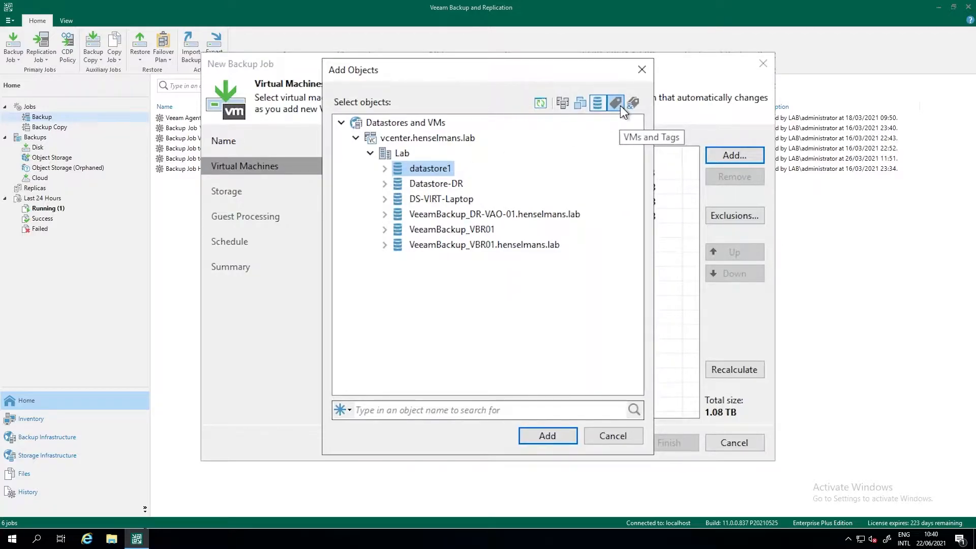
Add the Application1 tag from the Backup tag category to the job.
{"action": "left_click", "coordinate": [615, 103]}
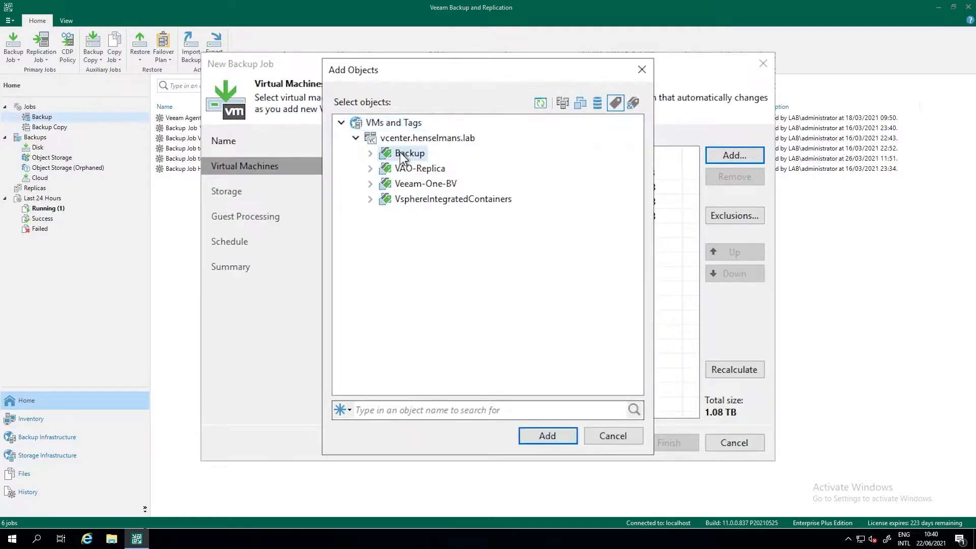
{"action": "left_click", "coordinate": [370, 154]}
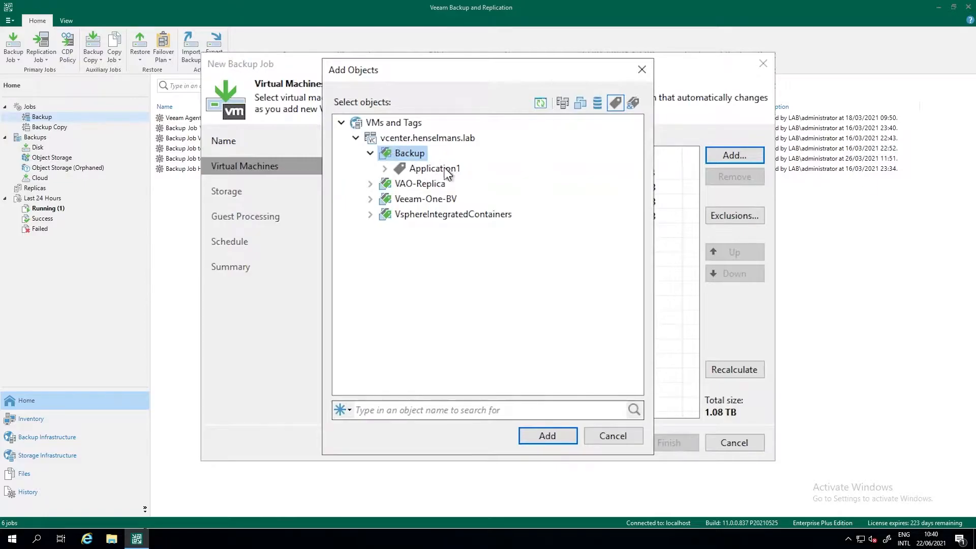
{"action": "left_click", "coordinate": [433, 168]}
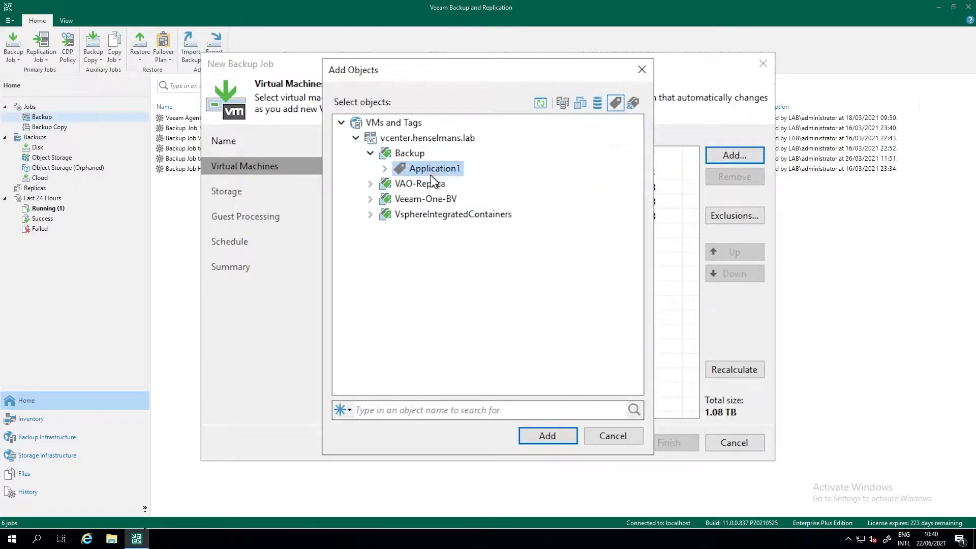
{"action": "left_click", "coordinate": [546, 435]}
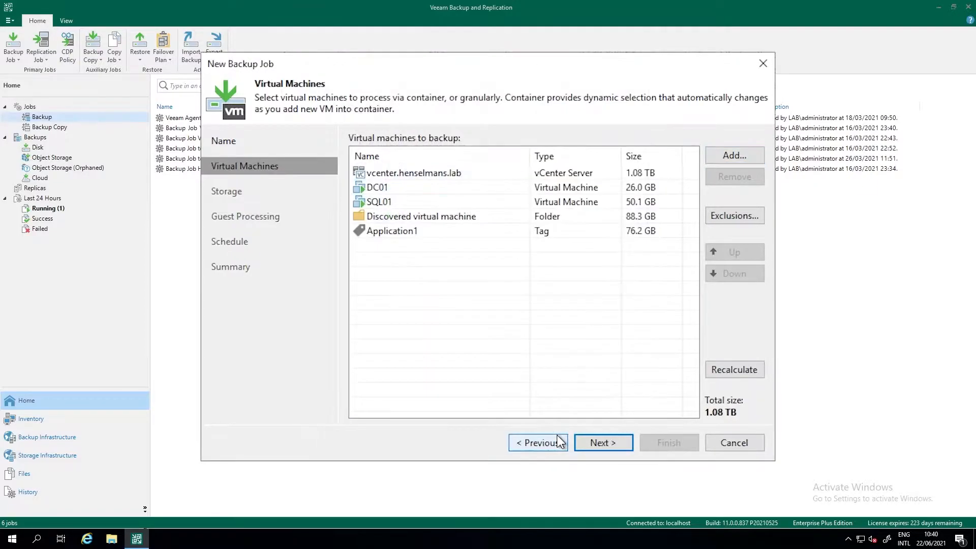
Move DC01 to the top and remove the vCenter, folder and tag entries, leaving DC01 and SQL01.
{"action": "left_click", "coordinate": [391, 231]}
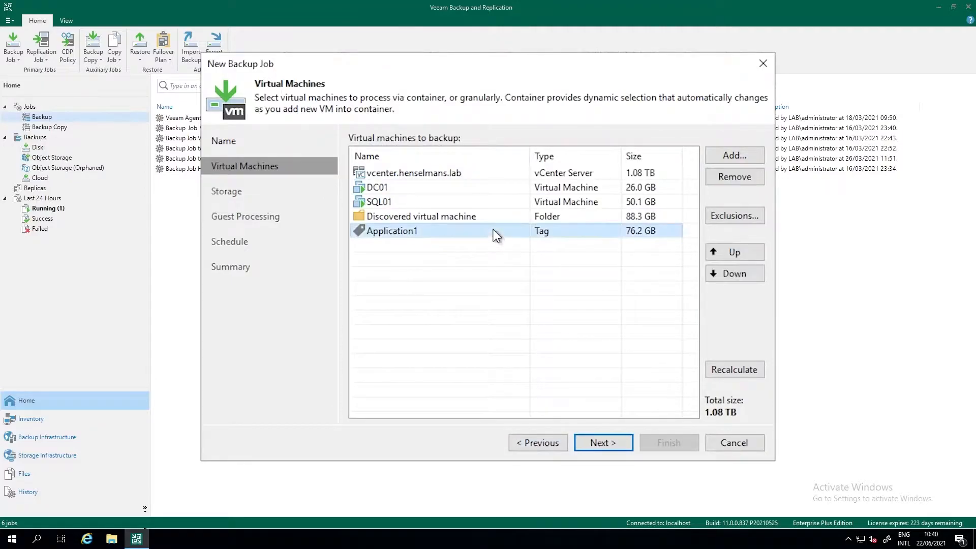
{"action": "mouse_move", "coordinate": [733, 252]}
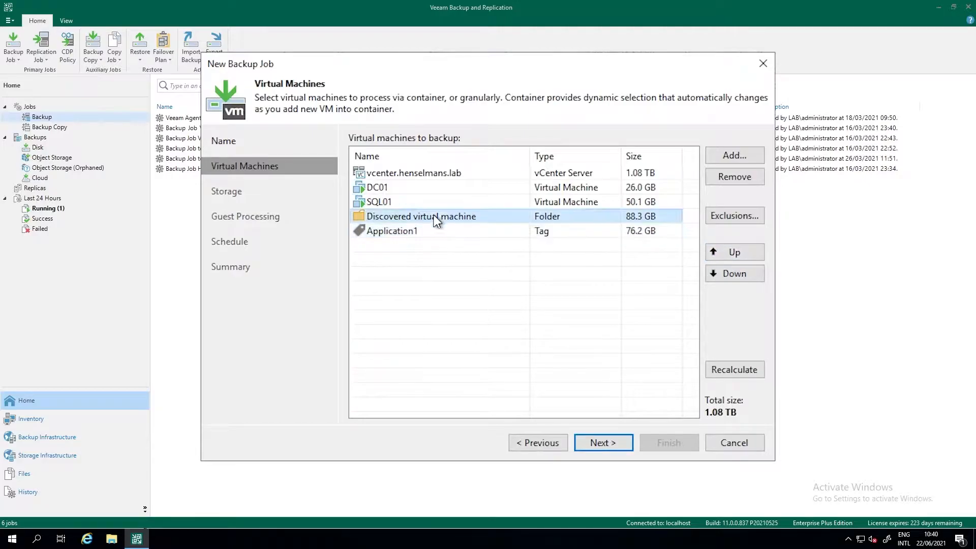
{"action": "left_click", "coordinate": [376, 187]}
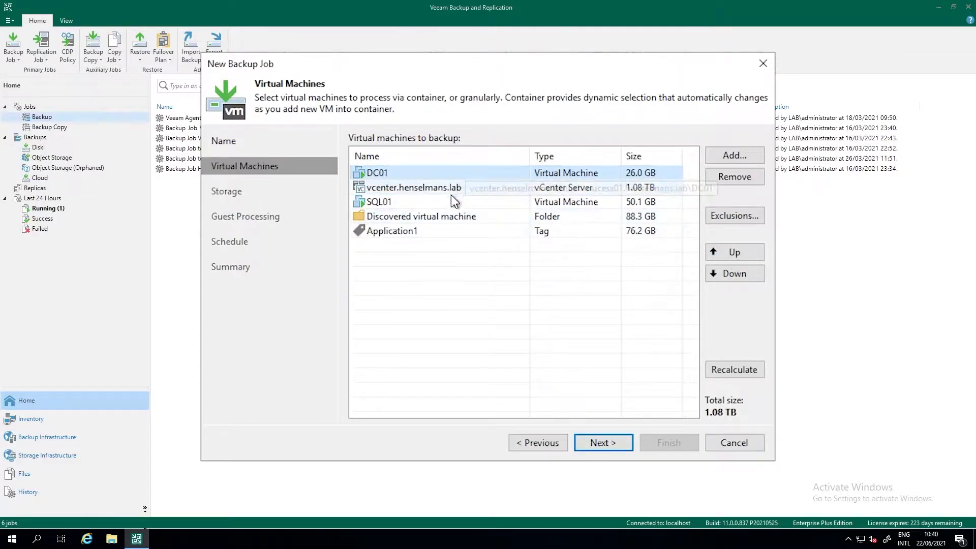
{"action": "mouse_move", "coordinate": [449, 263]}
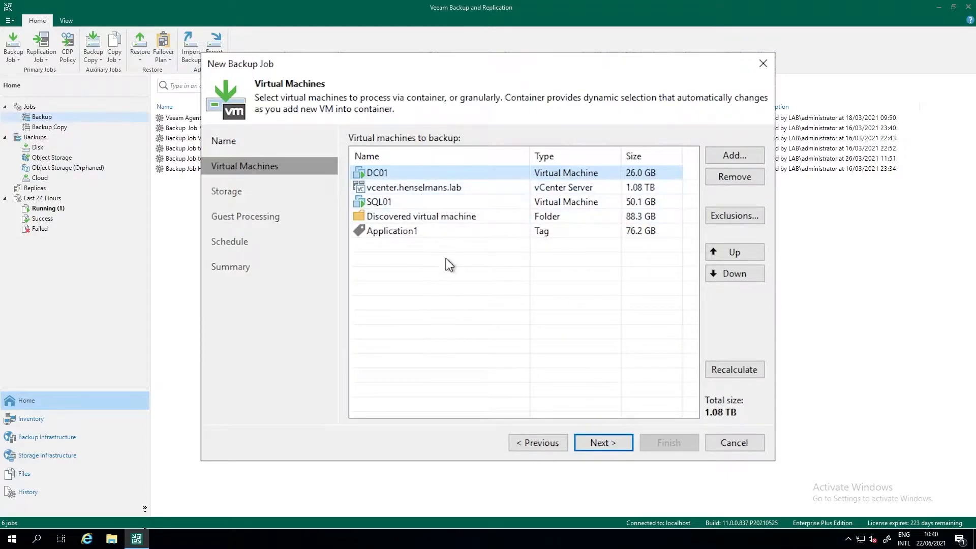
{"action": "mouse_move", "coordinate": [432, 205]}
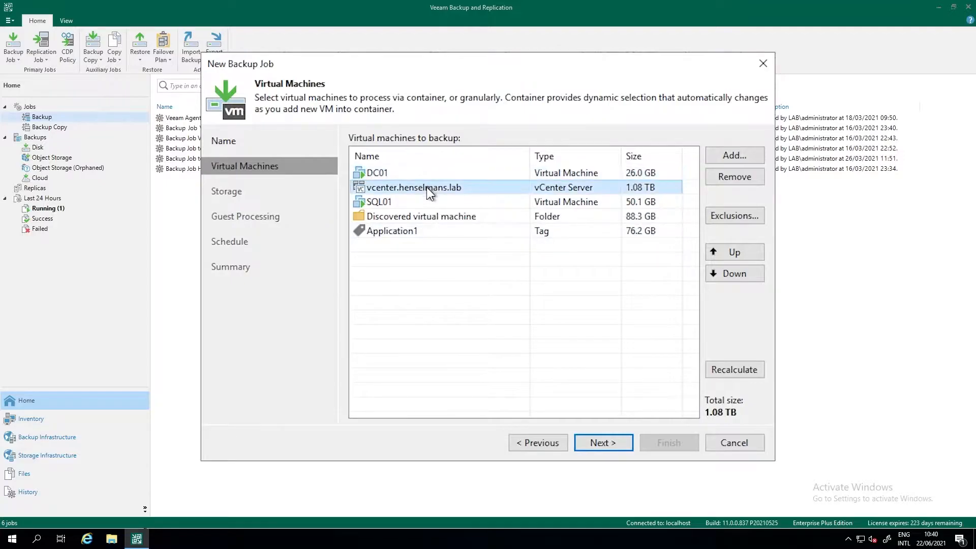
{"action": "left_click", "coordinate": [420, 215]}
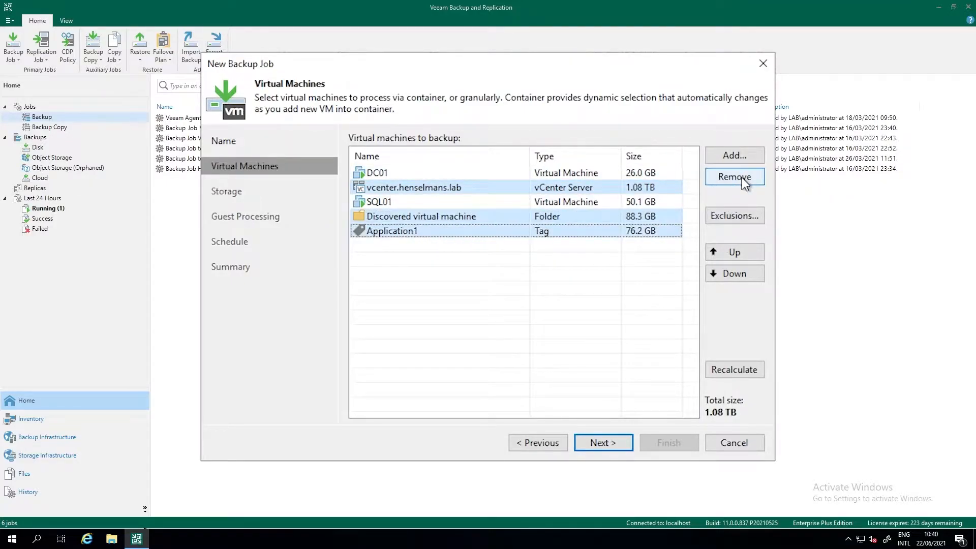
{"action": "left_click", "coordinate": [734, 177]}
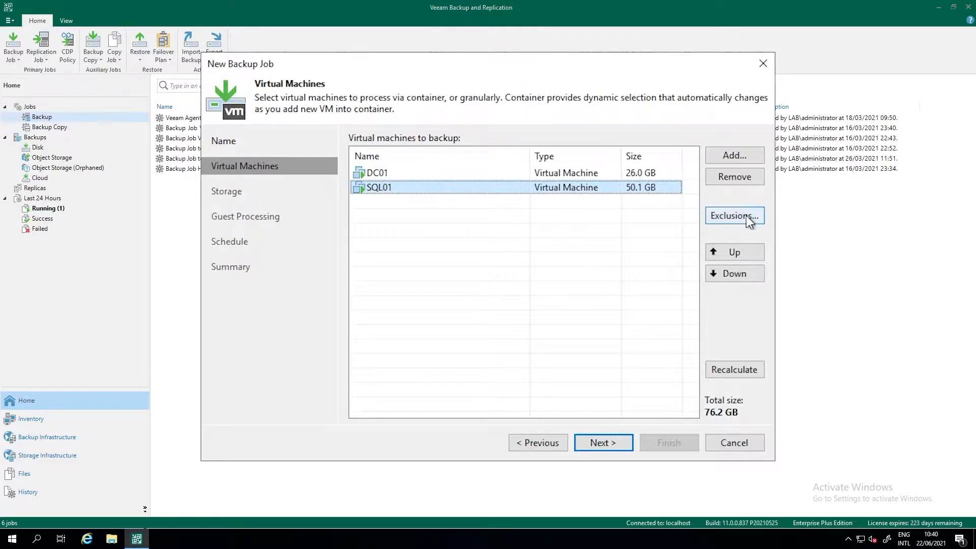
Bring up the job's per-disk exclusion settings.
{"action": "left_click", "coordinate": [734, 215]}
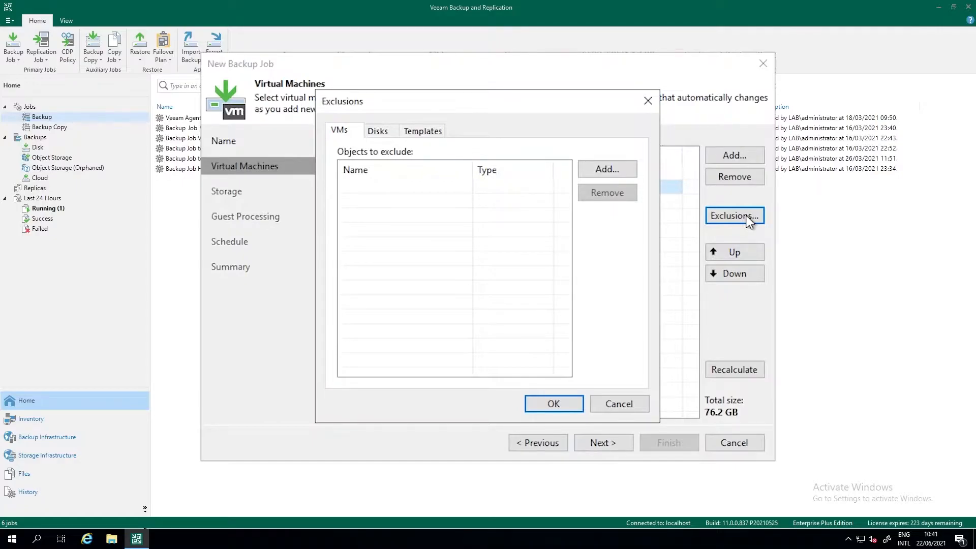
{"action": "mouse_move", "coordinate": [746, 218]}
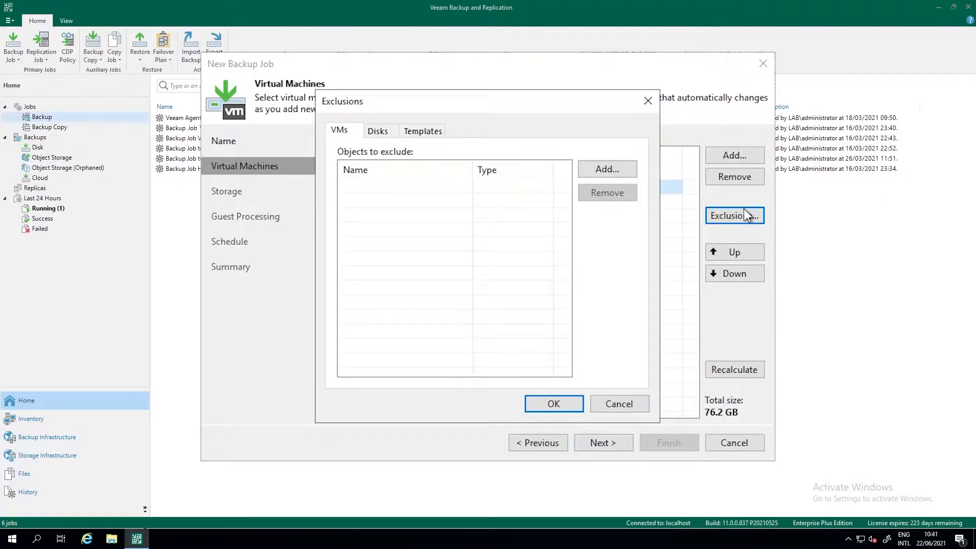
{"action": "mouse_move", "coordinate": [364, 265]}
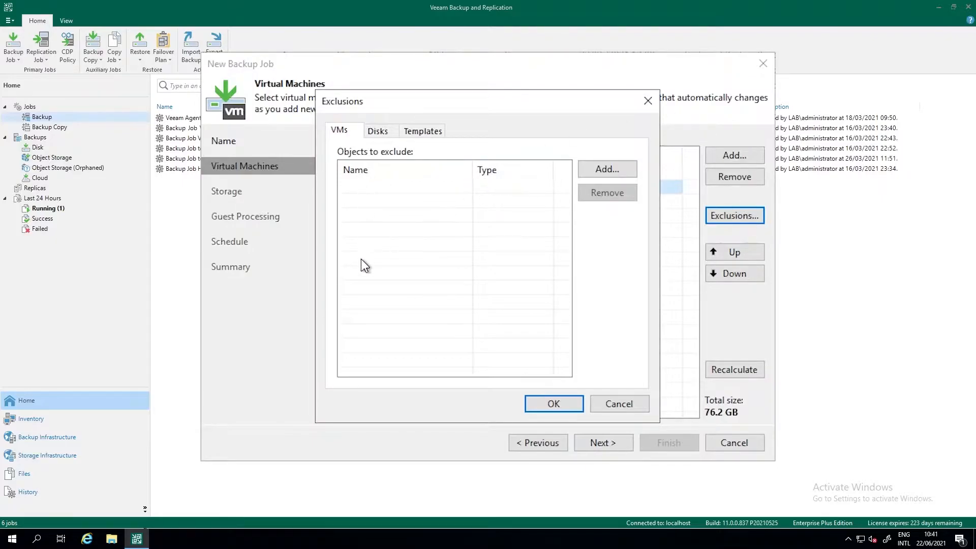
{"action": "mouse_move", "coordinate": [363, 271]}
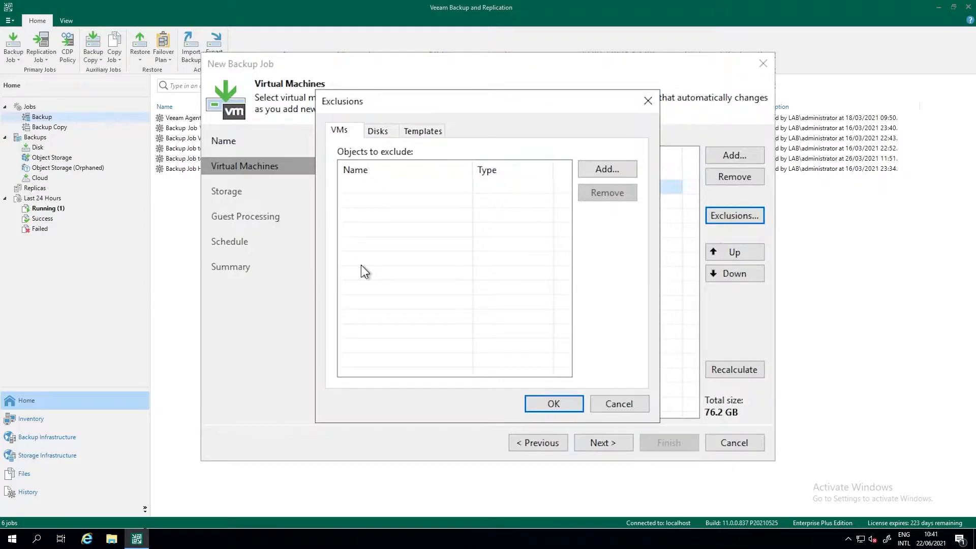
{"action": "mouse_move", "coordinate": [386, 214]}
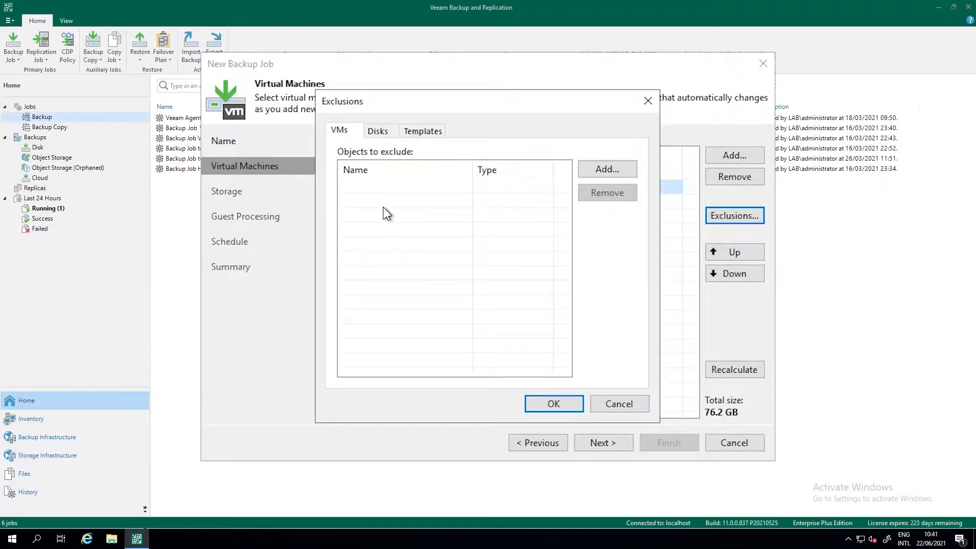
{"action": "left_click", "coordinate": [377, 131]}
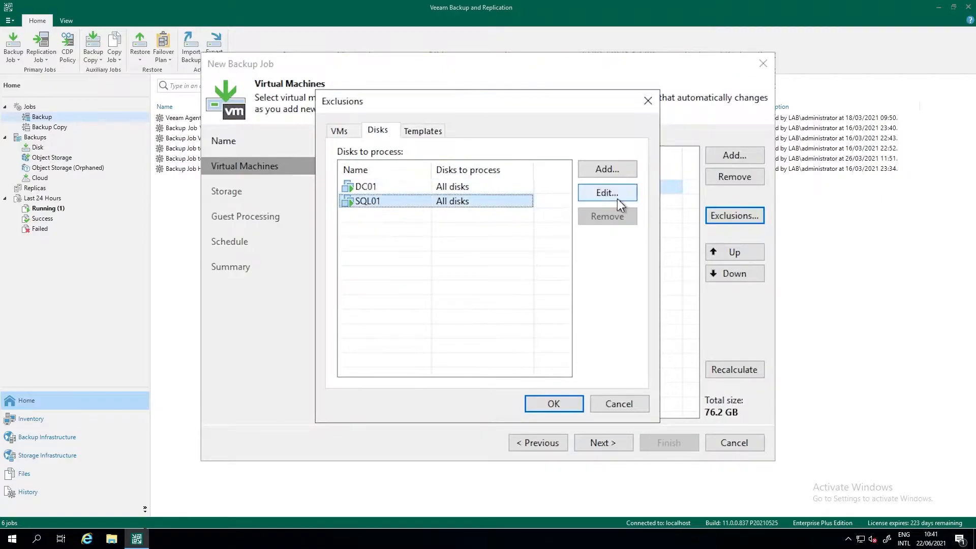
For SQL01 choose selected SCSI disks 0:0, 0:1 and 0:2 (0:3 left out) and confirm.
{"action": "left_click", "coordinate": [606, 193]}
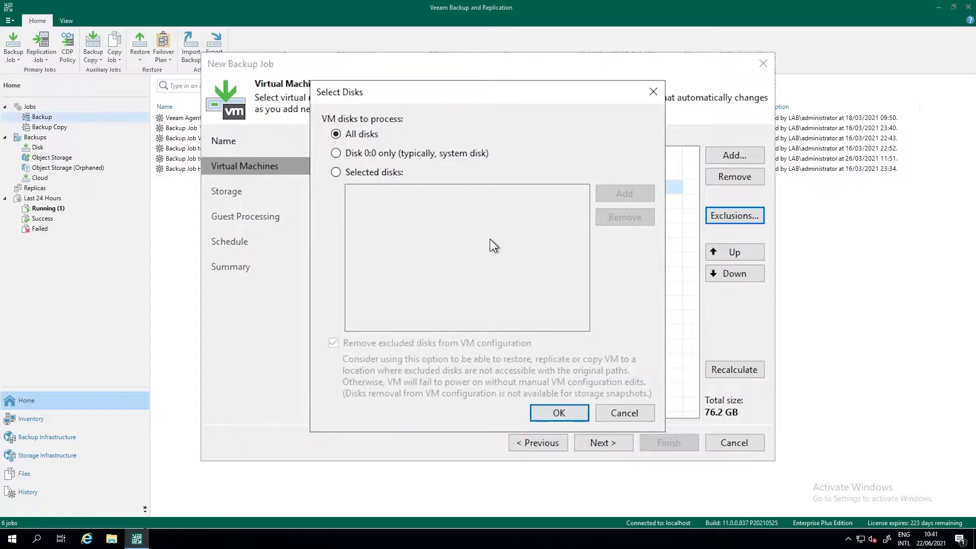
{"action": "mouse_move", "coordinate": [426, 212]}
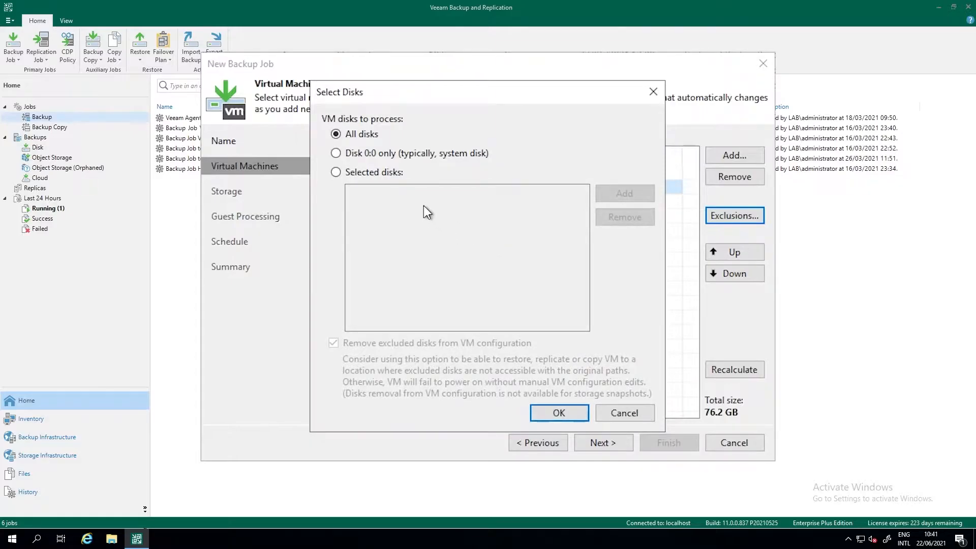
{"action": "left_click", "coordinate": [335, 173]}
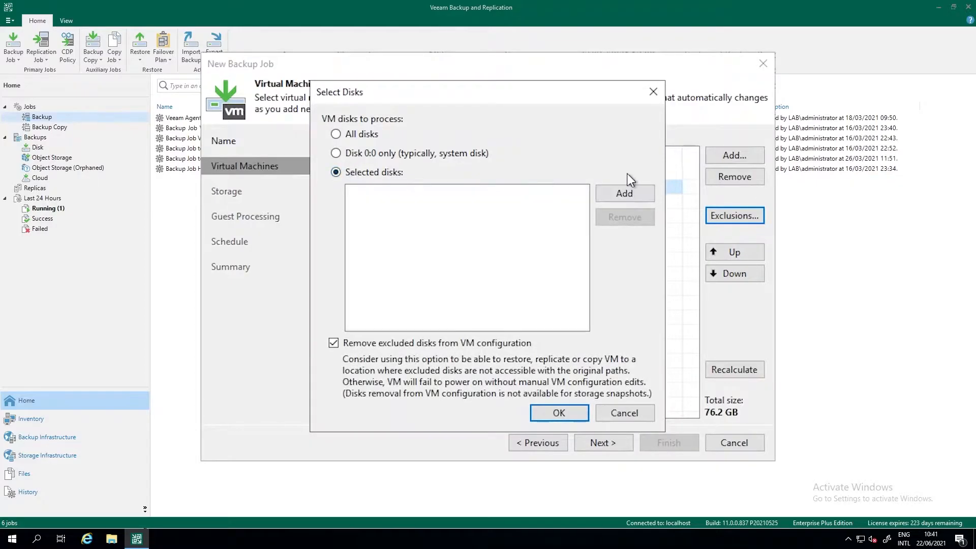
{"action": "left_click", "coordinate": [623, 193]}
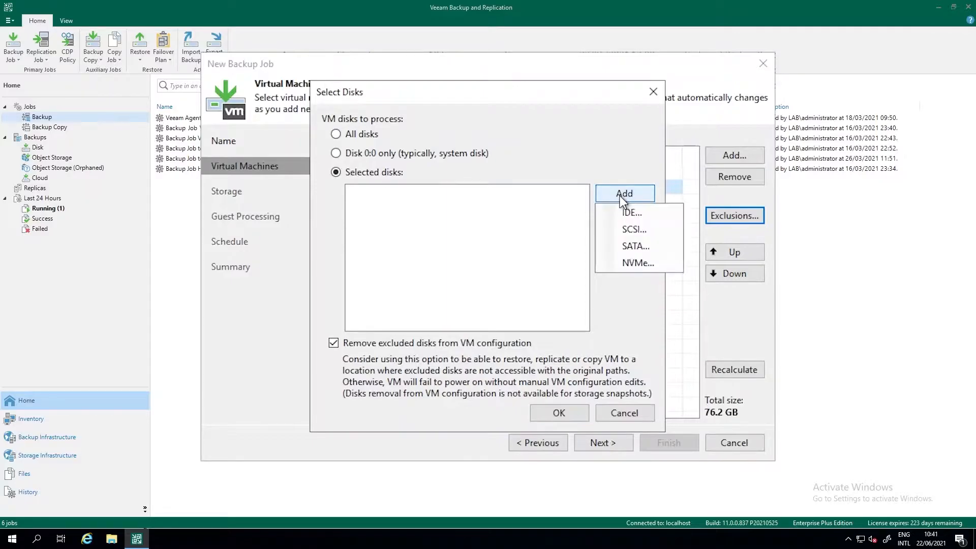
{"action": "left_click", "coordinate": [633, 229]}
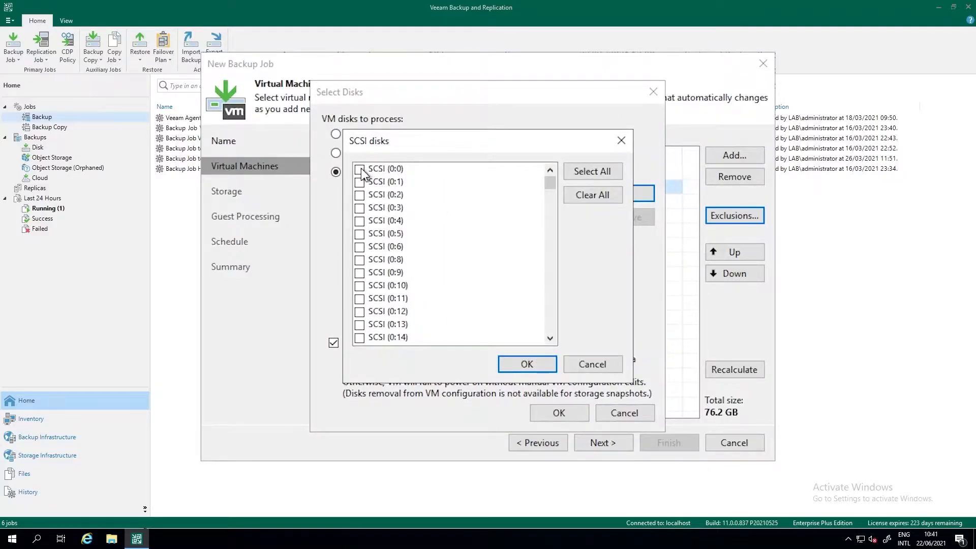
{"action": "left_click", "coordinate": [359, 181]}
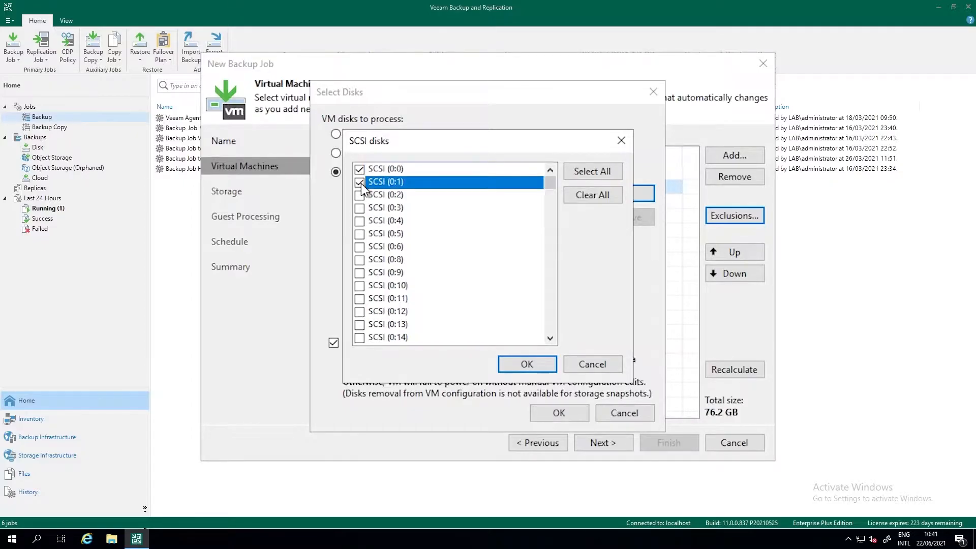
{"action": "left_click", "coordinate": [360, 182]}
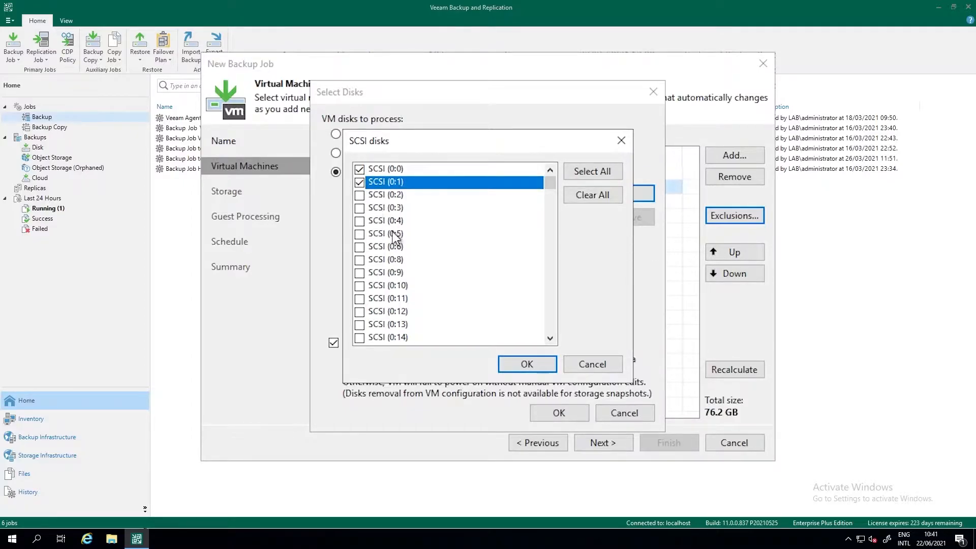
{"action": "left_click", "coordinate": [360, 195]}
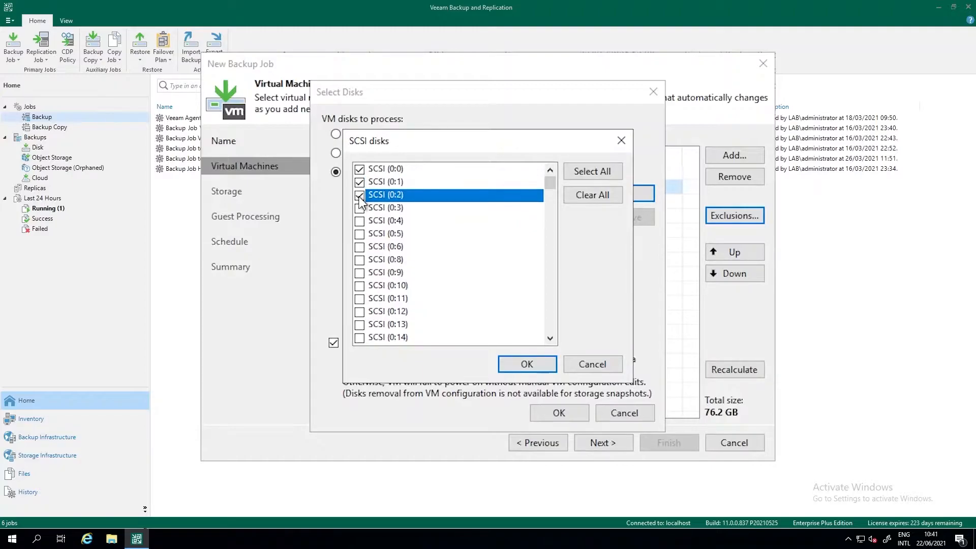
{"action": "left_click", "coordinate": [359, 207]}
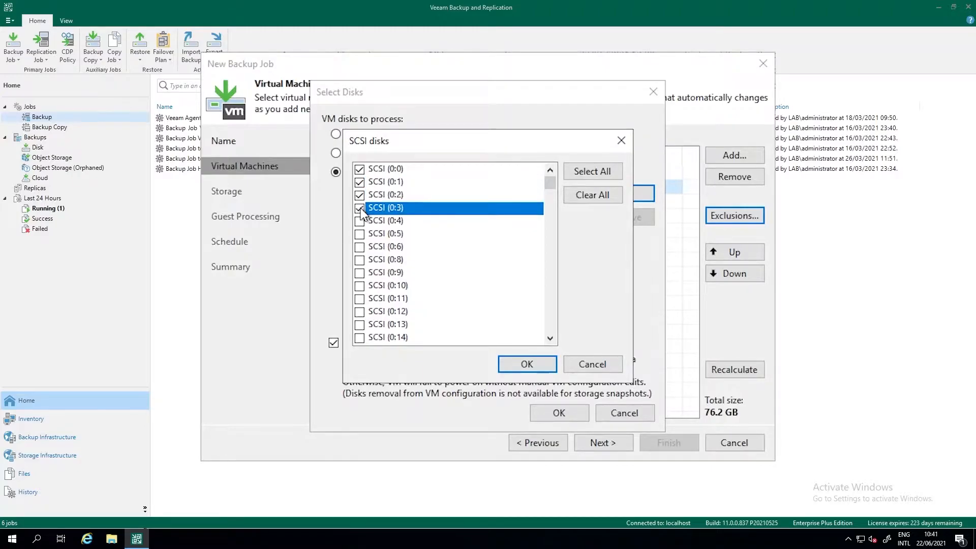
{"action": "left_click", "coordinate": [359, 208]}
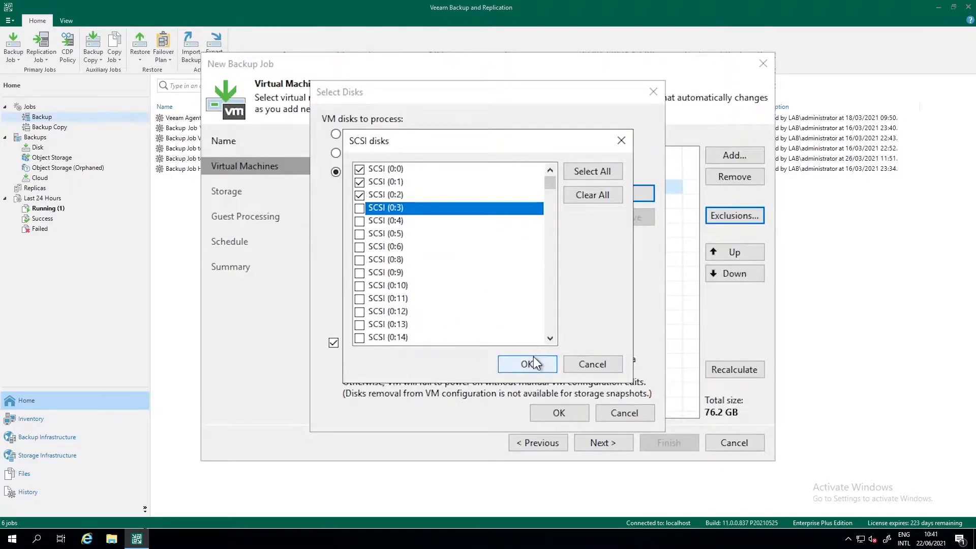
{"action": "left_click", "coordinate": [525, 364]}
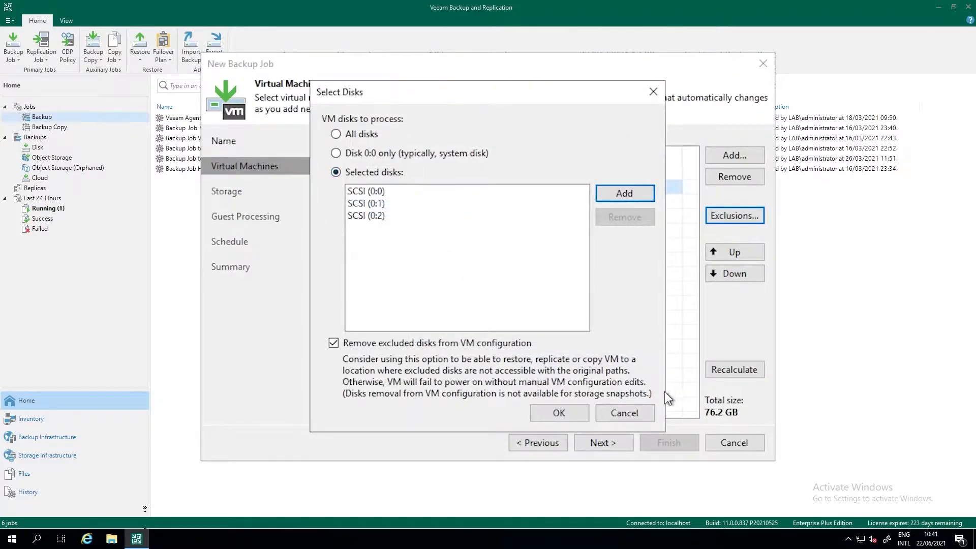
{"action": "mouse_move", "coordinate": [558, 412]}
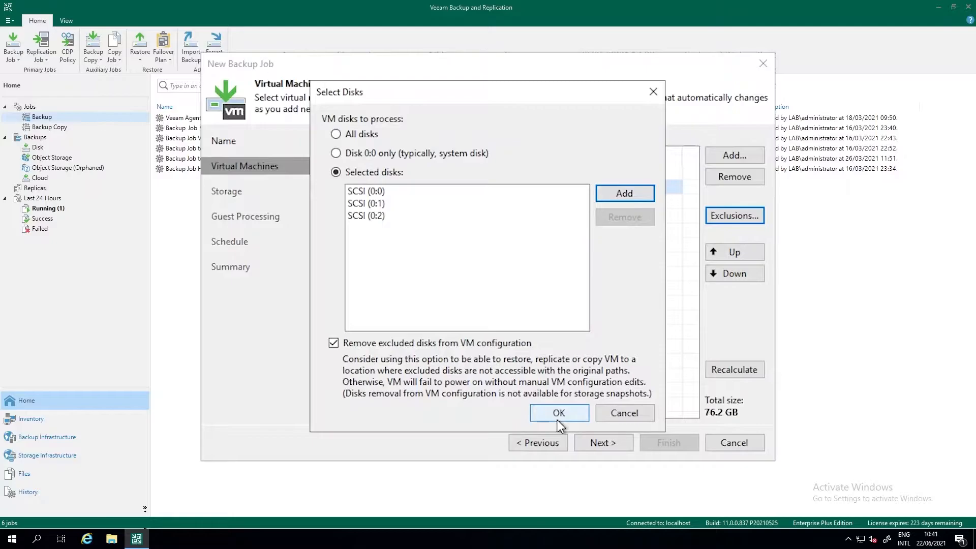
{"action": "left_click", "coordinate": [558, 412]}
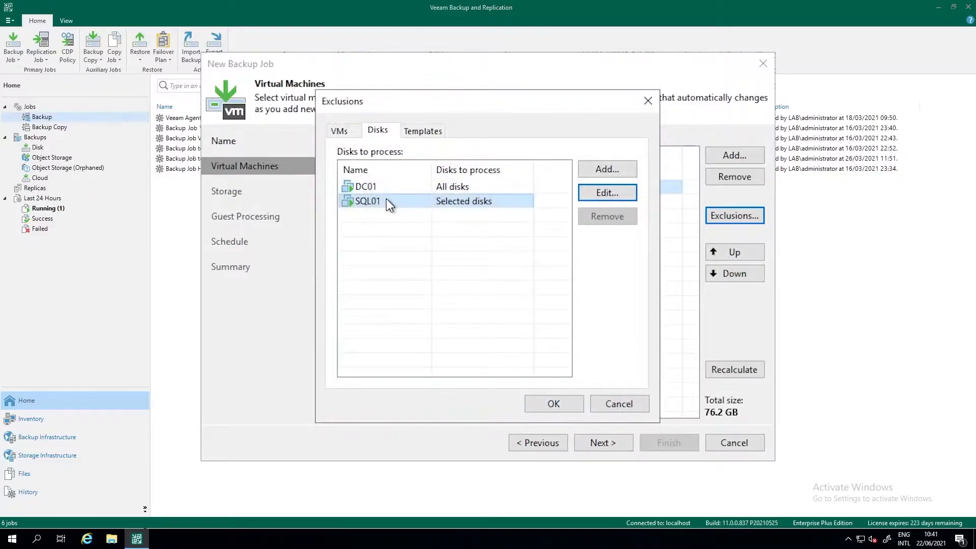
Review SQL01 in the disks list and confirm the exclusions, returning to the job.
{"action": "left_click", "coordinate": [606, 192]}
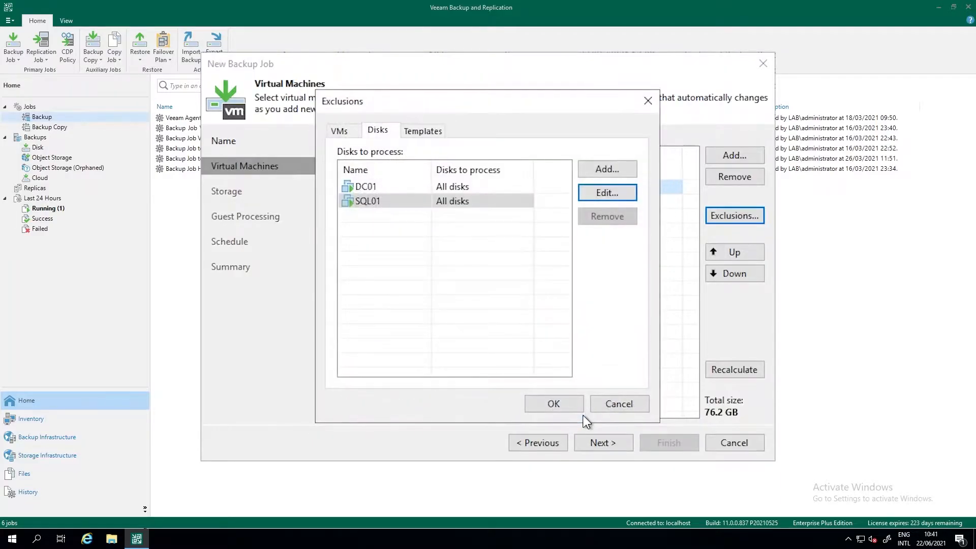
{"action": "left_click", "coordinate": [553, 404]}
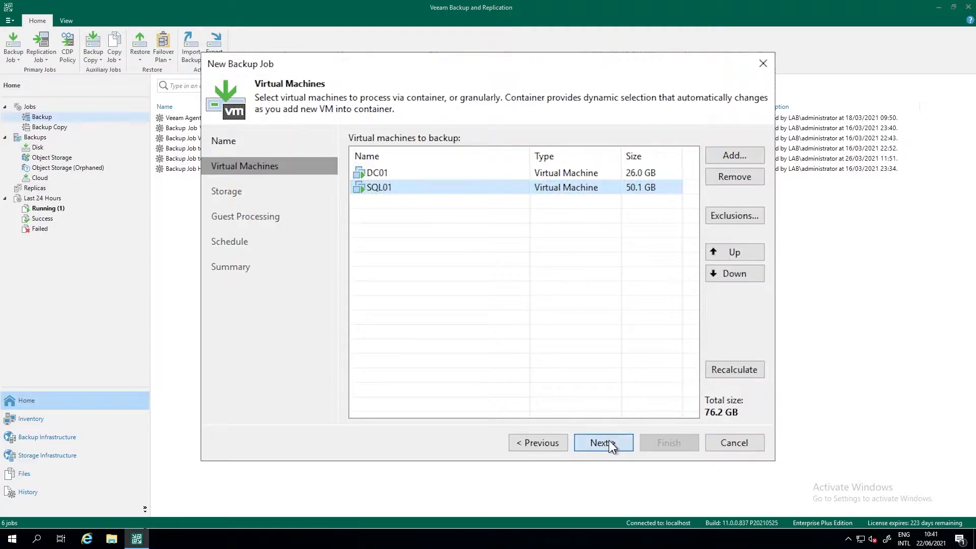
Advance the wizard to the Storage step with automatic proxy and 7-day retention.
{"action": "left_click", "coordinate": [602, 442]}
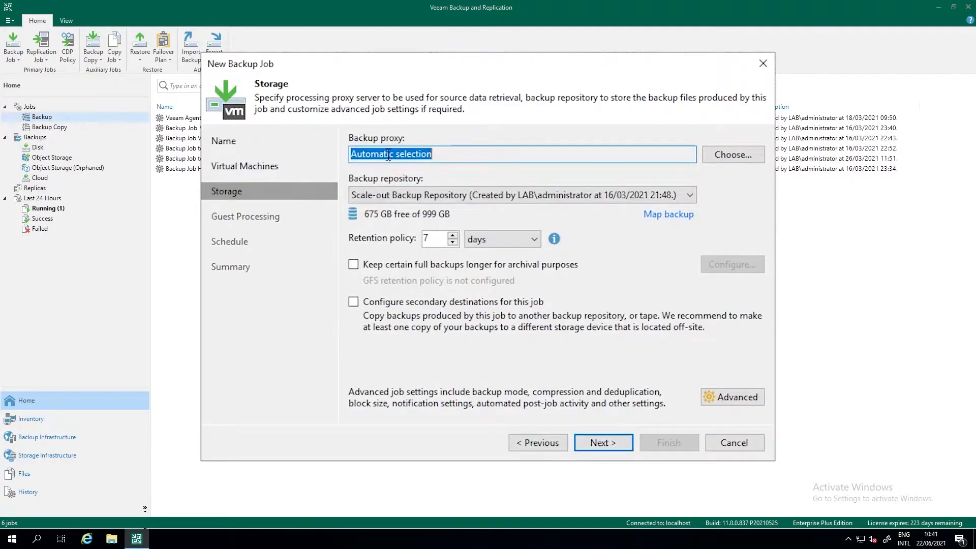
{"action": "mouse_move", "coordinate": [400, 151]}
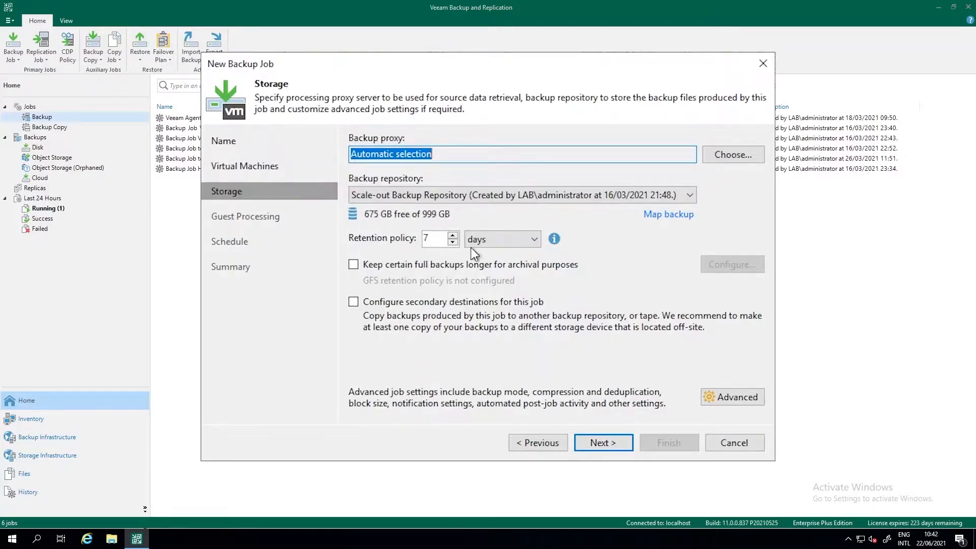
{"action": "mouse_move", "coordinate": [436, 195]}
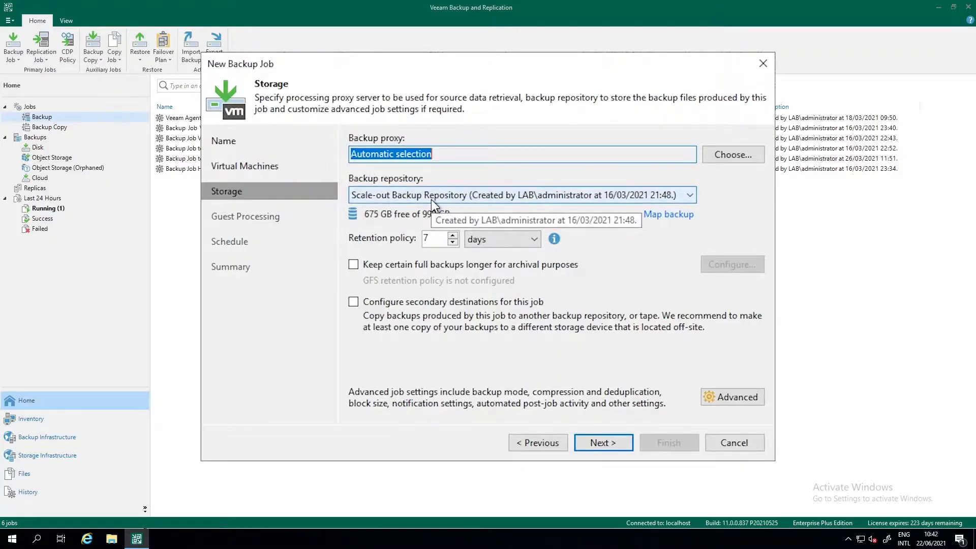
{"action": "mouse_move", "coordinate": [428, 129]}
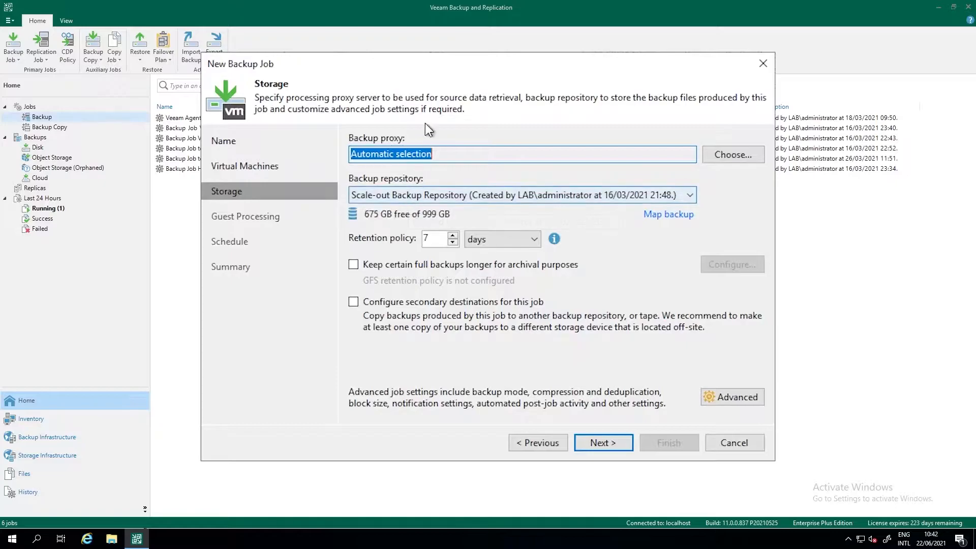
{"action": "mouse_move", "coordinate": [669, 213]}
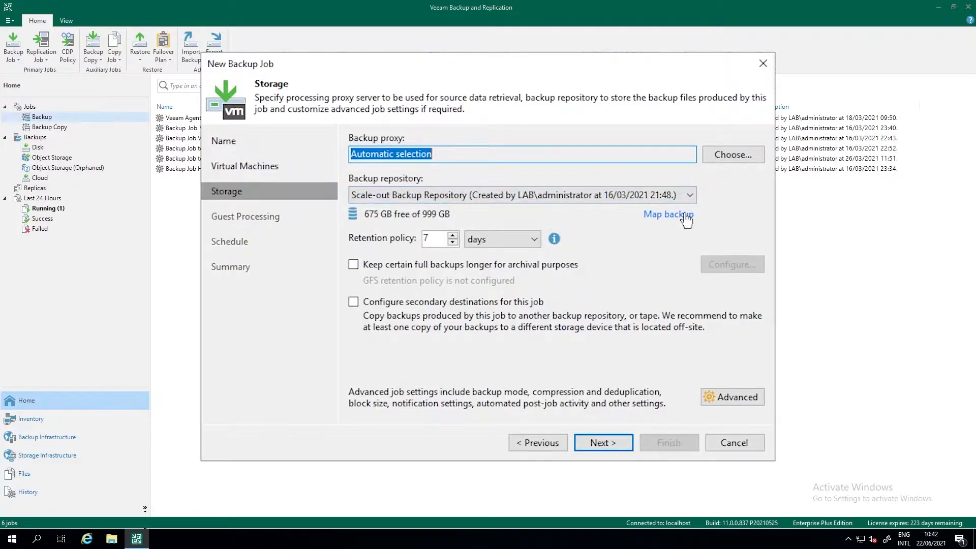
{"action": "mouse_move", "coordinate": [735, 215]}
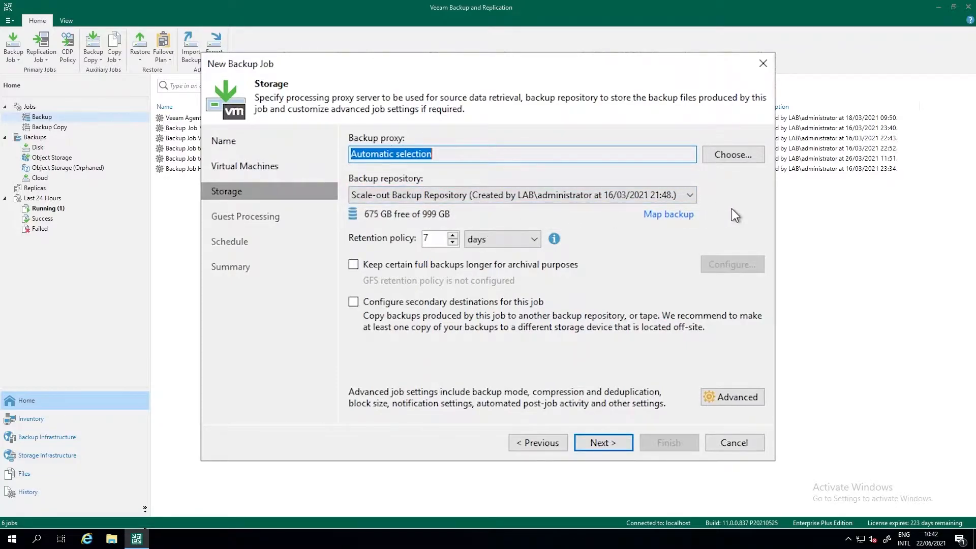
{"action": "mouse_move", "coordinate": [733, 155]}
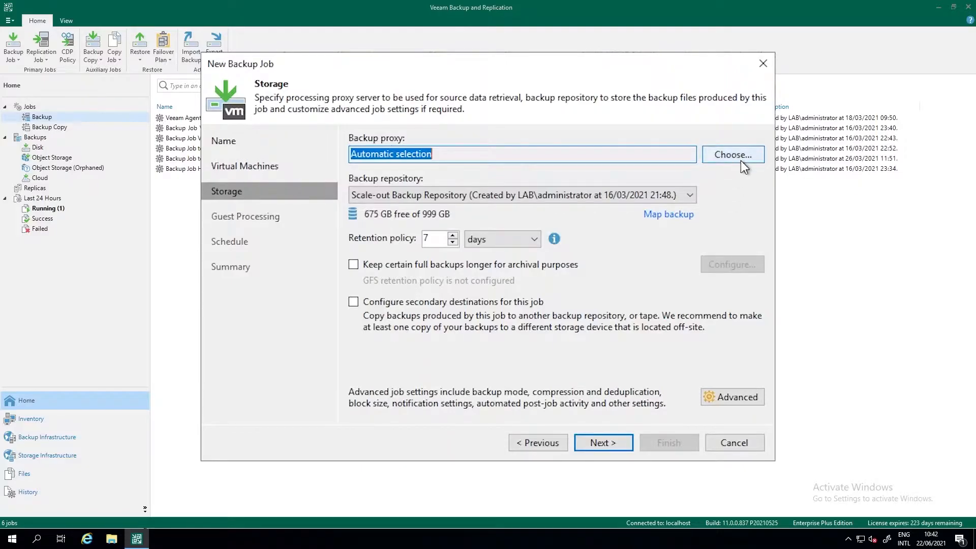
Use selected backup proxies only, including 192.168.10.130 and VMware Backup Proxy.
{"action": "left_click", "coordinate": [732, 154]}
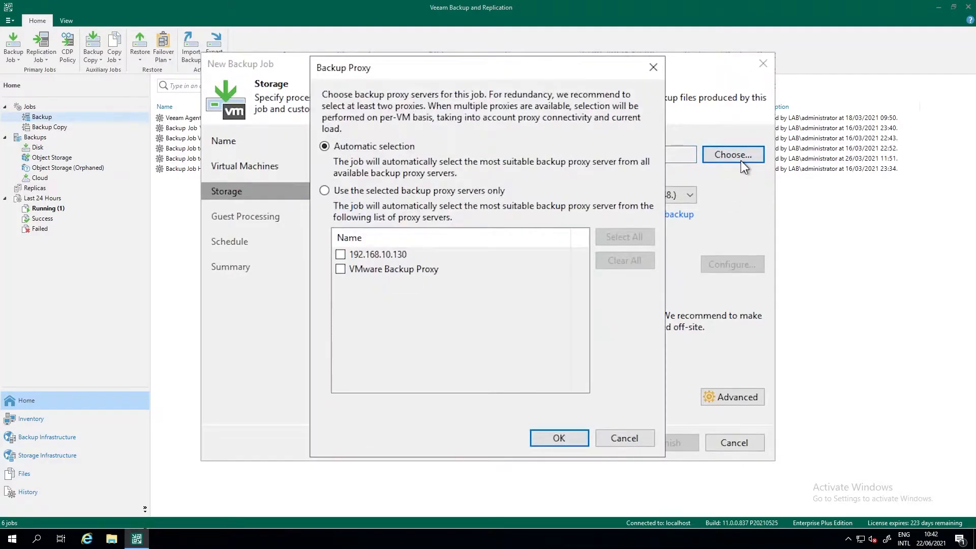
{"action": "mouse_move", "coordinate": [491, 282]}
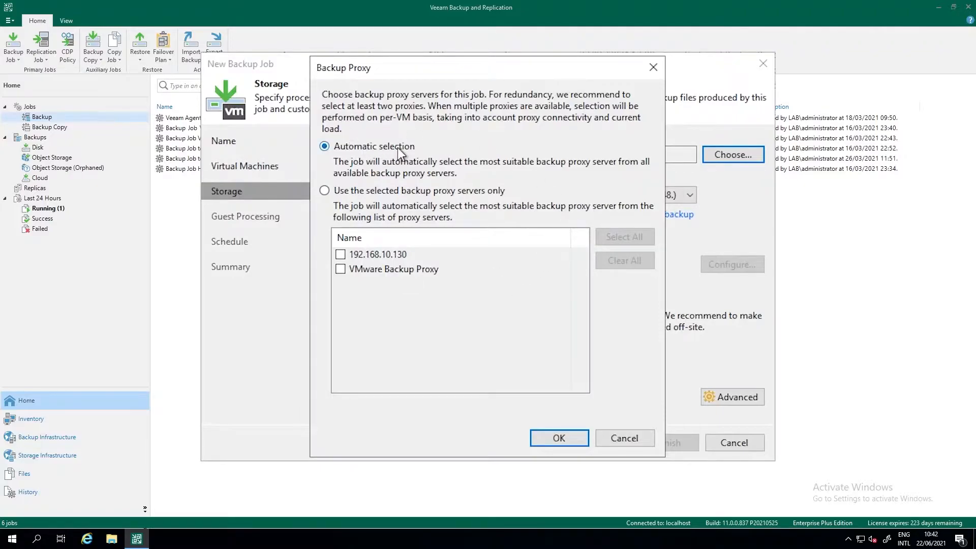
{"action": "mouse_move", "coordinate": [344, 121]}
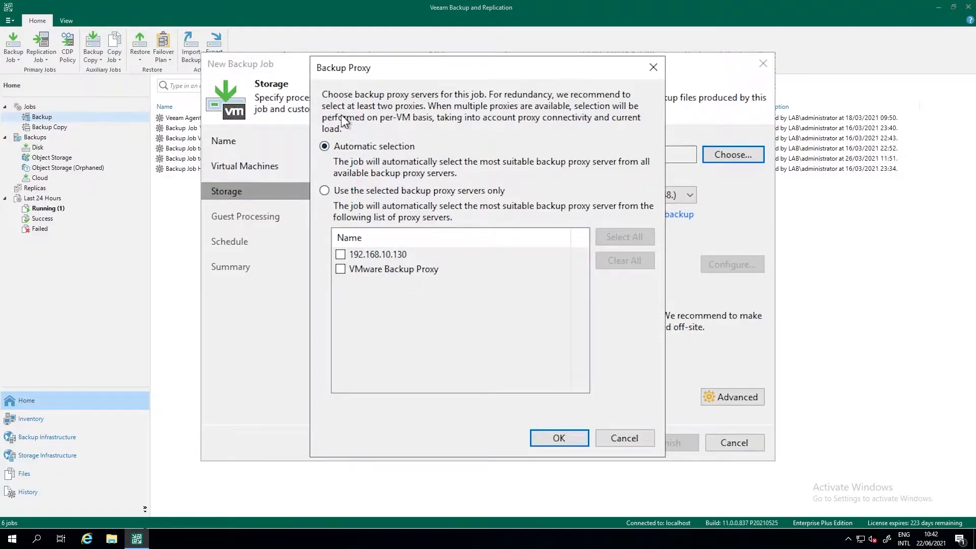
{"action": "mouse_move", "coordinate": [445, 156]}
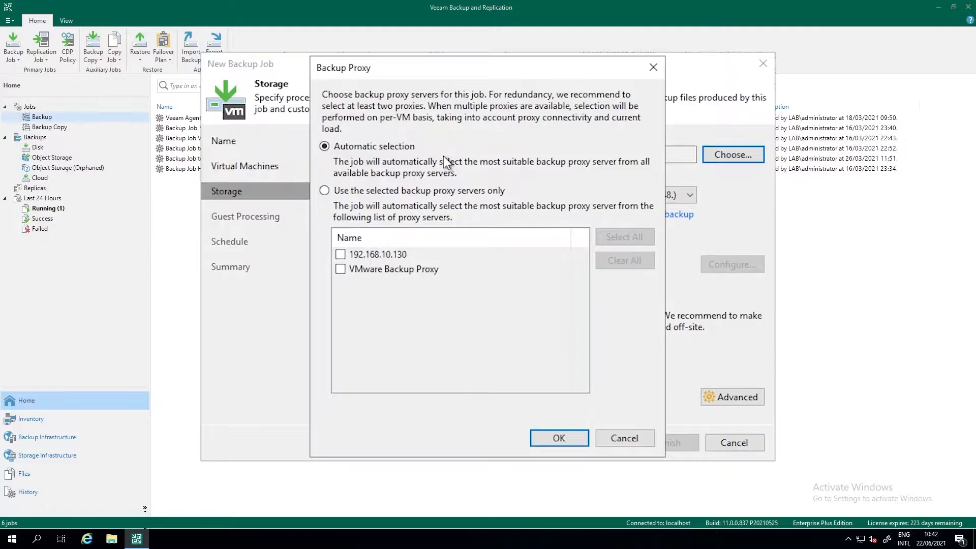
{"action": "mouse_move", "coordinate": [379, 199]}
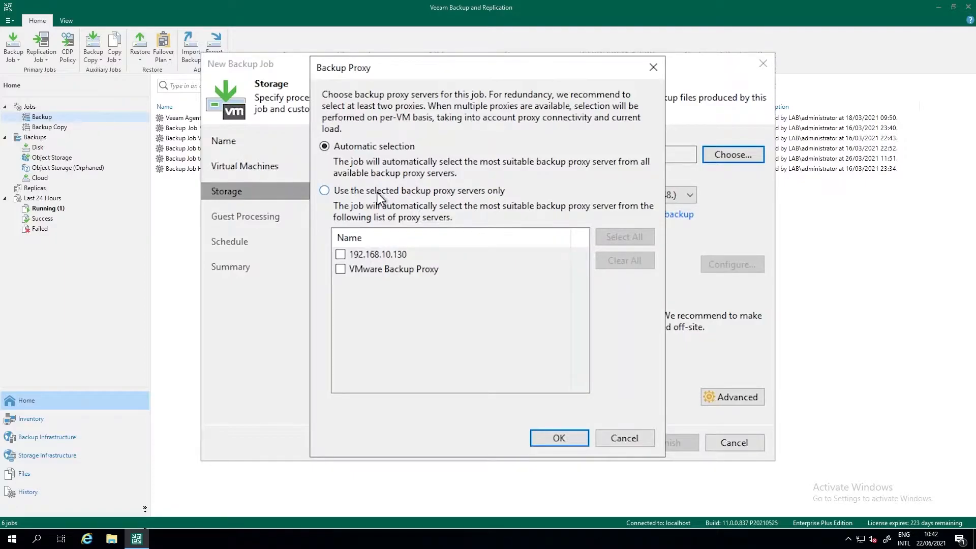
{"action": "left_click", "coordinate": [323, 190]}
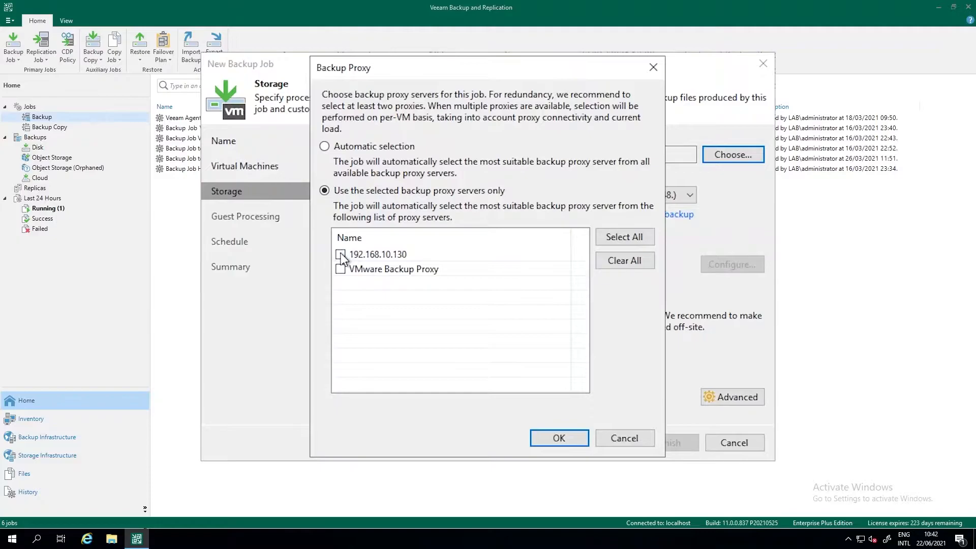
{"action": "left_click", "coordinate": [623, 237]}
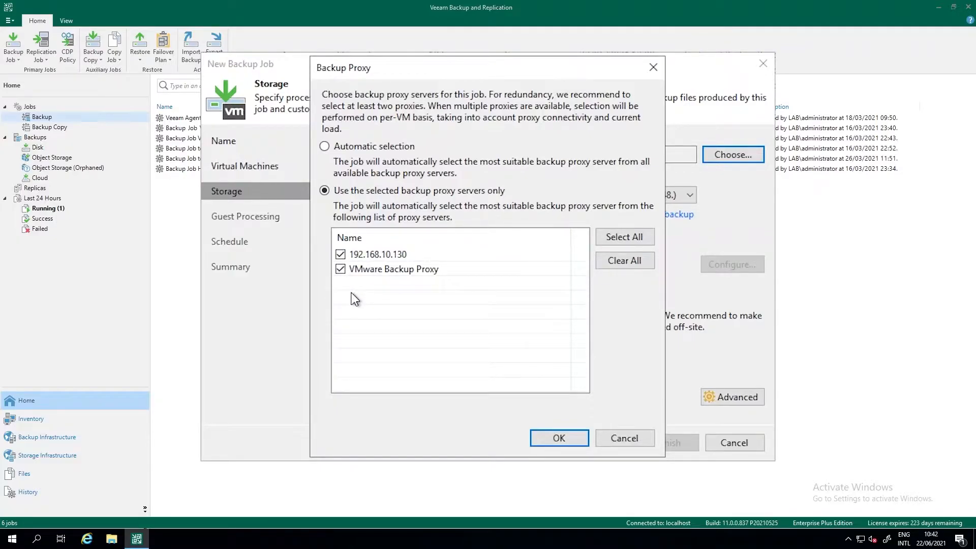
{"action": "mouse_move", "coordinate": [386, 243]}
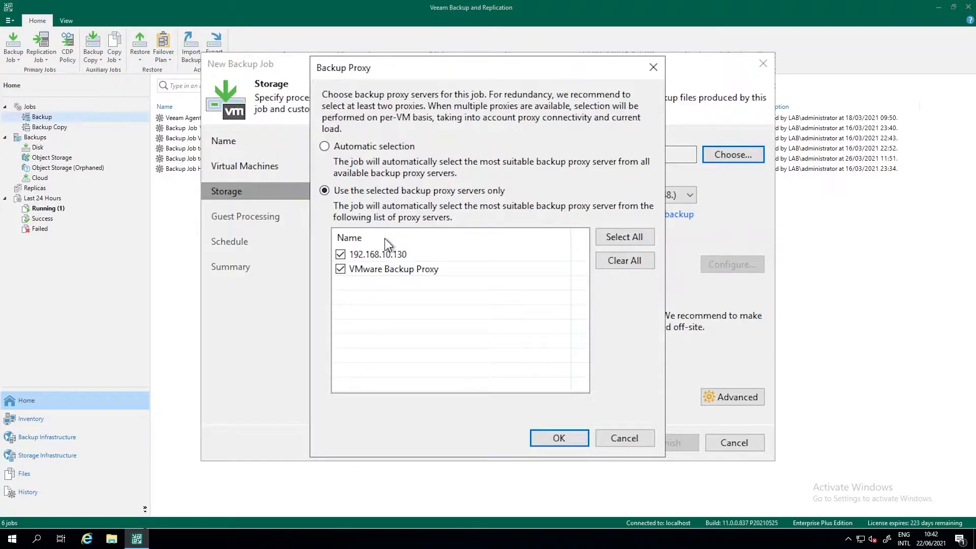
{"action": "mouse_move", "coordinate": [372, 285]}
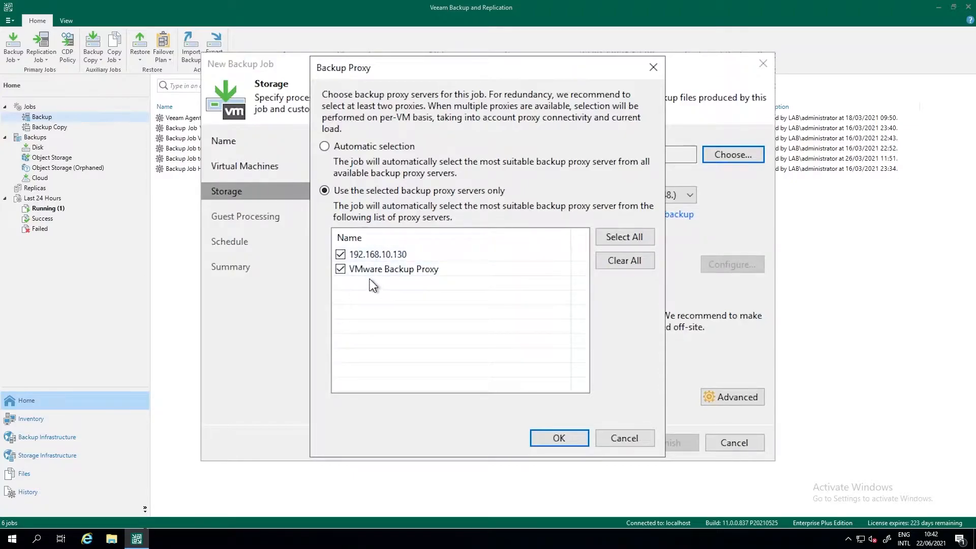
{"action": "mouse_move", "coordinate": [558, 437]}
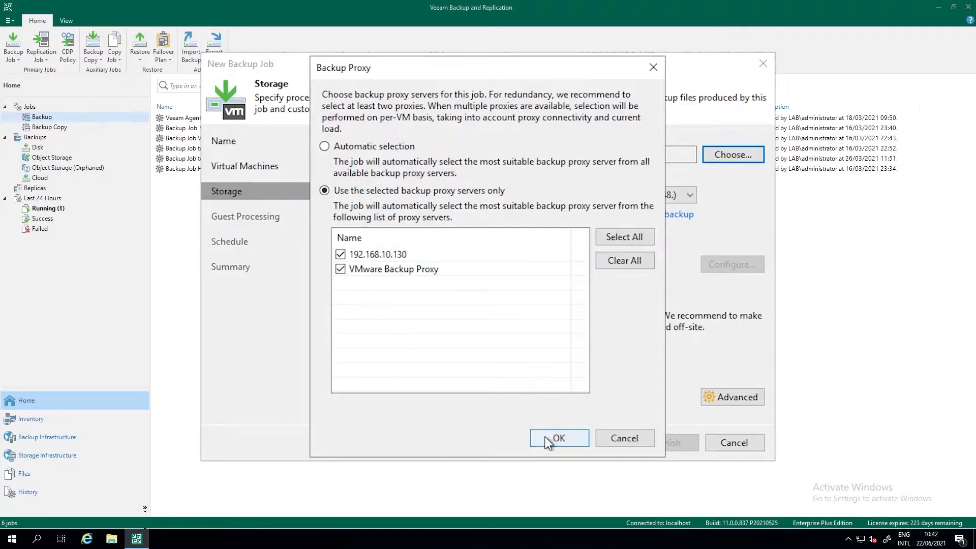
Confirm the proxies, keep days as retention unit and enable longer archival full backups.
{"action": "left_click", "coordinate": [558, 437]}
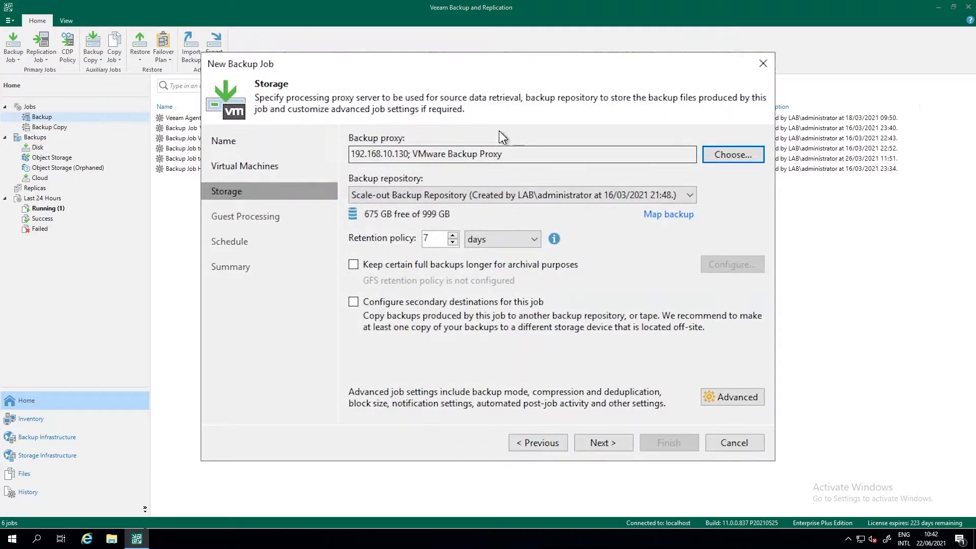
{"action": "mouse_move", "coordinate": [481, 153]}
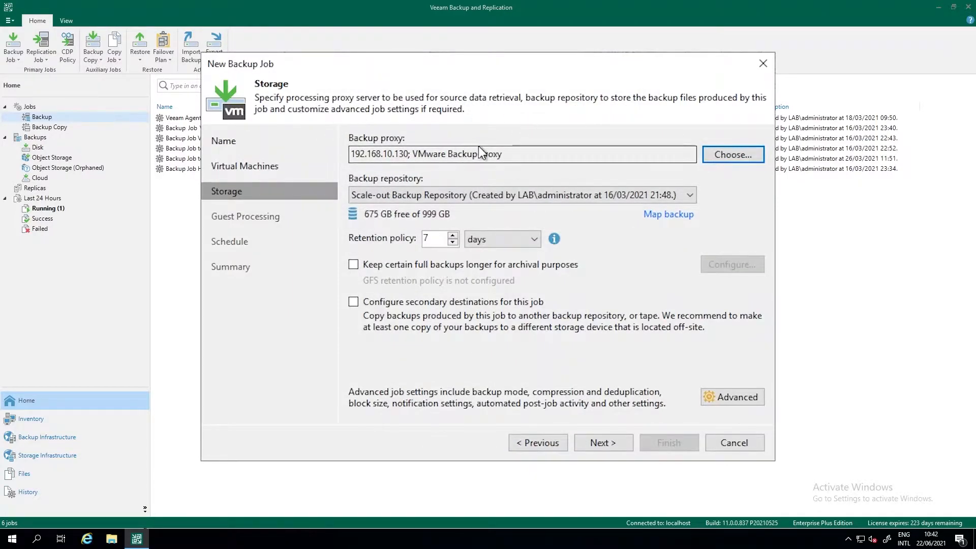
{"action": "mouse_move", "coordinate": [367, 372]}
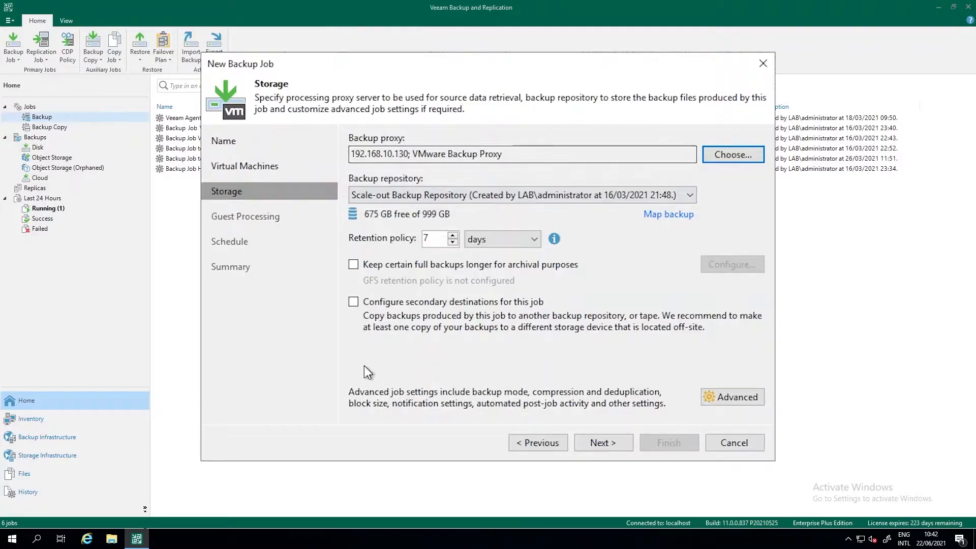
{"action": "mouse_move", "coordinate": [410, 240]}
{"action": "type", "text": "14"}
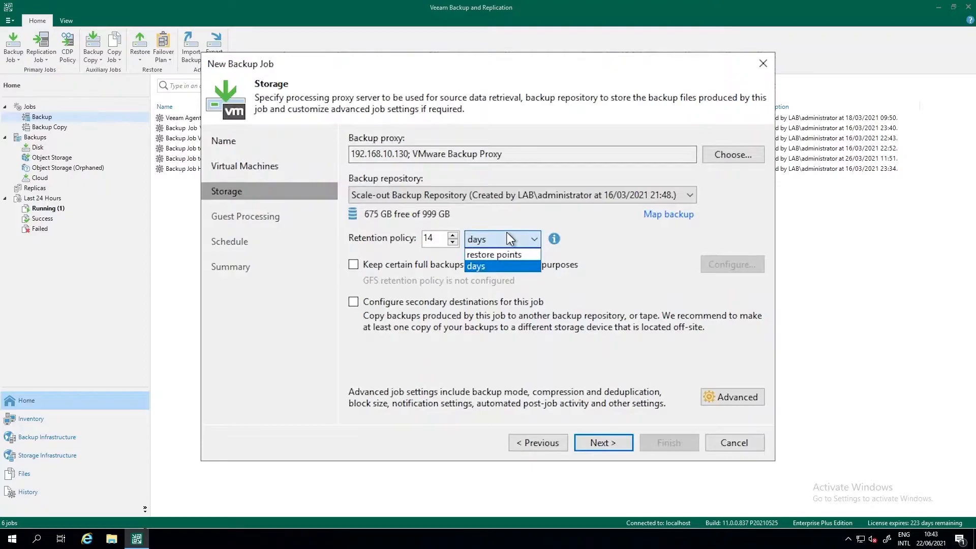
{"action": "mouse_move", "coordinate": [493, 254]}
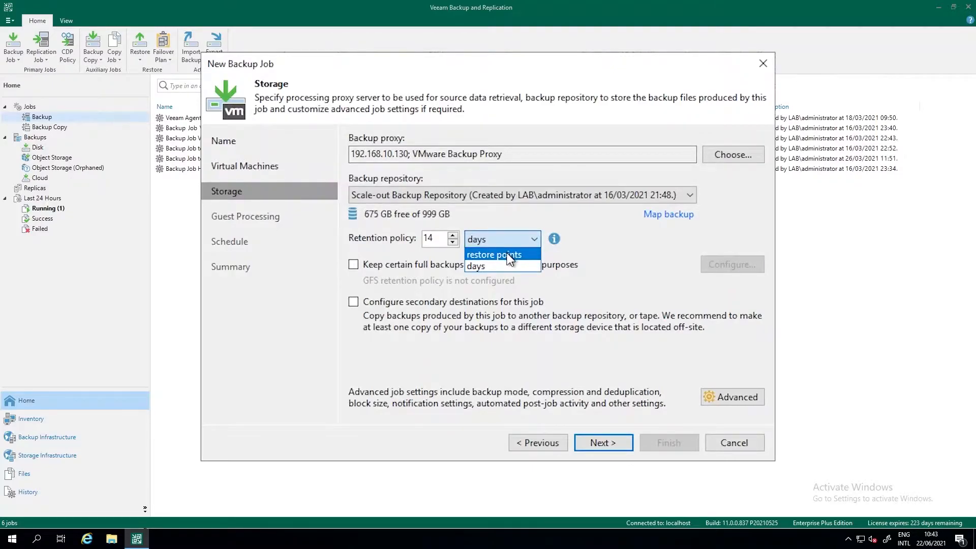
{"action": "mouse_move", "coordinate": [485, 265]}
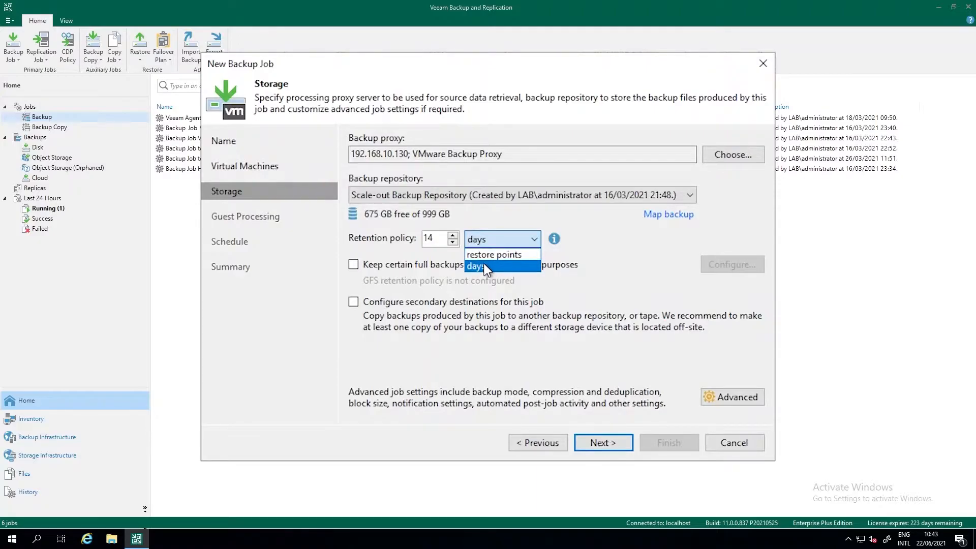
{"action": "left_click", "coordinate": [492, 254]}
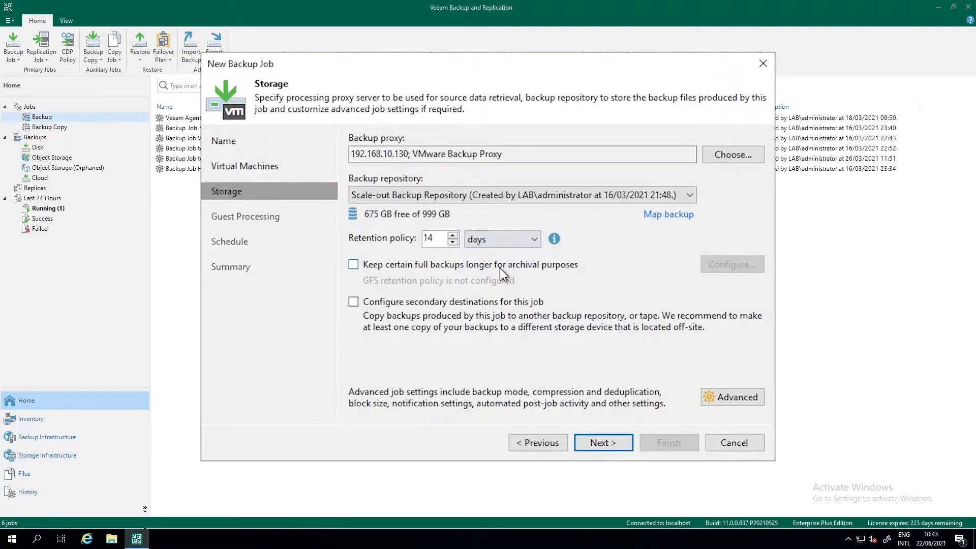
{"action": "mouse_move", "coordinate": [433, 290]}
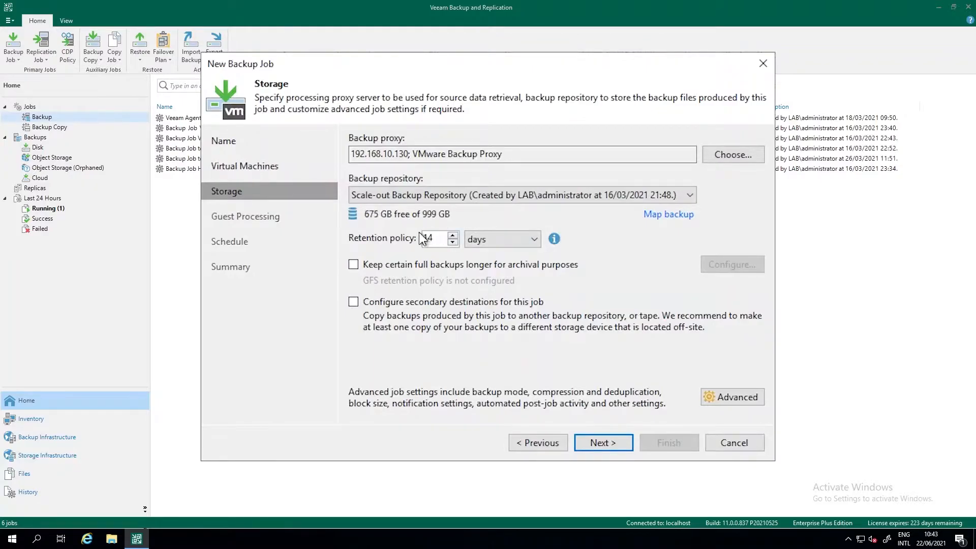
{"action": "mouse_move", "coordinate": [372, 271]}
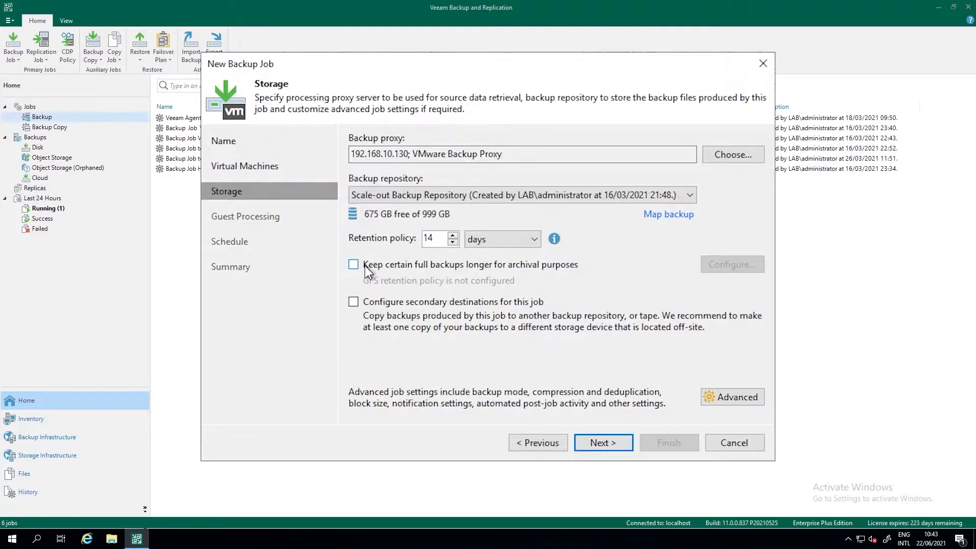
{"action": "left_click", "coordinate": [354, 264]}
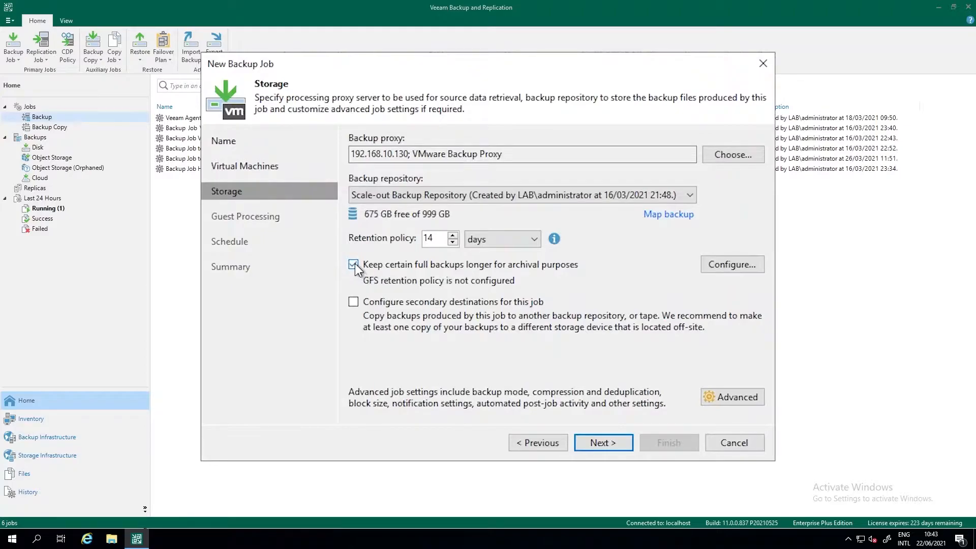
{"action": "left_click", "coordinate": [354, 264]}
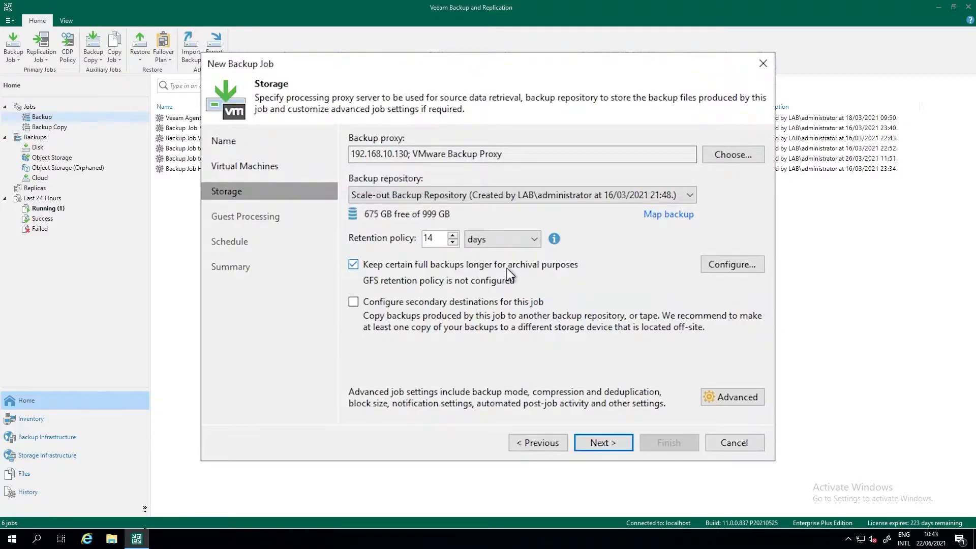
{"action": "mouse_move", "coordinate": [485, 288]}
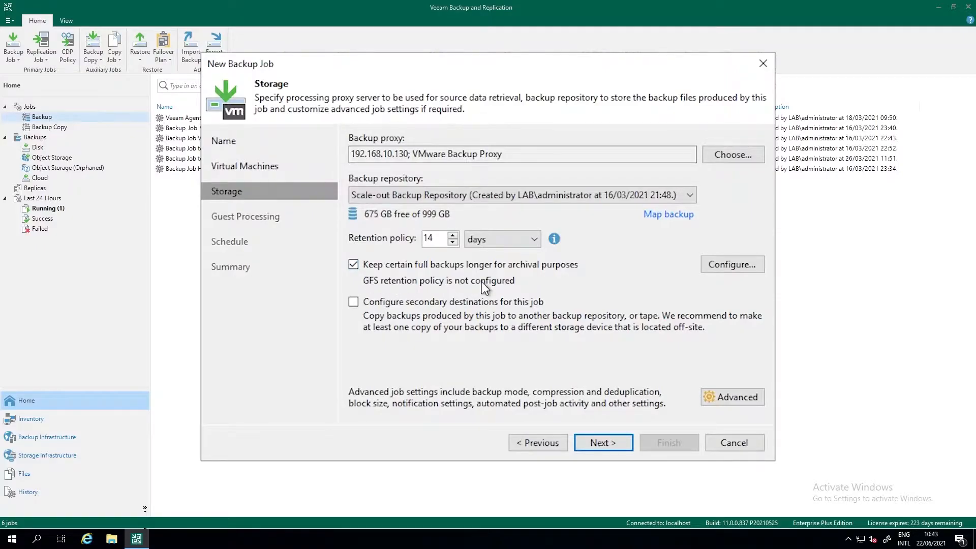
{"action": "mouse_move", "coordinate": [536, 293]}
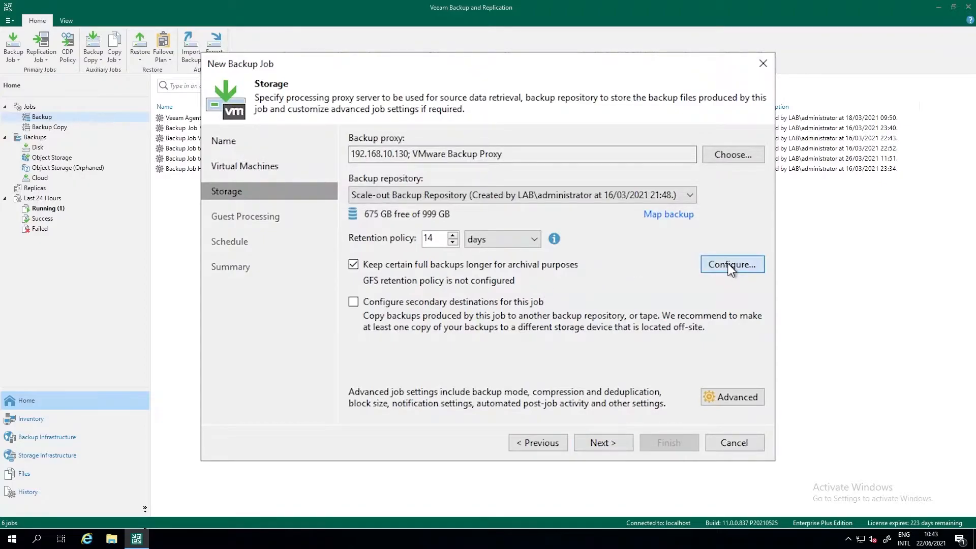
Enable GFS retention keeping weekly full backups for 4 weeks and monthly for 3 months.
{"action": "left_click", "coordinate": [732, 264]}
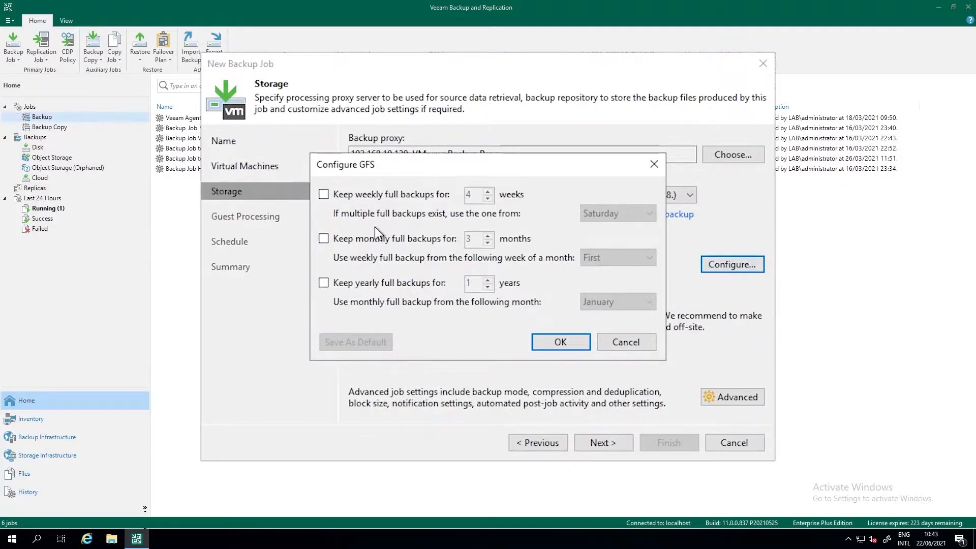
{"action": "left_click", "coordinate": [323, 193]}
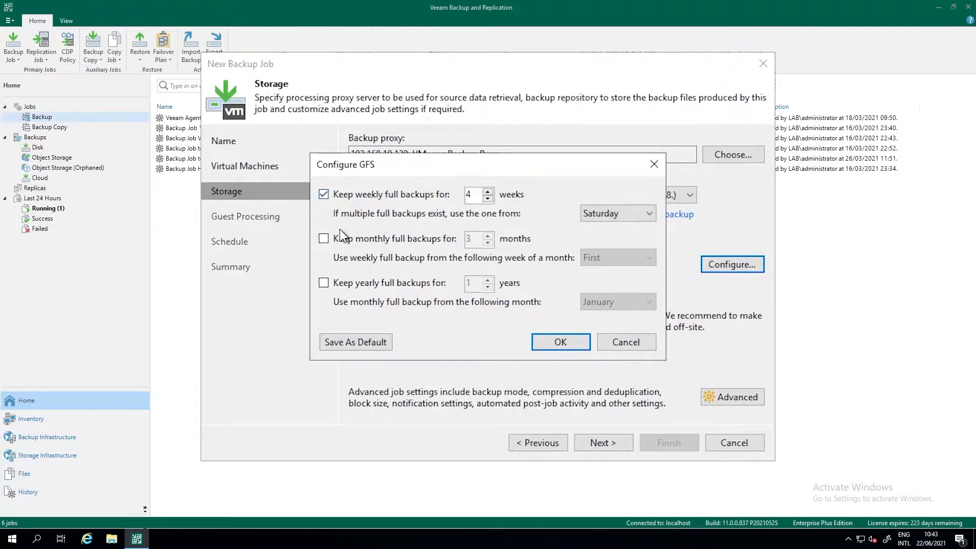
{"action": "left_click", "coordinate": [323, 238]}
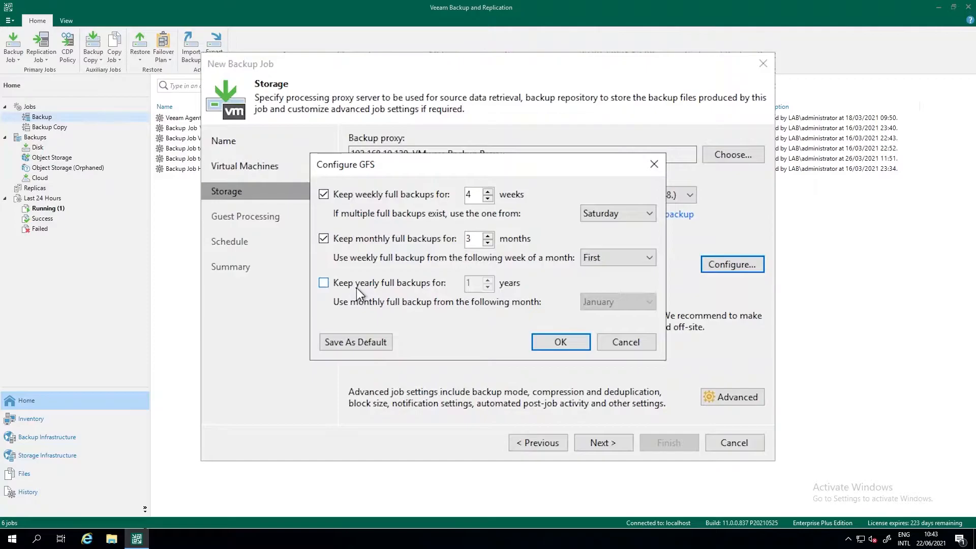
{"action": "mouse_move", "coordinate": [414, 287]}
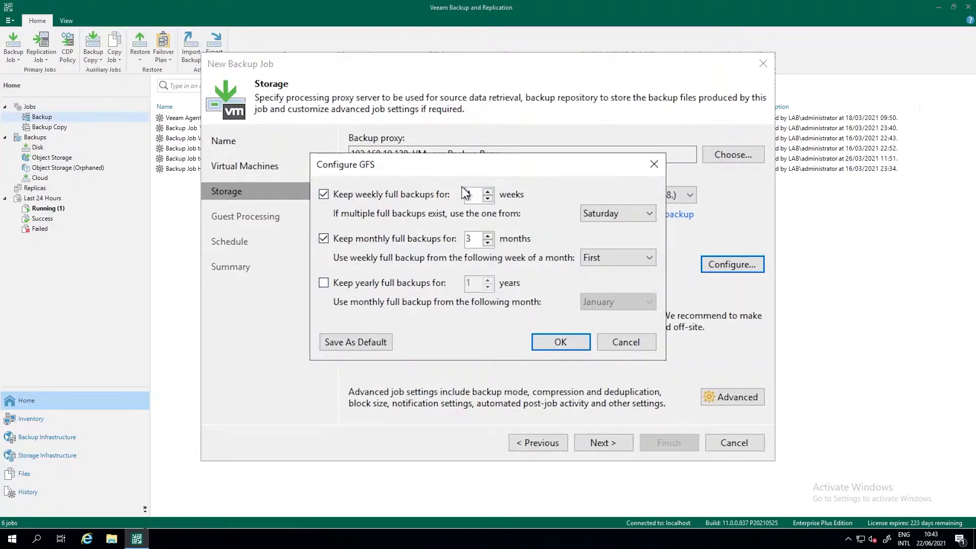
{"action": "left_click", "coordinate": [489, 190]}
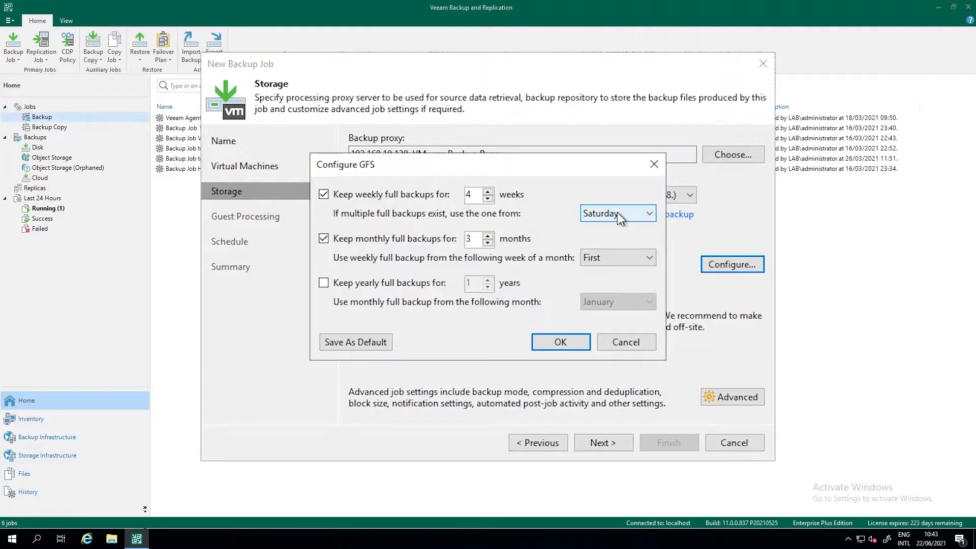
Use Saturday as the weekly full day and the Last week of the month for monthly fulls.
{"action": "left_click", "coordinate": [617, 213]}
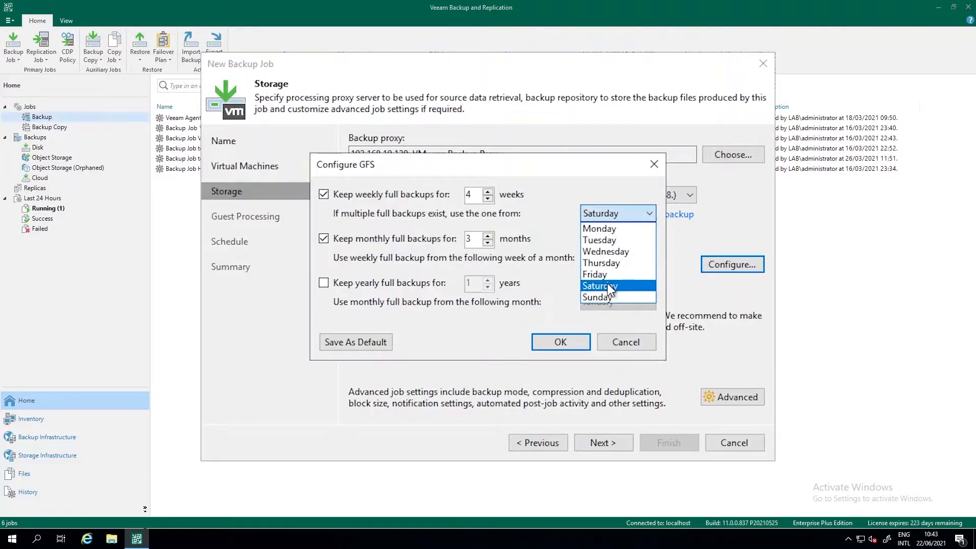
{"action": "left_click", "coordinate": [594, 273]}
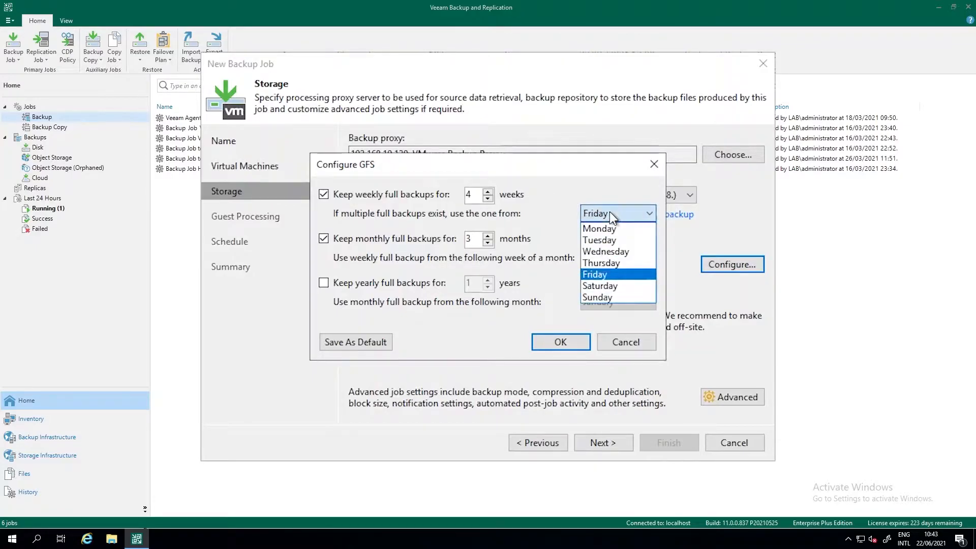
{"action": "left_click", "coordinate": [600, 285]}
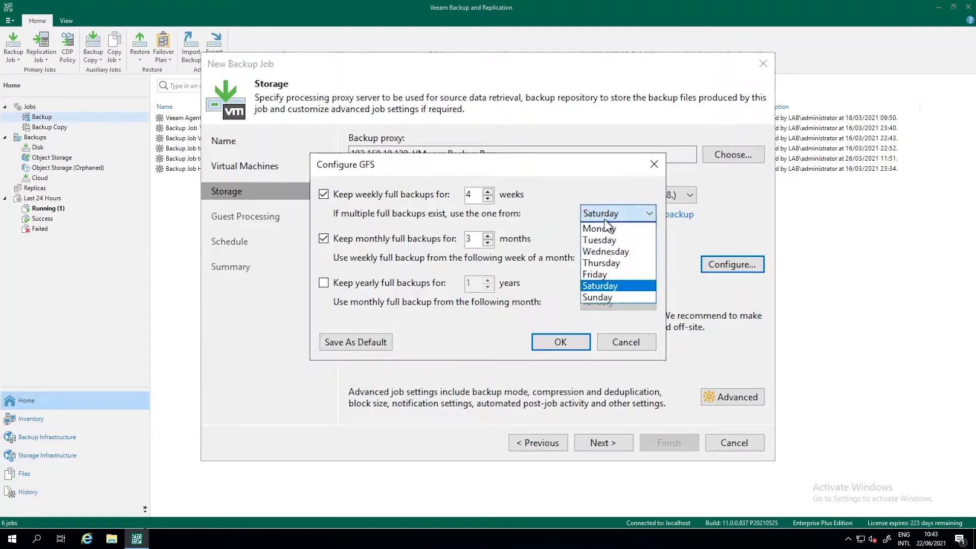
{"action": "mouse_move", "coordinate": [600, 296]}
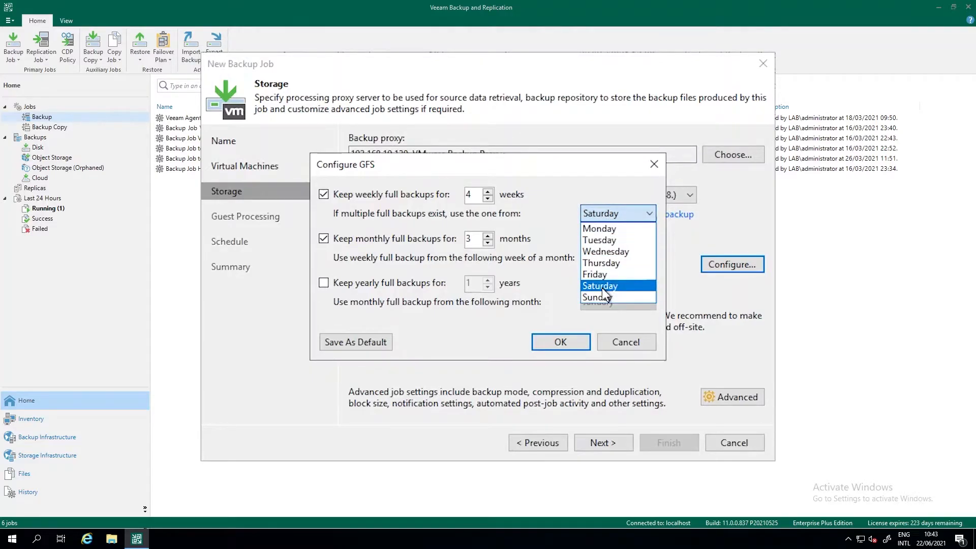
{"action": "left_click", "coordinate": [600, 284]}
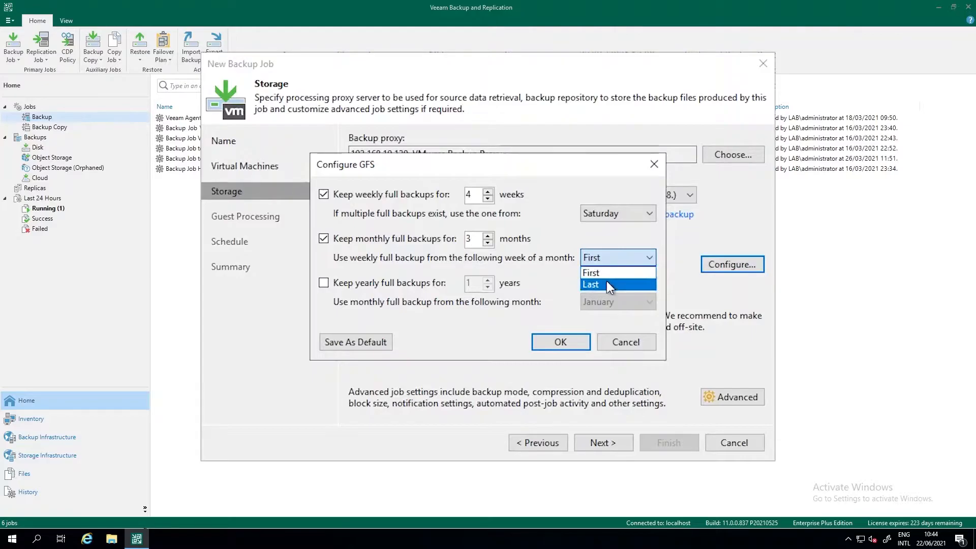
{"action": "left_click", "coordinate": [590, 285]}
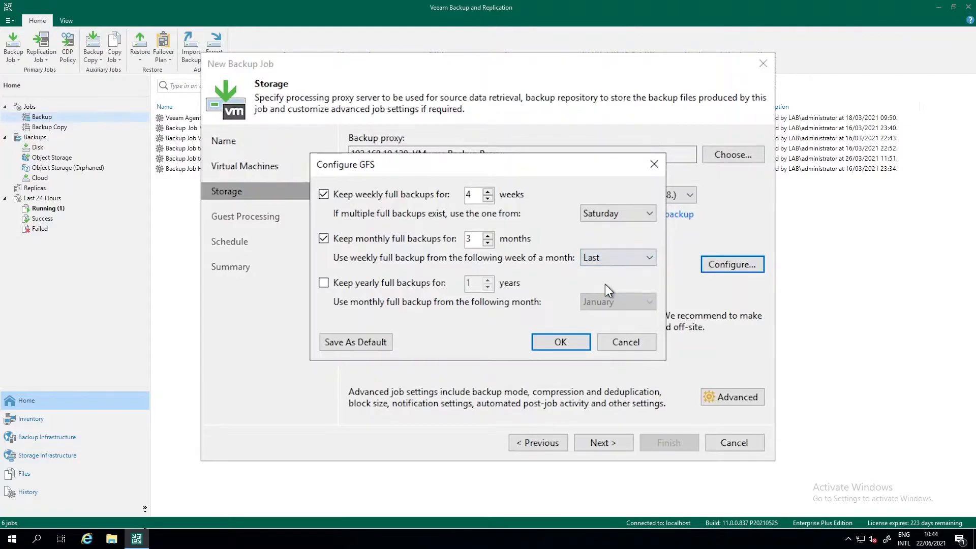
{"action": "mouse_move", "coordinate": [601, 238]}
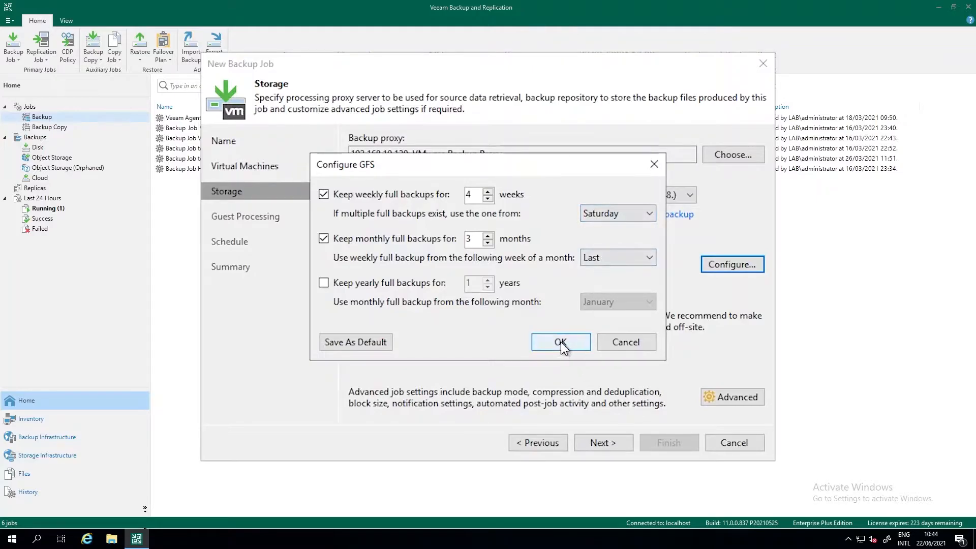
Confirm GFS settings and enable backup file encryption in the advanced storage settings, keeping inline deduplication on.
{"action": "left_click", "coordinate": [559, 341]}
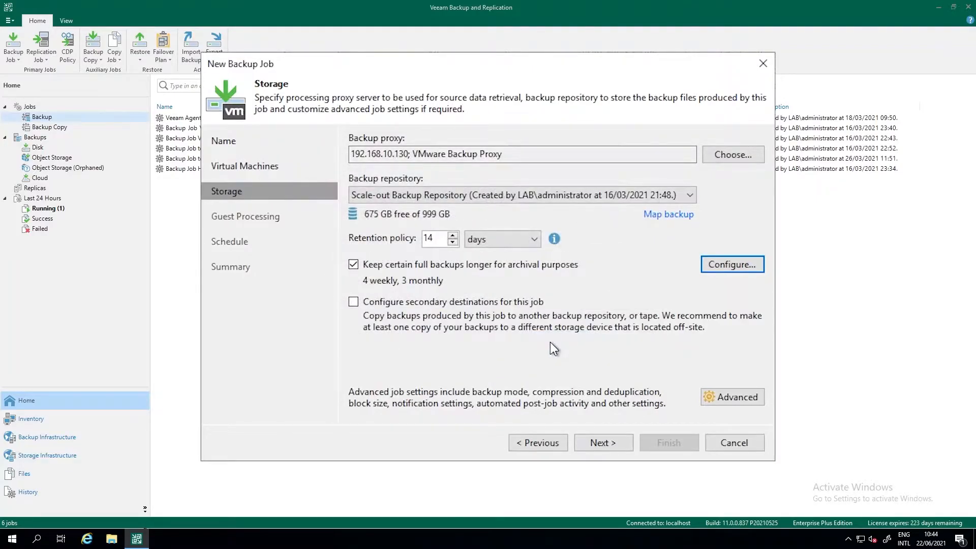
{"action": "mouse_move", "coordinate": [732, 397]}
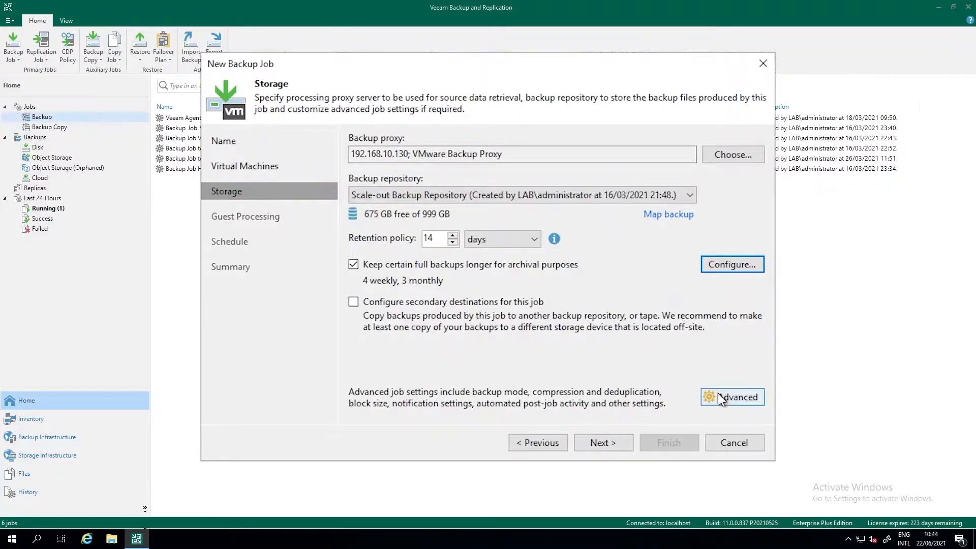
{"action": "left_click", "coordinate": [732, 398]}
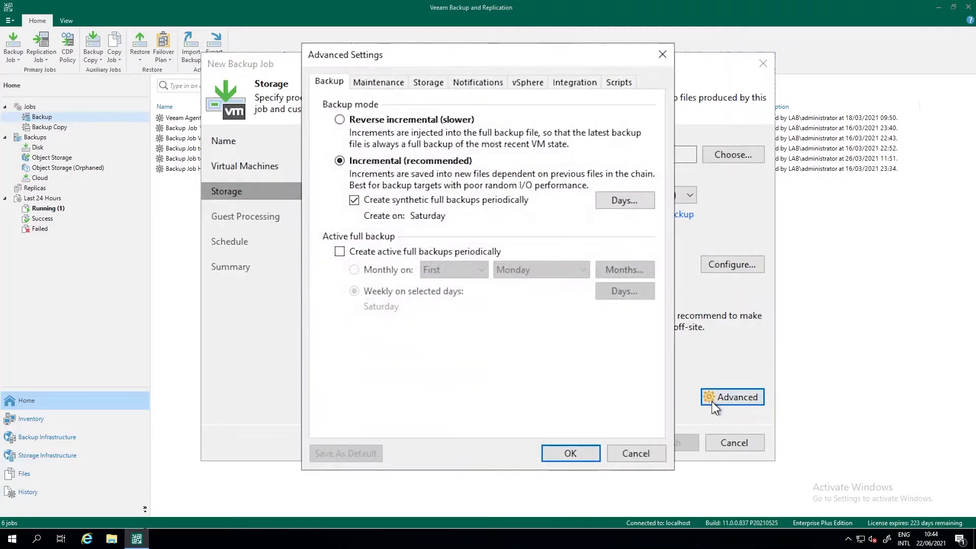
{"action": "mouse_move", "coordinate": [418, 117]}
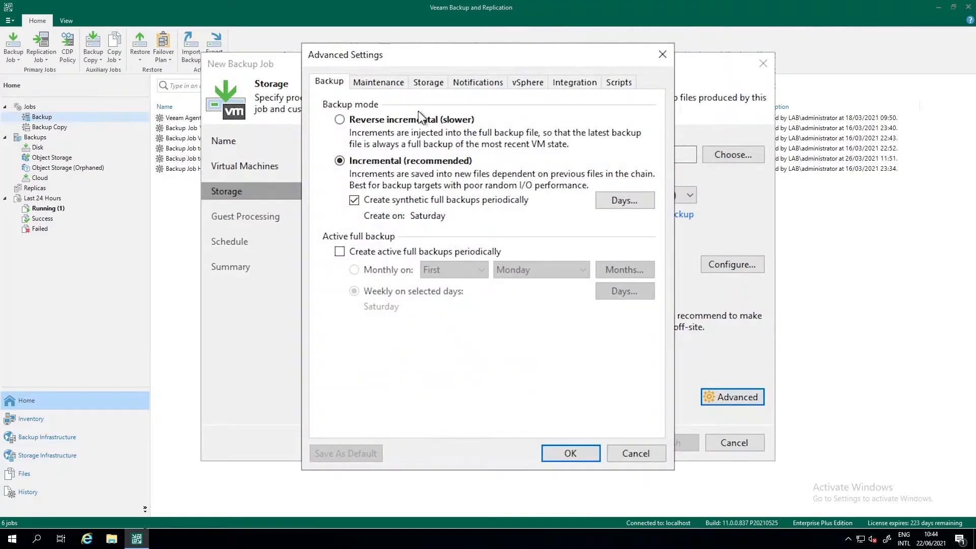
{"action": "mouse_move", "coordinate": [430, 104]}
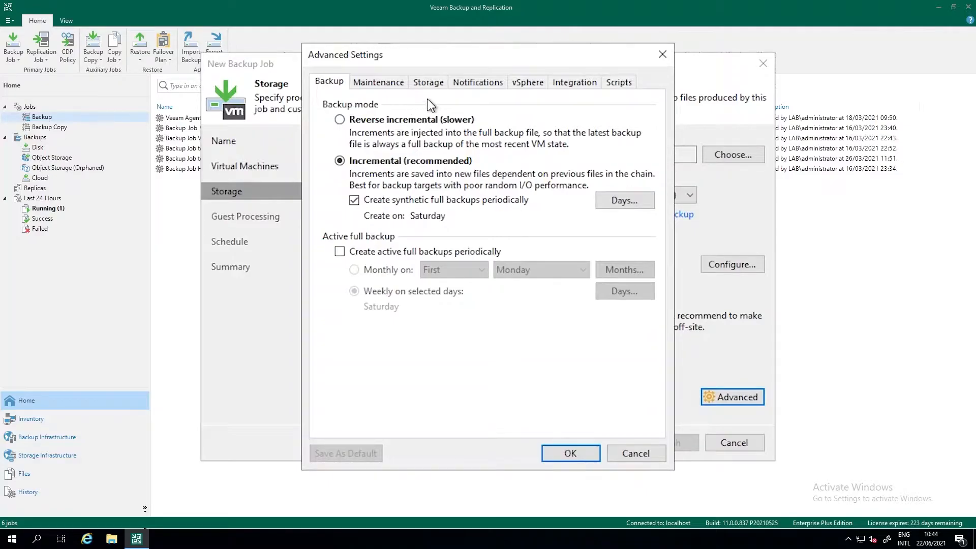
{"action": "mouse_move", "coordinate": [432, 82]}
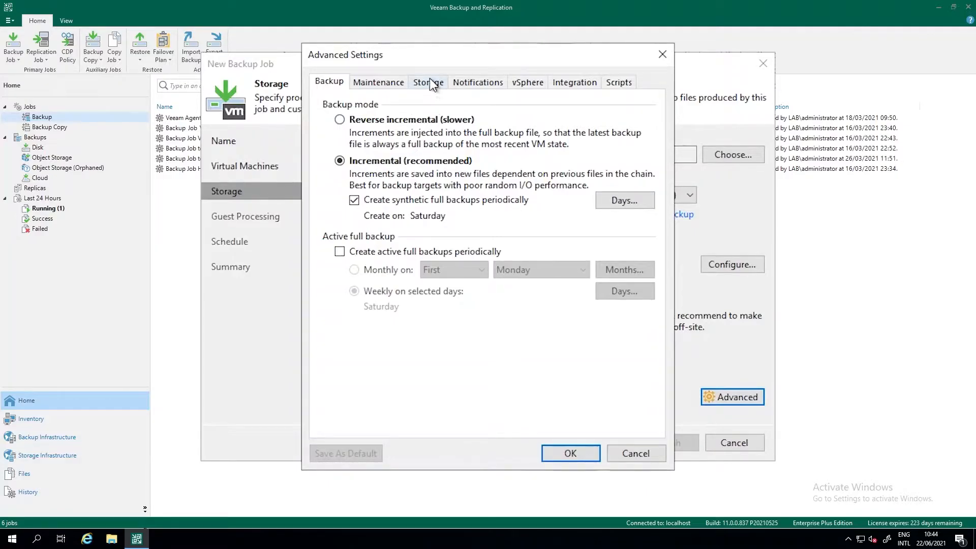
{"action": "left_click", "coordinate": [427, 81]}
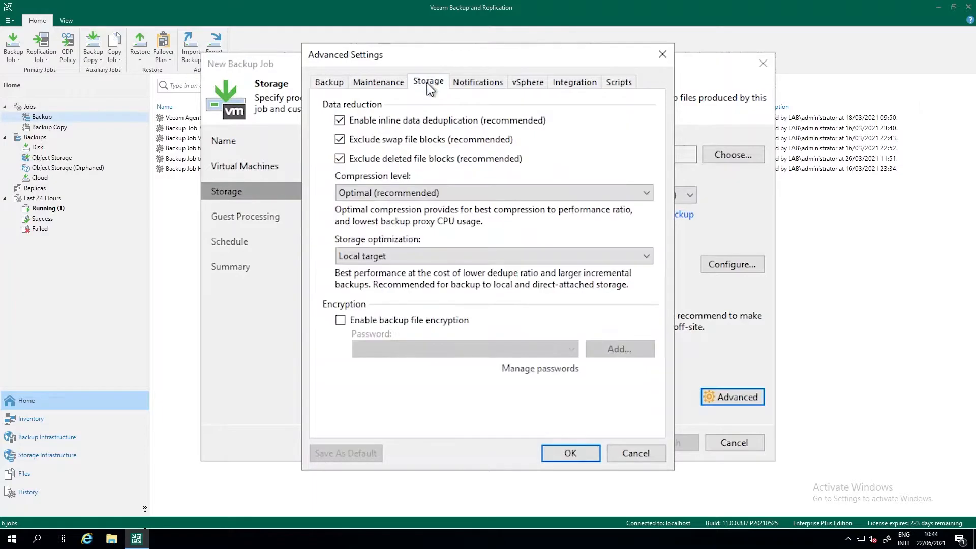
{"action": "left_click", "coordinate": [340, 120]}
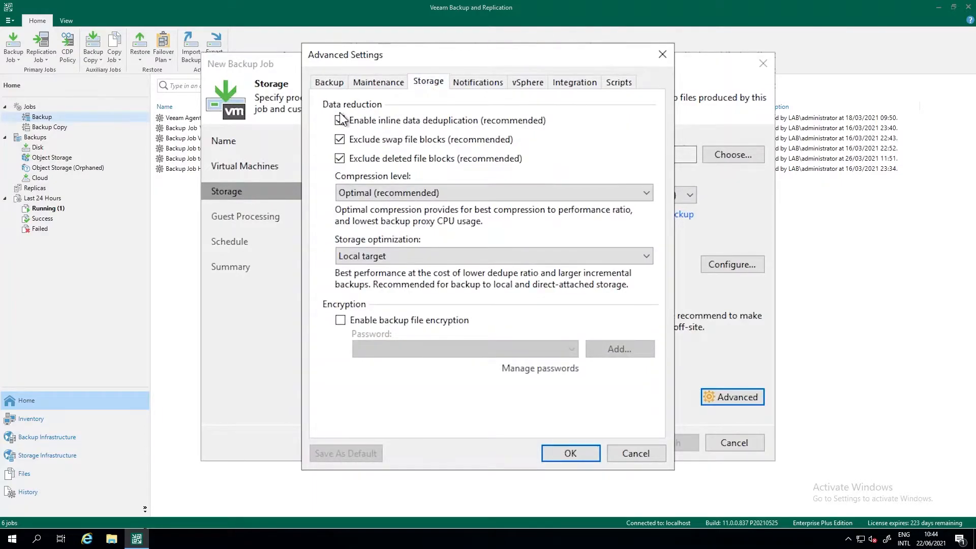
{"action": "left_click", "coordinate": [340, 120]}
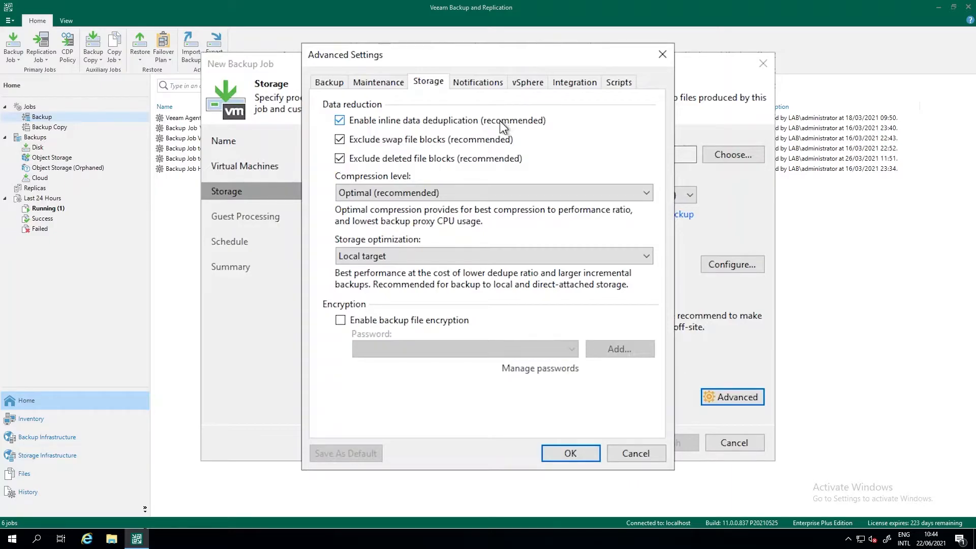
{"action": "mouse_move", "coordinate": [383, 151]}
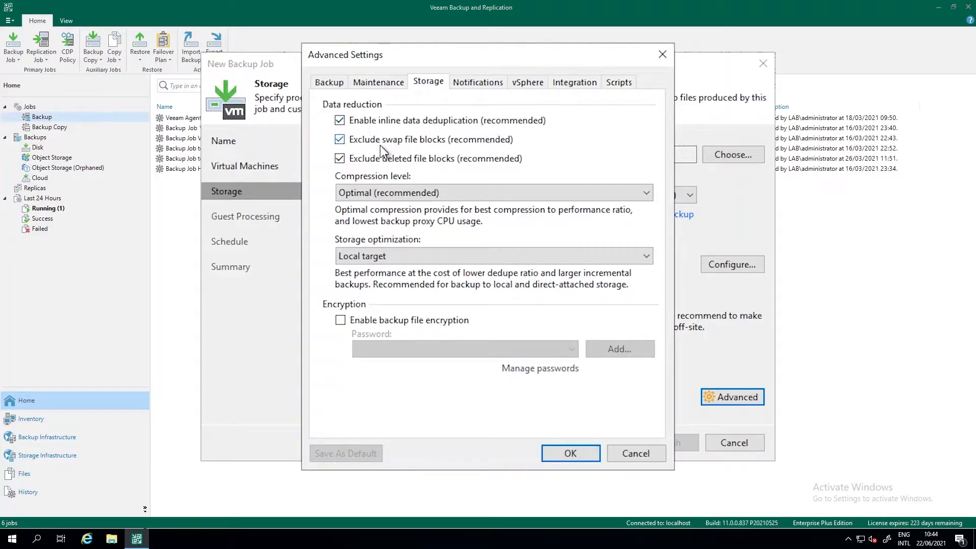
{"action": "mouse_move", "coordinate": [437, 151]}
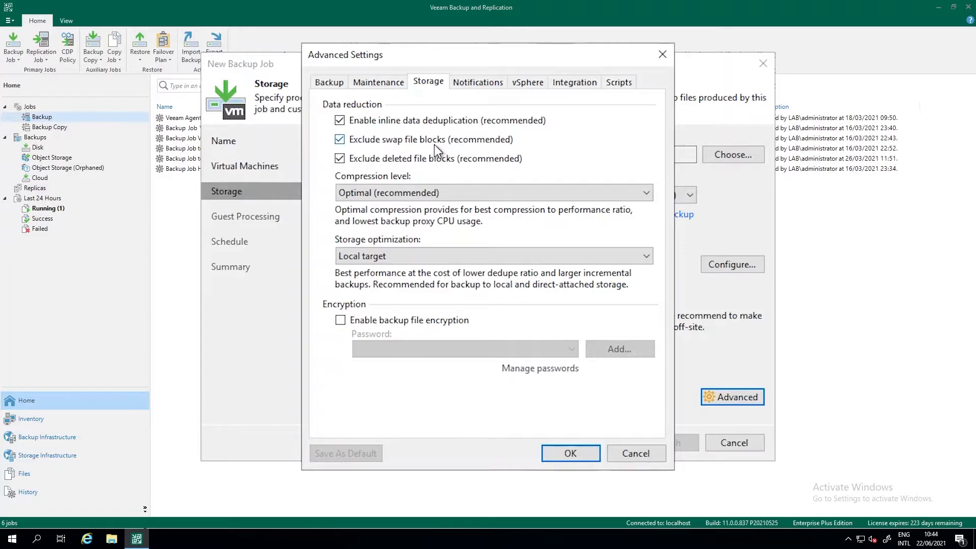
{"action": "mouse_move", "coordinate": [413, 199]}
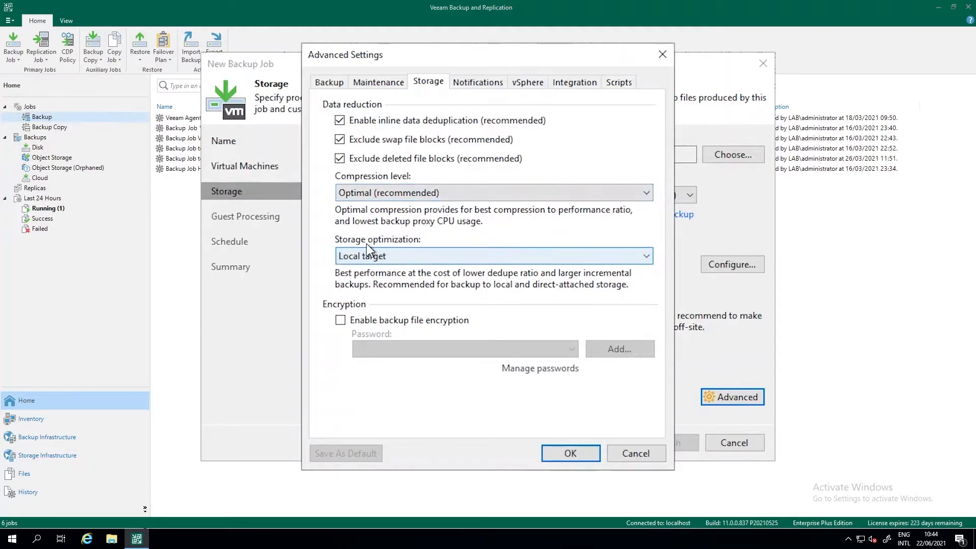
{"action": "mouse_move", "coordinate": [407, 324]}
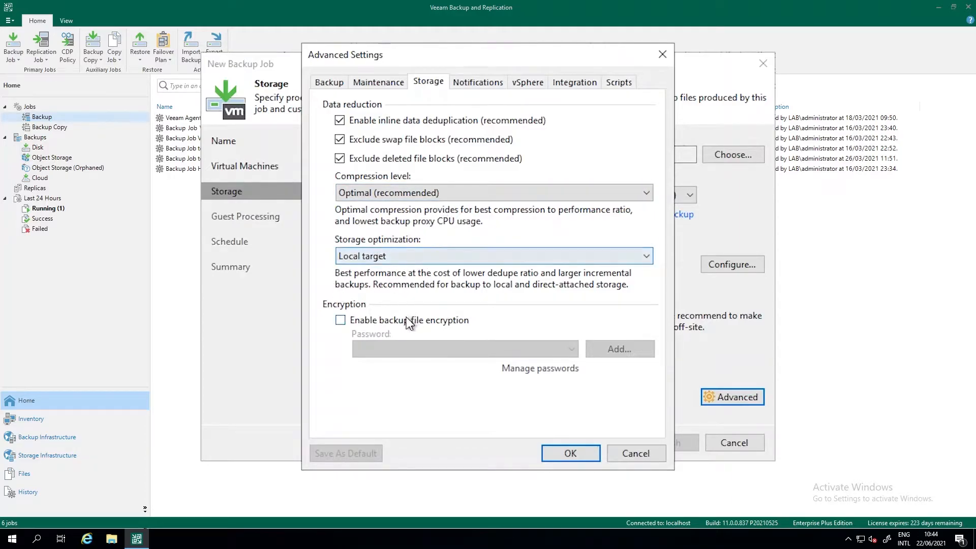
{"action": "left_click", "coordinate": [340, 319]}
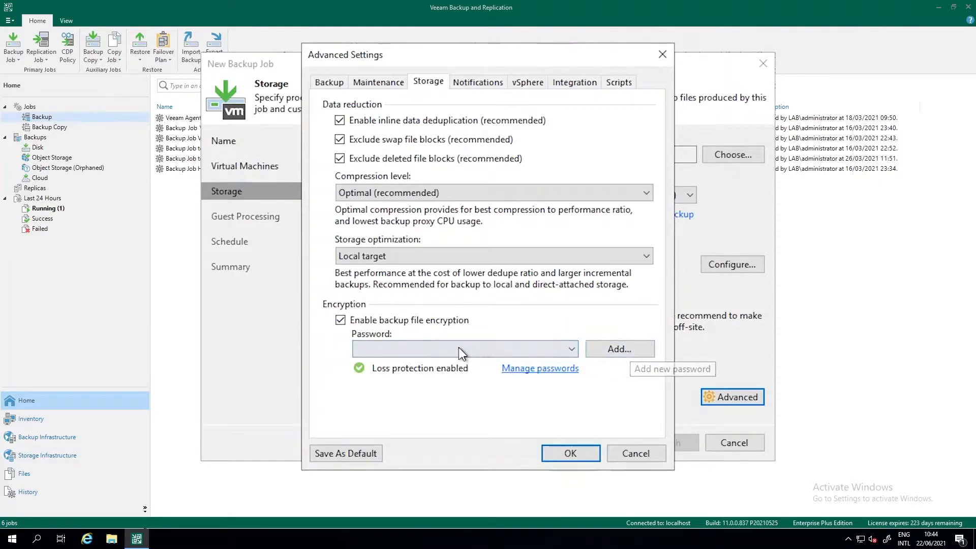
Add a new encryption password hinted 'Encryption key for application1' and select it for the job.
{"action": "left_click", "coordinate": [567, 349]}
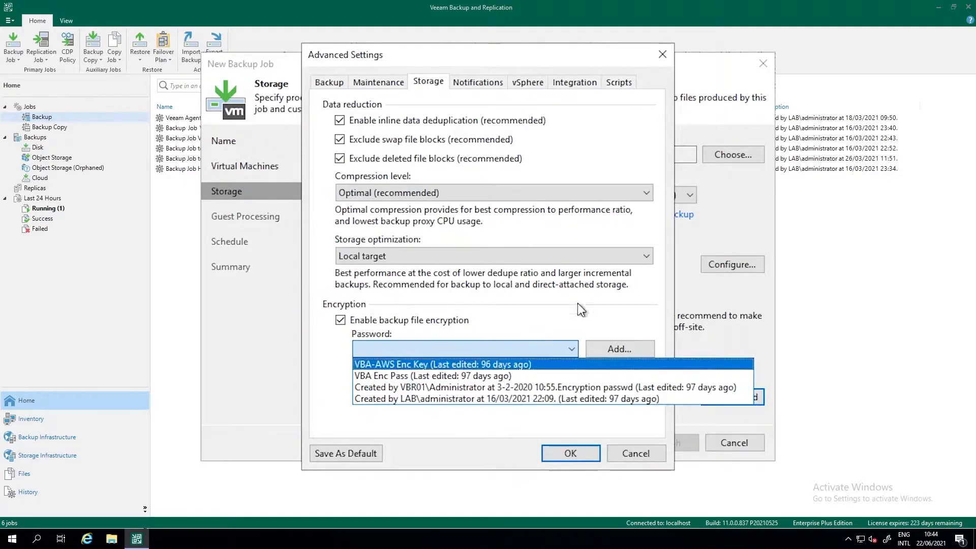
{"action": "left_click", "coordinate": [619, 349]}
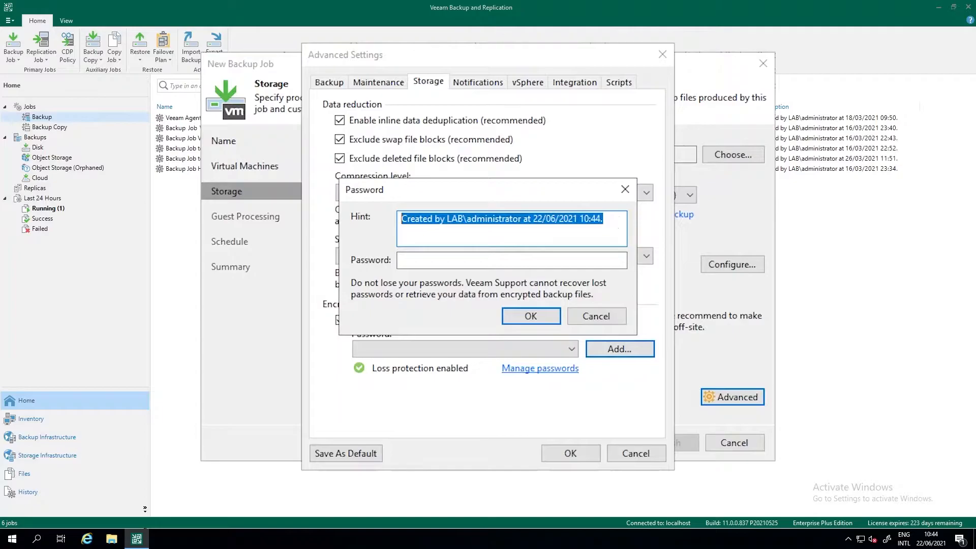
{"action": "type", "text": "E"}
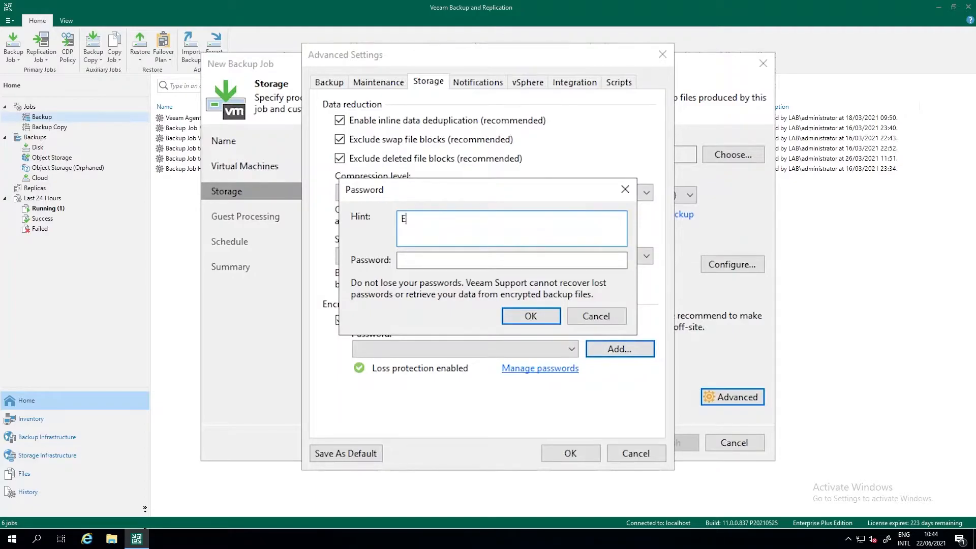
{"action": "type", "text": "ncr"}
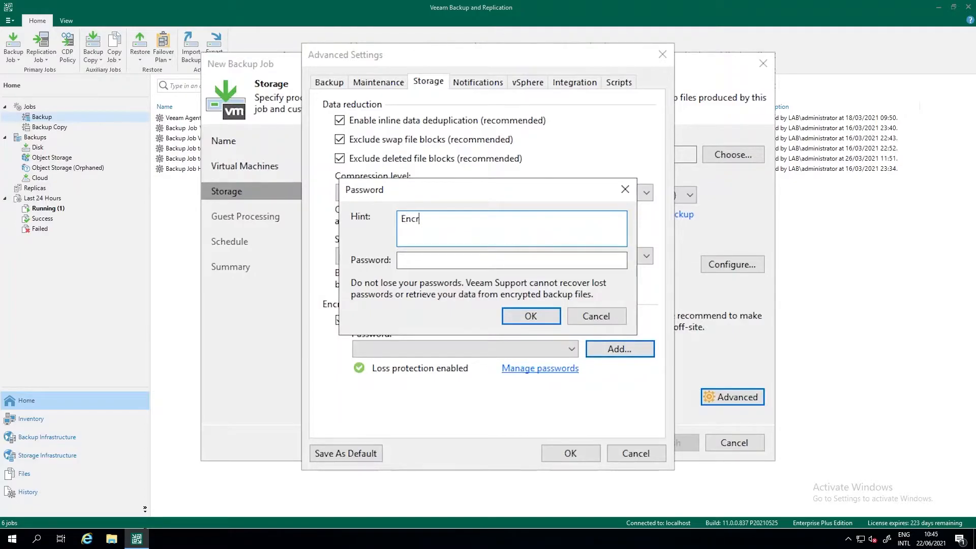
{"action": "type", "text": "yption ke"}
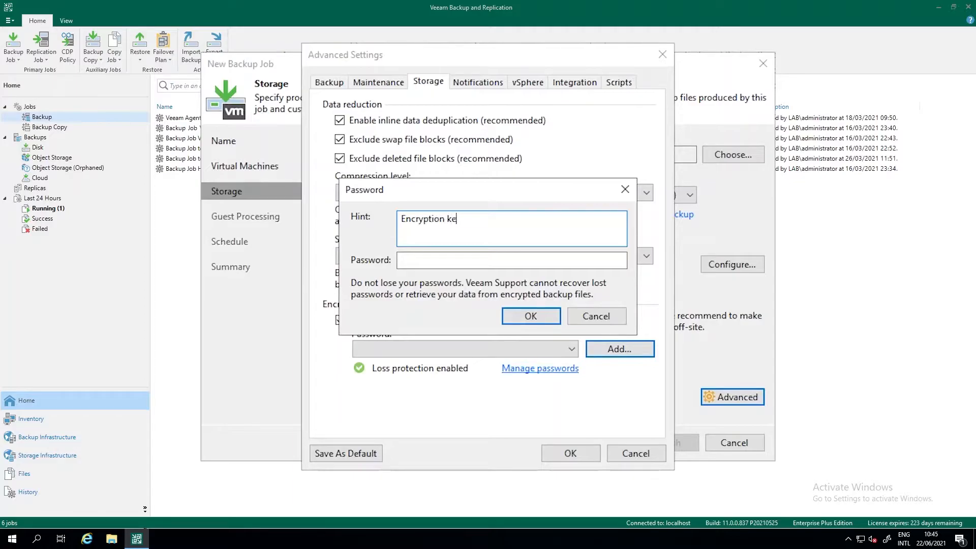
{"action": "type", "text": "y for"}
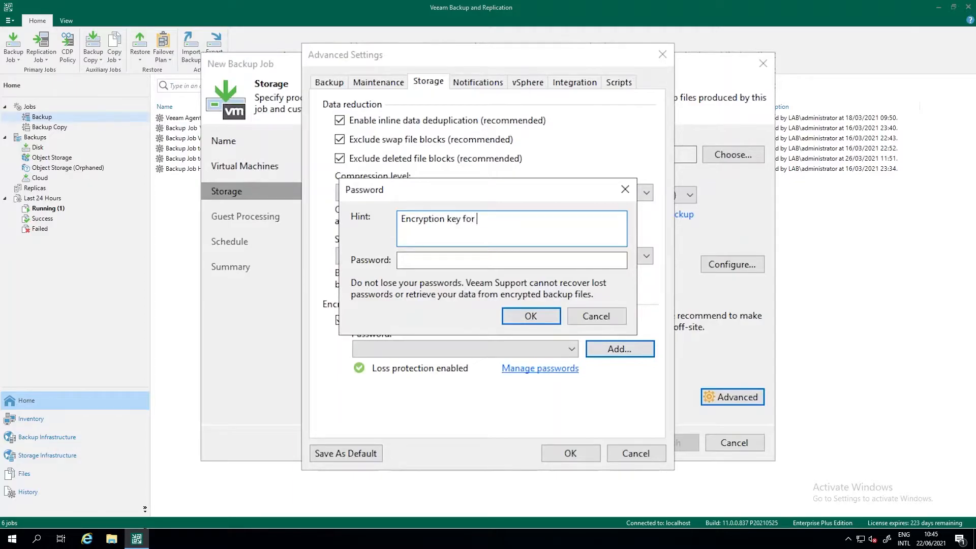
{"action": "type", "text": "application"}
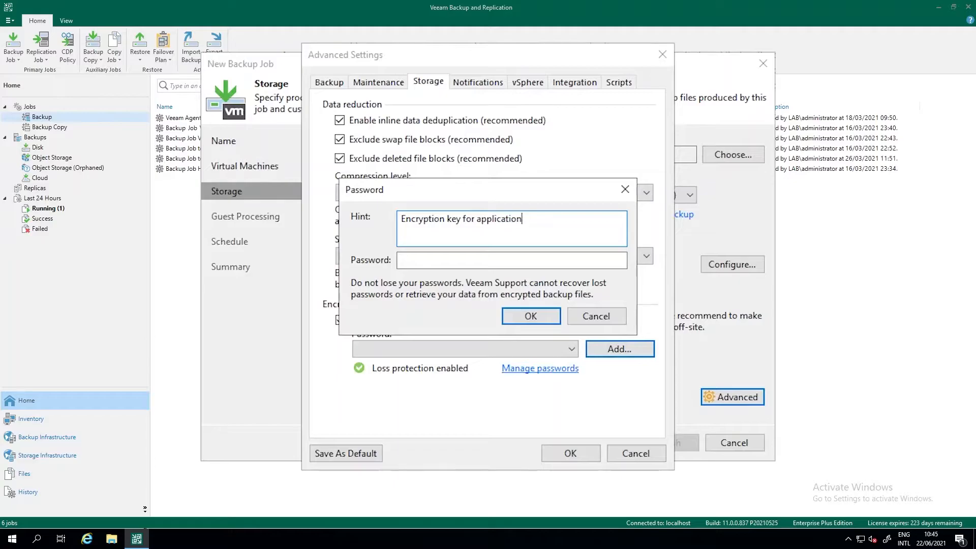
{"action": "type", "text": "1"}
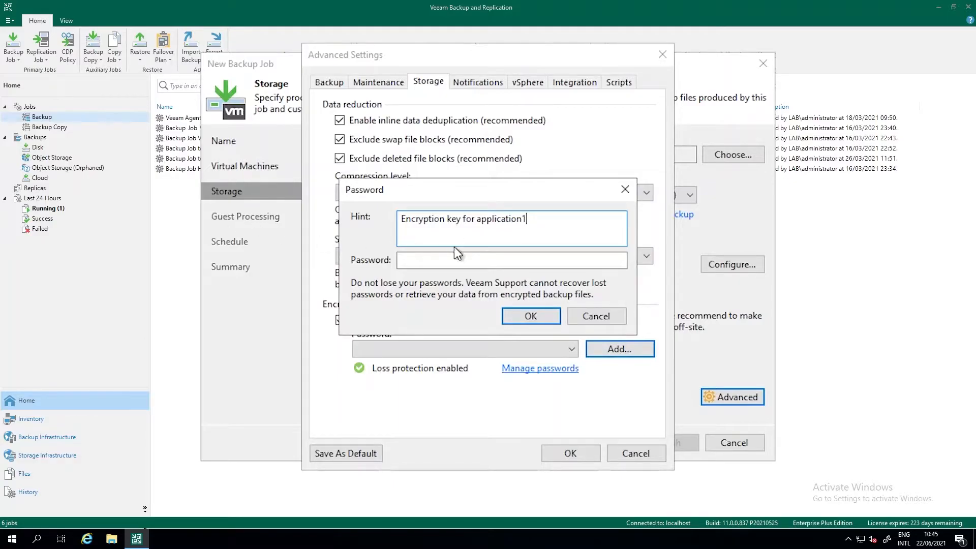
{"action": "left_click", "coordinate": [510, 259]}
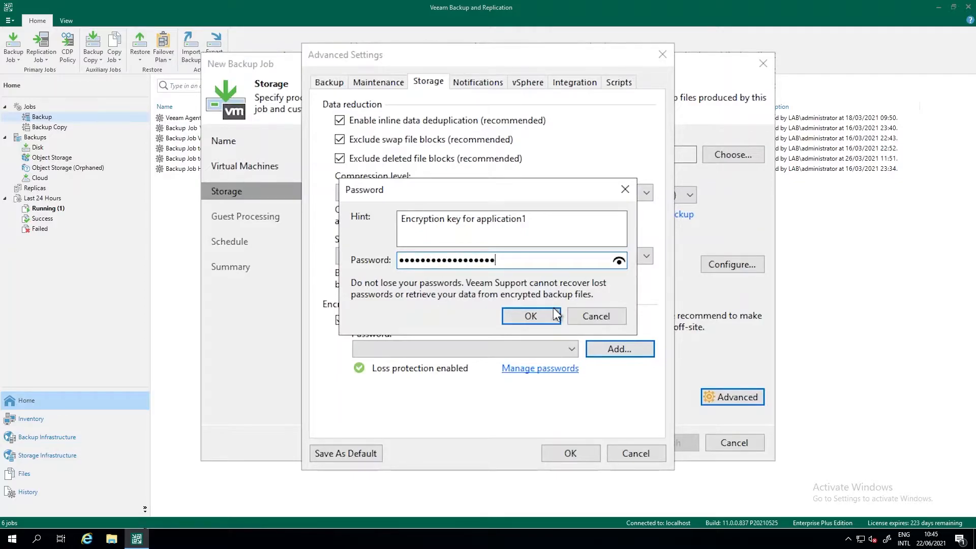
{"action": "left_click", "coordinate": [529, 316]}
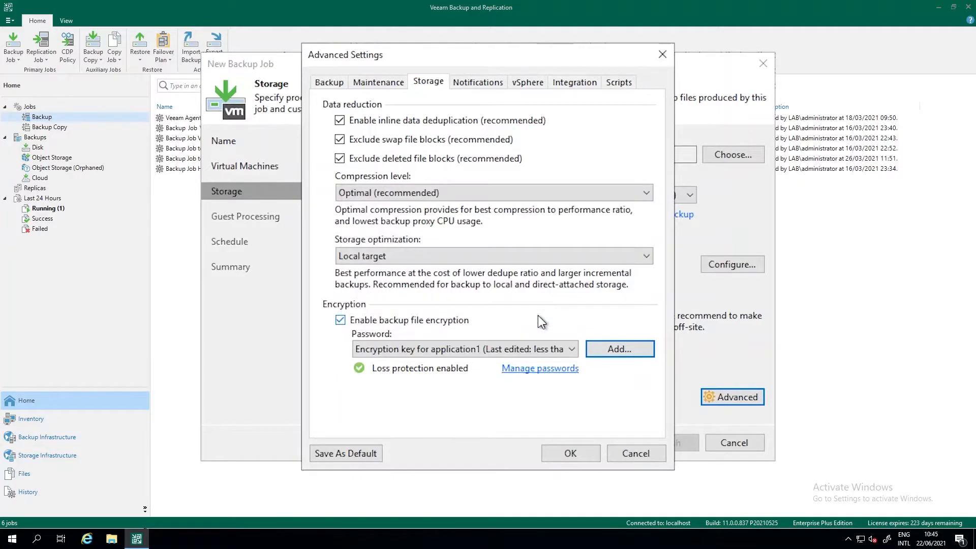
{"action": "mouse_move", "coordinate": [561, 469]}
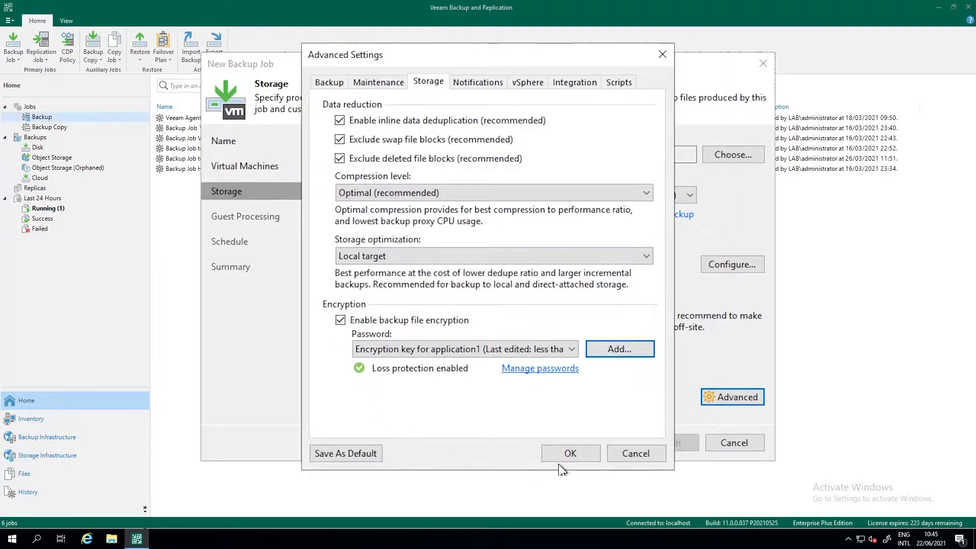
Accept the advanced settings and return to the wizard's Storage step.
{"action": "left_click", "coordinate": [569, 453]}
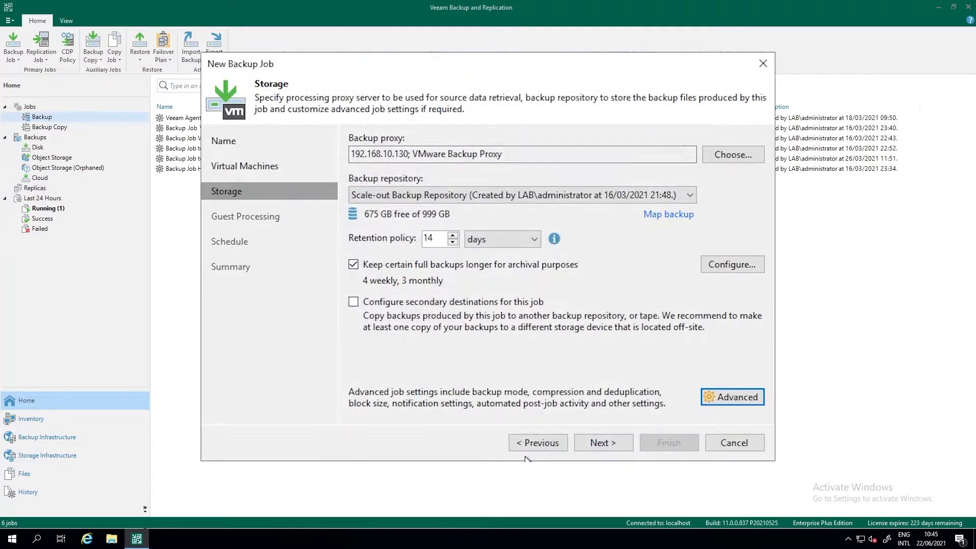
{"action": "mouse_move", "coordinate": [380, 328]}
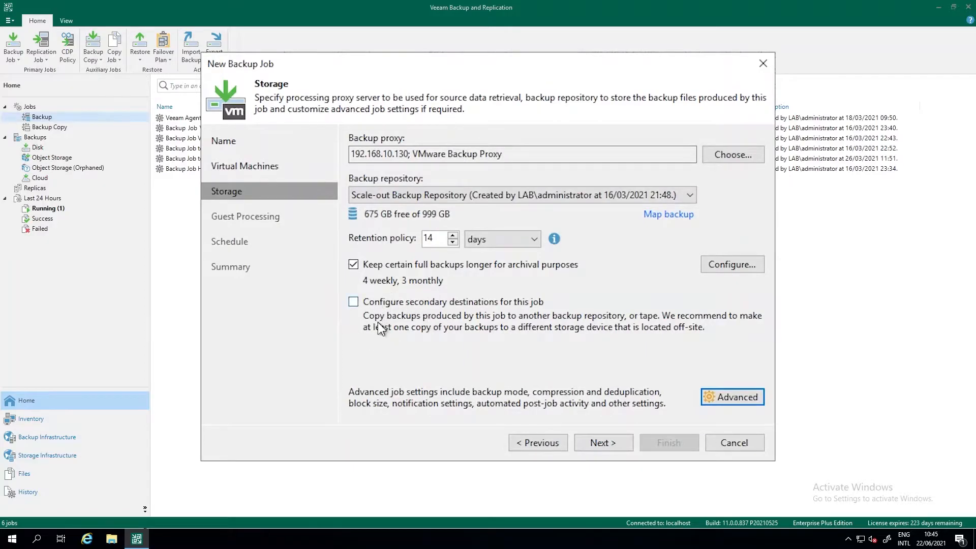
{"action": "mouse_move", "coordinate": [425, 323]}
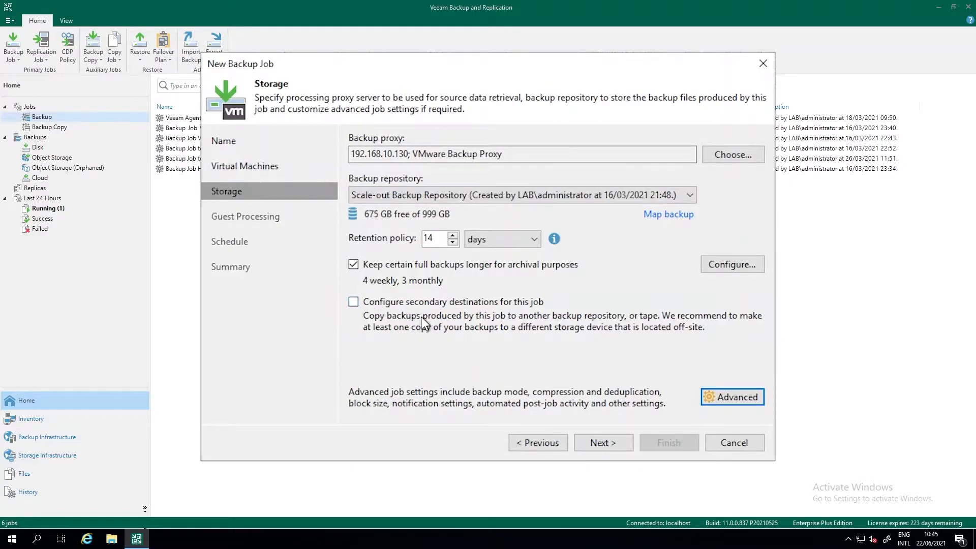
{"action": "mouse_move", "coordinate": [452, 324]}
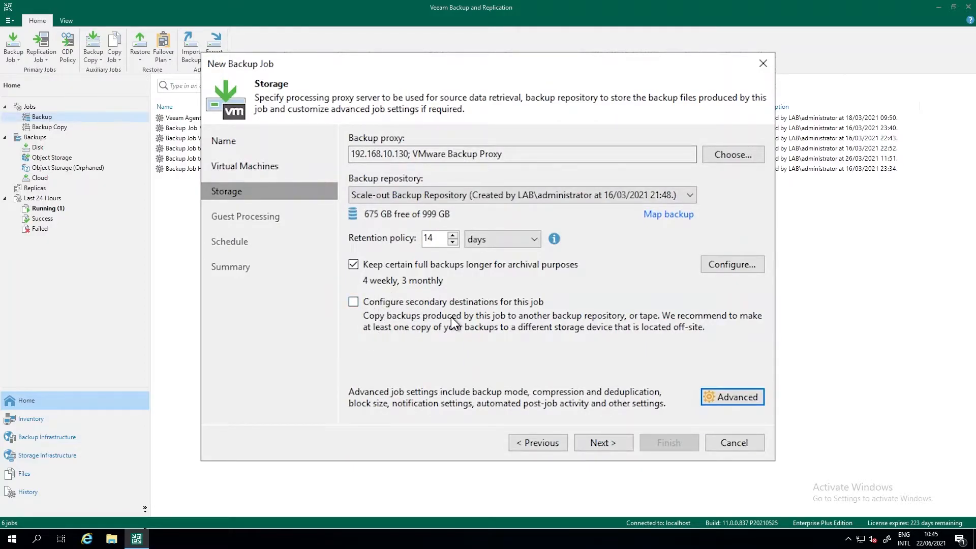
{"action": "mouse_move", "coordinate": [352, 323]}
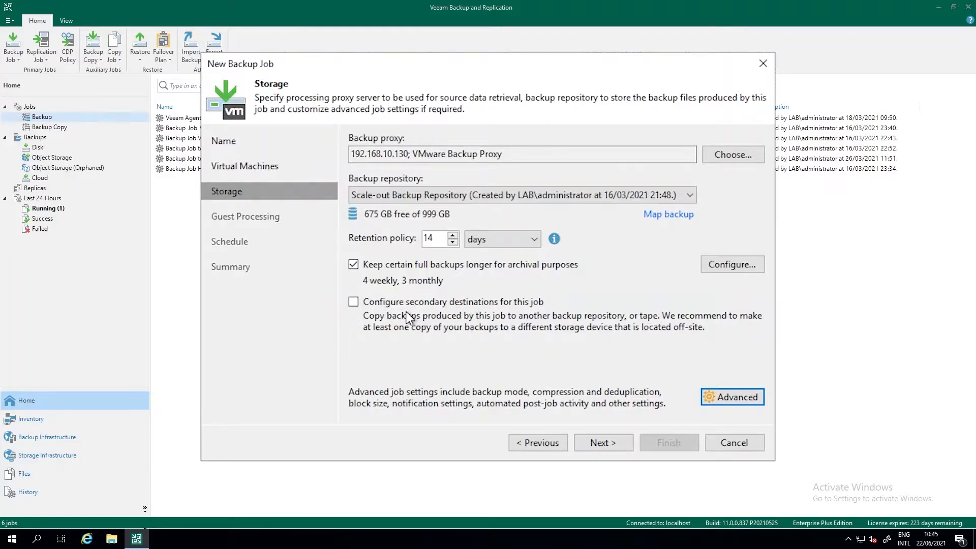
{"action": "mouse_move", "coordinate": [388, 317]}
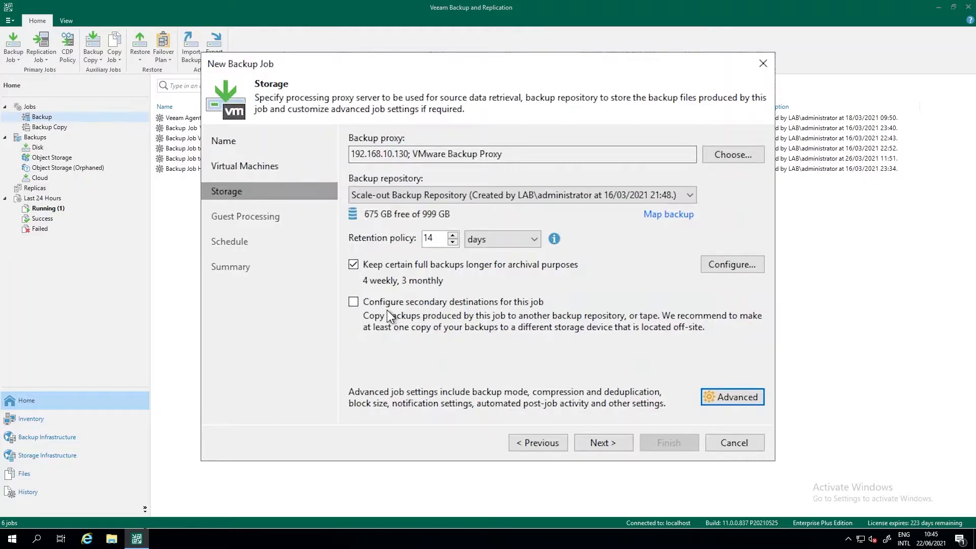
{"action": "mouse_move", "coordinate": [406, 329]}
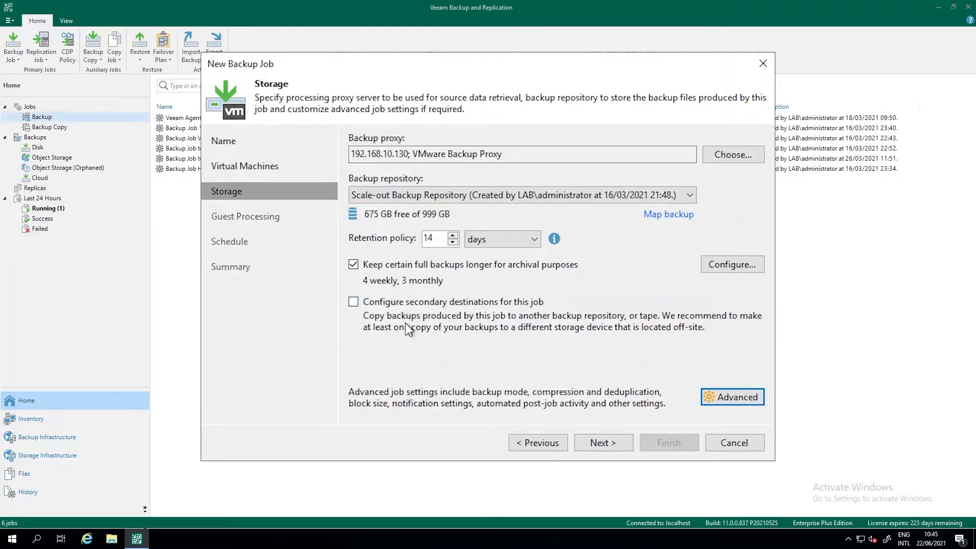
Advance to Guest Processing and enable application-aware processing.
{"action": "left_click", "coordinate": [600, 442]}
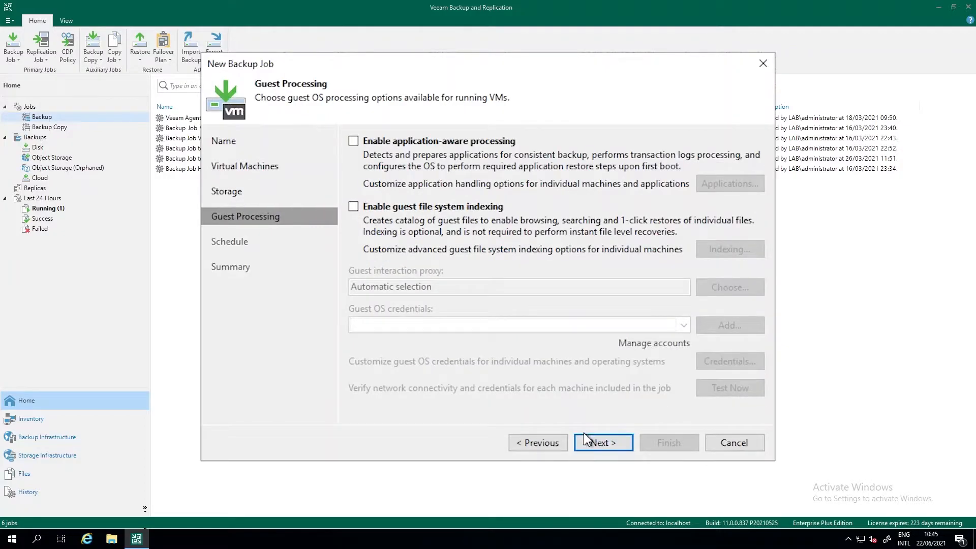
{"action": "mouse_move", "coordinate": [579, 291]}
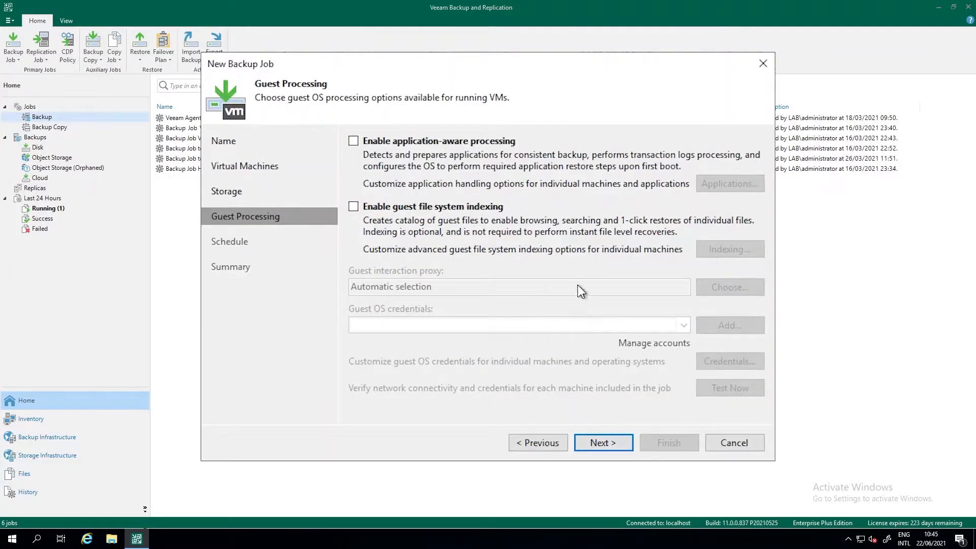
{"action": "mouse_move", "coordinate": [425, 176]}
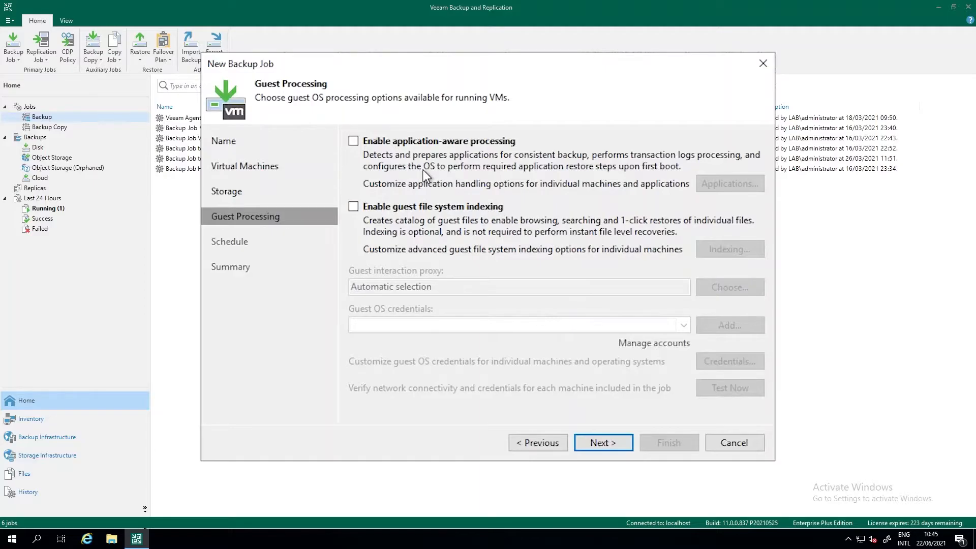
{"action": "left_click", "coordinate": [353, 140]}
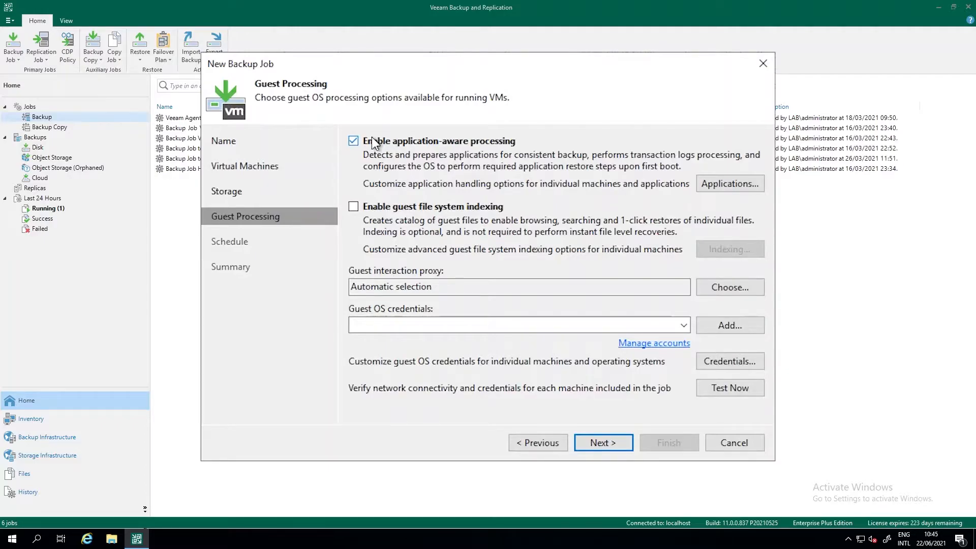
{"action": "mouse_move", "coordinate": [387, 165]}
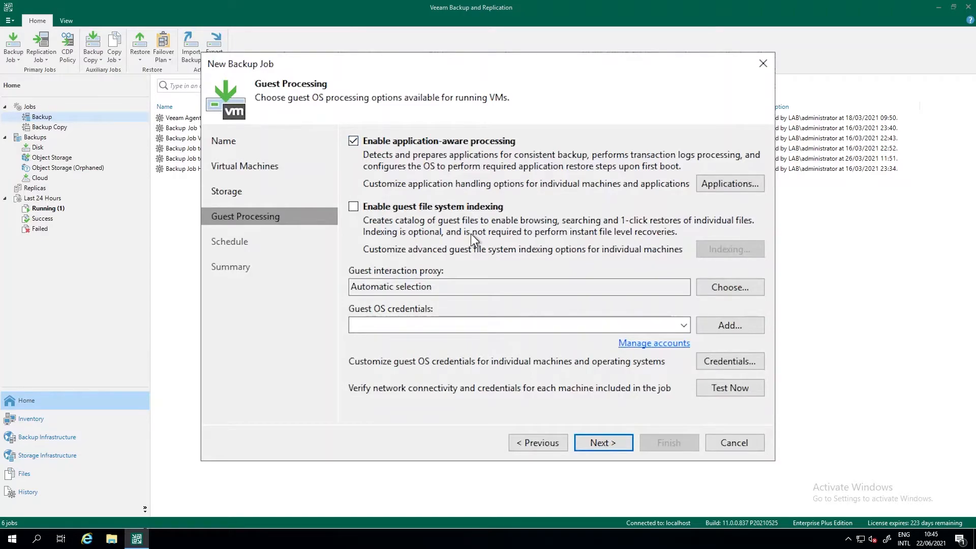
Open the Application-Aware Processing Options and select DC01.
{"action": "left_click", "coordinate": [730, 183]}
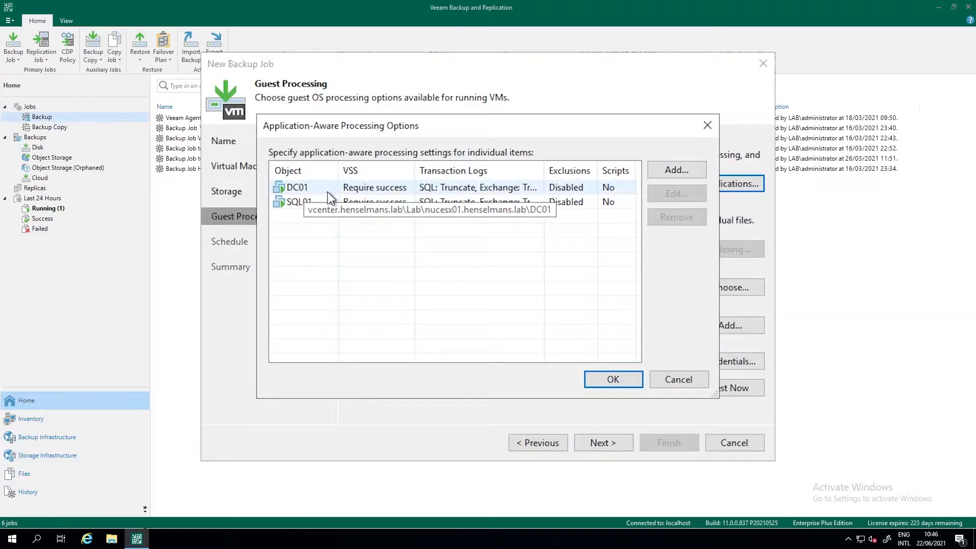
{"action": "mouse_move", "coordinate": [702, 207]}
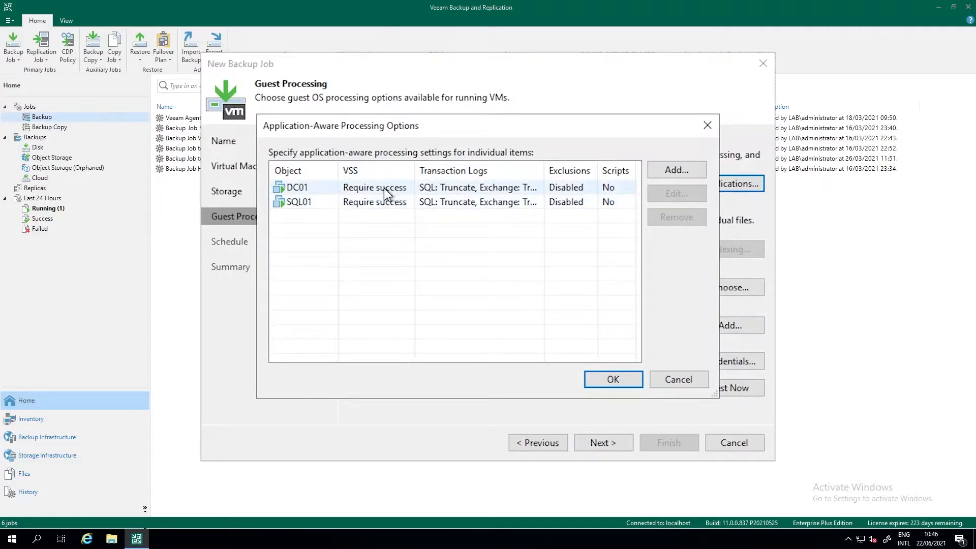
{"action": "left_click", "coordinate": [298, 187]}
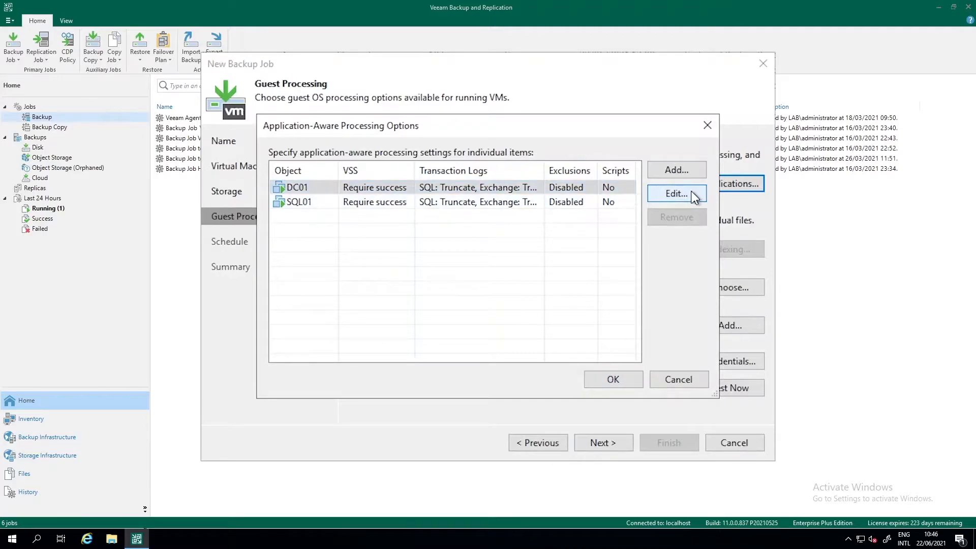
{"action": "left_click", "coordinate": [675, 193]}
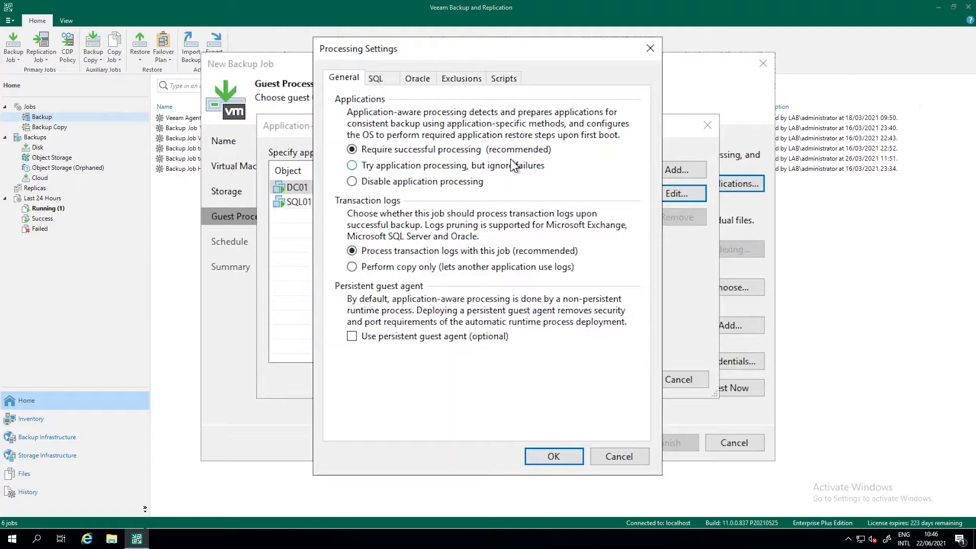
{"action": "left_click", "coordinate": [352, 165]}
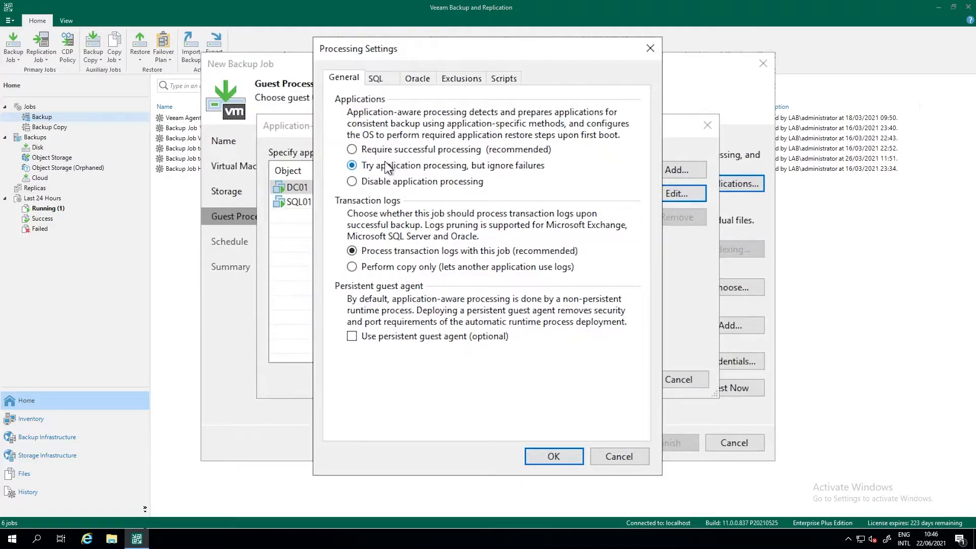
{"action": "mouse_move", "coordinate": [405, 167]}
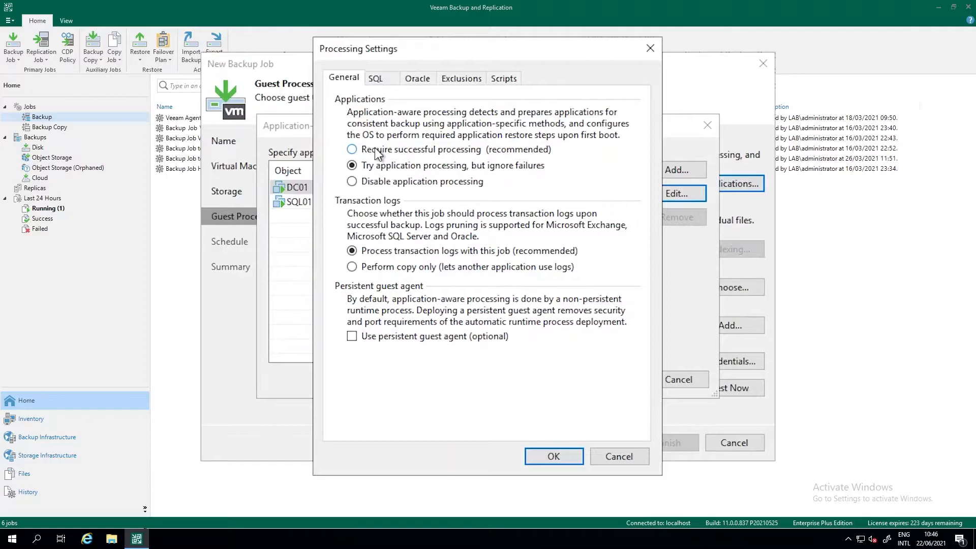
{"action": "left_click", "coordinate": [353, 149]}
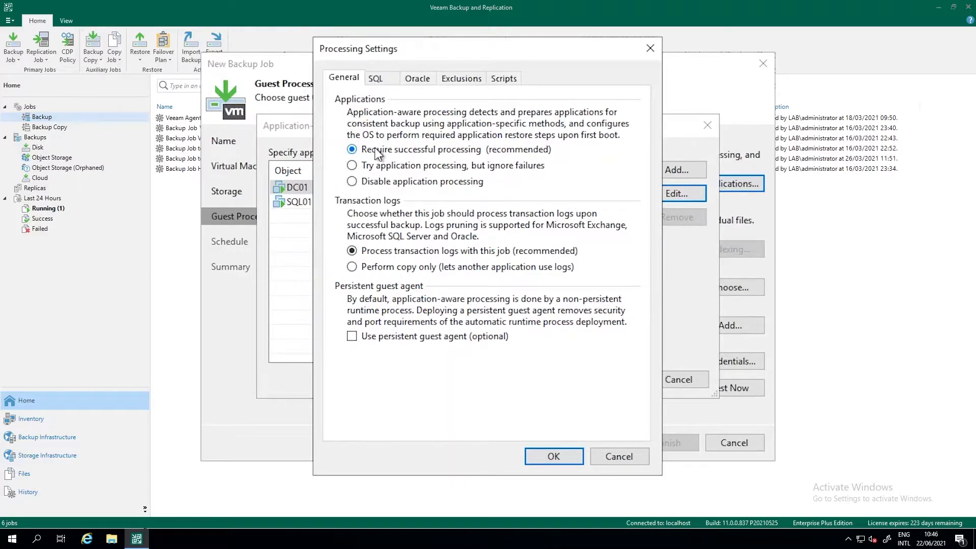
{"action": "mouse_move", "coordinate": [404, 262]}
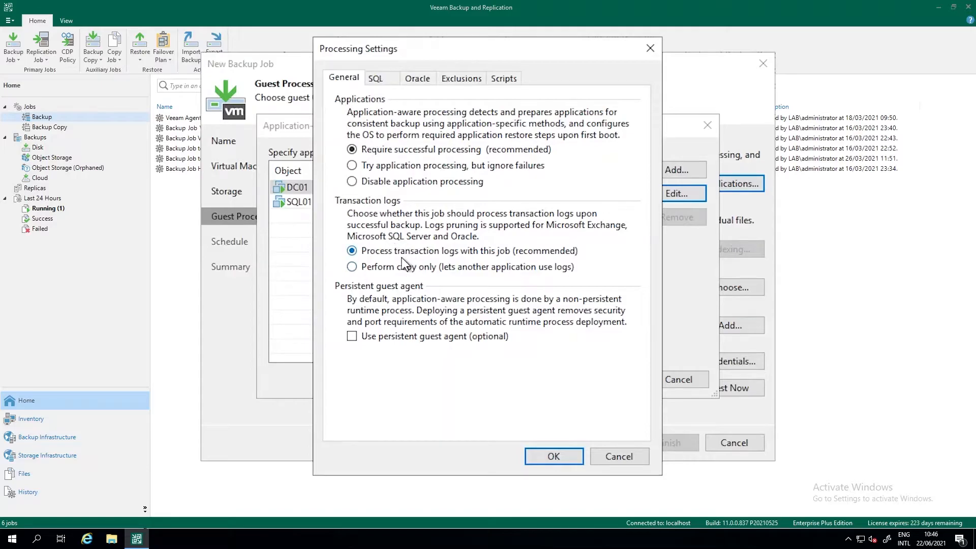
{"action": "mouse_move", "coordinate": [405, 272]}
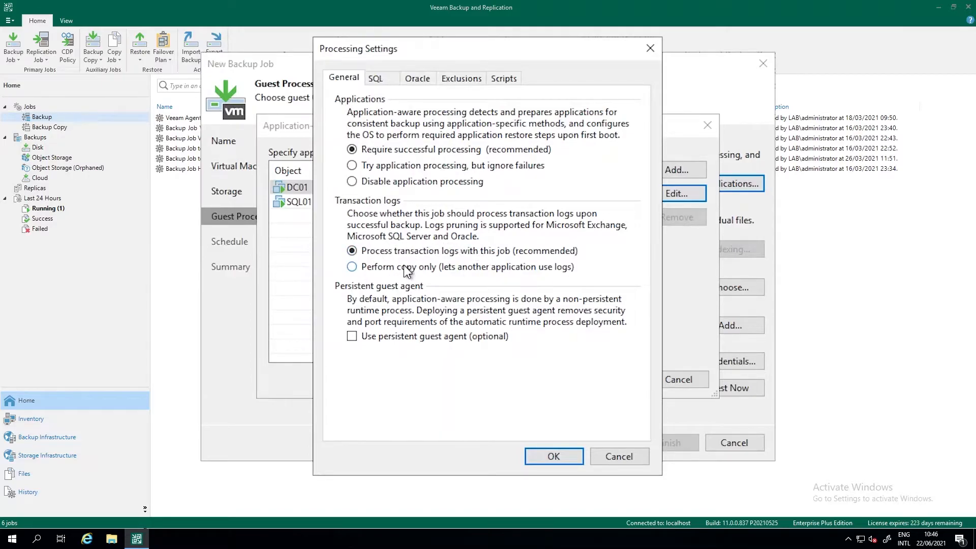
{"action": "mouse_move", "coordinate": [373, 264]}
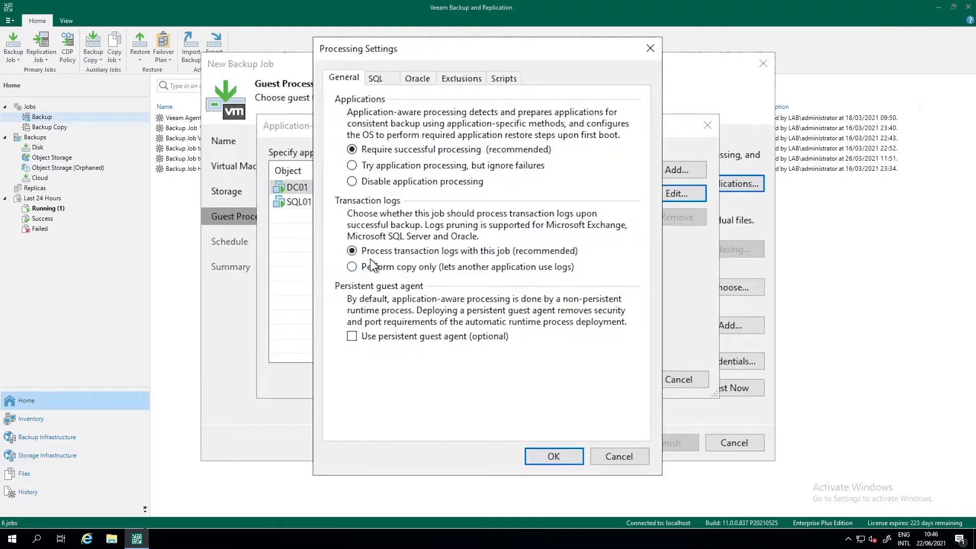
{"action": "mouse_move", "coordinate": [404, 277]}
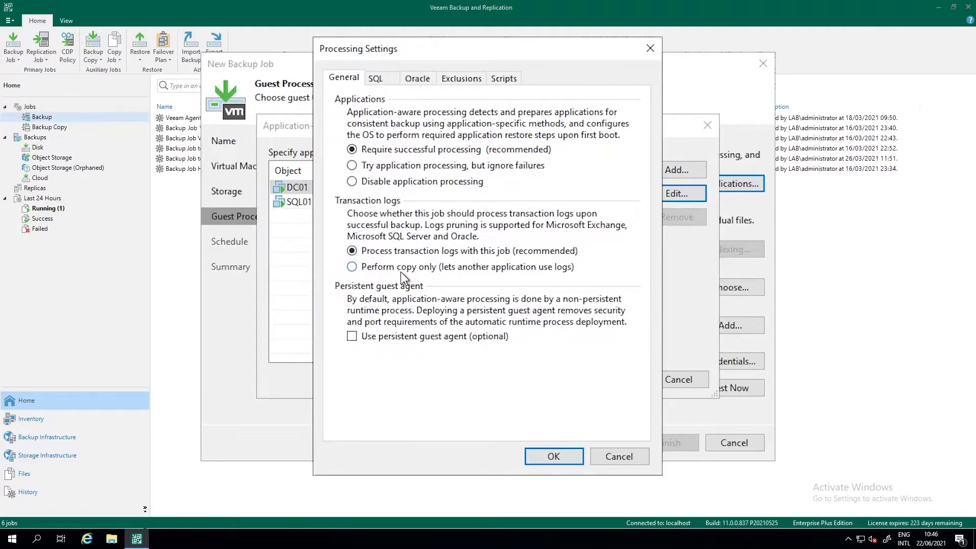
{"action": "mouse_move", "coordinate": [553, 272]}
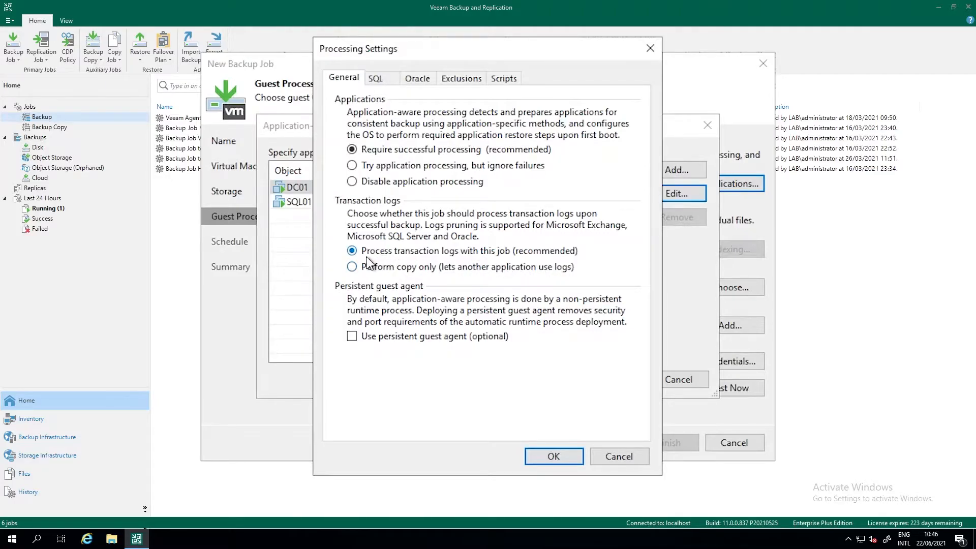
{"action": "mouse_move", "coordinate": [395, 281]}
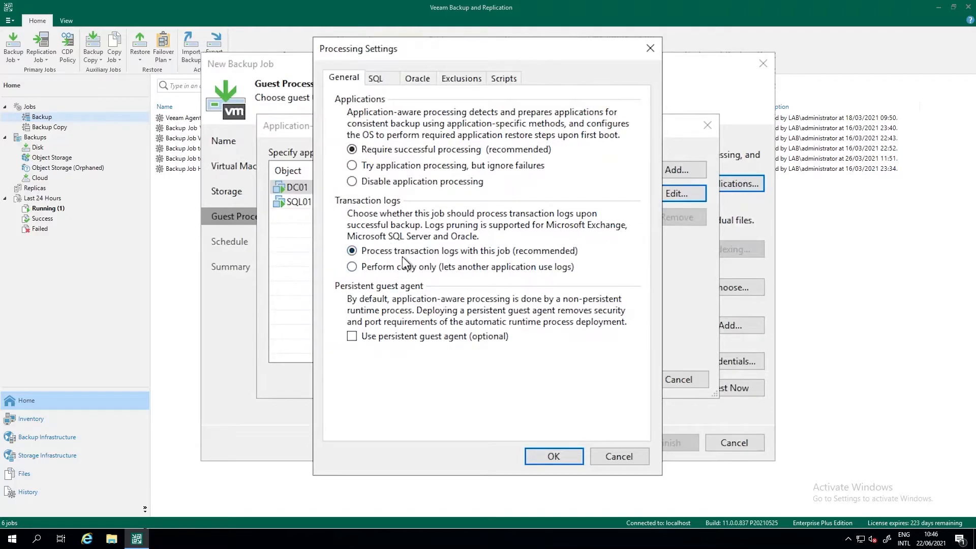
Back up SQL Server transaction logs periodically every 5 minutes.
{"action": "left_click", "coordinate": [375, 78]}
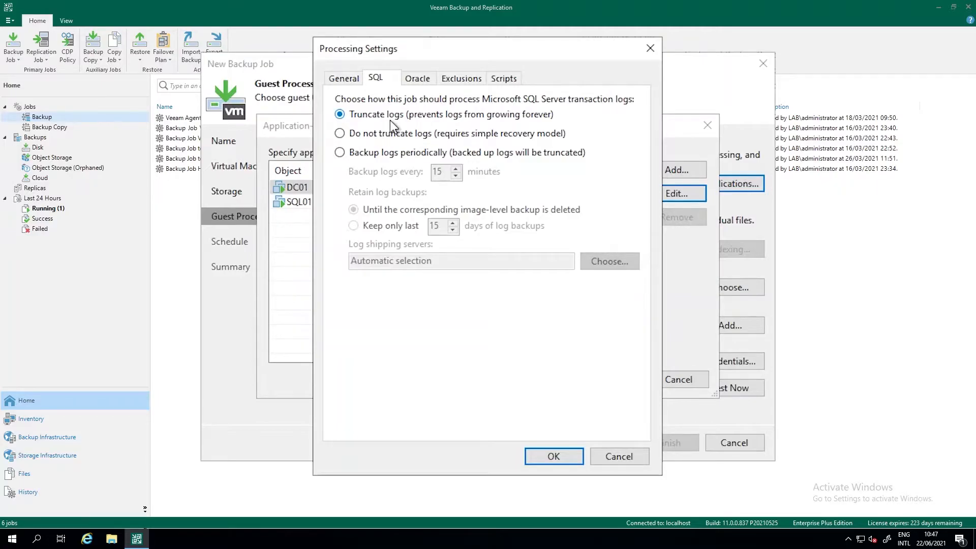
{"action": "mouse_move", "coordinate": [349, 120]}
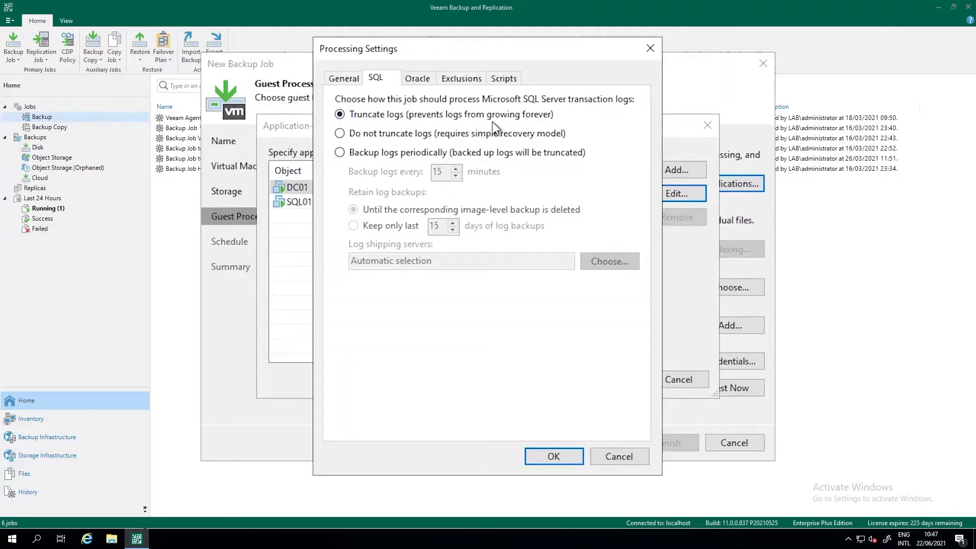
{"action": "mouse_move", "coordinate": [360, 161]}
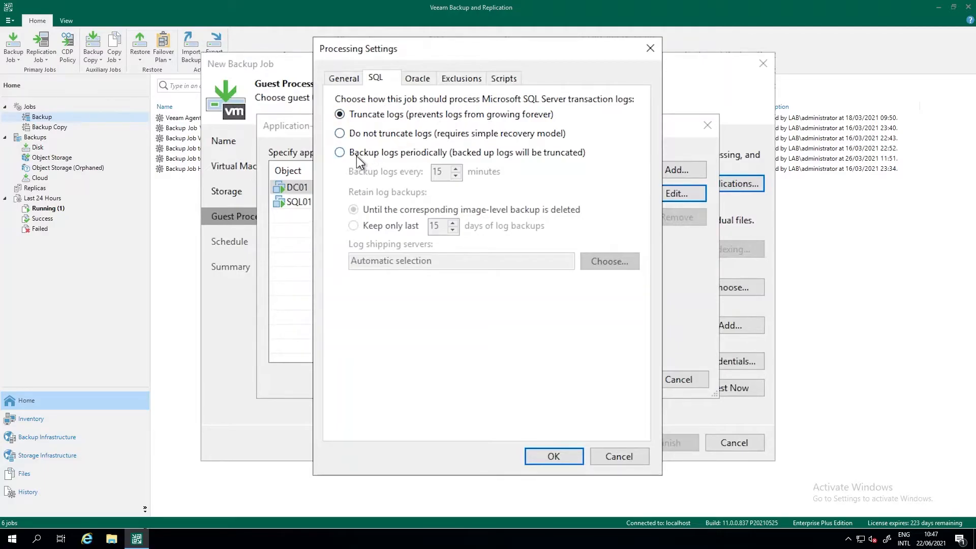
{"action": "left_click", "coordinate": [341, 153]}
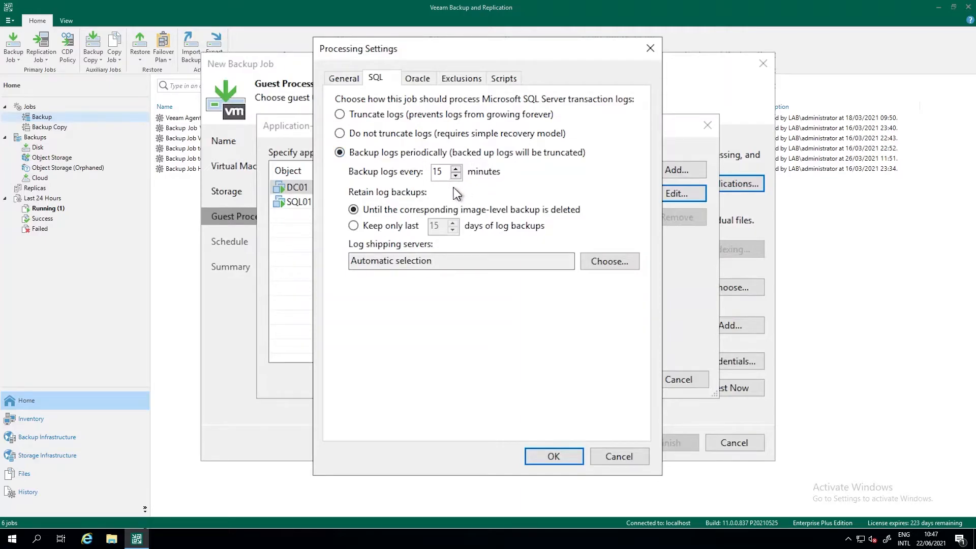
{"action": "mouse_move", "coordinate": [440, 198]}
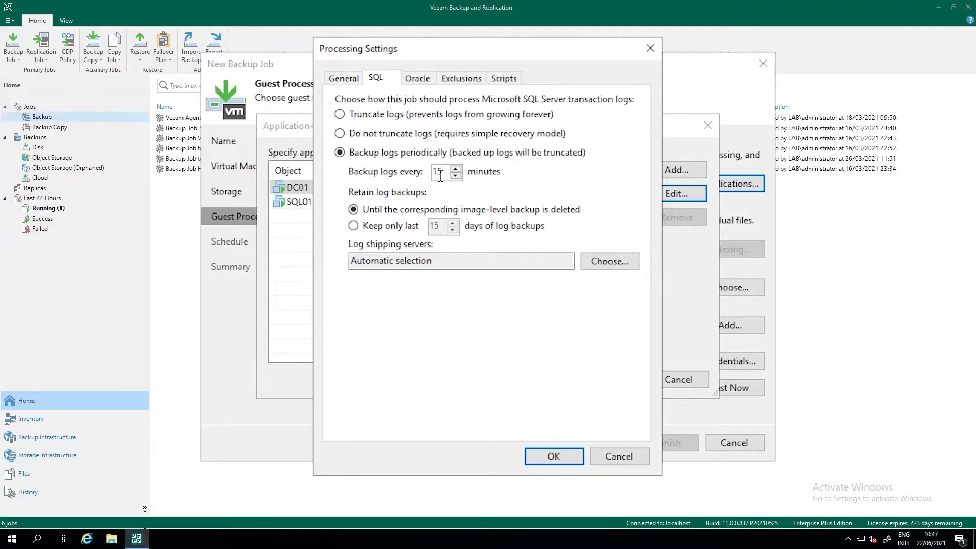
{"action": "mouse_move", "coordinate": [515, 199]}
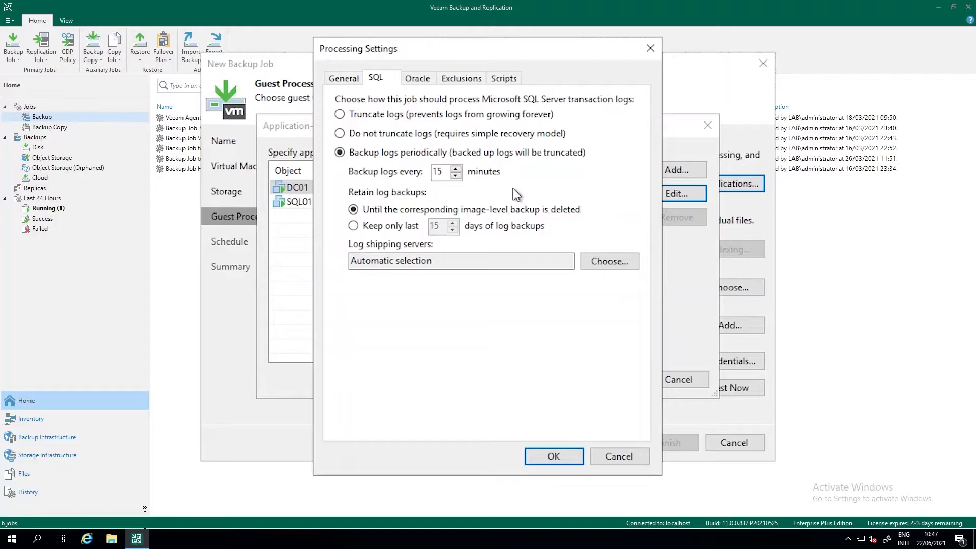
{"action": "mouse_move", "coordinate": [509, 198]}
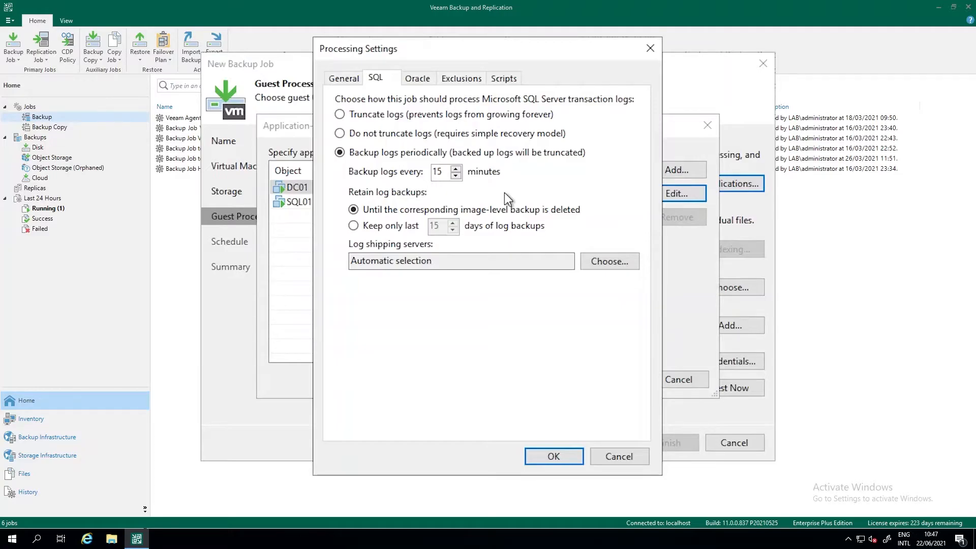
{"action": "mouse_move", "coordinate": [471, 197]}
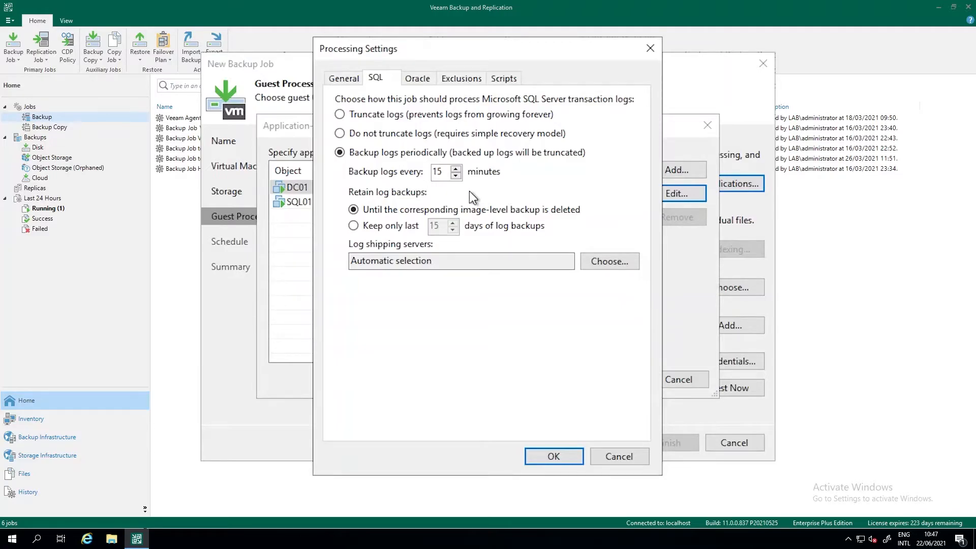
{"action": "mouse_move", "coordinate": [457, 195]}
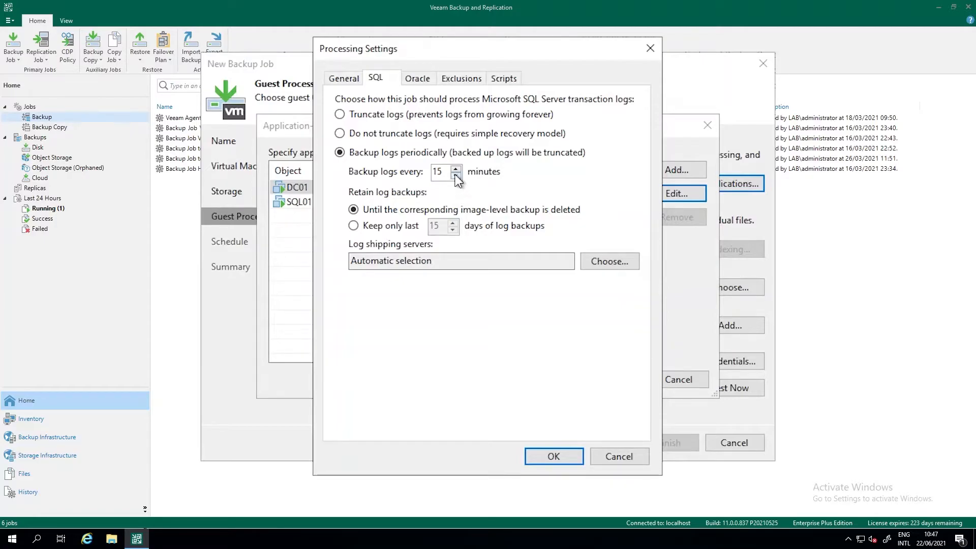
{"action": "left_click", "coordinate": [455, 176]}
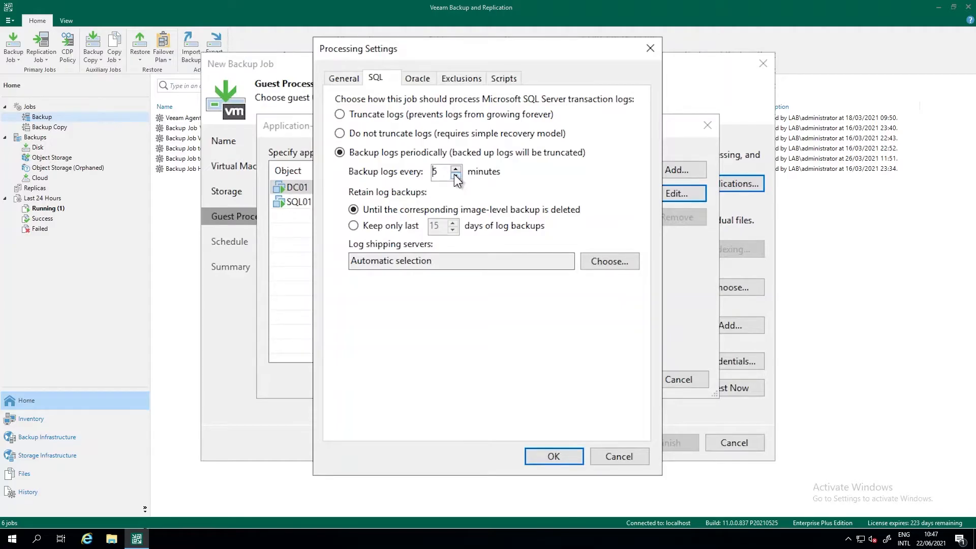
{"action": "mouse_move", "coordinate": [476, 198]}
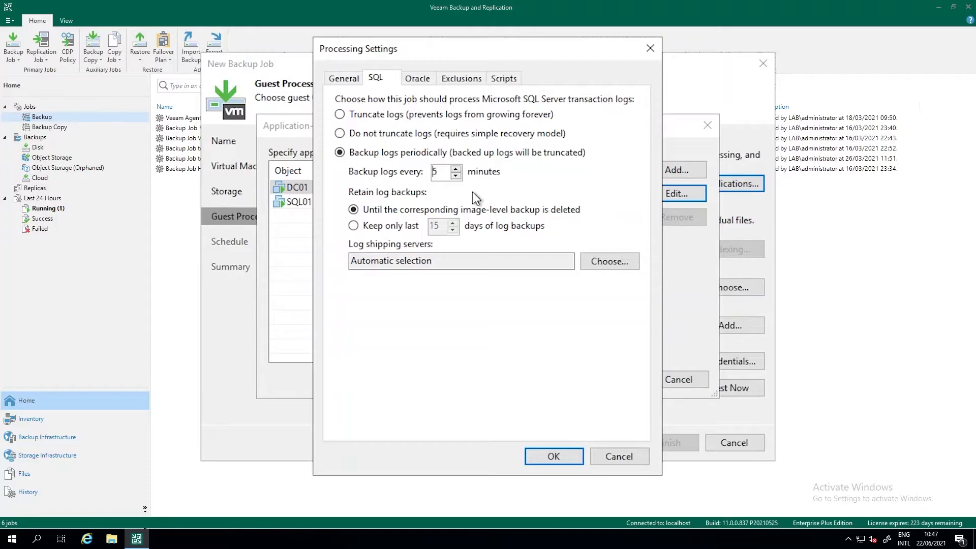
{"action": "mouse_move", "coordinate": [387, 232]}
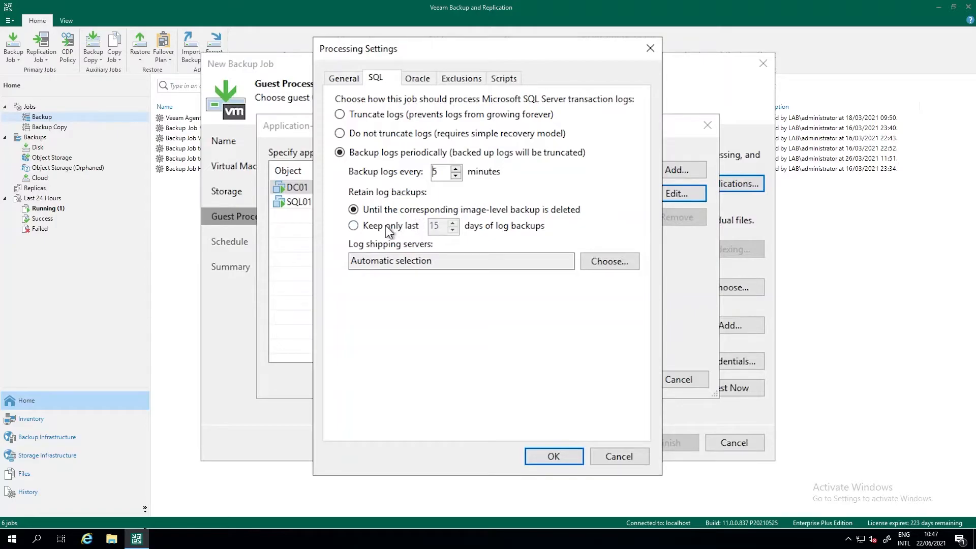
Keep only the last 14 days of log backups.
{"action": "left_click", "coordinate": [354, 225]}
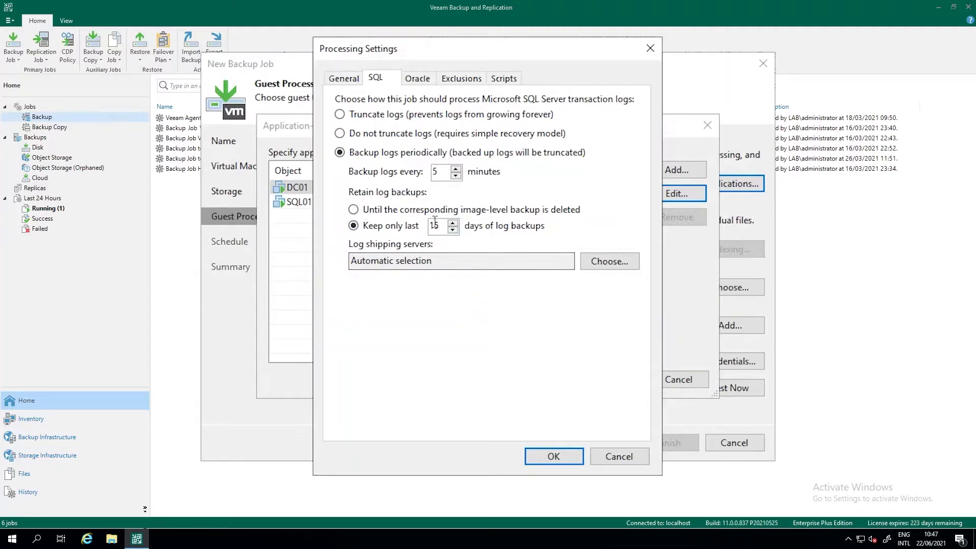
{"action": "left_click", "coordinate": [353, 209]}
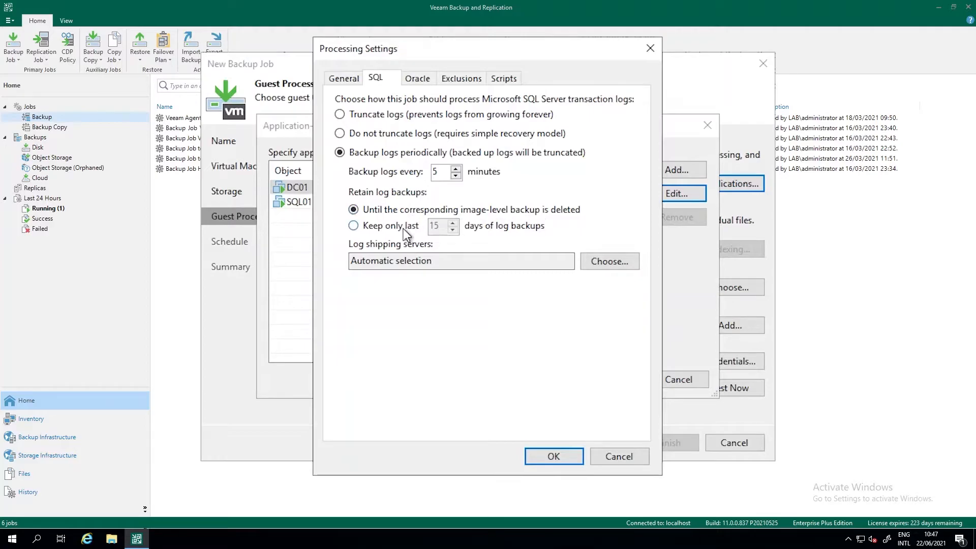
{"action": "left_click", "coordinate": [454, 229]}
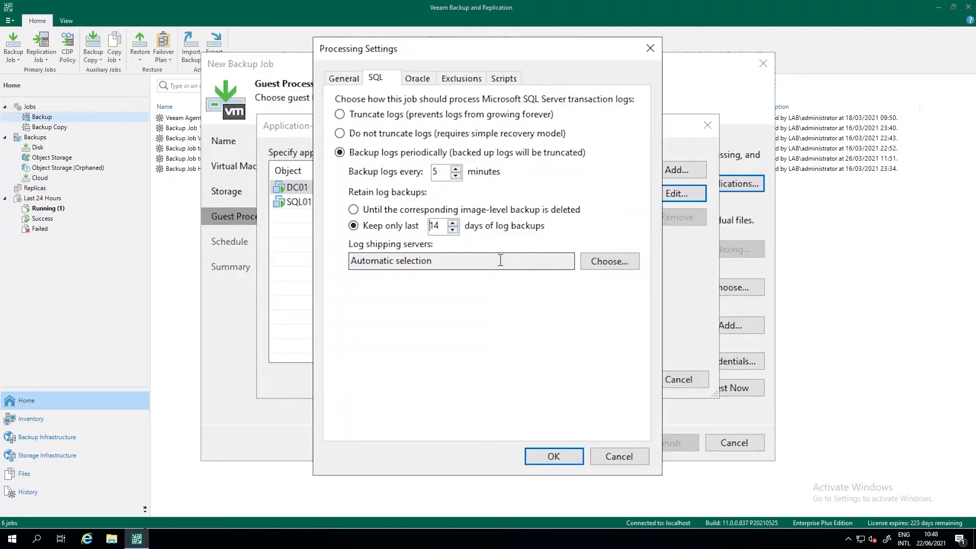
{"action": "mouse_move", "coordinate": [498, 216]}
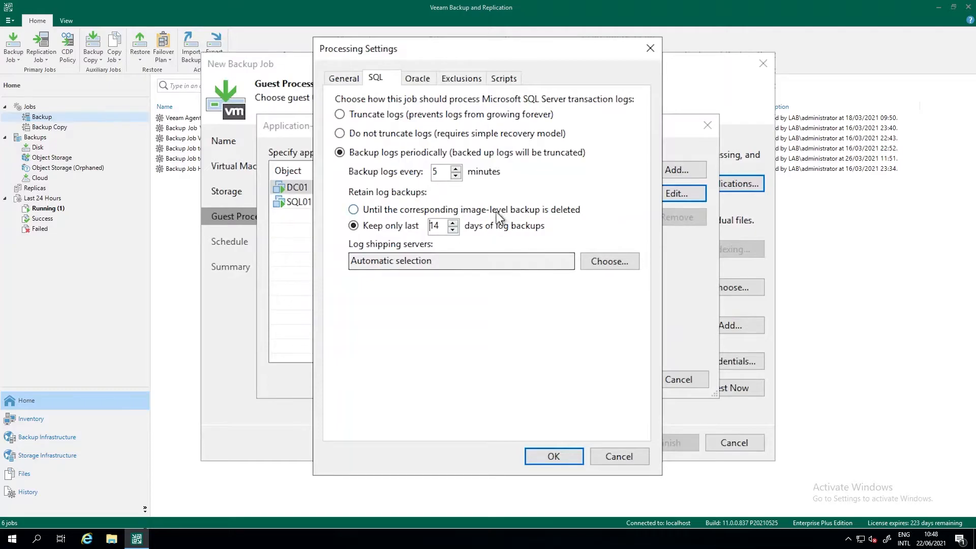
{"action": "left_click", "coordinate": [416, 78]}
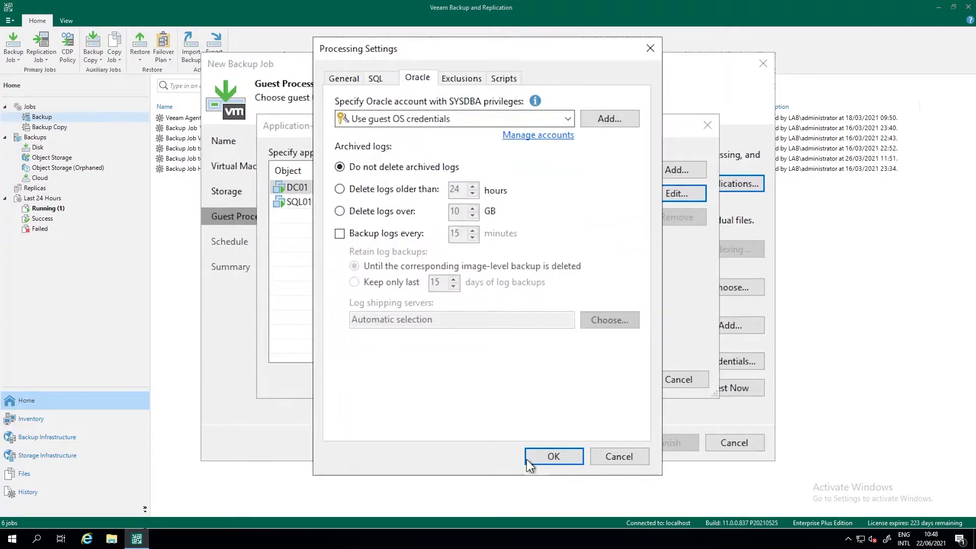
{"action": "mouse_move", "coordinate": [486, 291]}
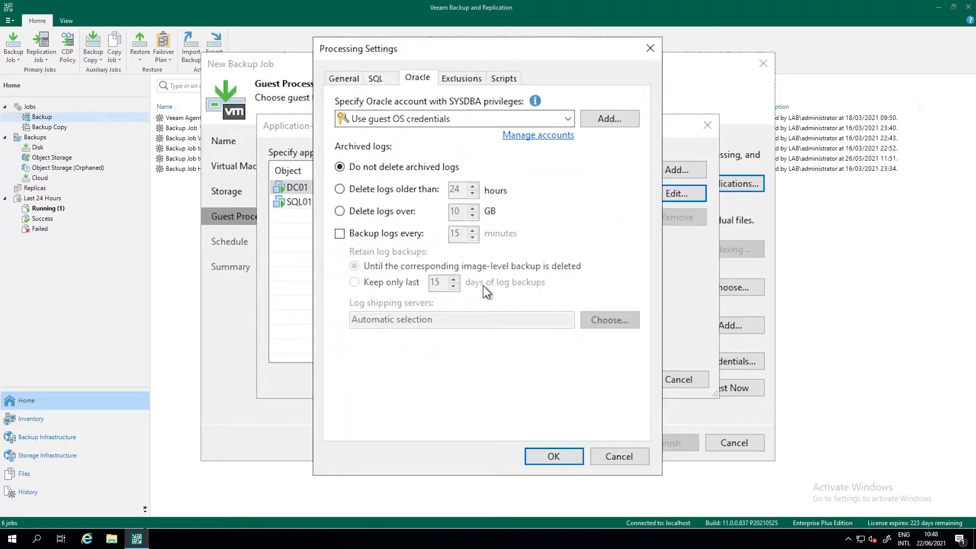
{"action": "left_click", "coordinate": [375, 78]}
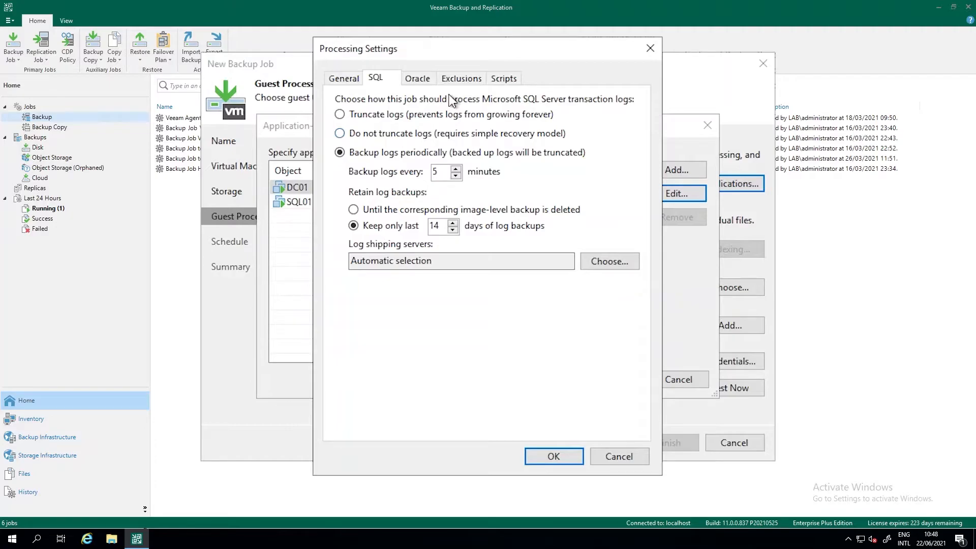
{"action": "mouse_move", "coordinate": [404, 468]}
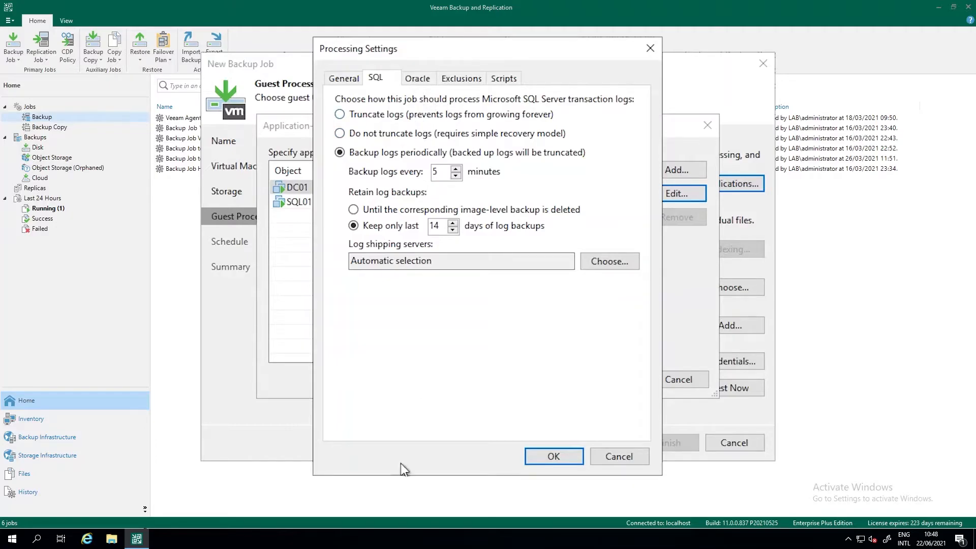
{"action": "mouse_move", "coordinate": [364, 214]}
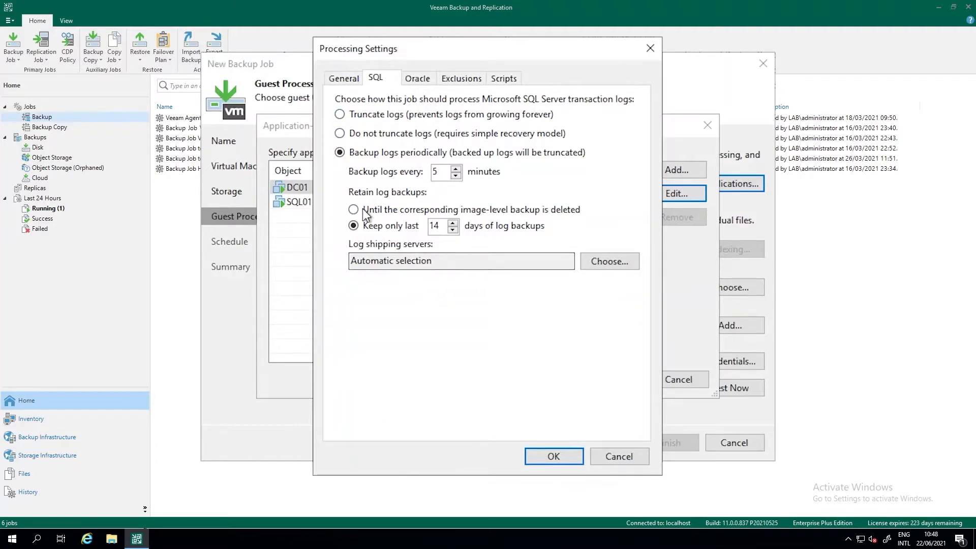
{"action": "mouse_move", "coordinate": [431, 129]}
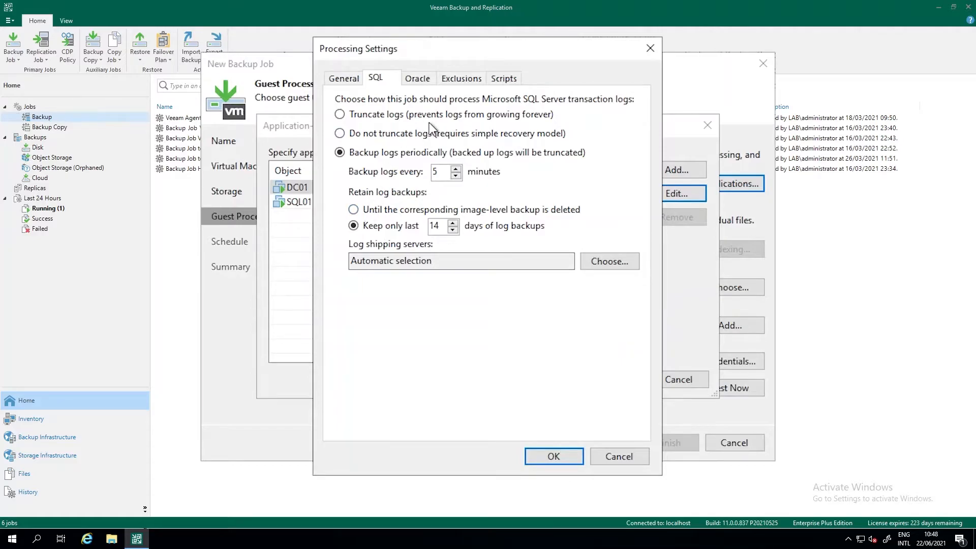
{"action": "mouse_move", "coordinate": [504, 78]}
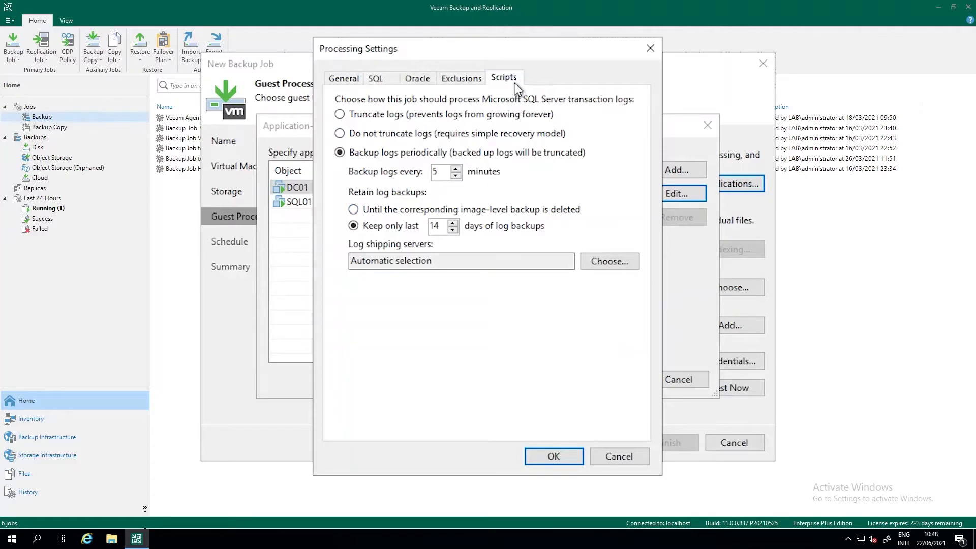
{"action": "left_click", "coordinate": [504, 77]}
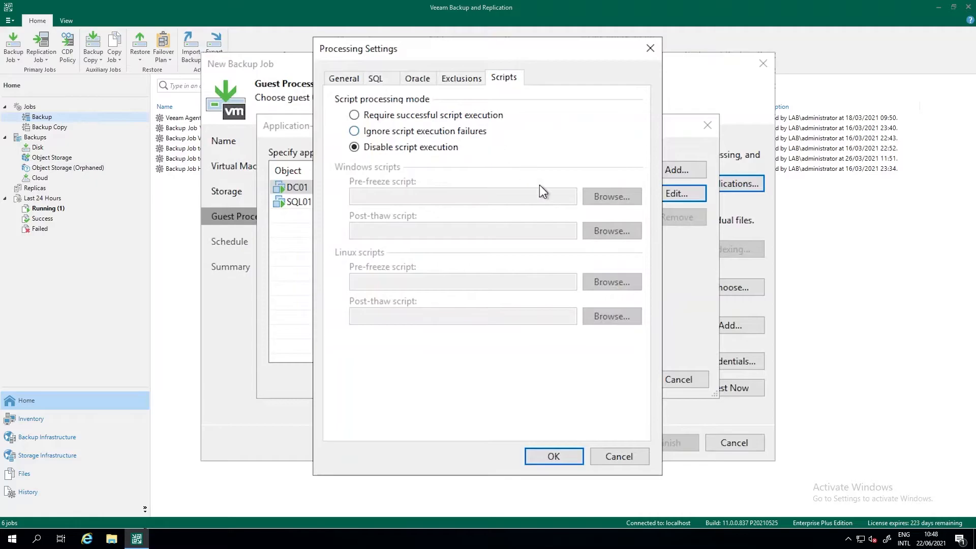
{"action": "mouse_move", "coordinate": [540, 179]}
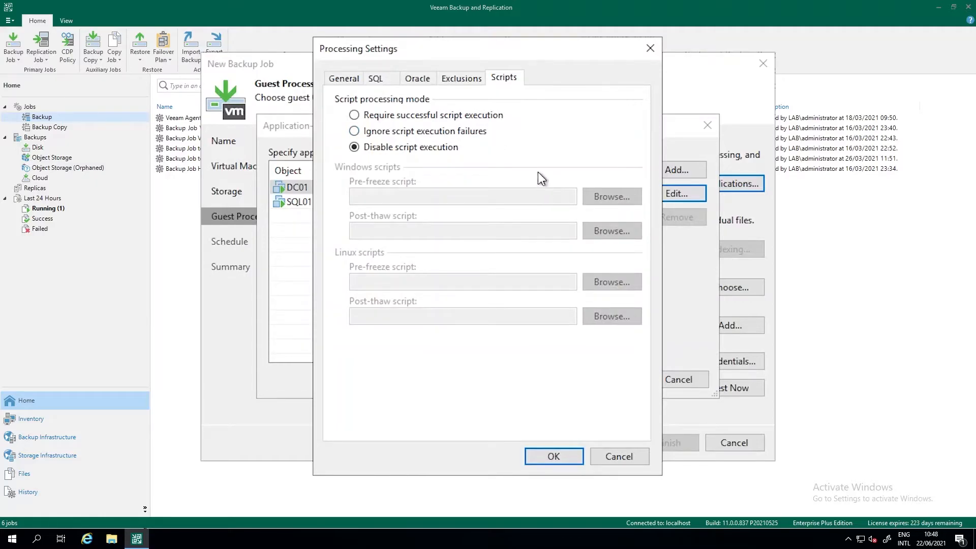
{"action": "mouse_move", "coordinate": [428, 135]}
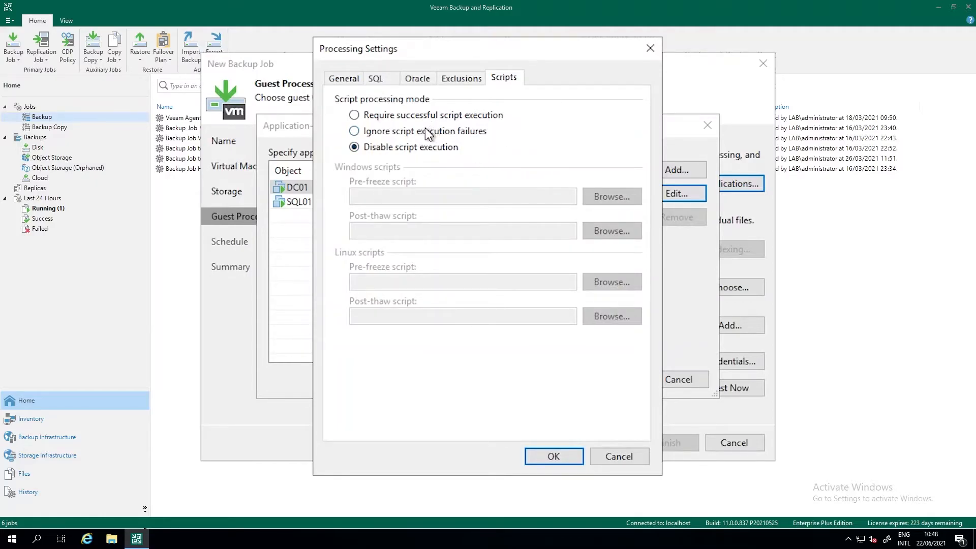
{"action": "mouse_move", "coordinate": [416, 142]}
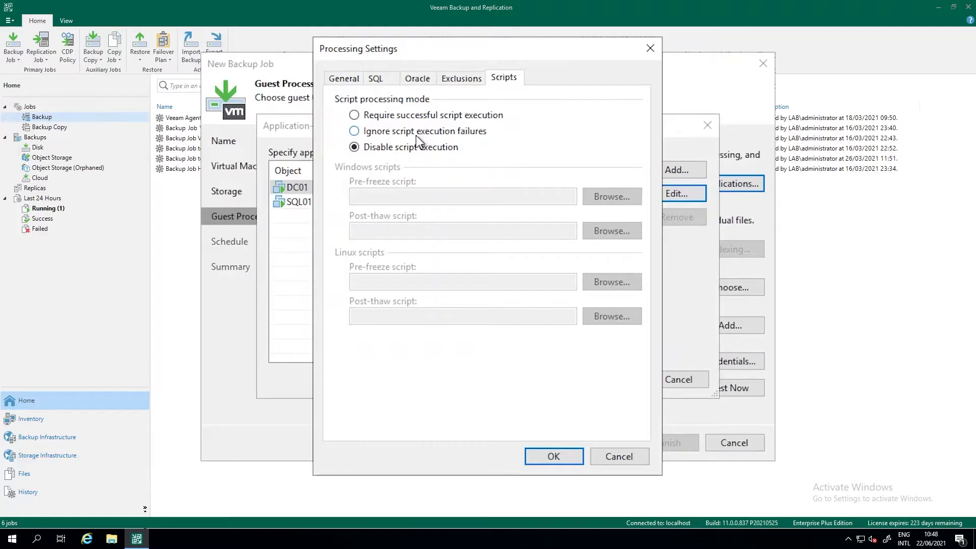
{"action": "mouse_move", "coordinate": [473, 205]}
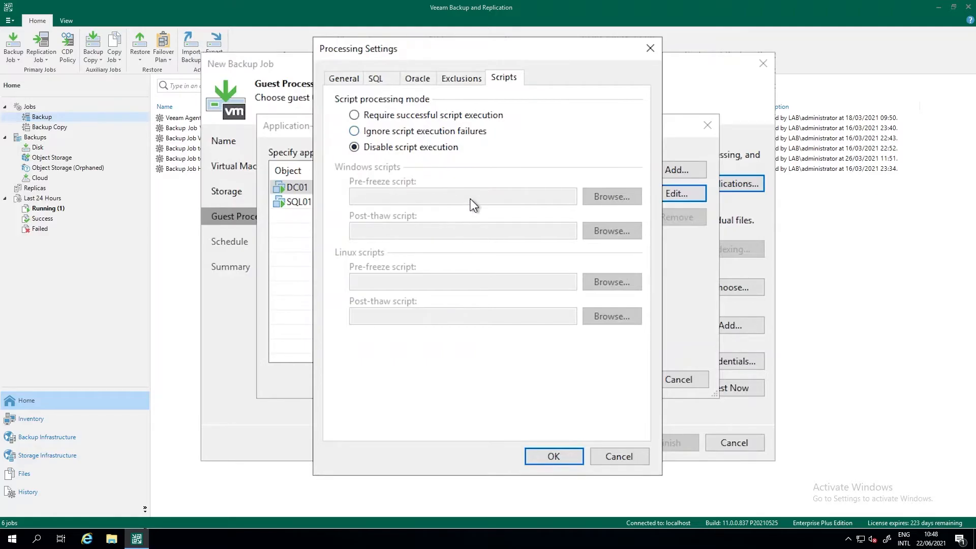
{"action": "mouse_move", "coordinate": [460, 169]}
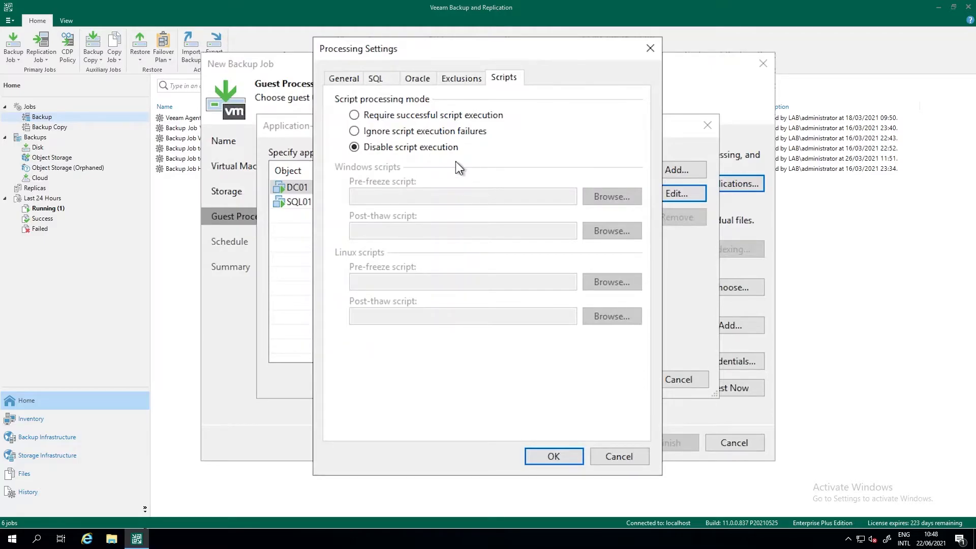
{"action": "mouse_move", "coordinate": [439, 124]}
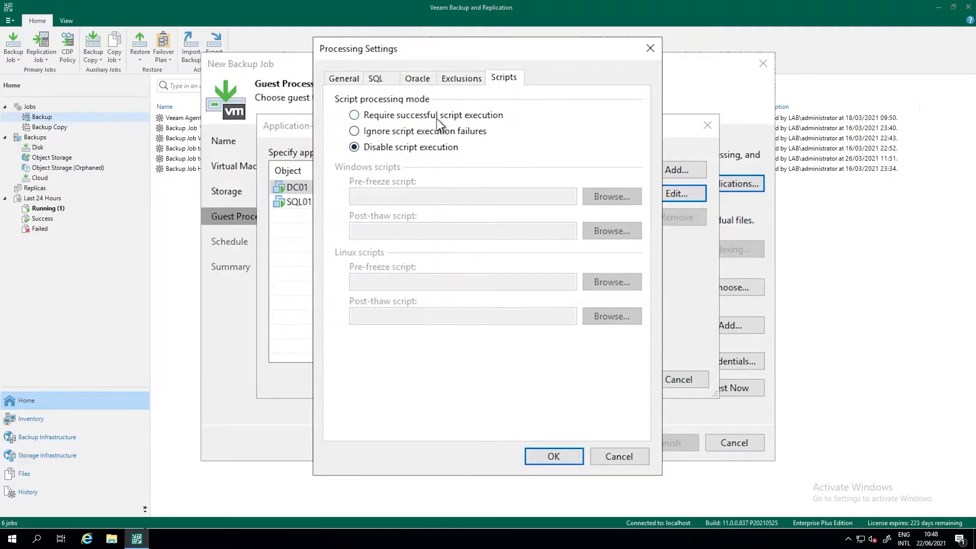
{"action": "left_click", "coordinate": [354, 115]}
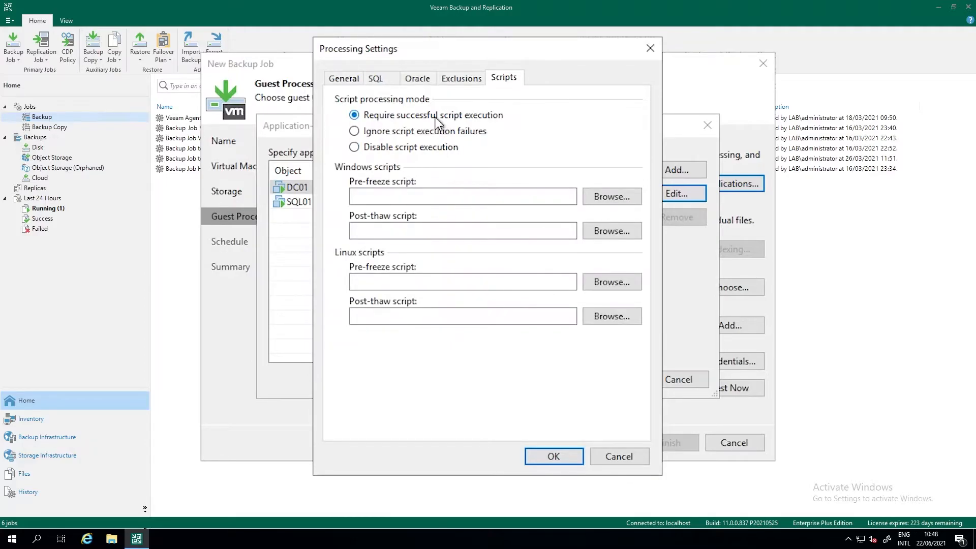
{"action": "left_click", "coordinate": [461, 196]}
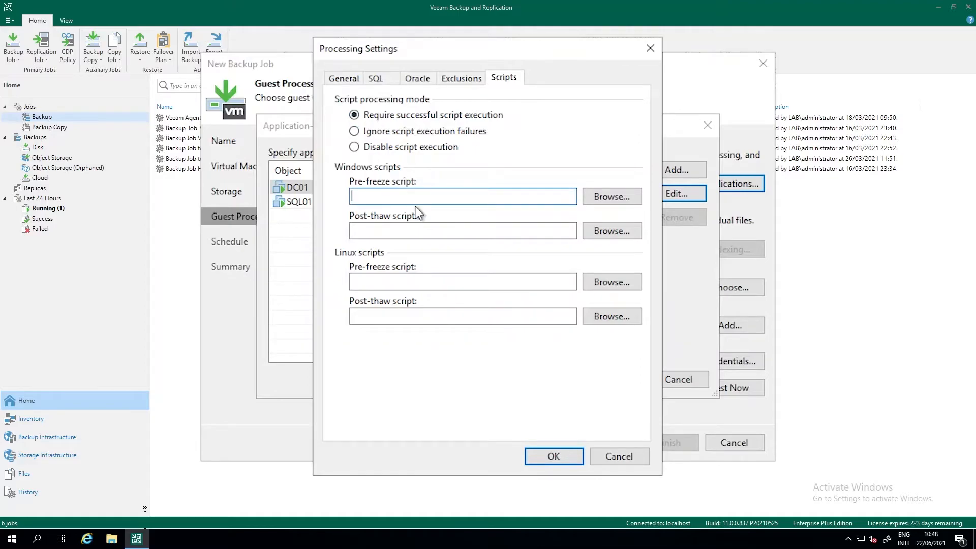
{"action": "left_click", "coordinate": [462, 230]}
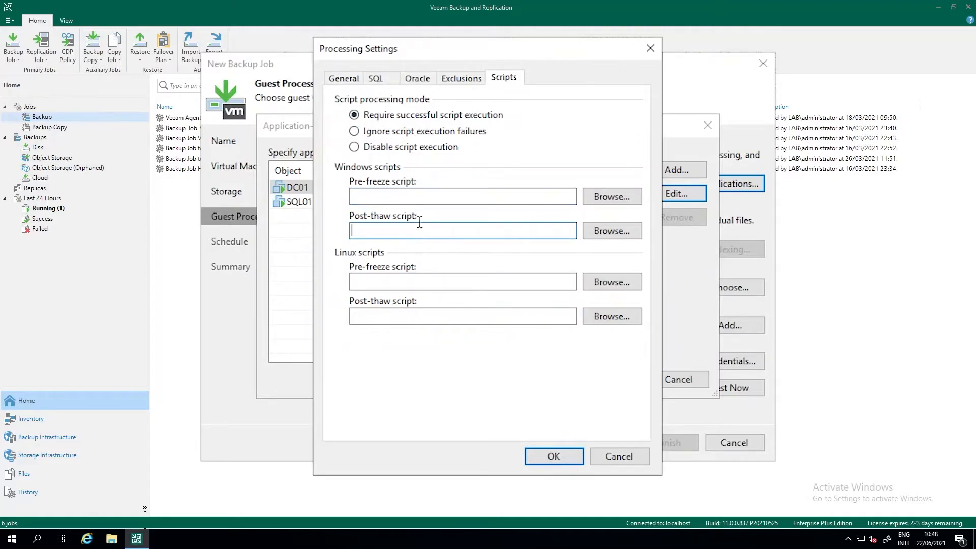
{"action": "left_click", "coordinate": [462, 195]}
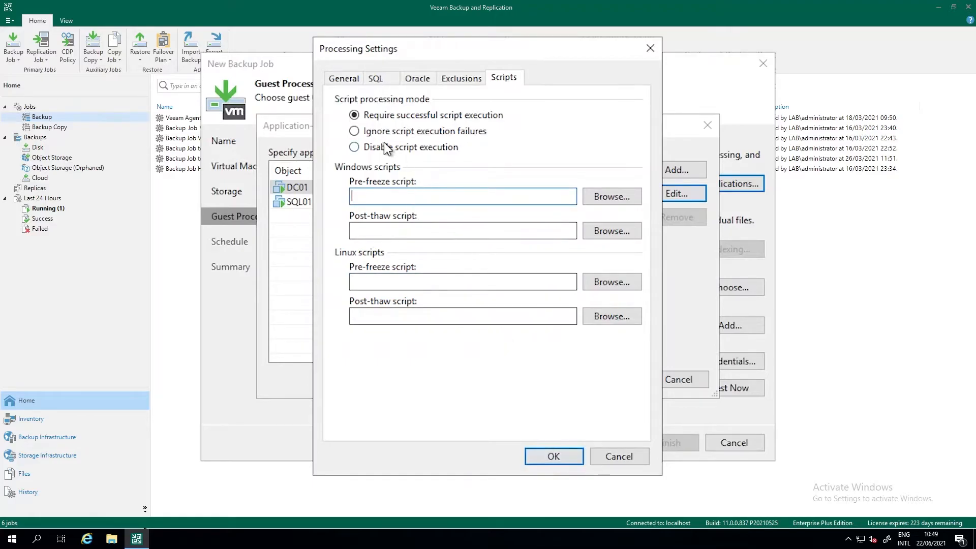
{"action": "left_click", "coordinate": [353, 146]}
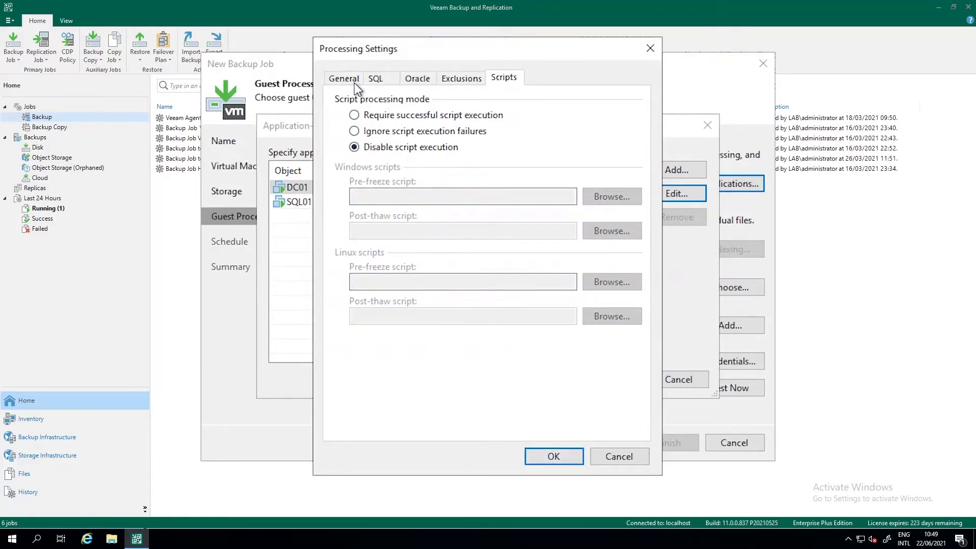
Confirm the processing dialogs and set guest OS credentials to lab\svc-veeam.
{"action": "left_click", "coordinate": [553, 455]}
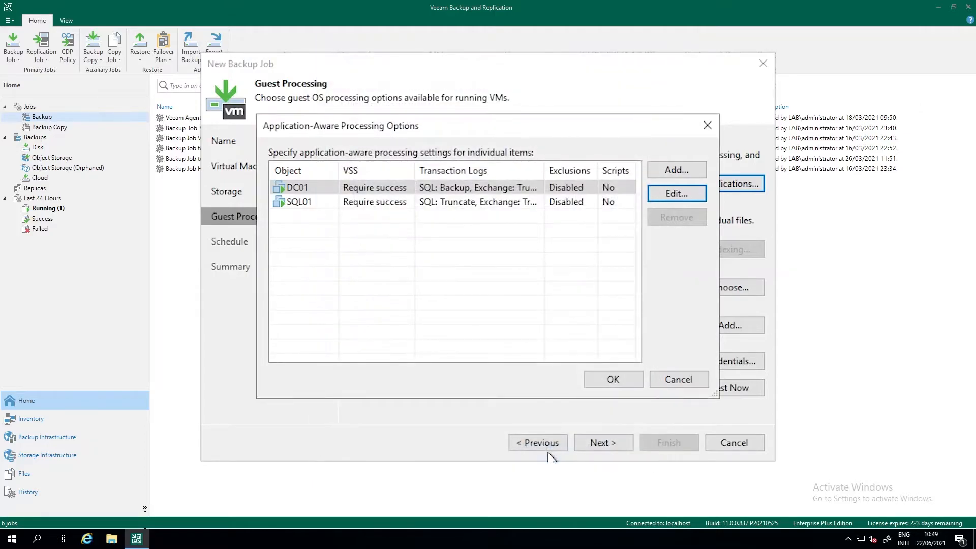
{"action": "left_click", "coordinate": [612, 379]}
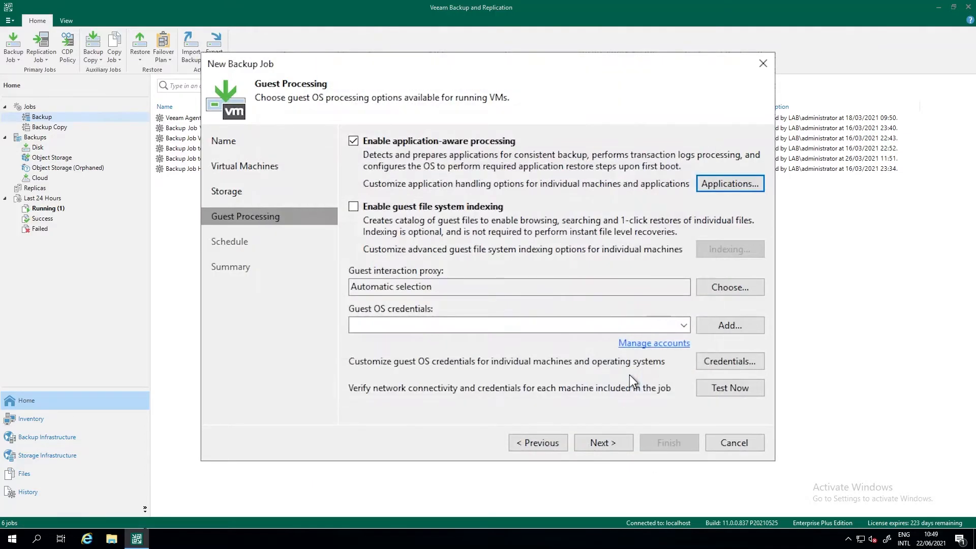
{"action": "mouse_move", "coordinate": [504, 187]}
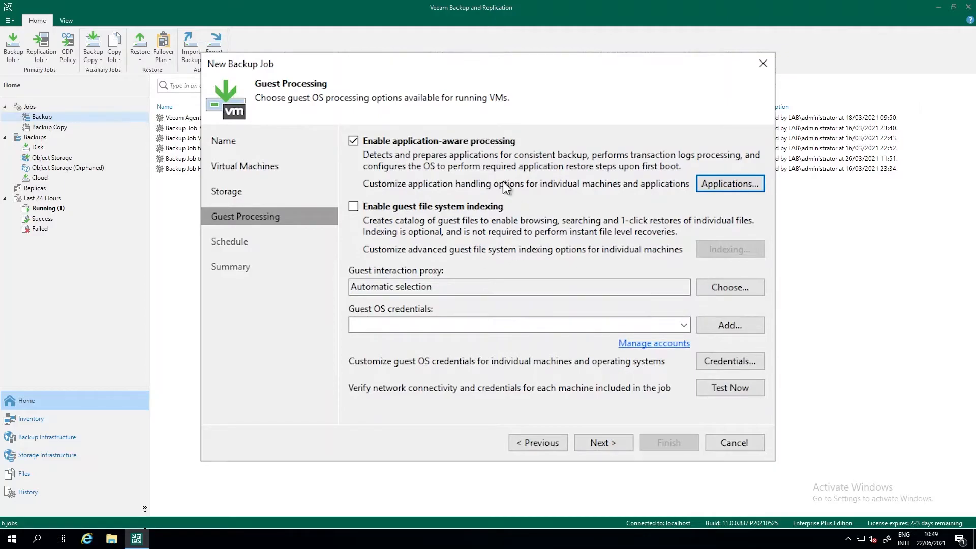
{"action": "mouse_move", "coordinate": [442, 440]}
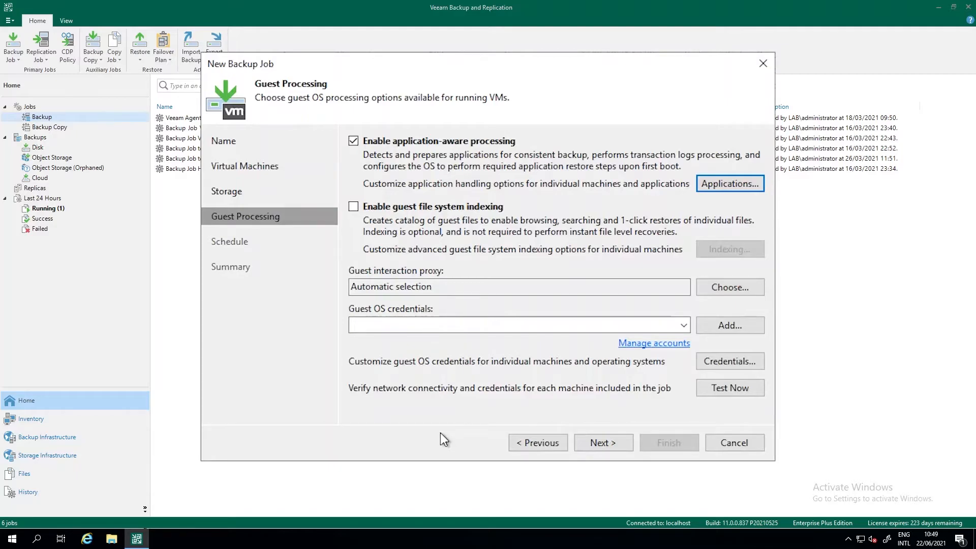
{"action": "mouse_move", "coordinate": [422, 344]}
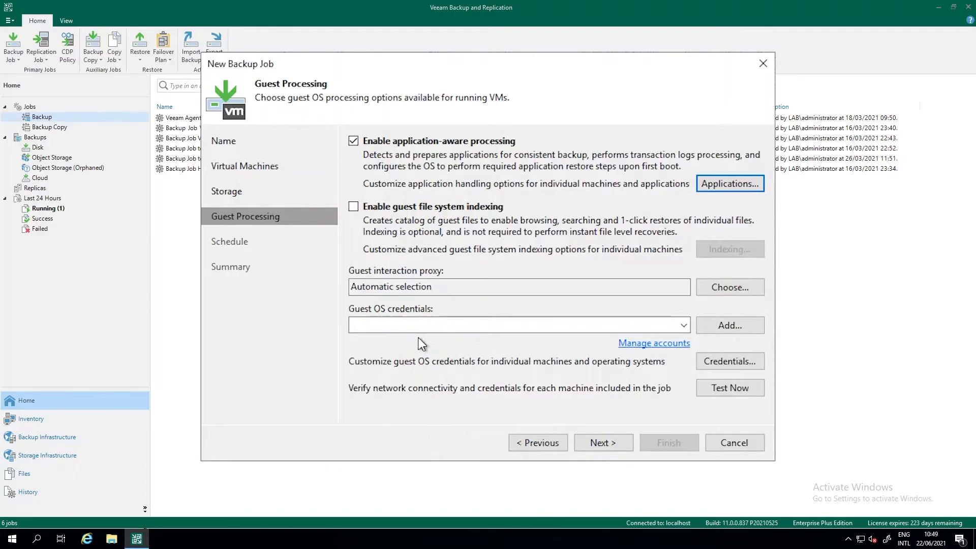
{"action": "left_click", "coordinate": [683, 325]}
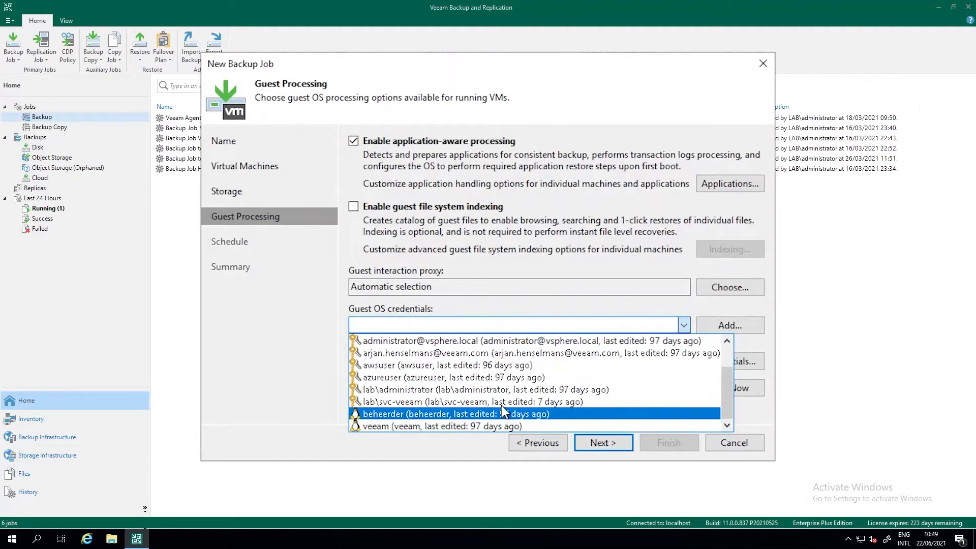
{"action": "left_click", "coordinate": [440, 401]}
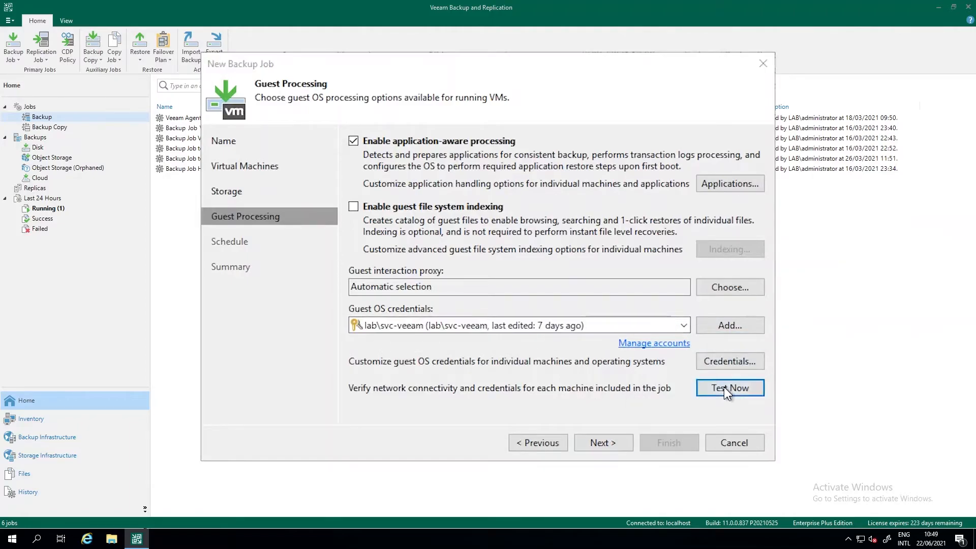
Run the guest credentials test and review the successful results for DC01 and SQL01.
{"action": "left_click", "coordinate": [728, 388]}
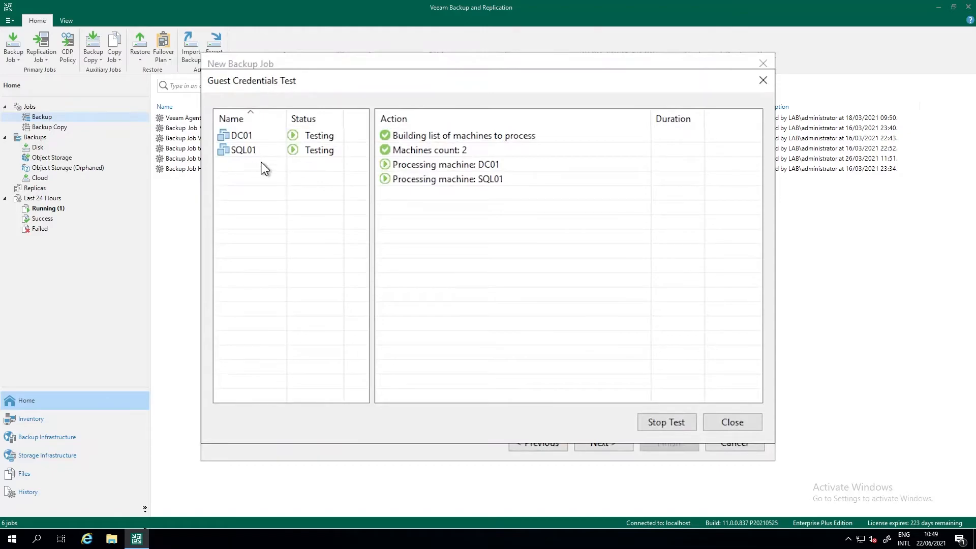
{"action": "left_click", "coordinate": [242, 149]}
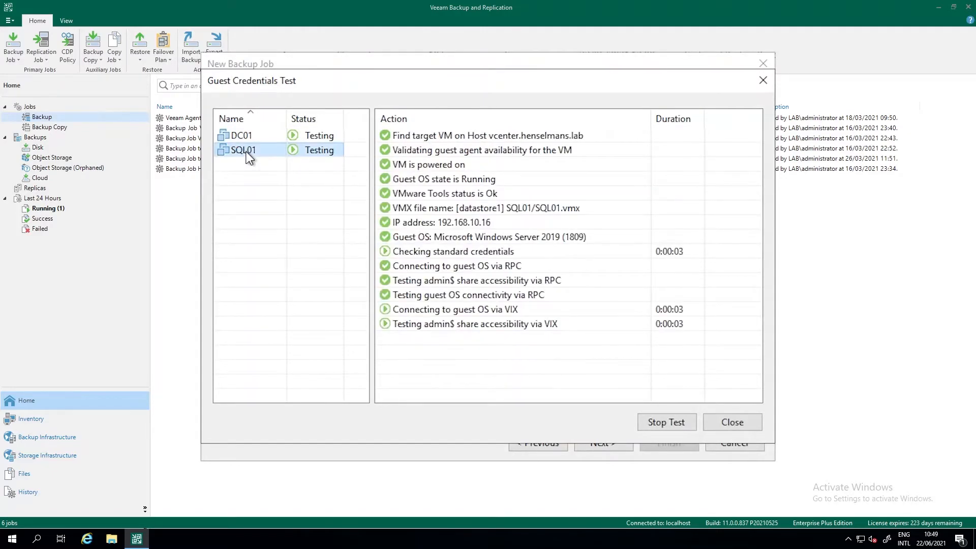
{"action": "left_click", "coordinate": [241, 135]}
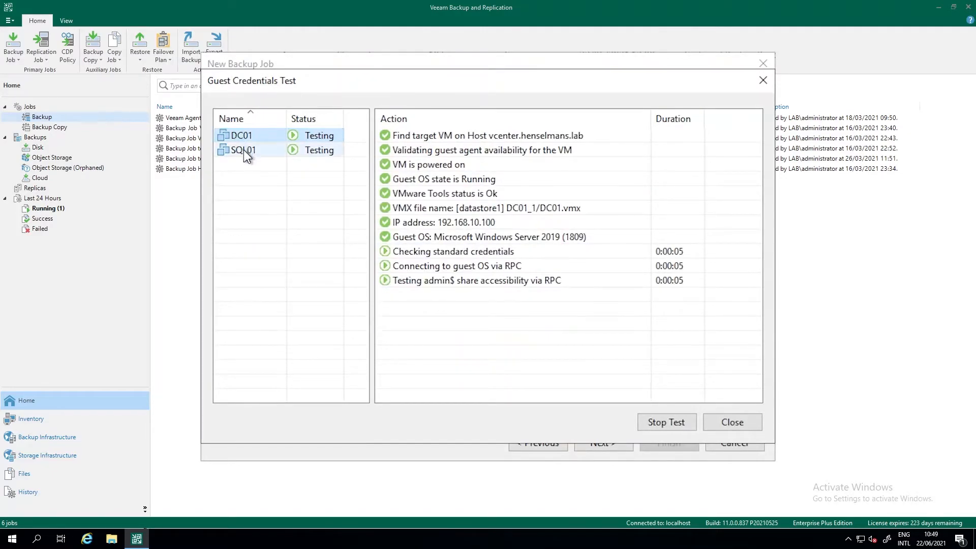
{"action": "left_click", "coordinate": [242, 149]}
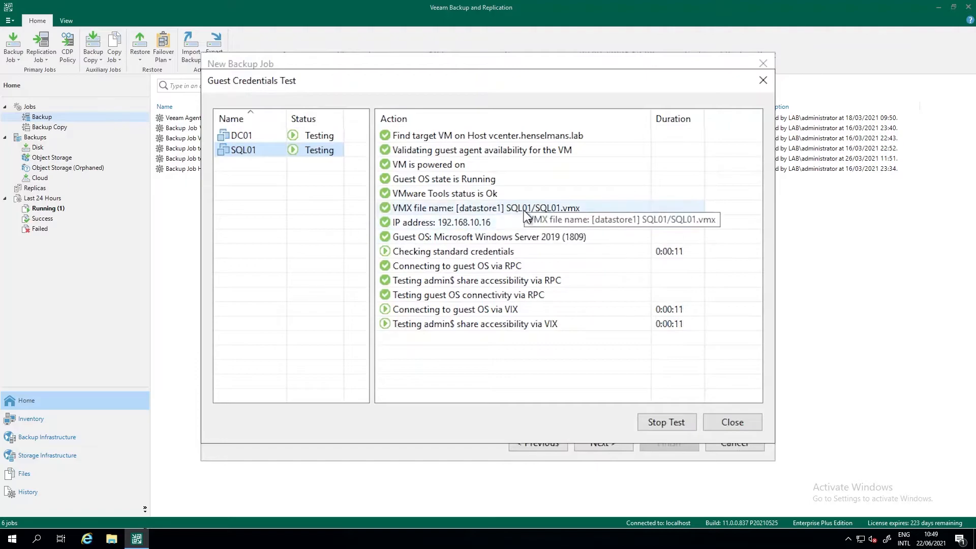
{"action": "mouse_move", "coordinate": [543, 243]}
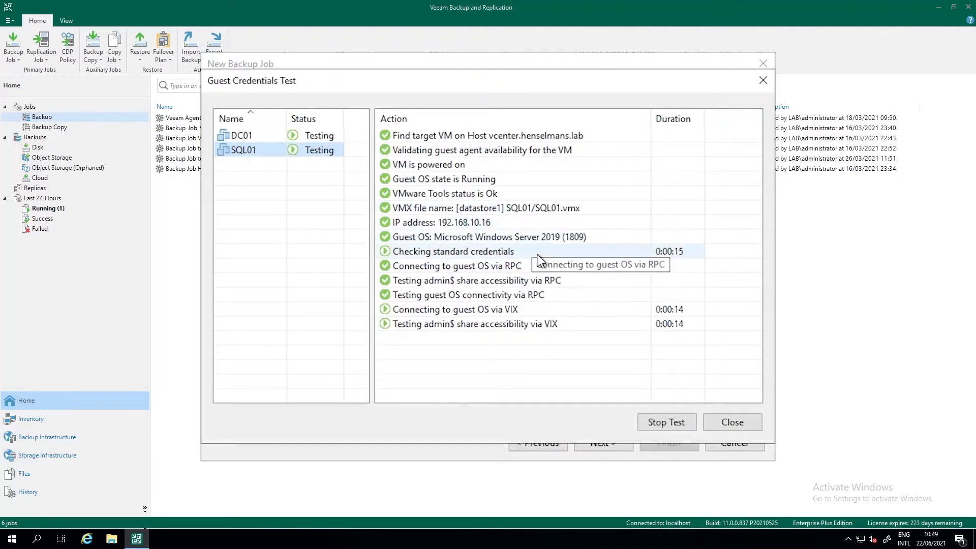
{"action": "mouse_move", "coordinate": [498, 268]}
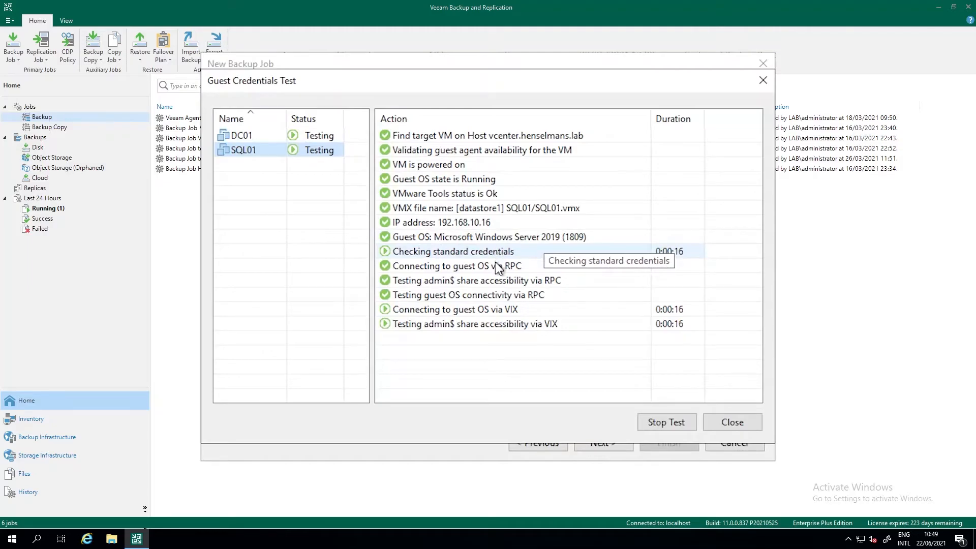
{"action": "mouse_move", "coordinate": [477, 280]}
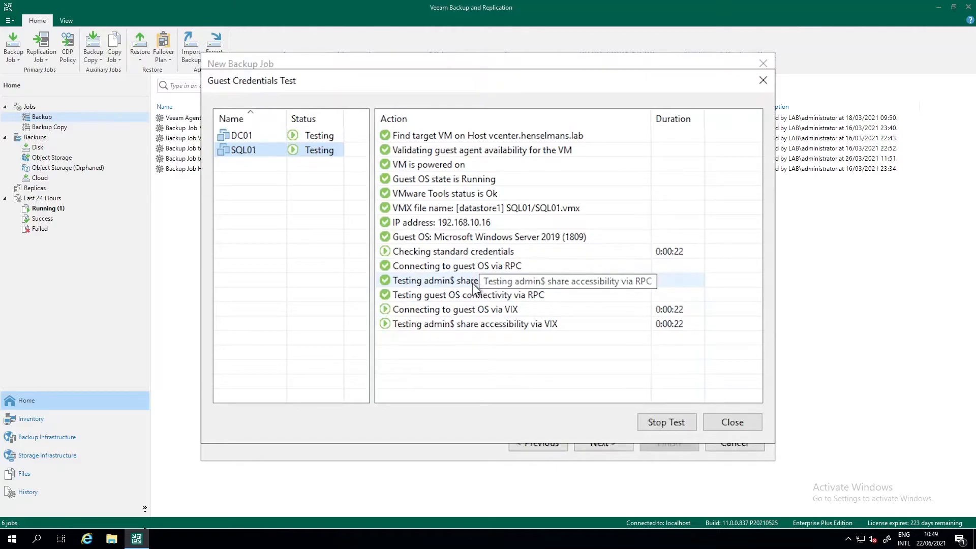
{"action": "mouse_move", "coordinate": [495, 329]}
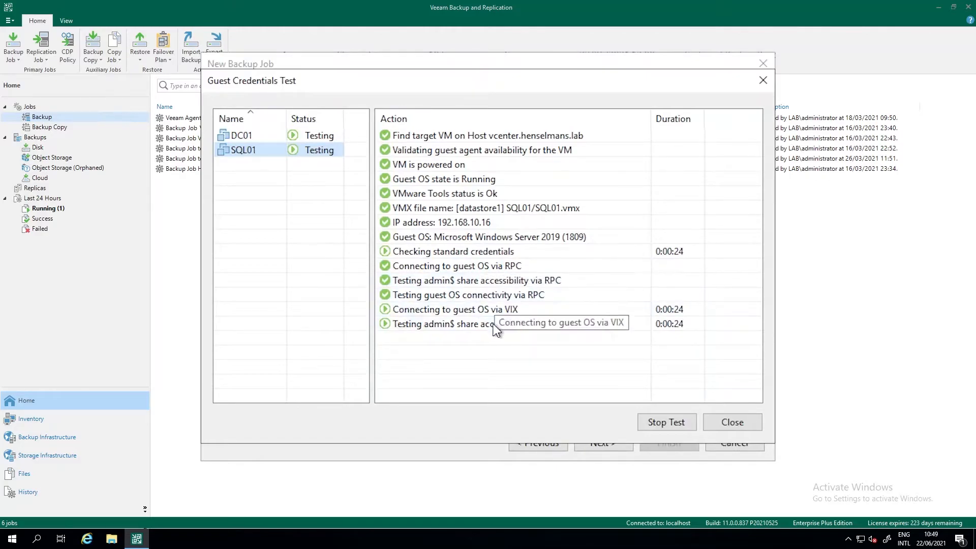
{"action": "mouse_move", "coordinate": [517, 356]}
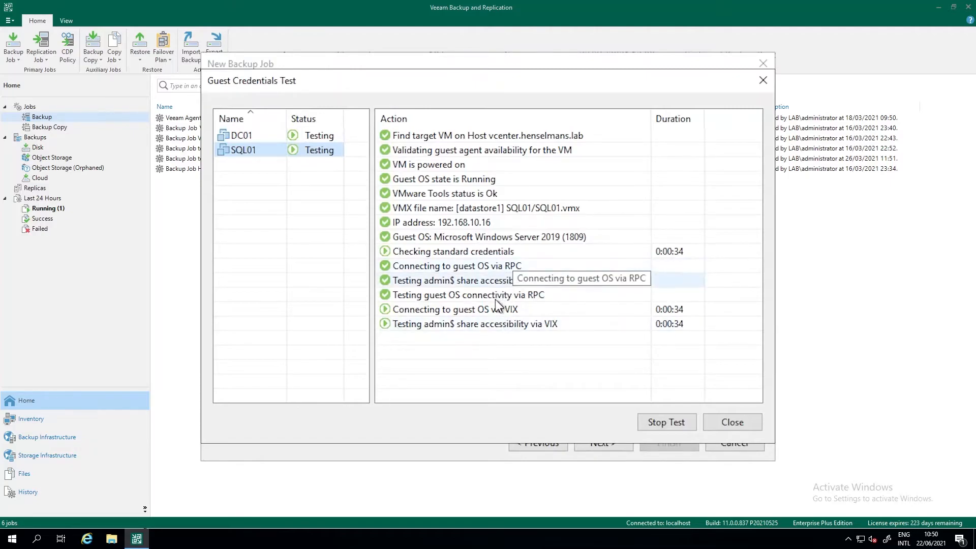
{"action": "mouse_move", "coordinate": [492, 359]}
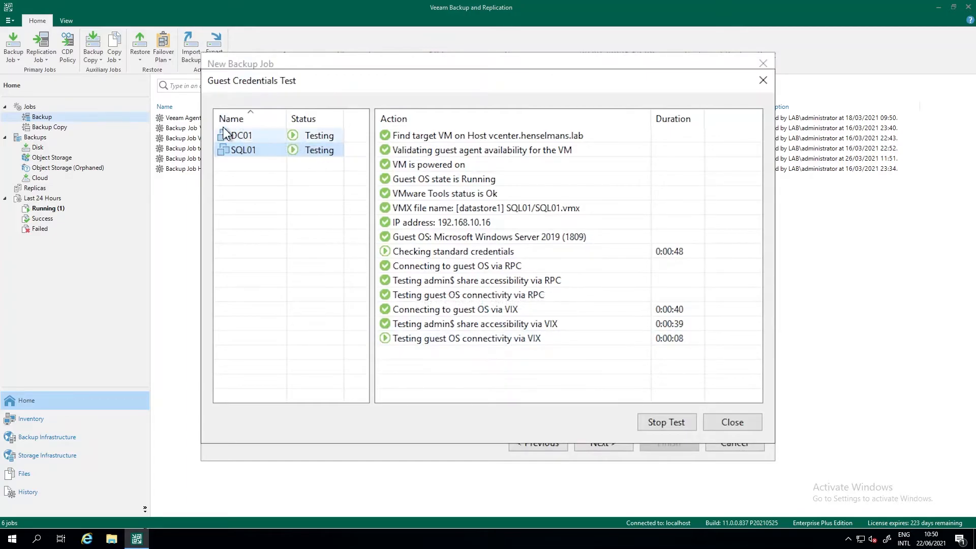
{"action": "left_click", "coordinate": [240, 135]}
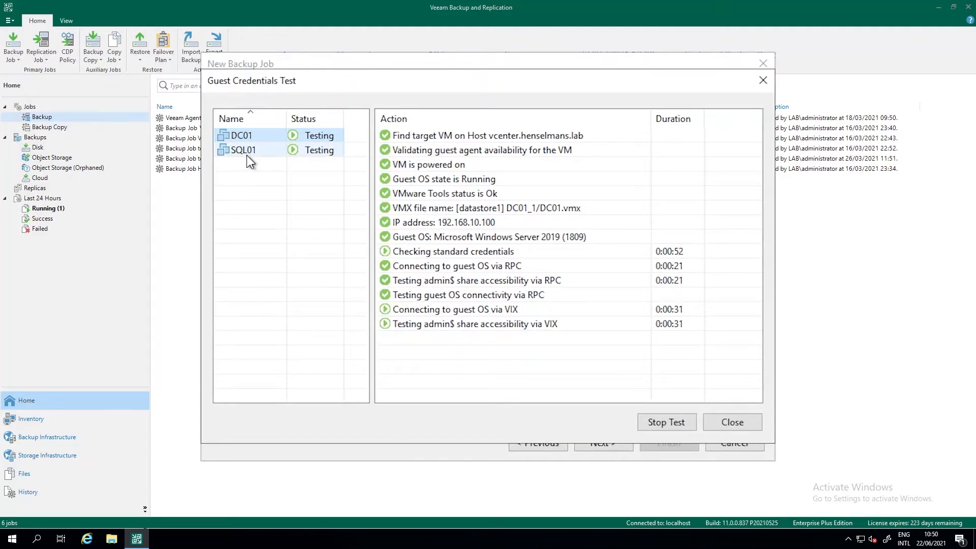
{"action": "left_click", "coordinate": [241, 149]}
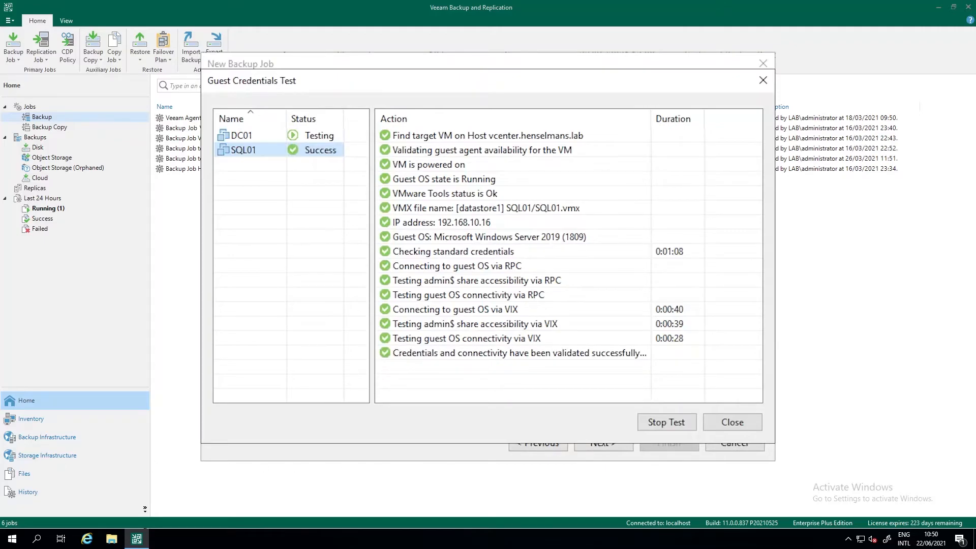
{"action": "mouse_move", "coordinate": [439, 346]}
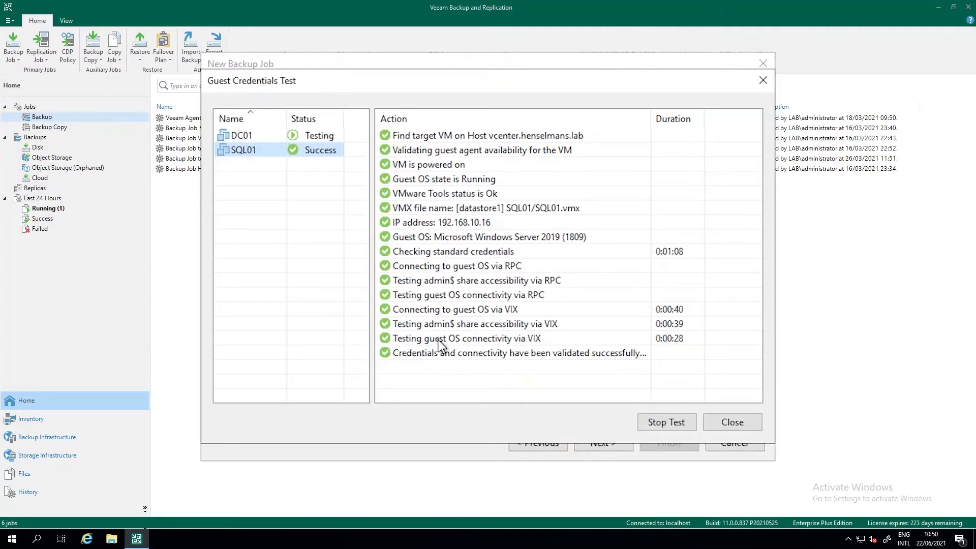
{"action": "left_click", "coordinate": [238, 135]}
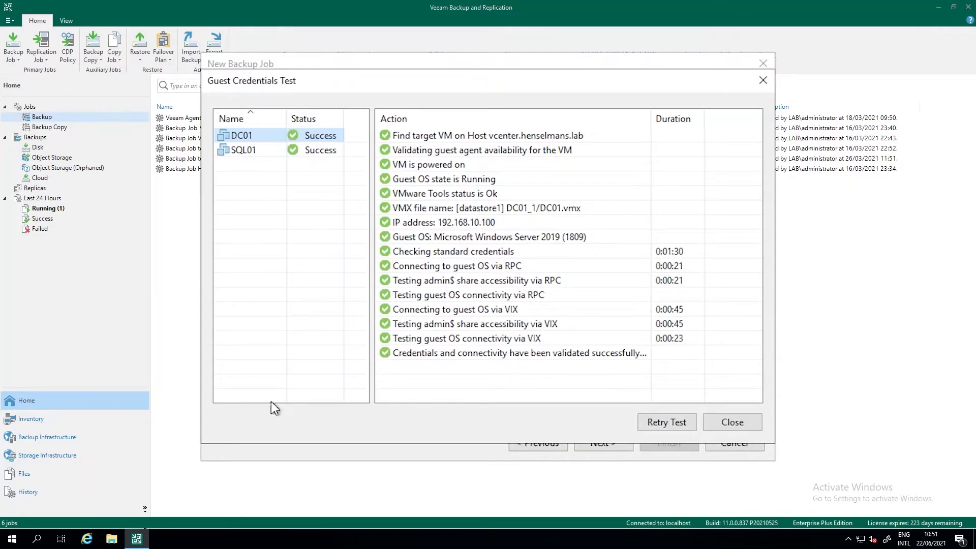
{"action": "mouse_move", "coordinate": [705, 426]}
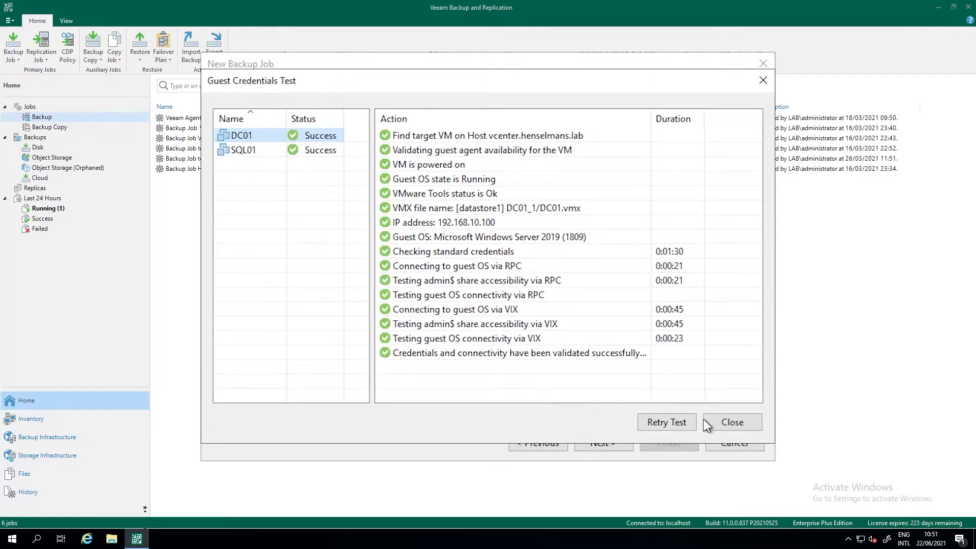
{"action": "mouse_move", "coordinate": [732, 422]}
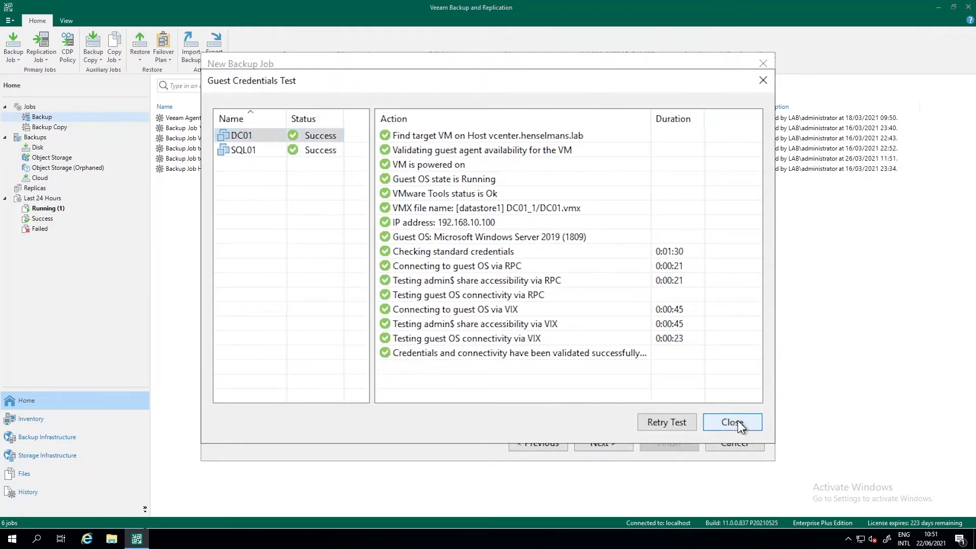
Close the test results and enable guest file system indexing alongside application-aware processing.
{"action": "left_click", "coordinate": [732, 422]}
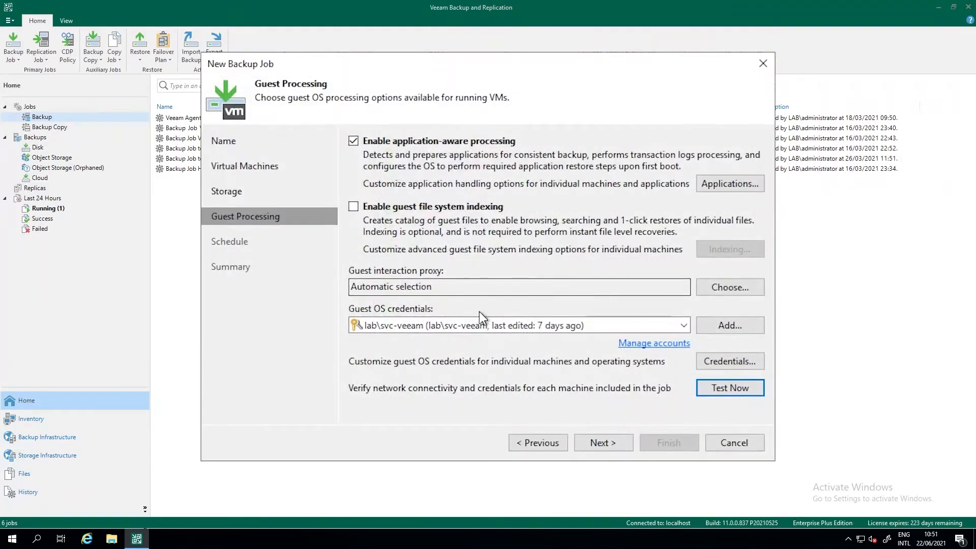
{"action": "mouse_move", "coordinate": [317, 59]}
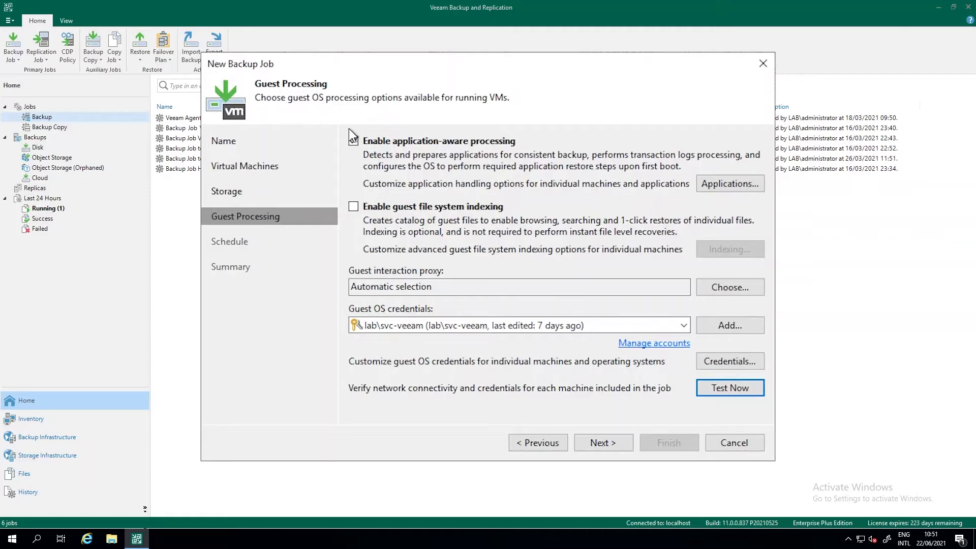
{"action": "left_click", "coordinate": [353, 141]}
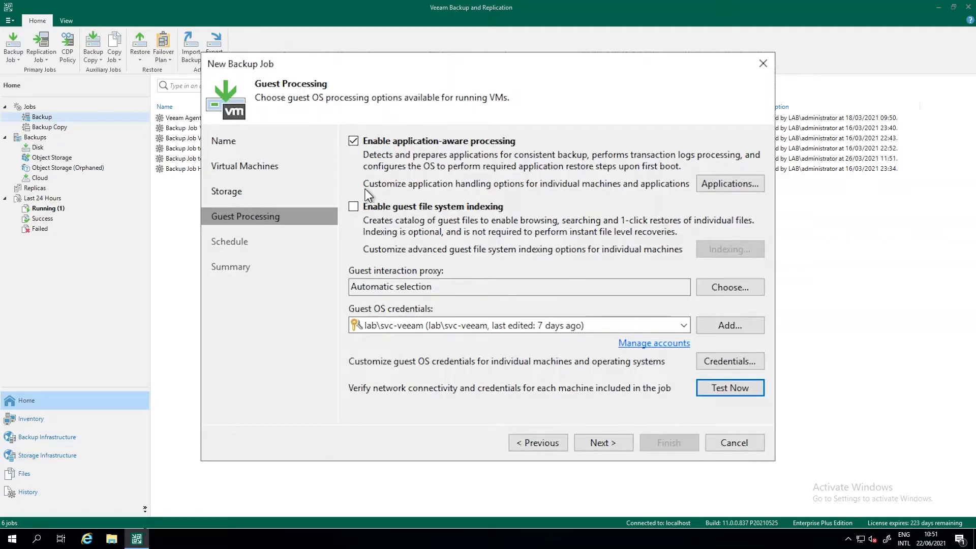
{"action": "mouse_move", "coordinate": [445, 242]}
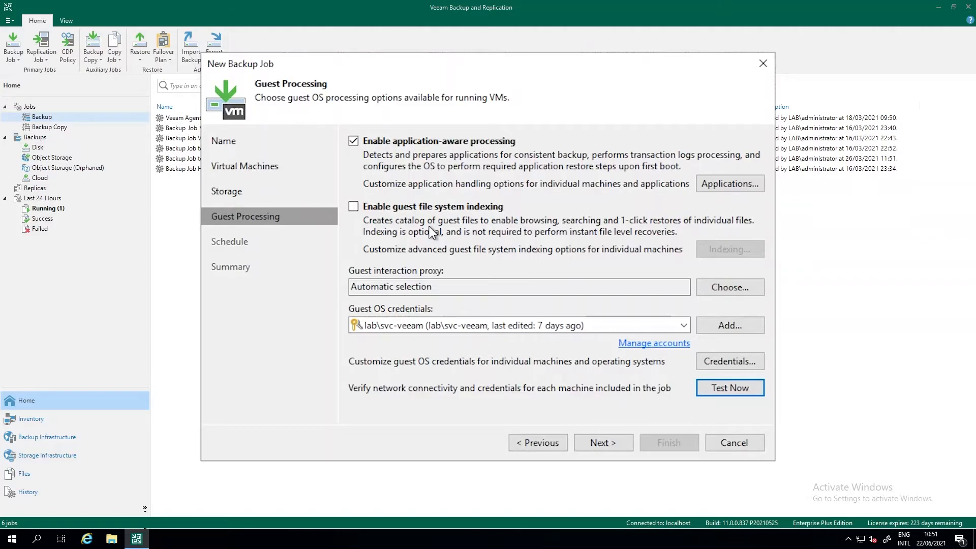
{"action": "left_click", "coordinate": [354, 206]}
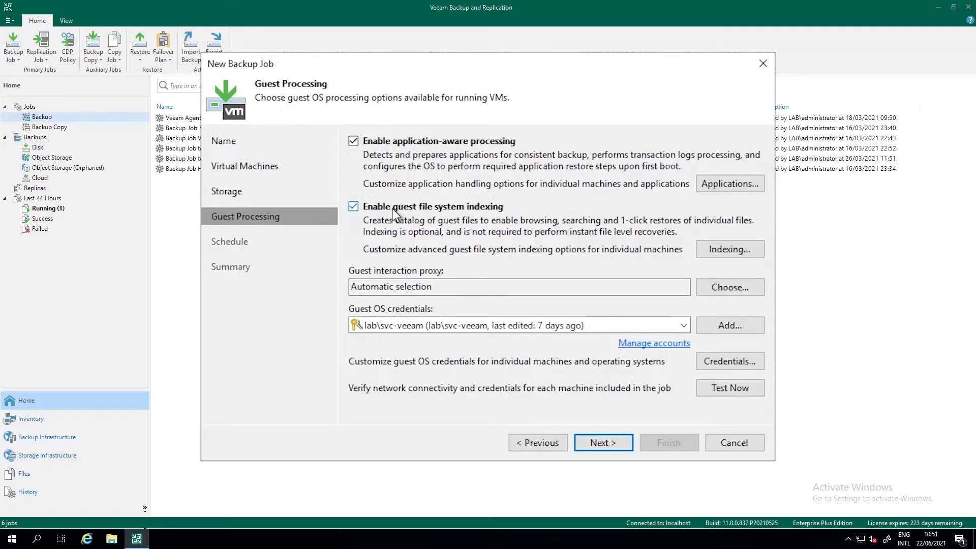
{"action": "mouse_move", "coordinate": [427, 219]}
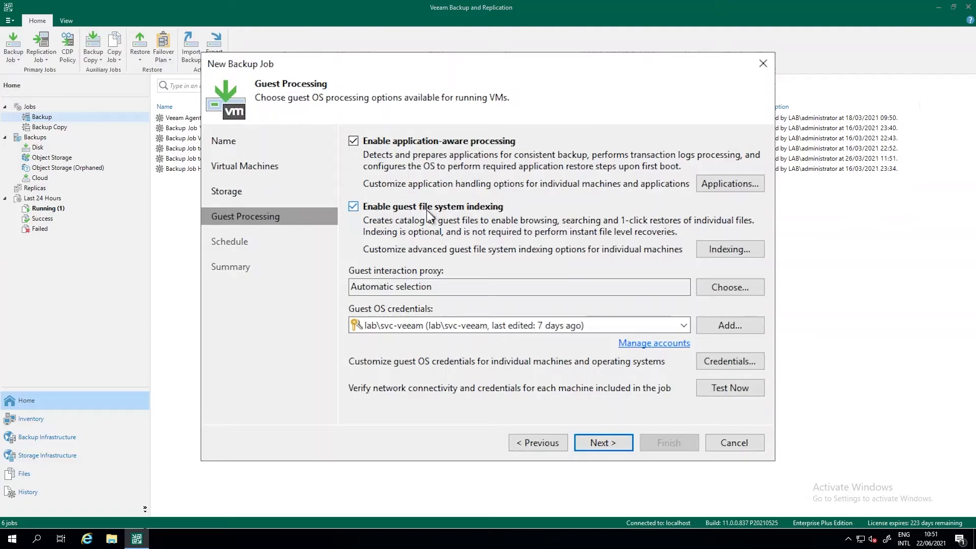
Bring up SQL01's Windows indexing settings from the per-machine indexing options.
{"action": "left_click", "coordinate": [728, 249]}
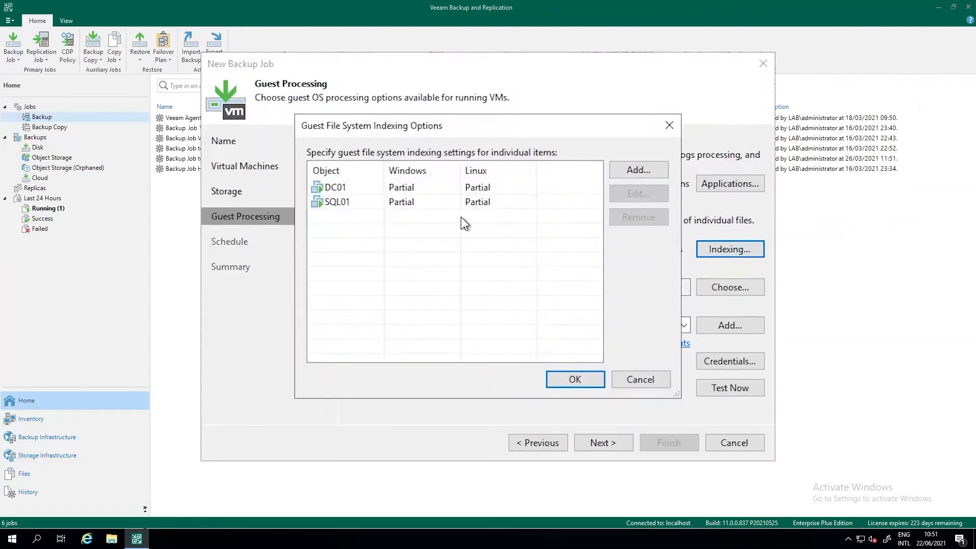
{"action": "left_click", "coordinate": [637, 193]}
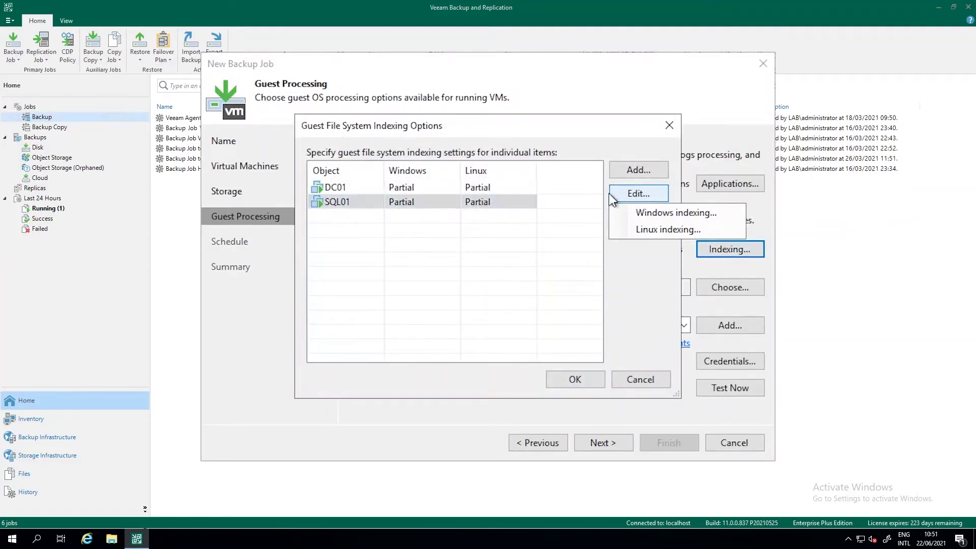
{"action": "mouse_move", "coordinate": [675, 213]}
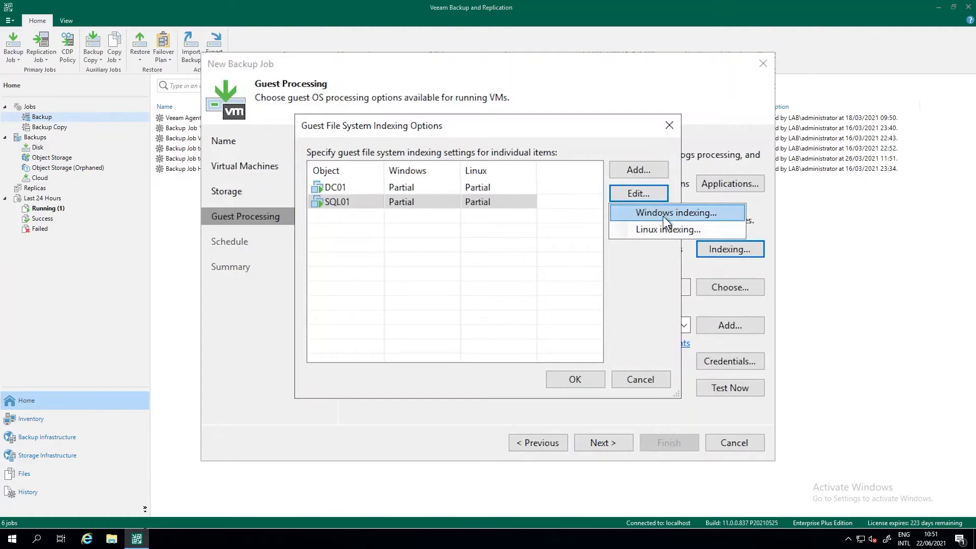
{"action": "left_click", "coordinate": [673, 212]}
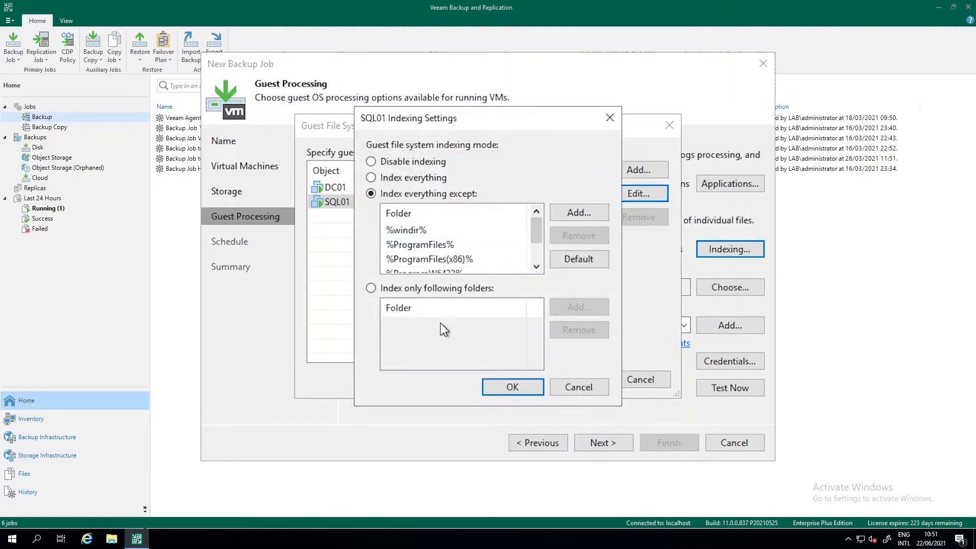
{"action": "scroll", "scroll_direction": "down", "scroll_amount": 3}
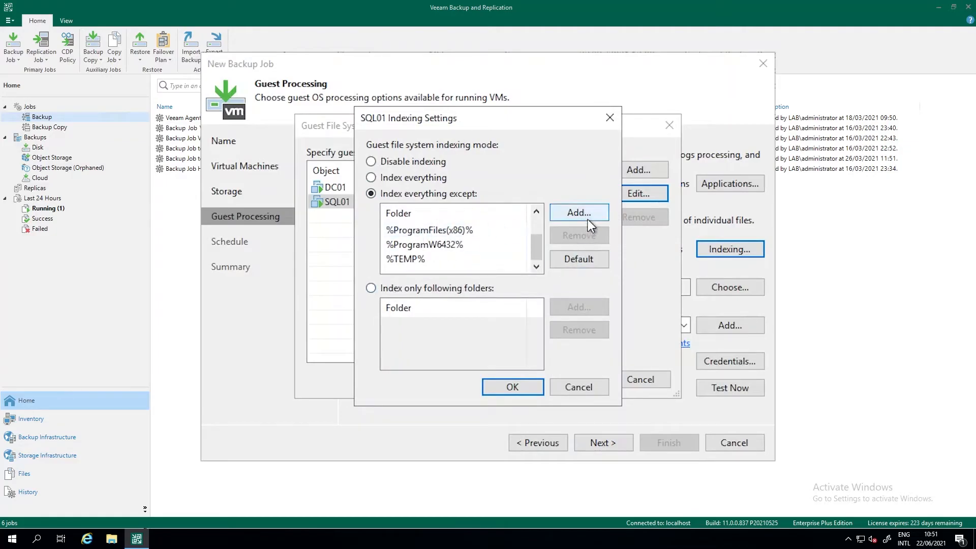
Add e:\ to SQL01's indexing exclusions and confirm all indexing dialogs.
{"action": "left_click", "coordinate": [578, 212]}
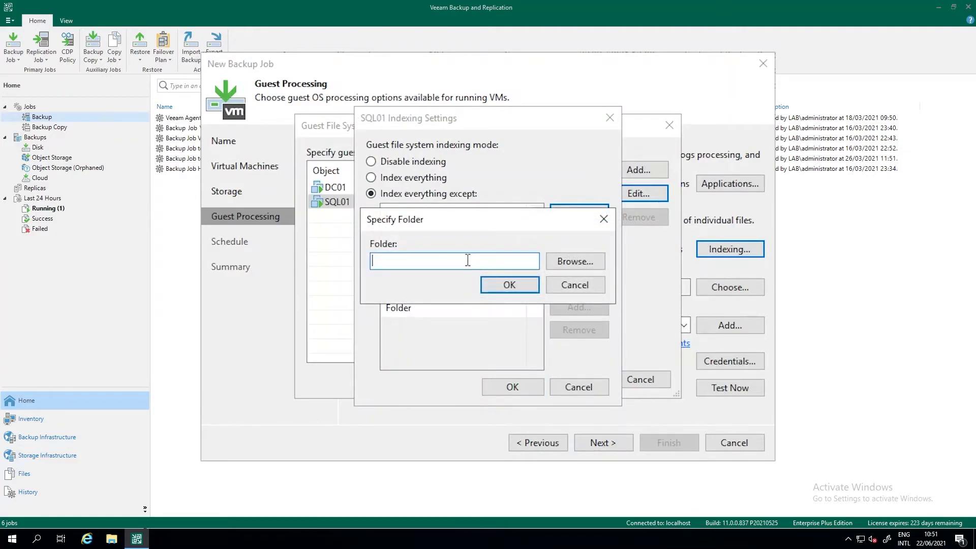
{"action": "type", "text": "e:\\"}
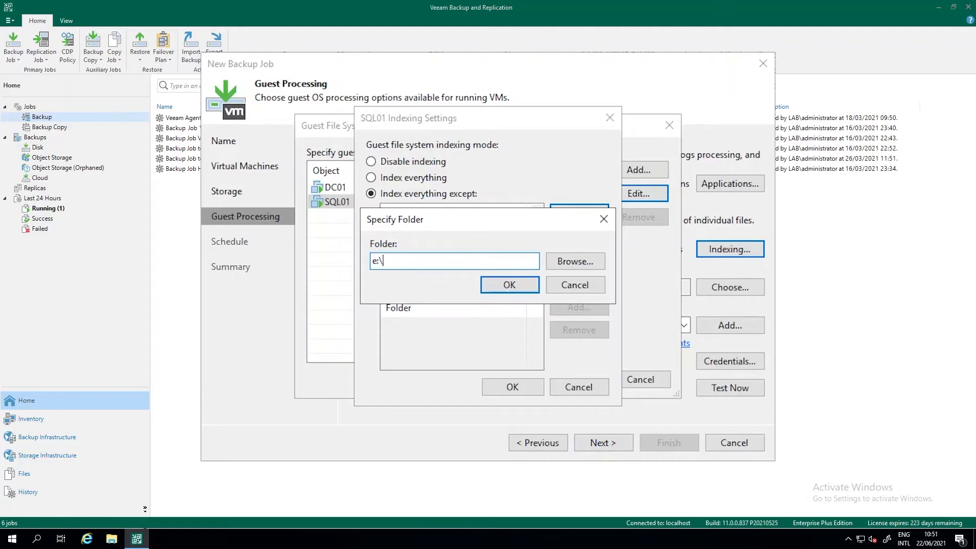
{"action": "left_click", "coordinate": [508, 284]}
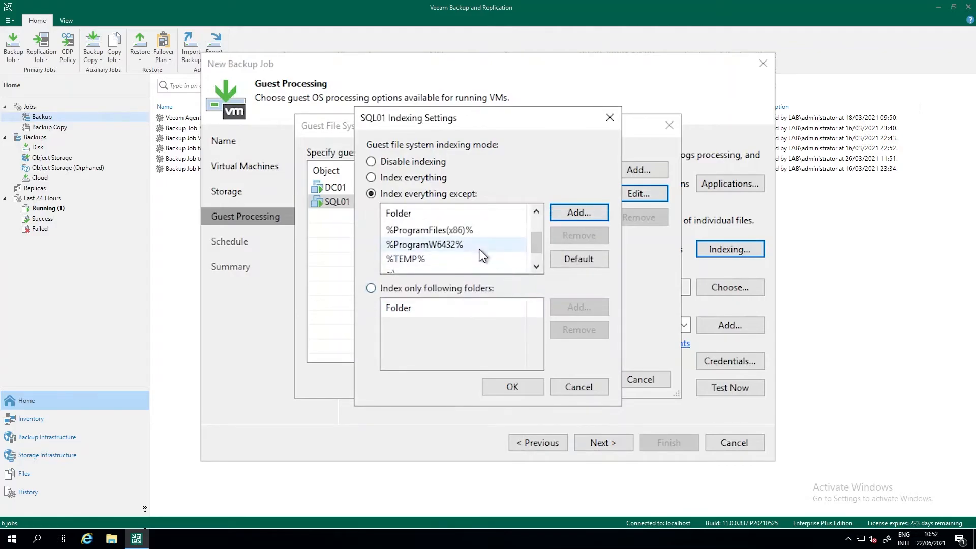
{"action": "left_click", "coordinate": [512, 386]}
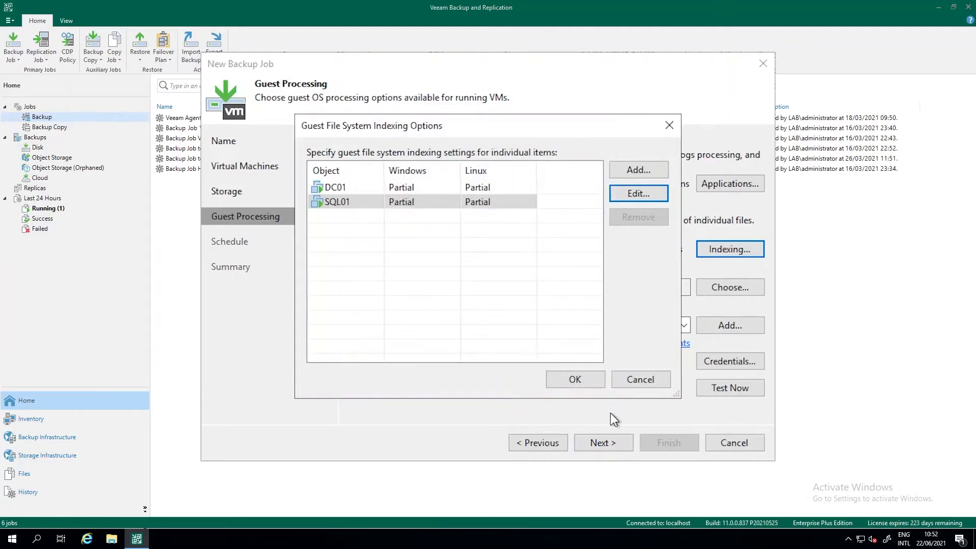
{"action": "left_click", "coordinate": [573, 379]}
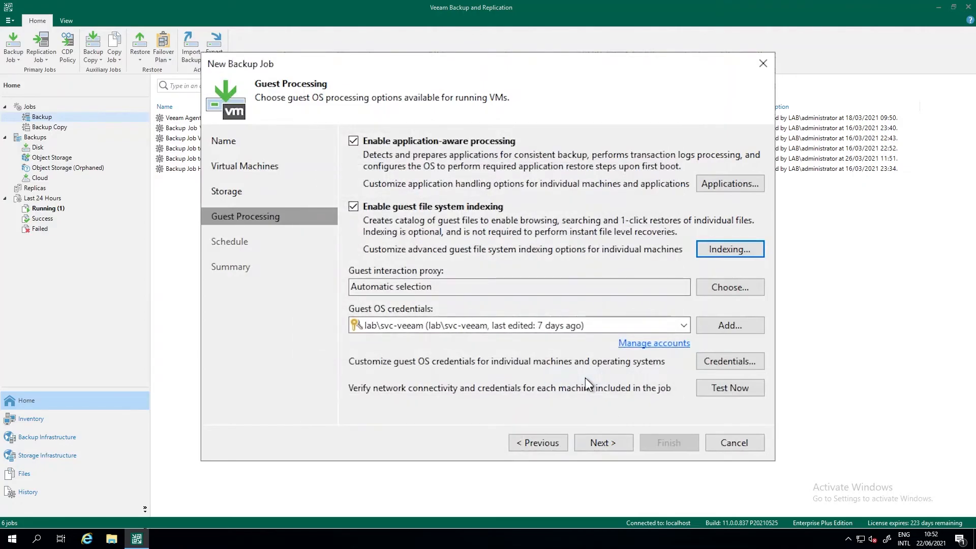
Enable automatic runs on the Schedule step, trying daily options on weekdays and chosen days excluding Sunday.
{"action": "left_click", "coordinate": [602, 442]}
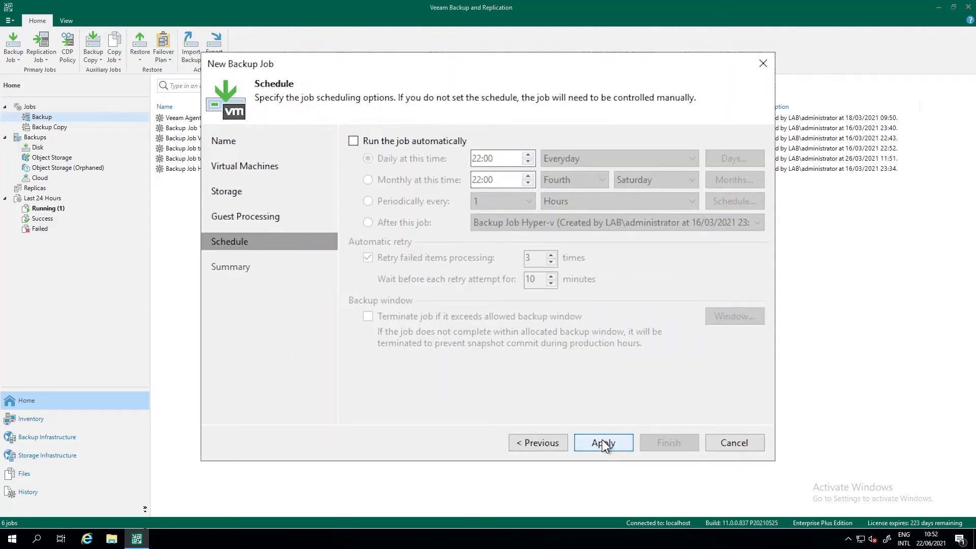
{"action": "mouse_move", "coordinate": [376, 142]}
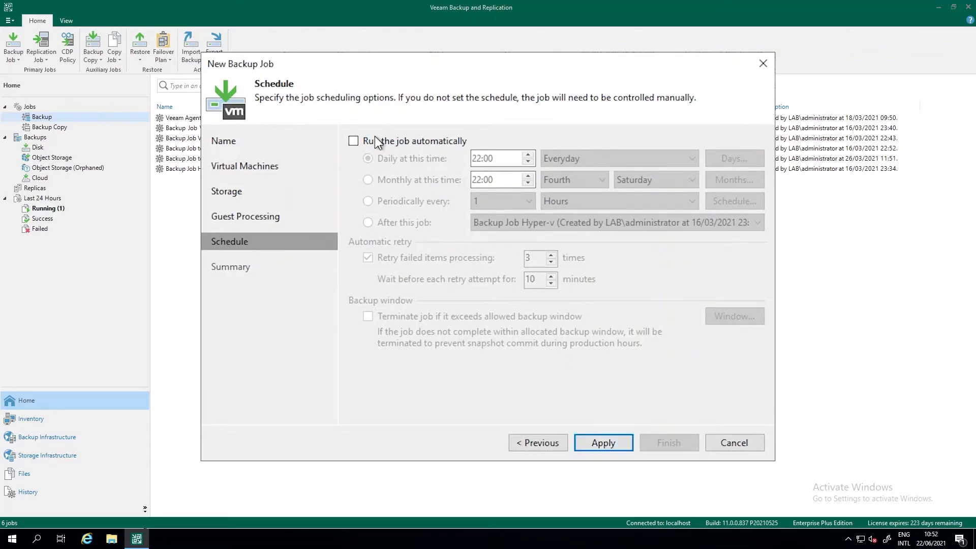
{"action": "left_click", "coordinate": [353, 140]}
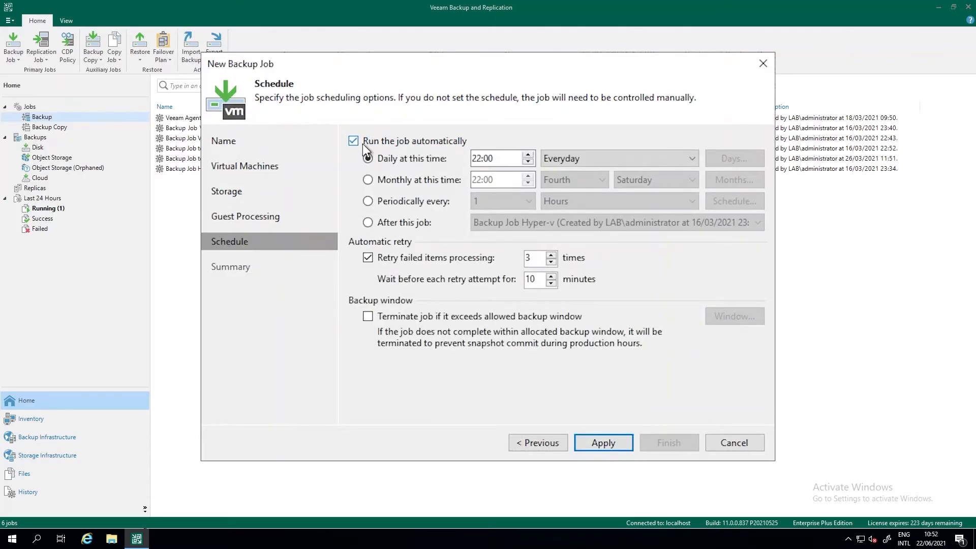
{"action": "left_click", "coordinate": [368, 158]}
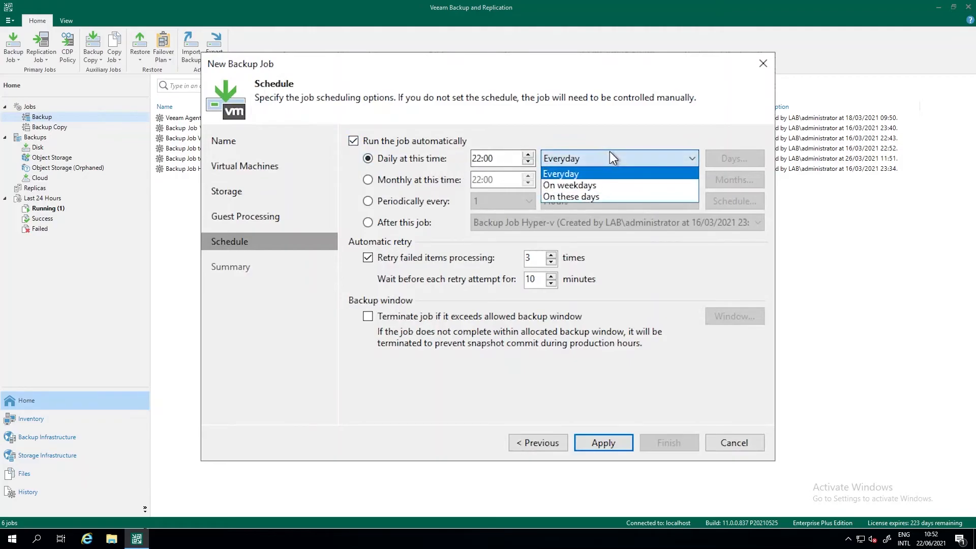
{"action": "left_click", "coordinate": [569, 185]}
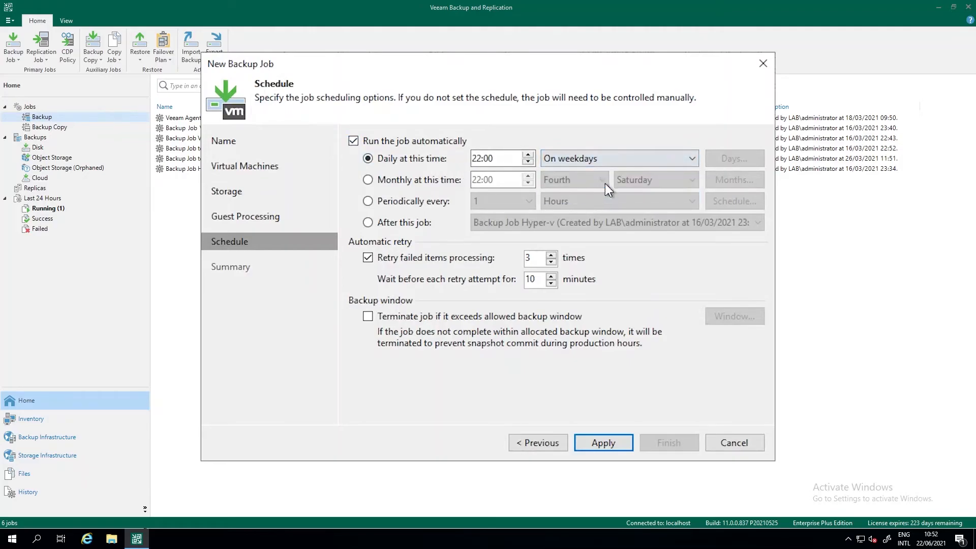
{"action": "left_click", "coordinate": [619, 158]}
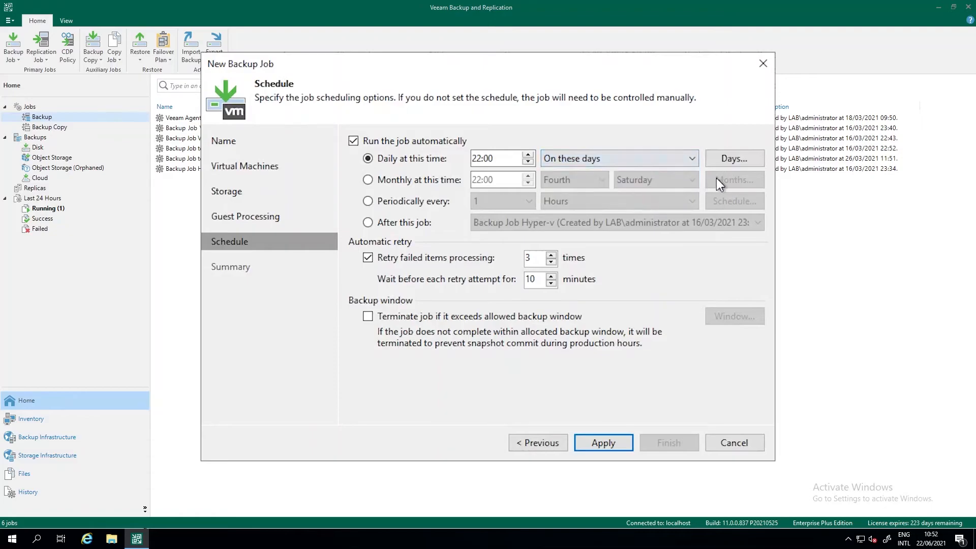
{"action": "left_click", "coordinate": [732, 158]}
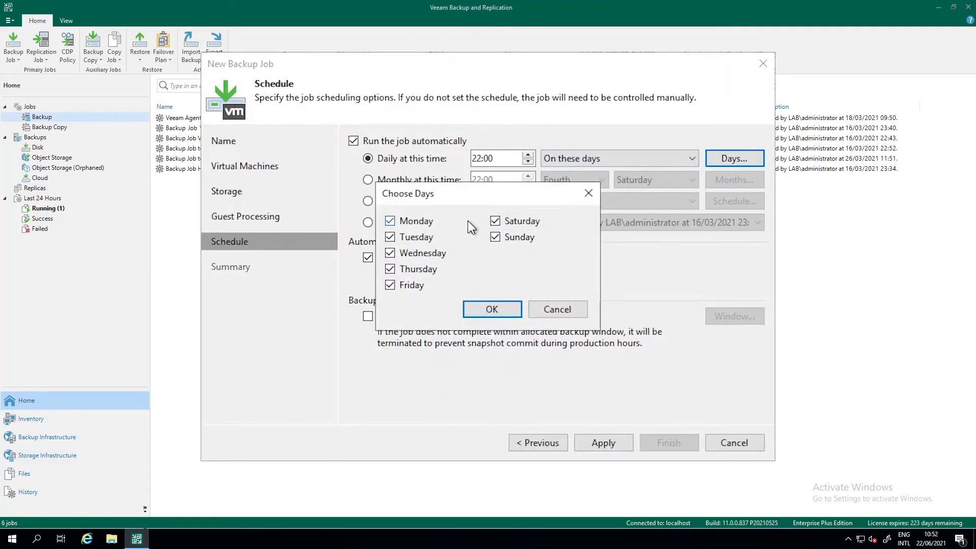
{"action": "left_click", "coordinate": [495, 237]}
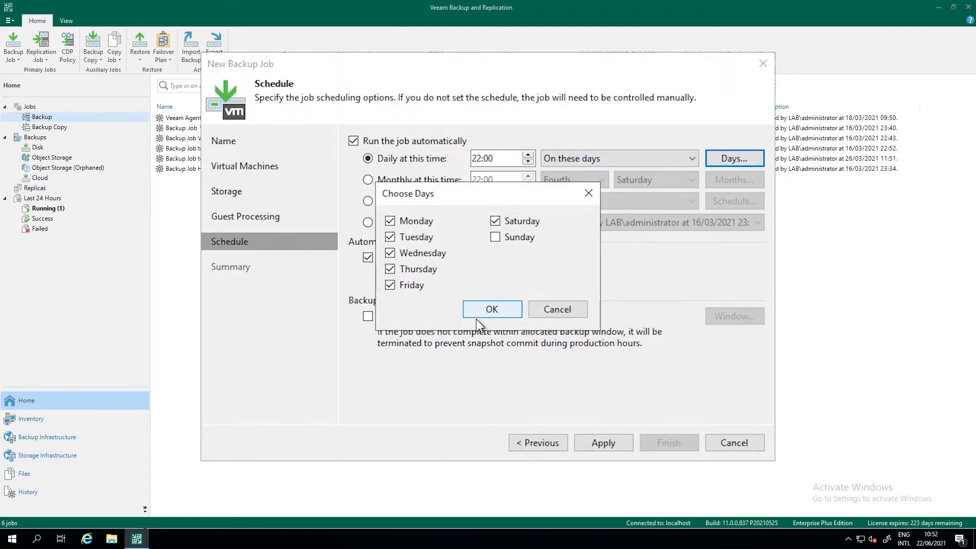
{"action": "left_click", "coordinate": [491, 309]}
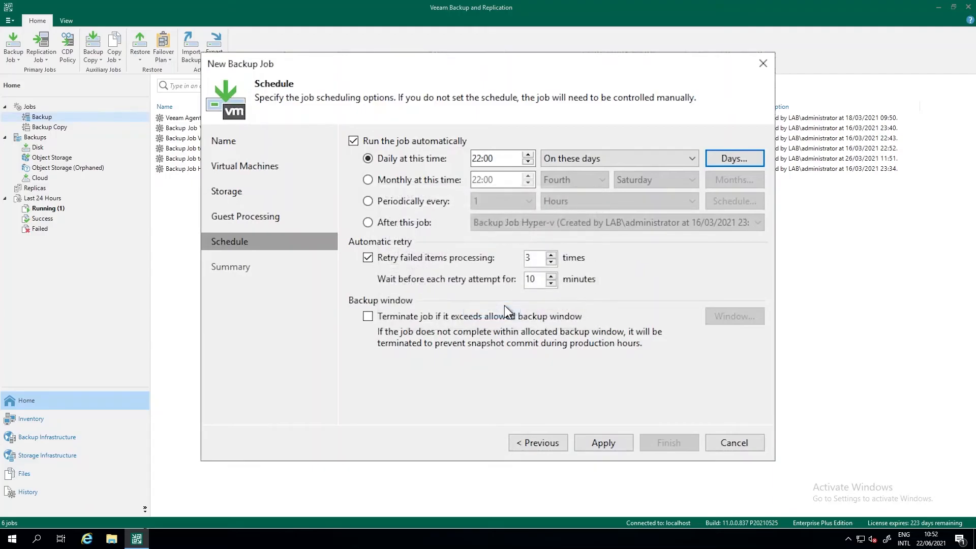
Set the job to run periodically every 8 hours.
{"action": "left_click", "coordinate": [368, 200]}
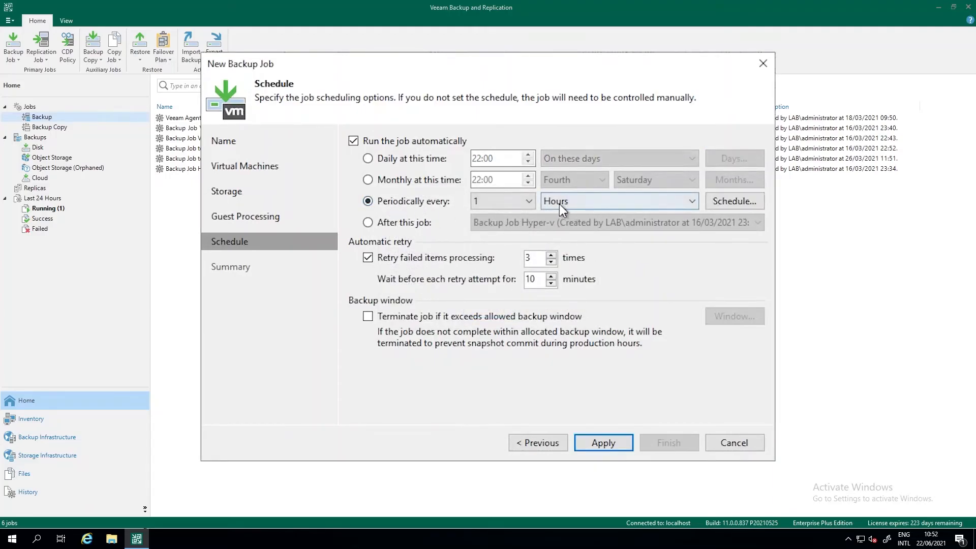
{"action": "left_click", "coordinate": [501, 200]}
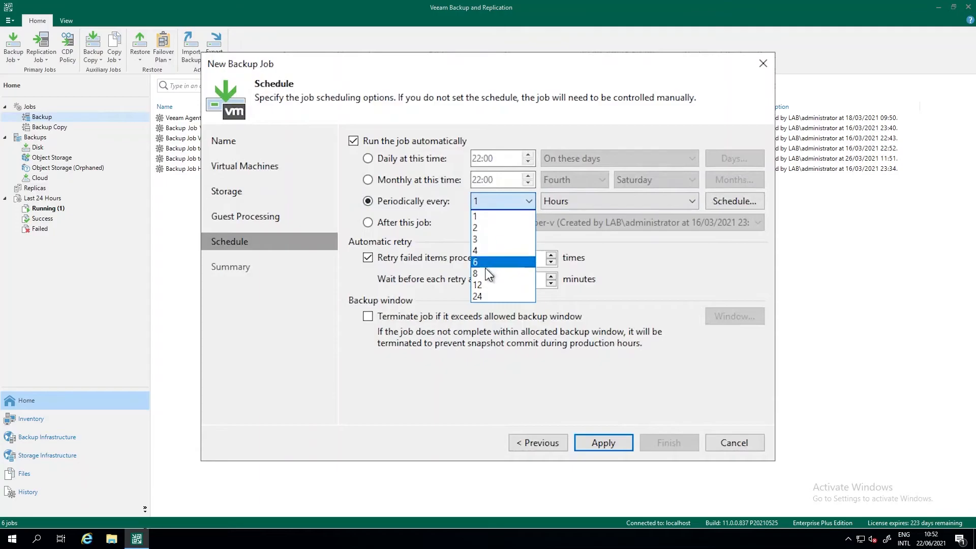
{"action": "left_click", "coordinate": [475, 274]}
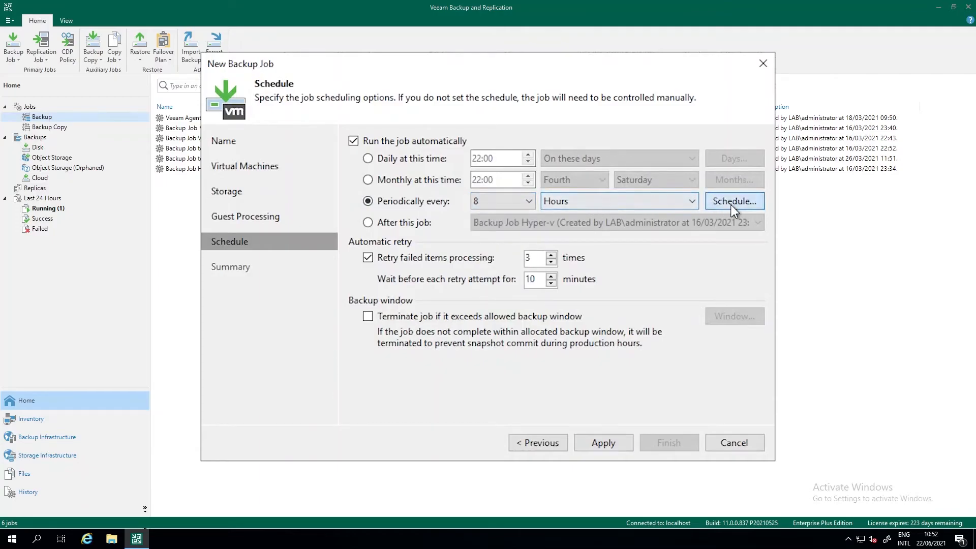
In Time Periods, start runs 6 minutes past the hour and deny the 08:00–17:59 block on all days.
{"action": "left_click", "coordinate": [734, 201]}
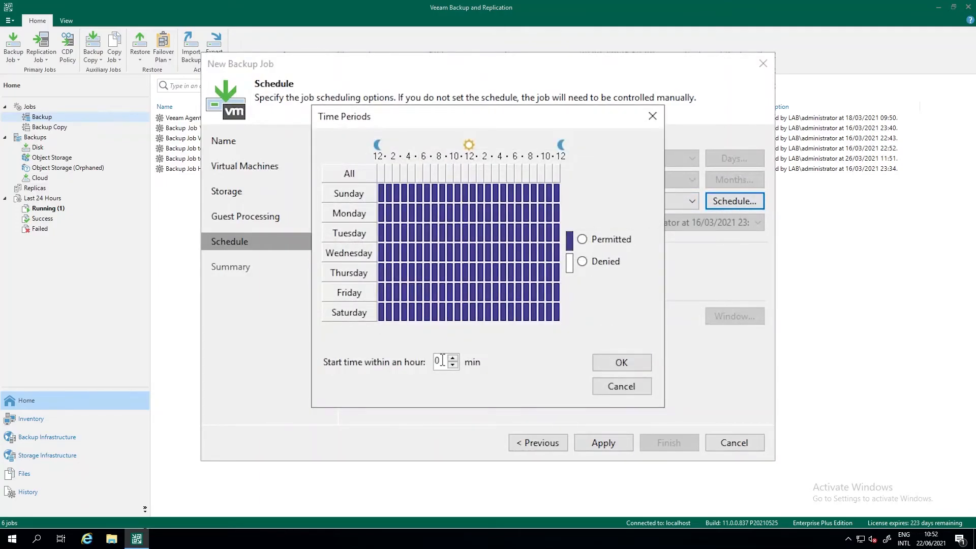
{"action": "triple_click", "coordinate": [440, 361]}
{"action": "type", "text": "6"}
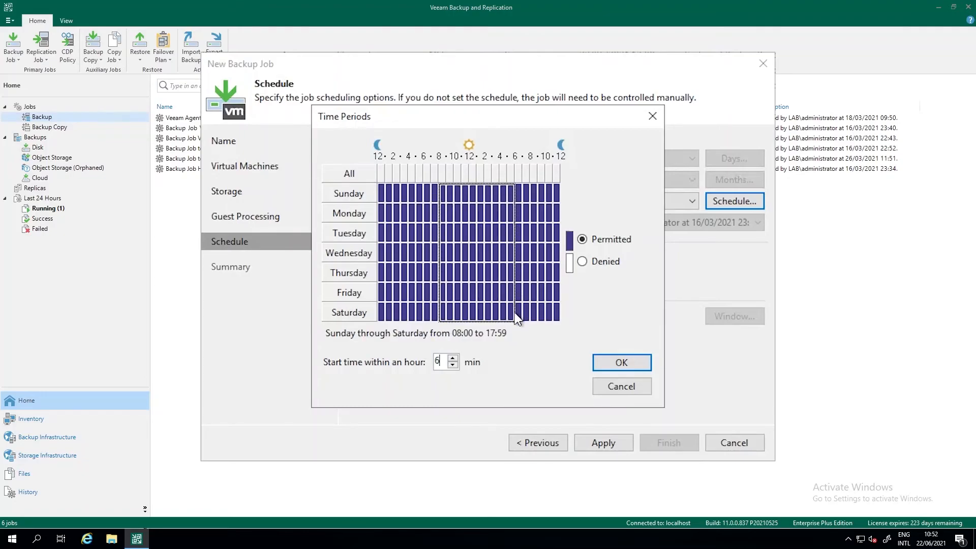
{"action": "mouse_move", "coordinate": [463, 342]}
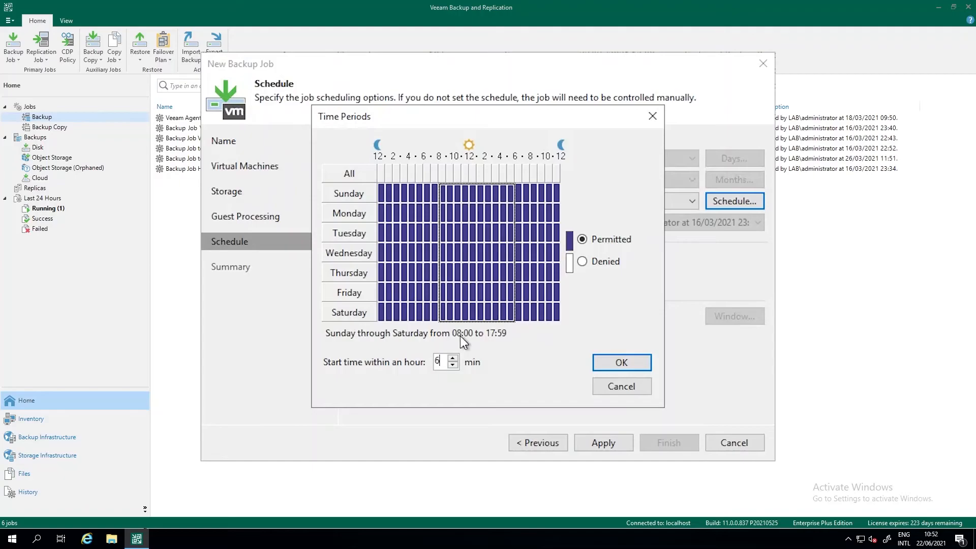
{"action": "mouse_move", "coordinate": [581, 261]}
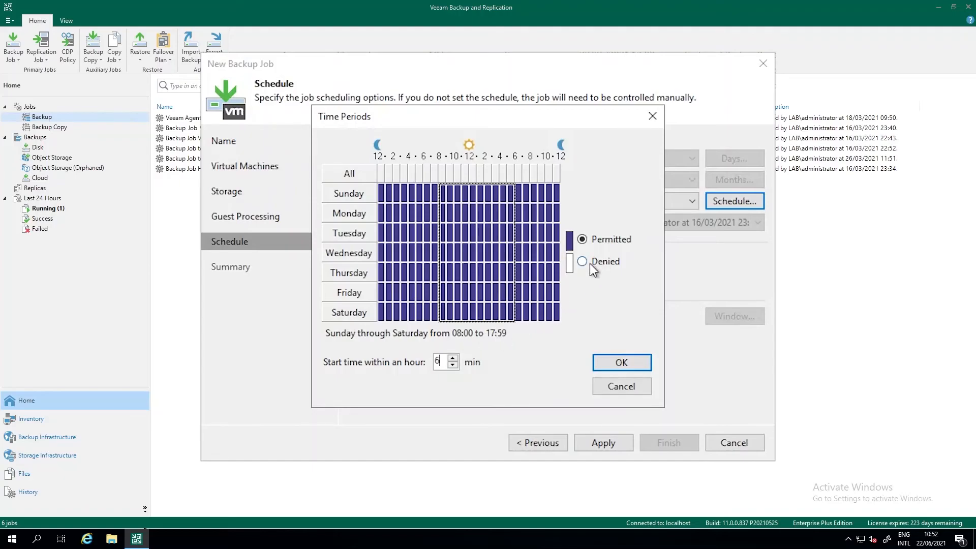
{"action": "left_click", "coordinate": [582, 261]}
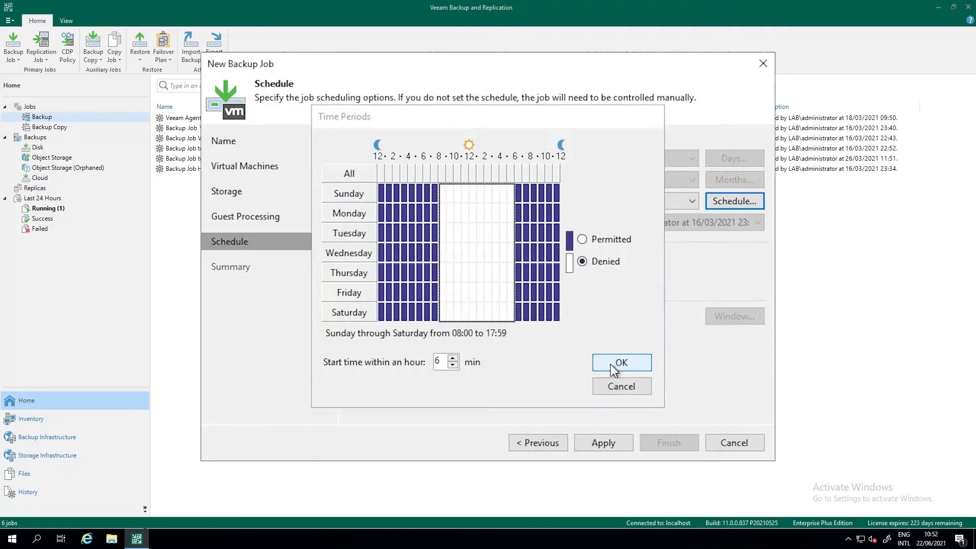
Confirm the Time Periods settings and return to the Schedule step.
{"action": "left_click", "coordinate": [620, 362]}
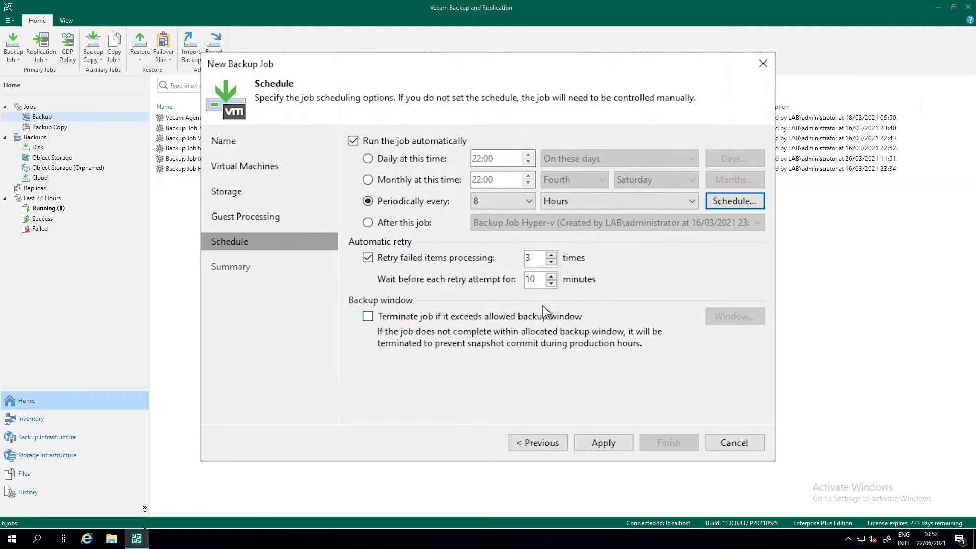
{"action": "mouse_move", "coordinate": [512, 276]}
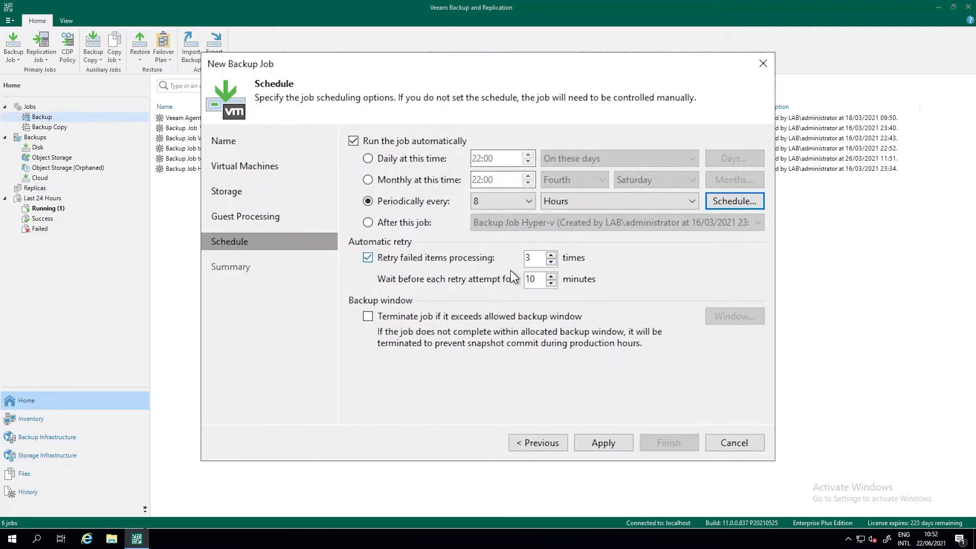
{"action": "mouse_move", "coordinate": [428, 249]}
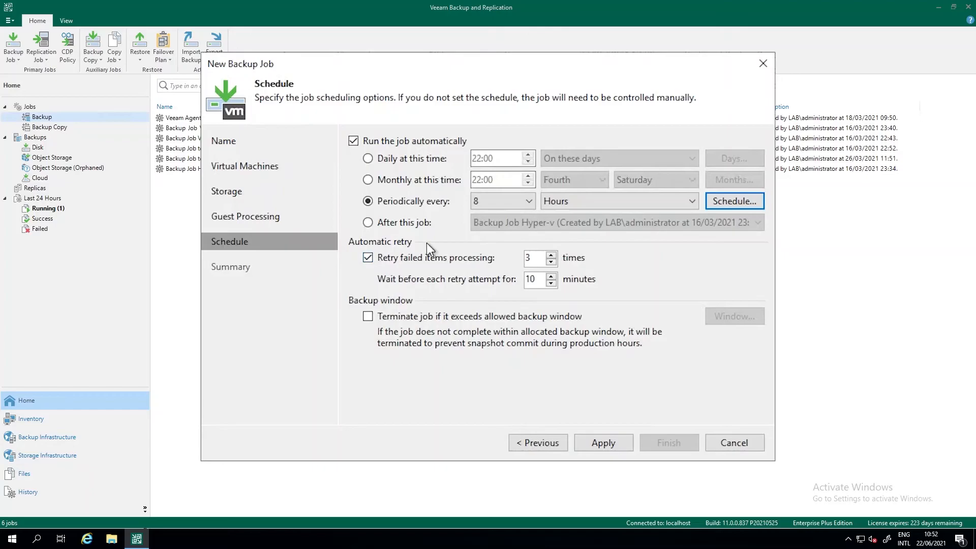
{"action": "mouse_move", "coordinate": [559, 263]}
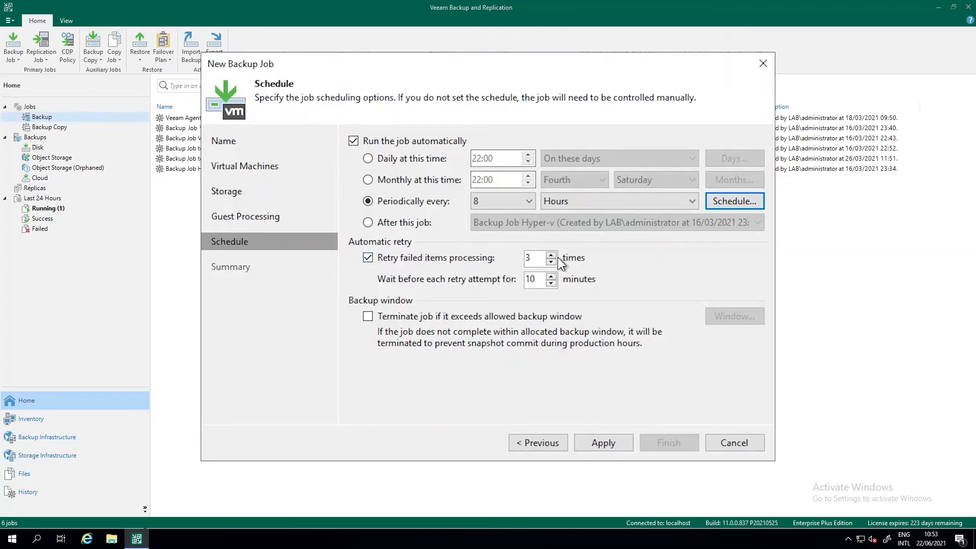
{"action": "mouse_move", "coordinate": [572, 289]}
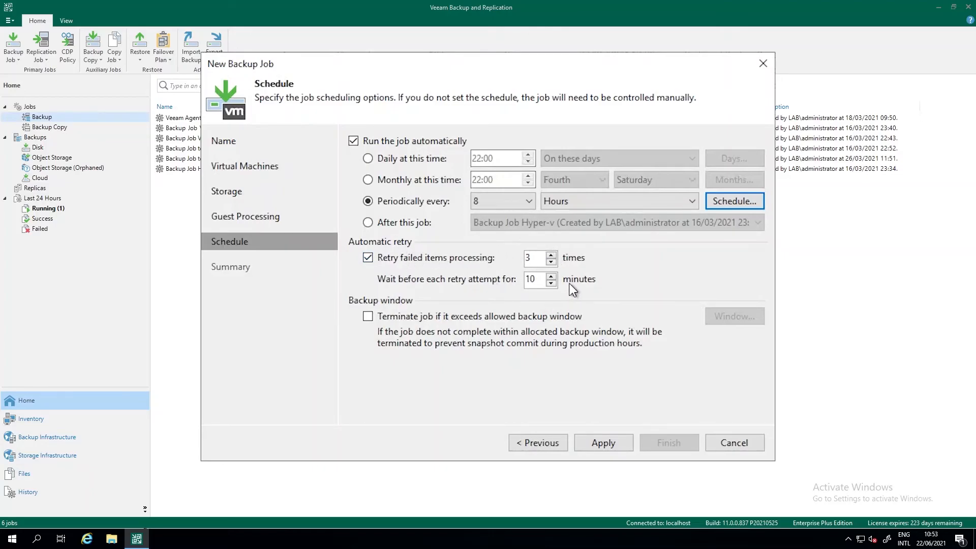
{"action": "mouse_move", "coordinate": [492, 237]}
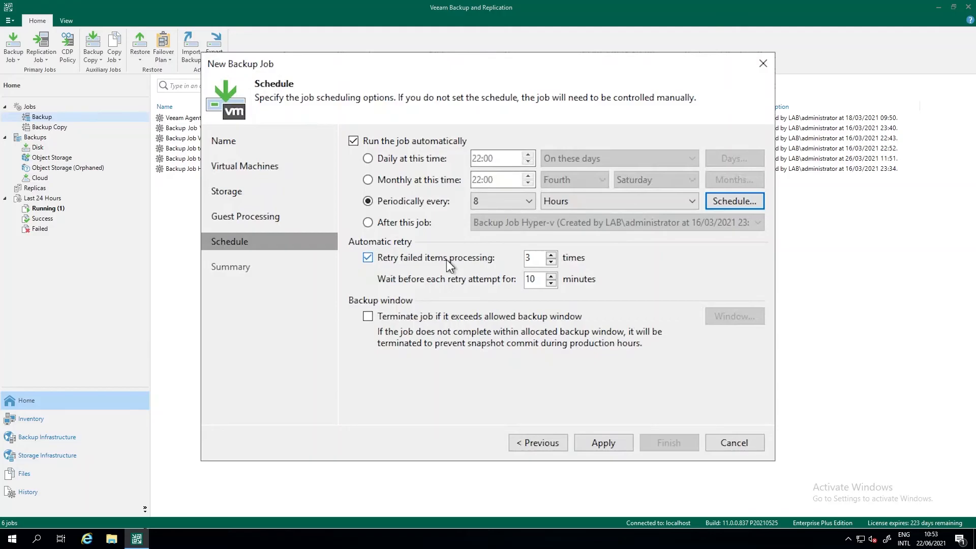
{"action": "mouse_move", "coordinate": [451, 326]}
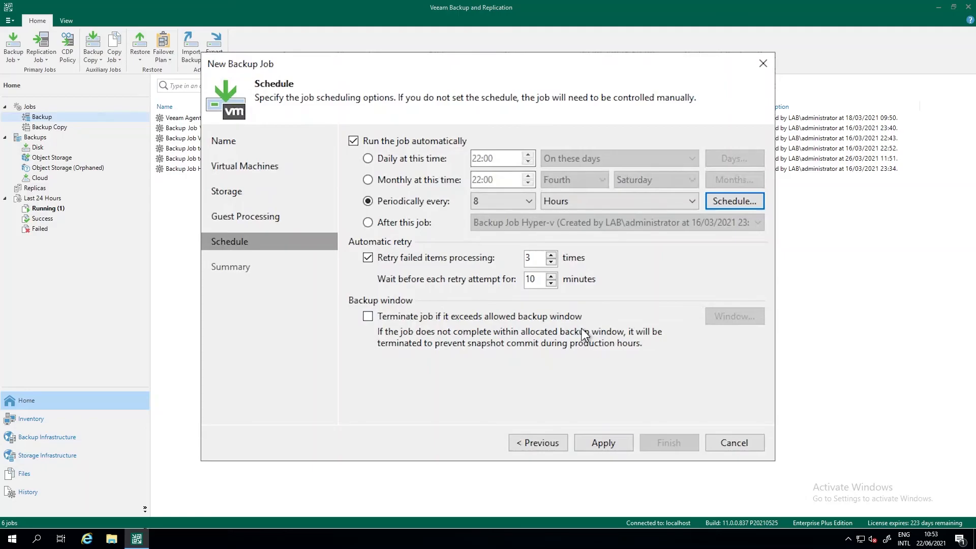
{"action": "mouse_move", "coordinate": [536, 336]}
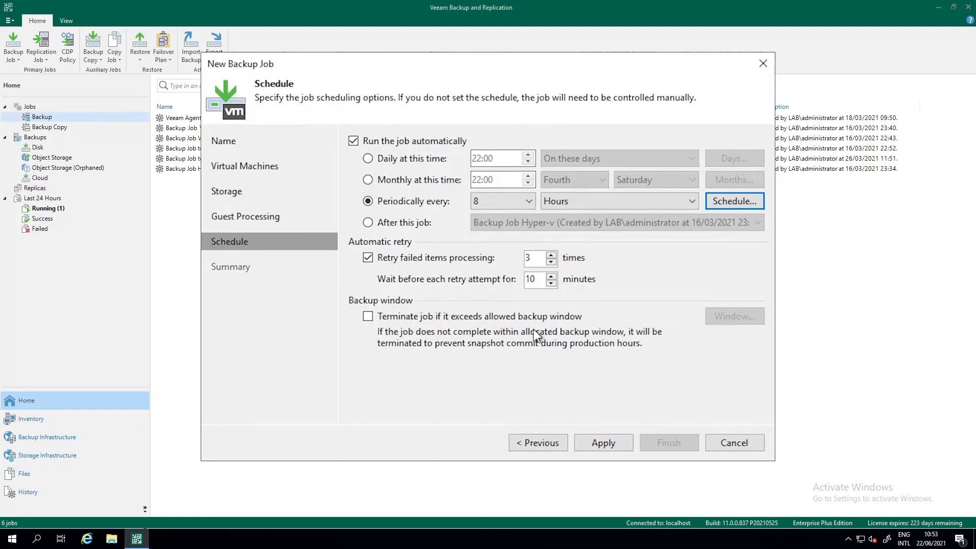
{"action": "mouse_move", "coordinate": [603, 442]}
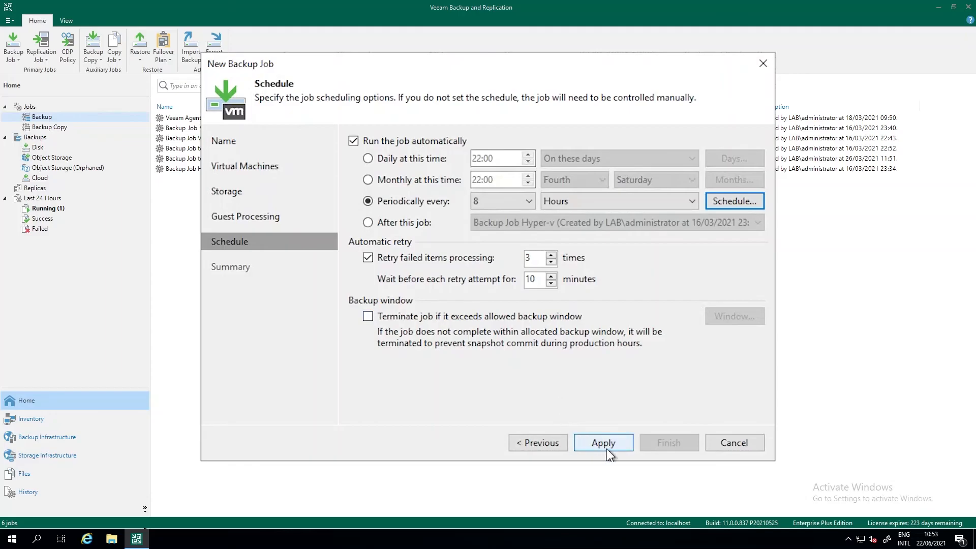
Apply the schedule, finish the wizard and select Backup Job VMware Application1 in the Jobs list.
{"action": "left_click", "coordinate": [602, 442]}
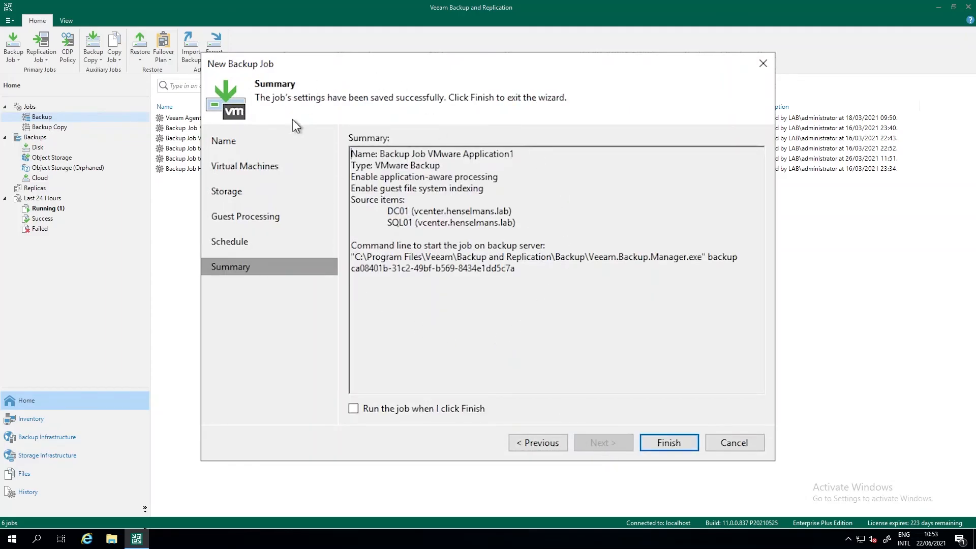
{"action": "mouse_move", "coordinate": [398, 429]}
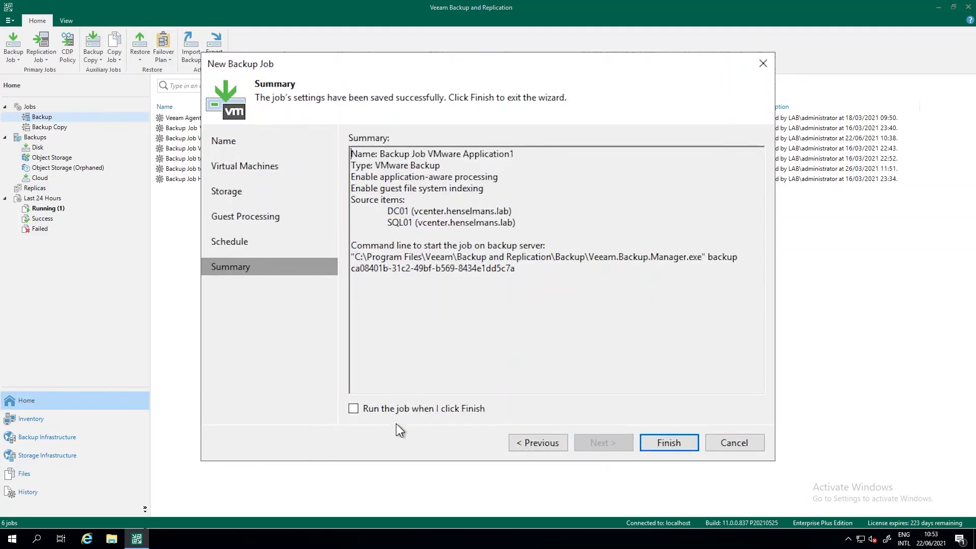
{"action": "mouse_move", "coordinate": [619, 444]}
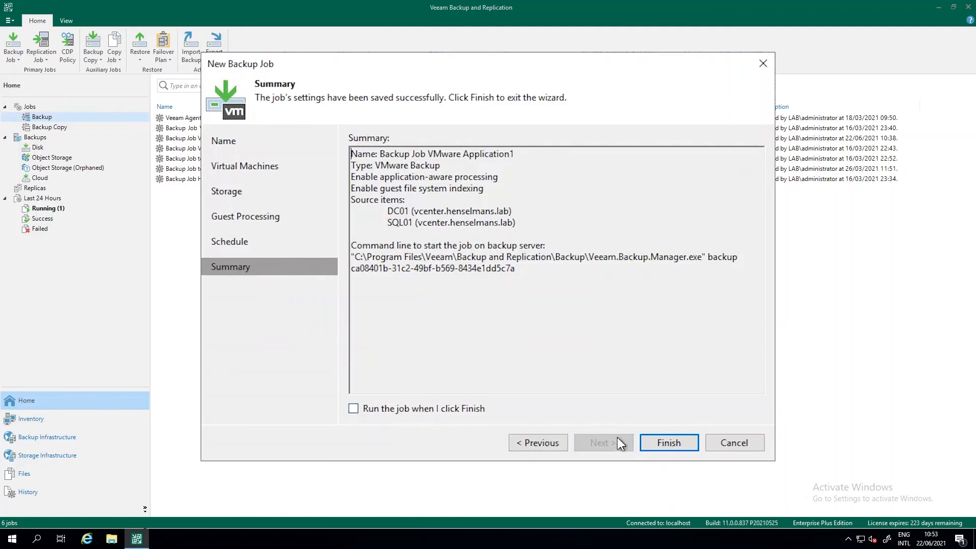
{"action": "left_click", "coordinate": [669, 442]}
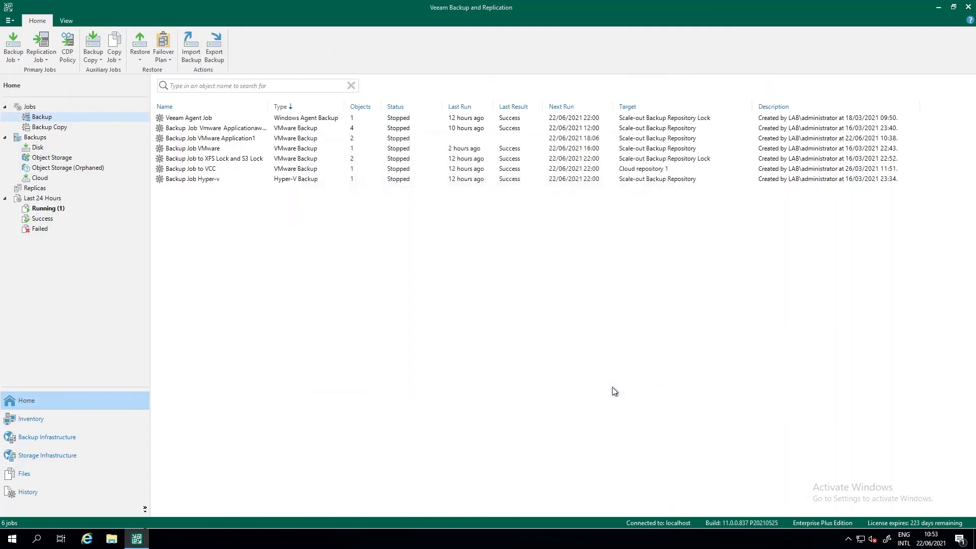
{"action": "left_click", "coordinate": [211, 137]}
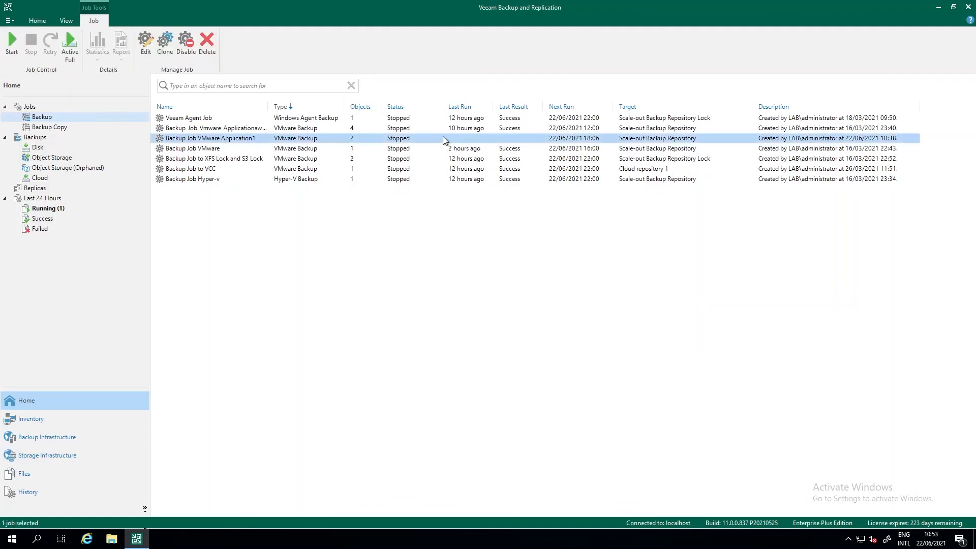
{"action": "mouse_move", "coordinate": [601, 145]}
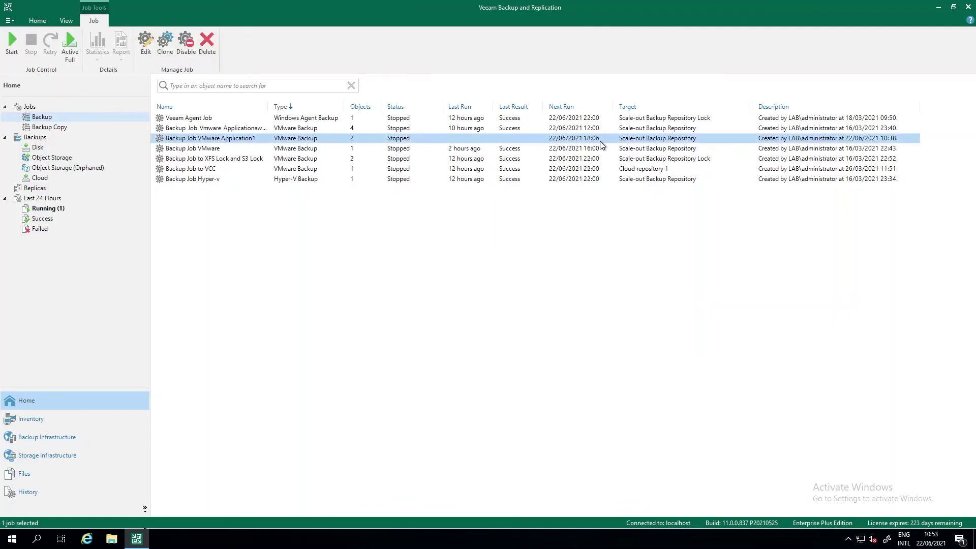